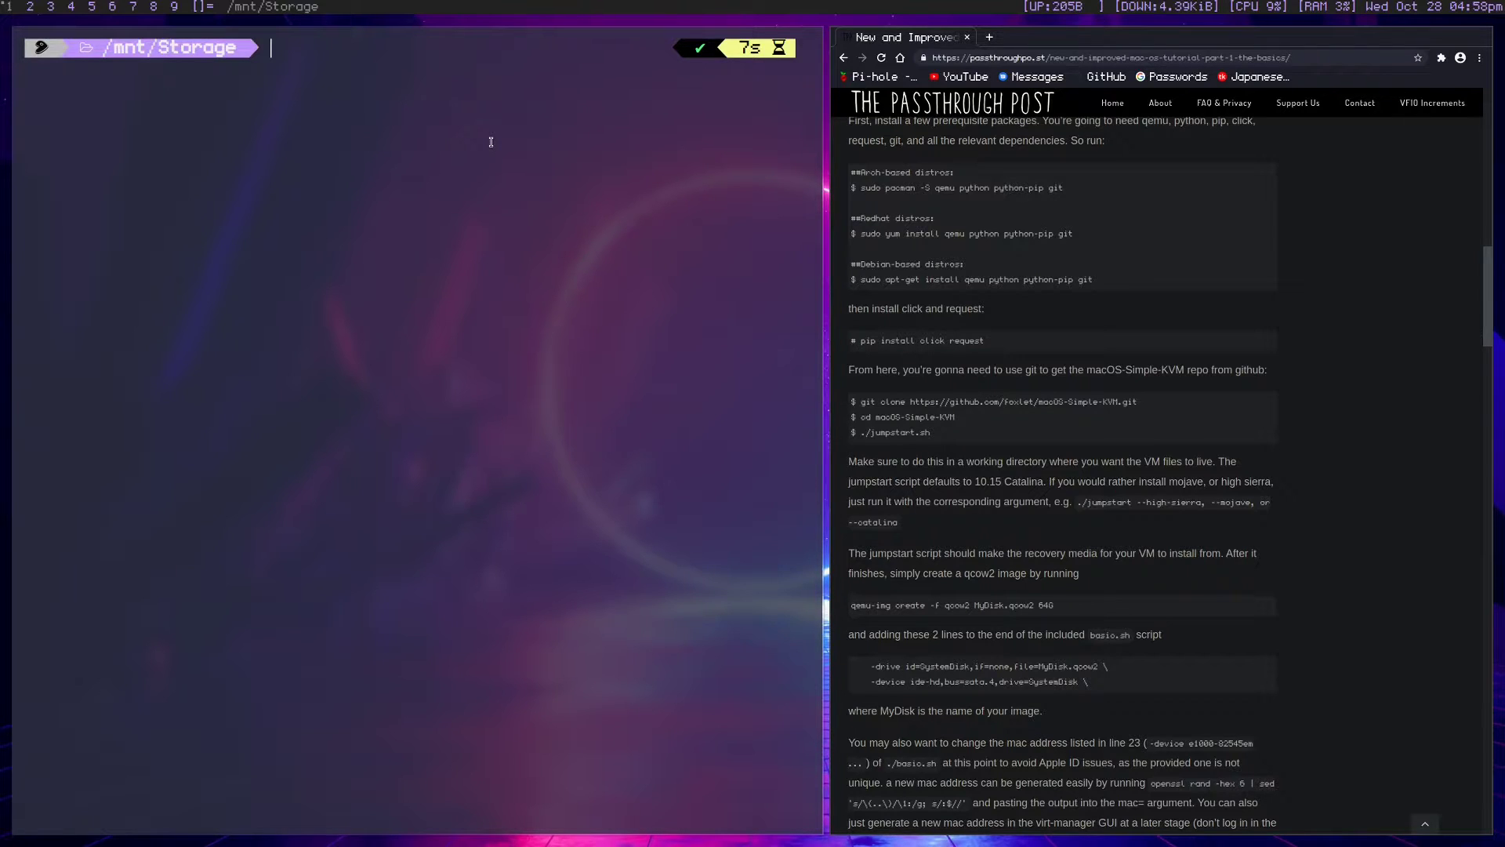
Step: Create the Hackintosh folder, clone macOS-Simple-KVM into it, and run jumpstart.sh
type("mkdir Hacking")
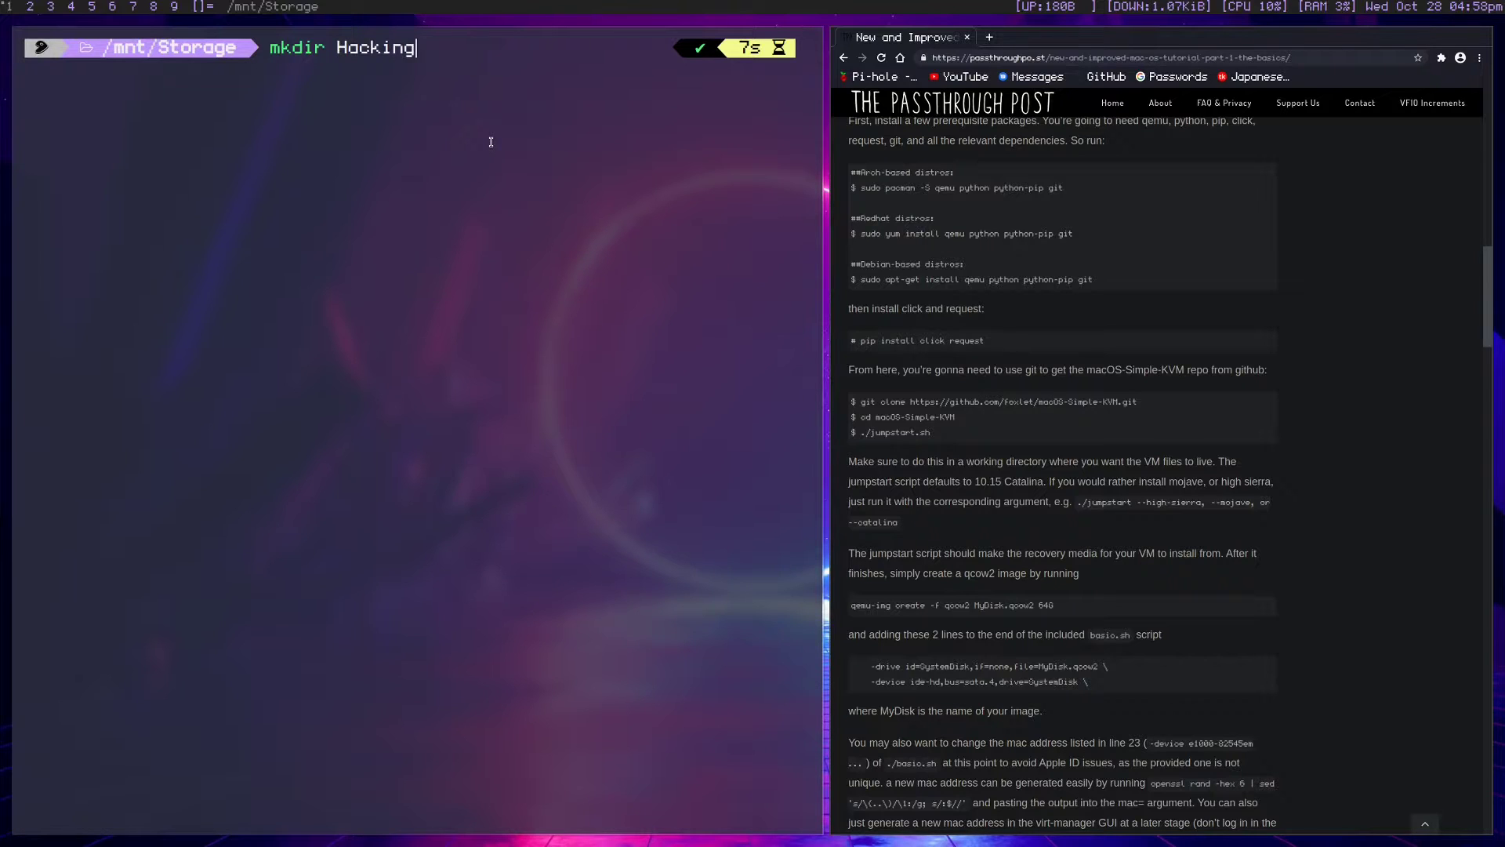
key("Return")
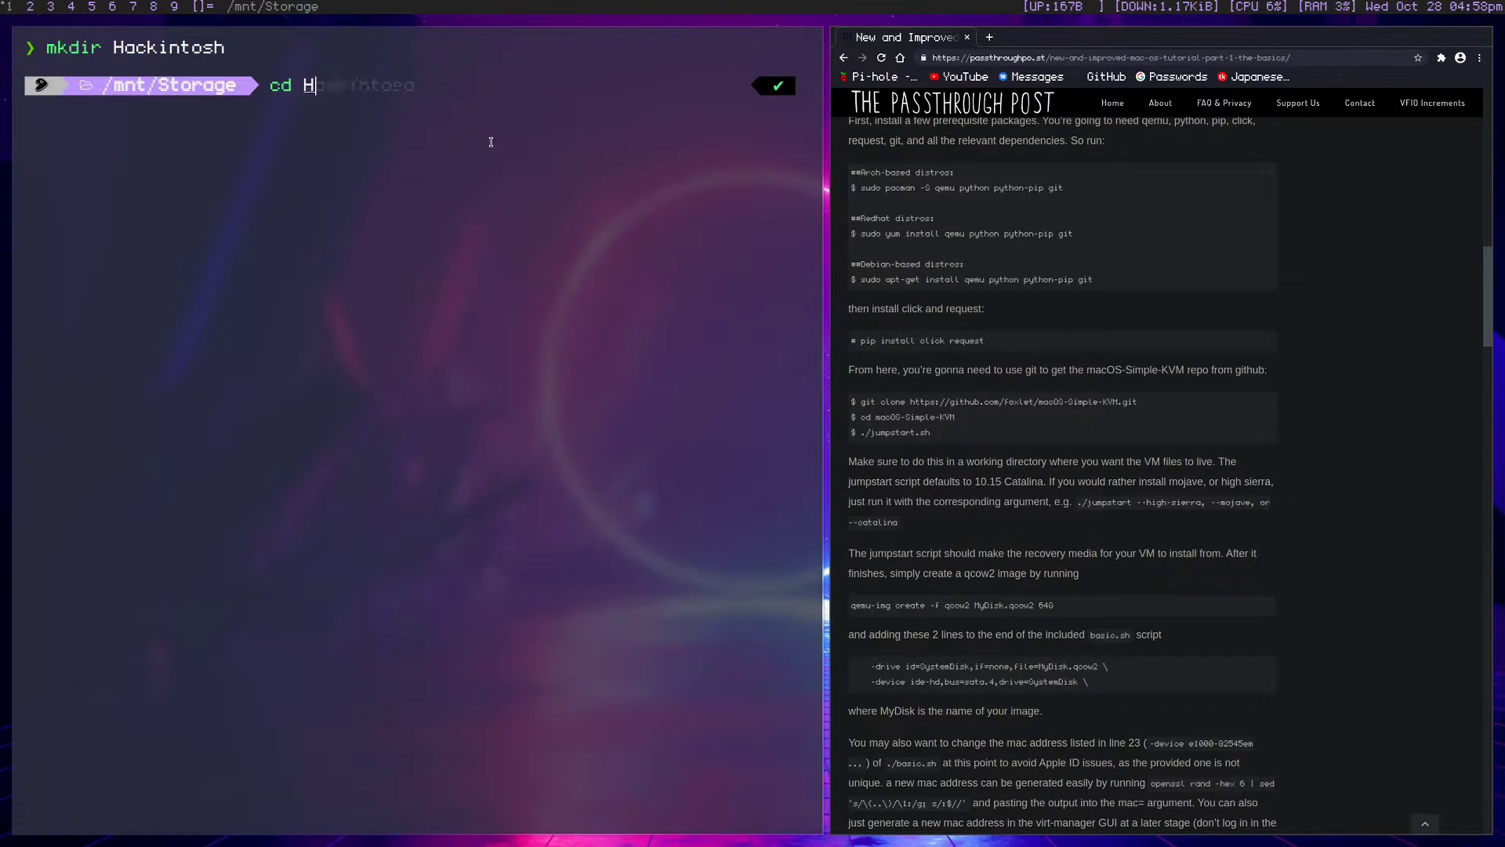
key("Return")
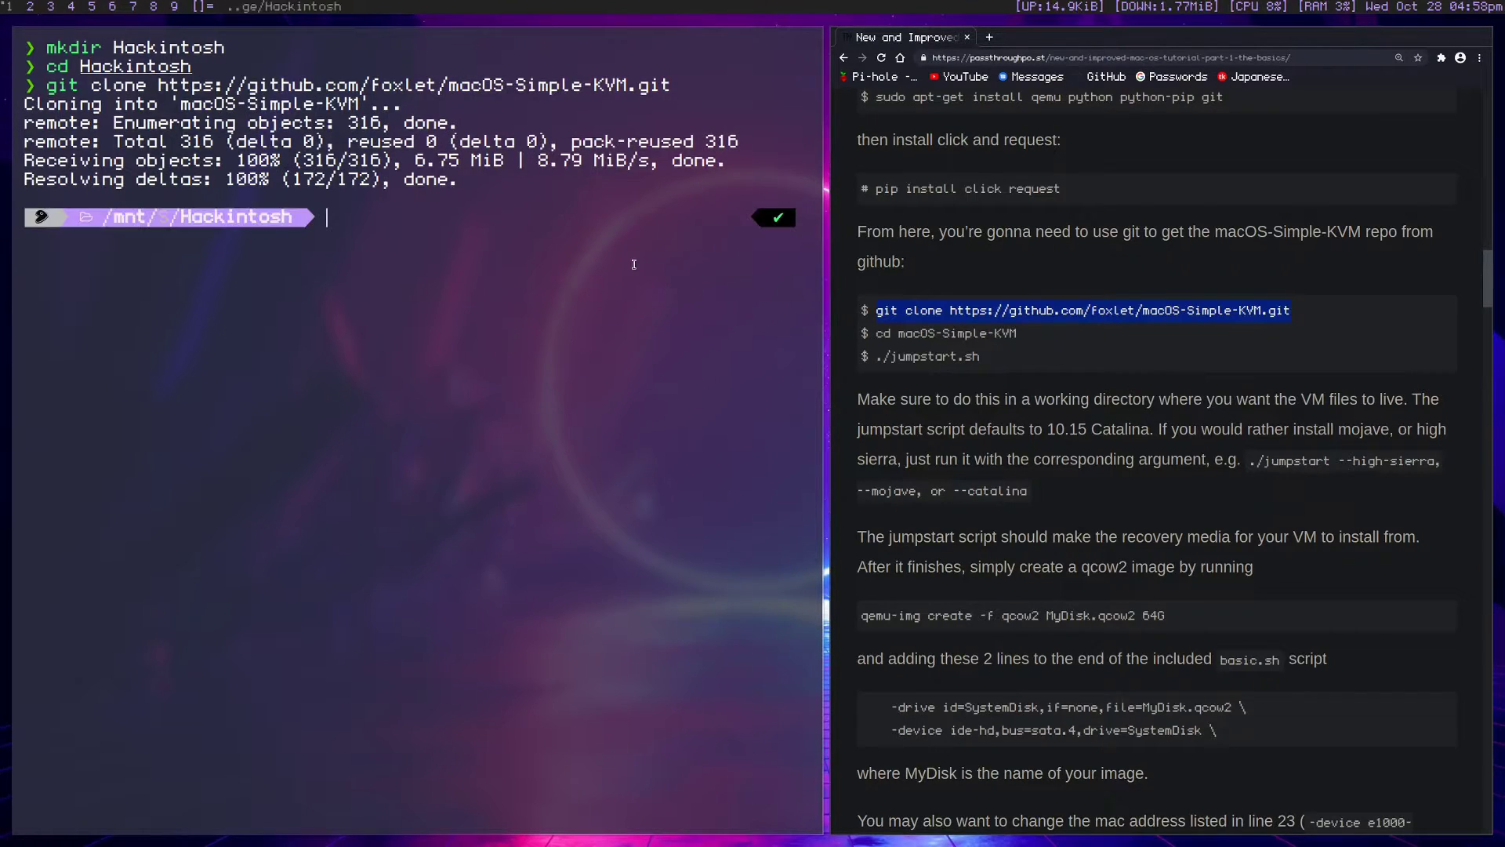
type("cd macOS-Simple-KVM/")
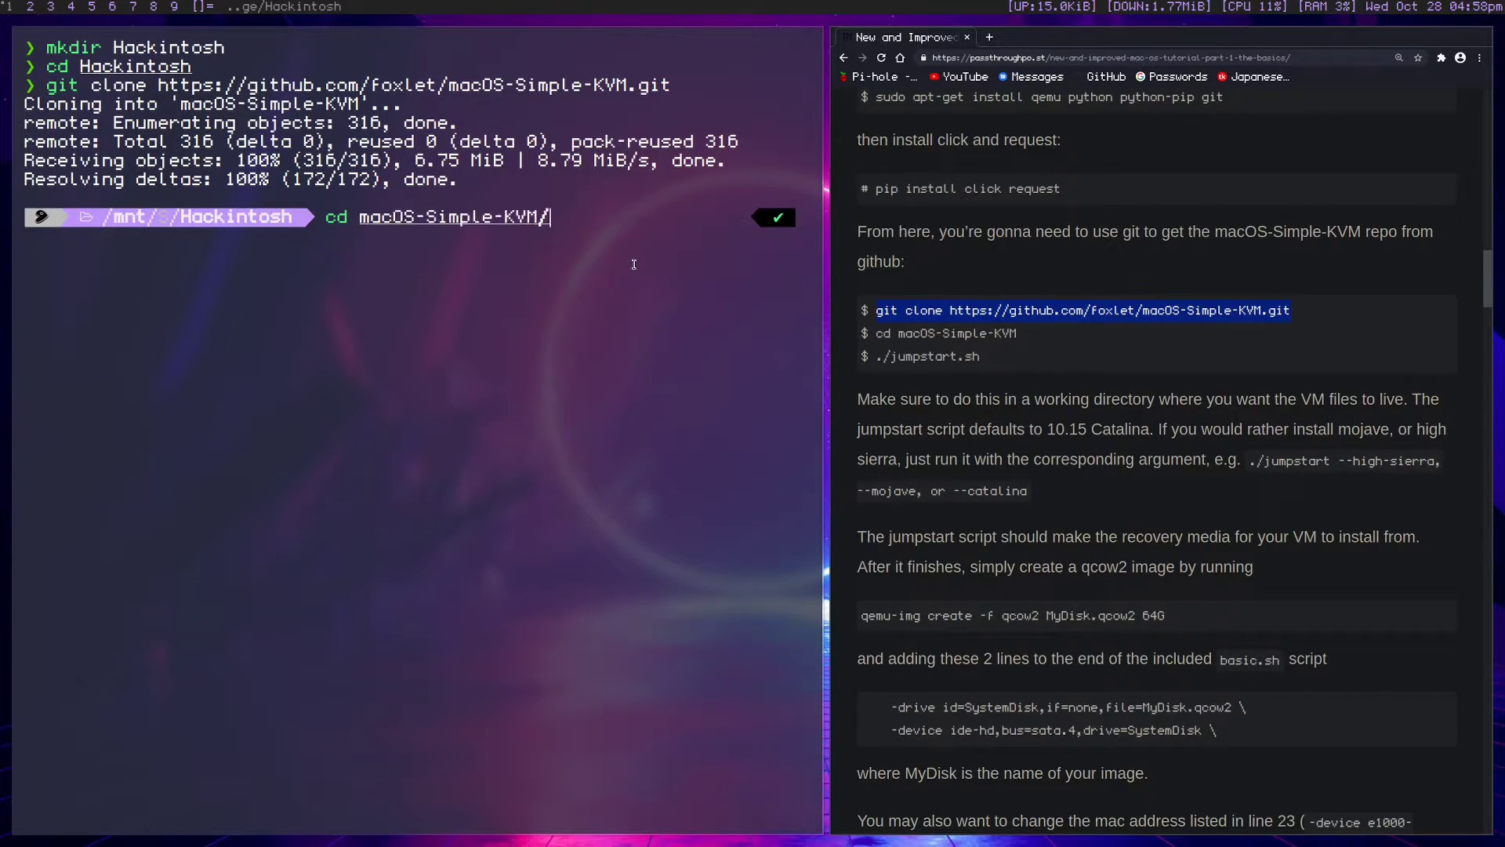
key("Return")
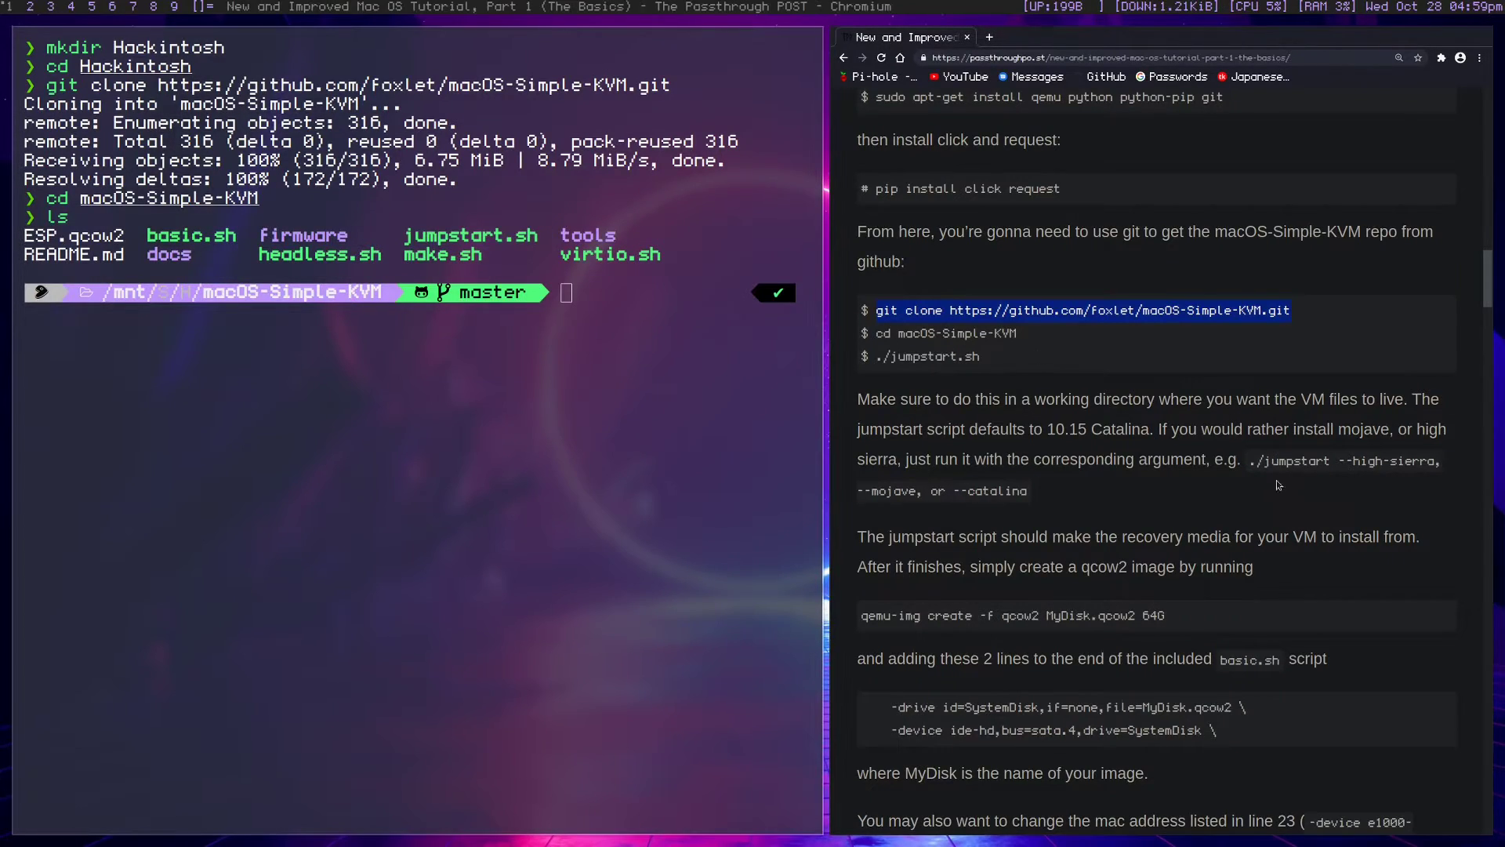
mouse_move(1236, 471)
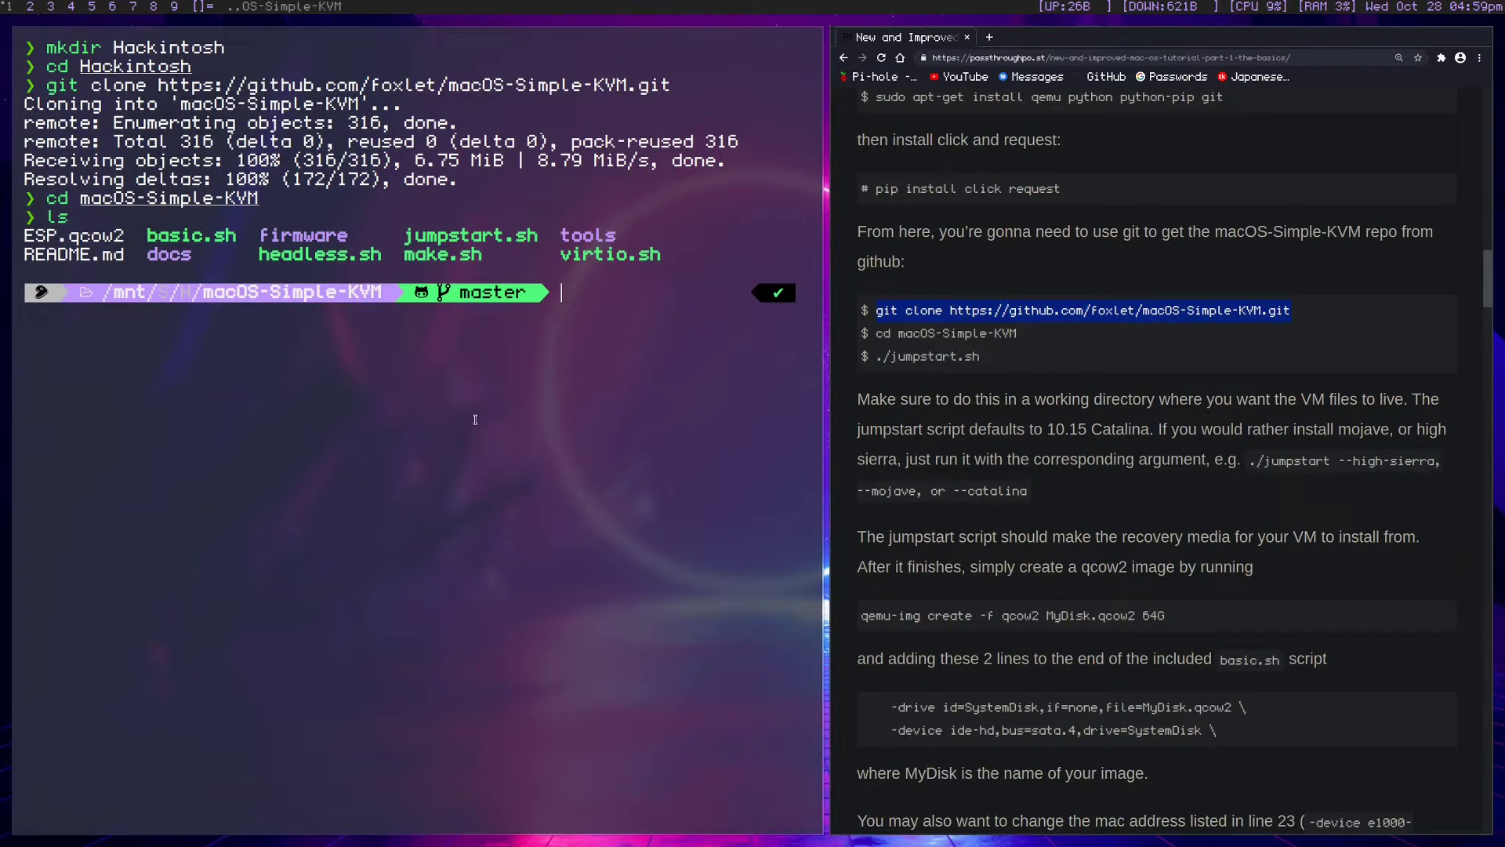
type("./jumpstart")
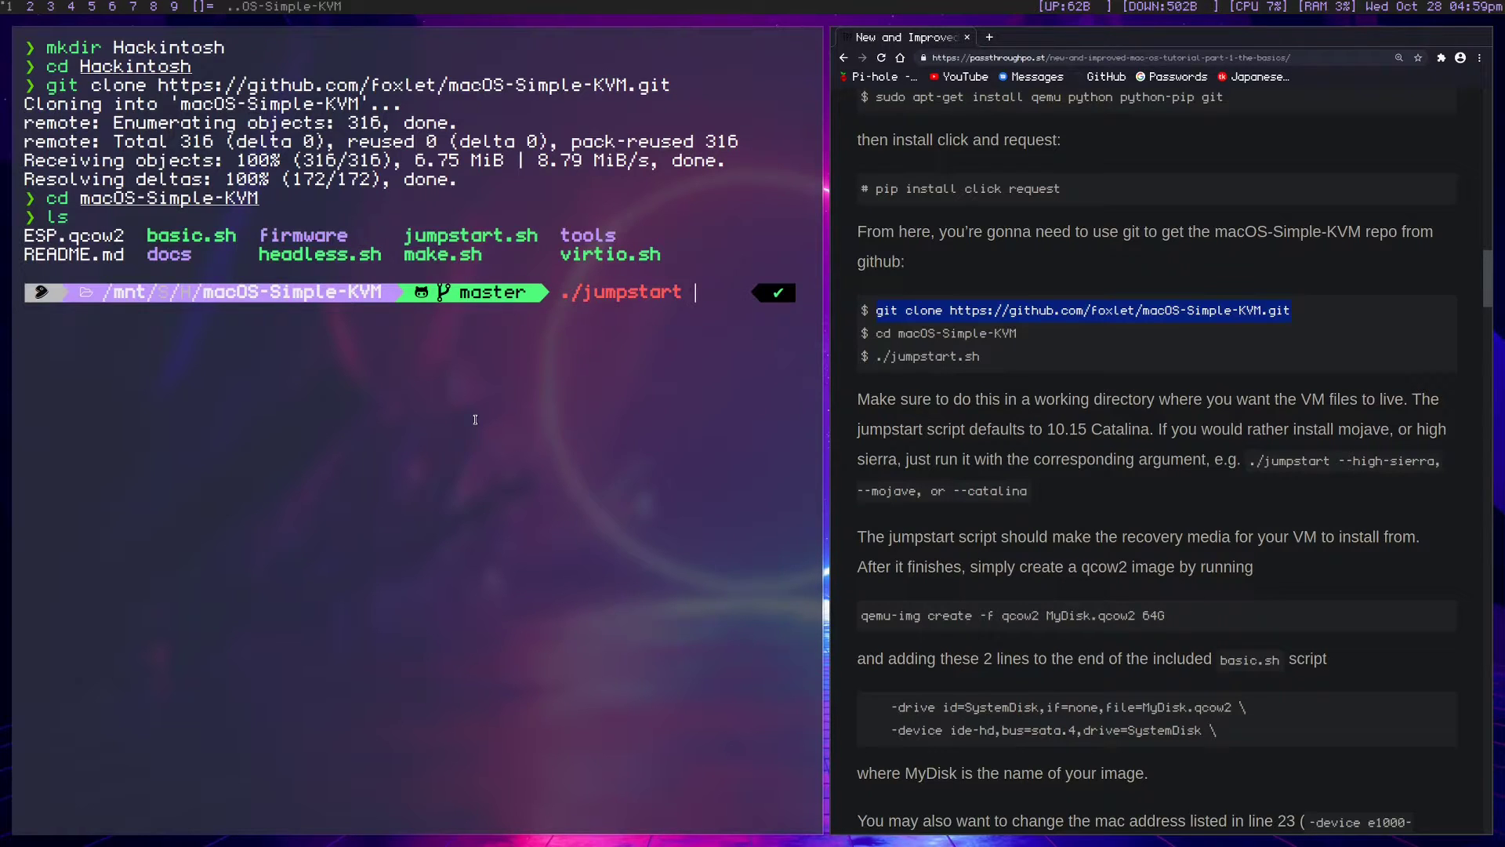
type("--hig")
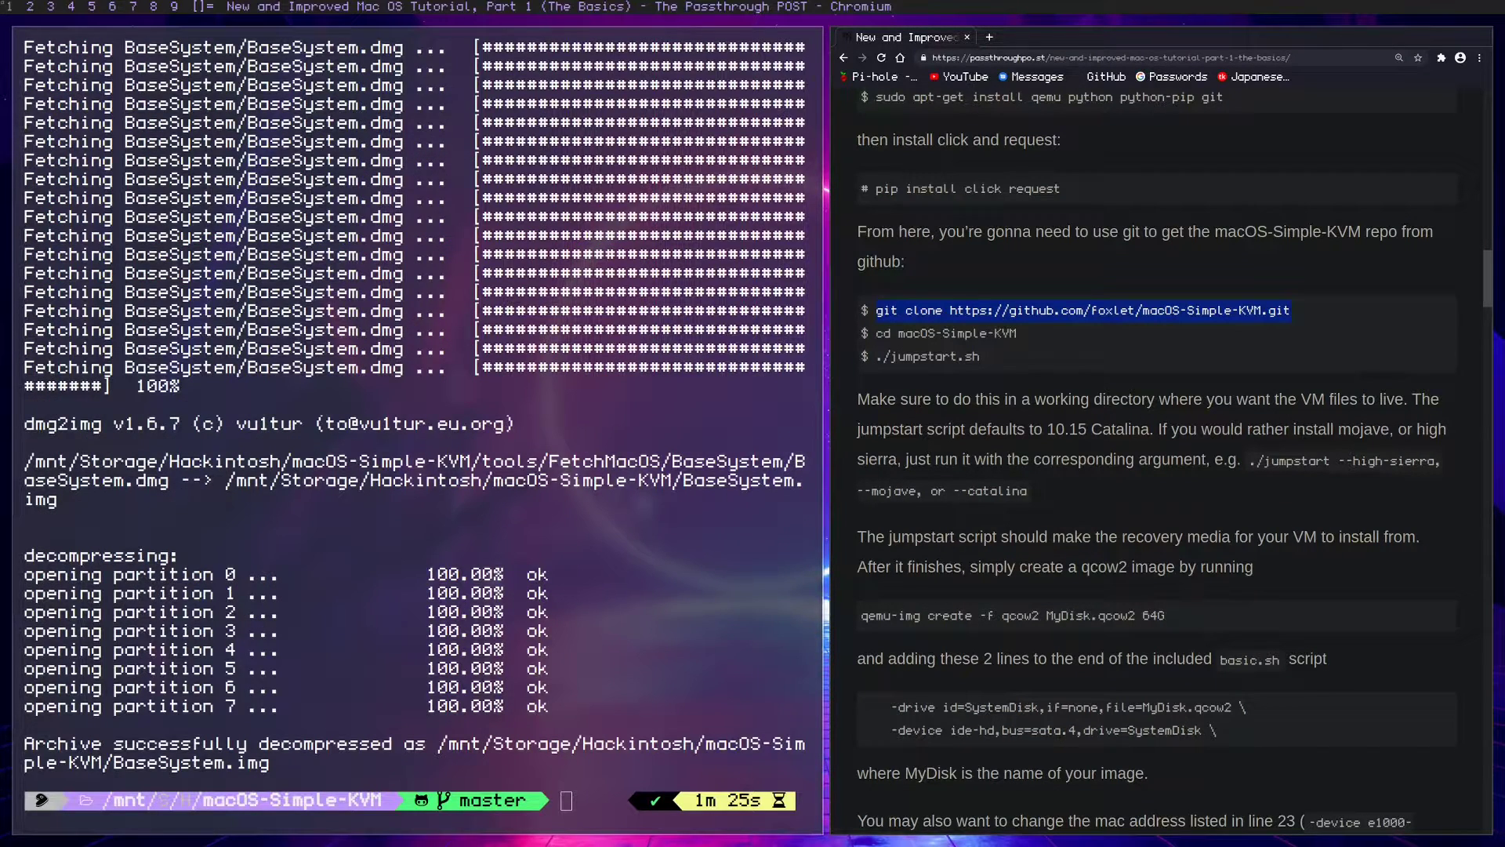
Step: Create the 64G qcow2 disk image MyDisk.qcow2 with qemu-img
scroll("down", 3)
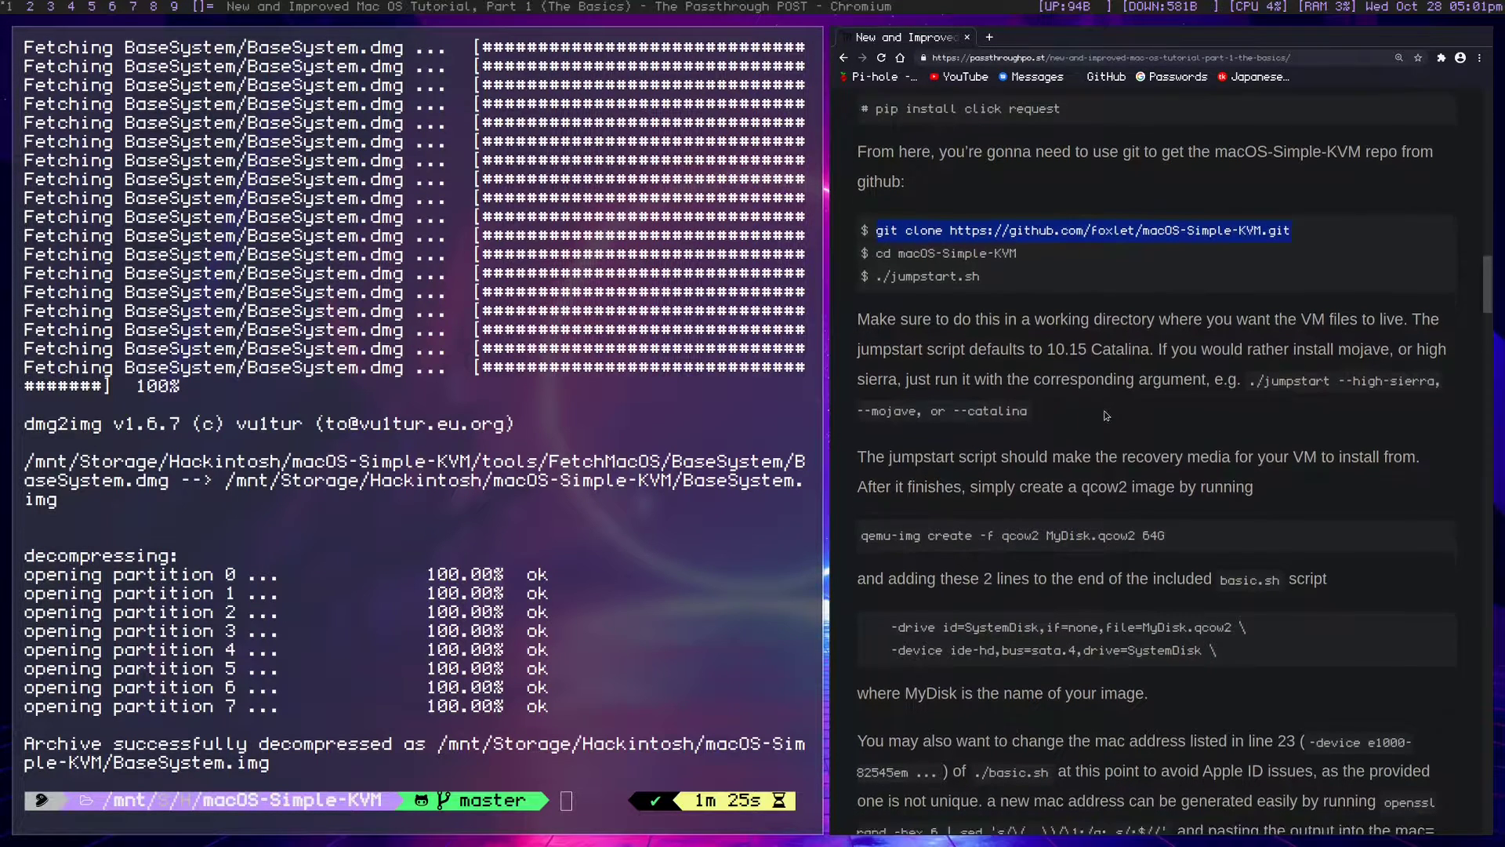
scroll("down", 3)
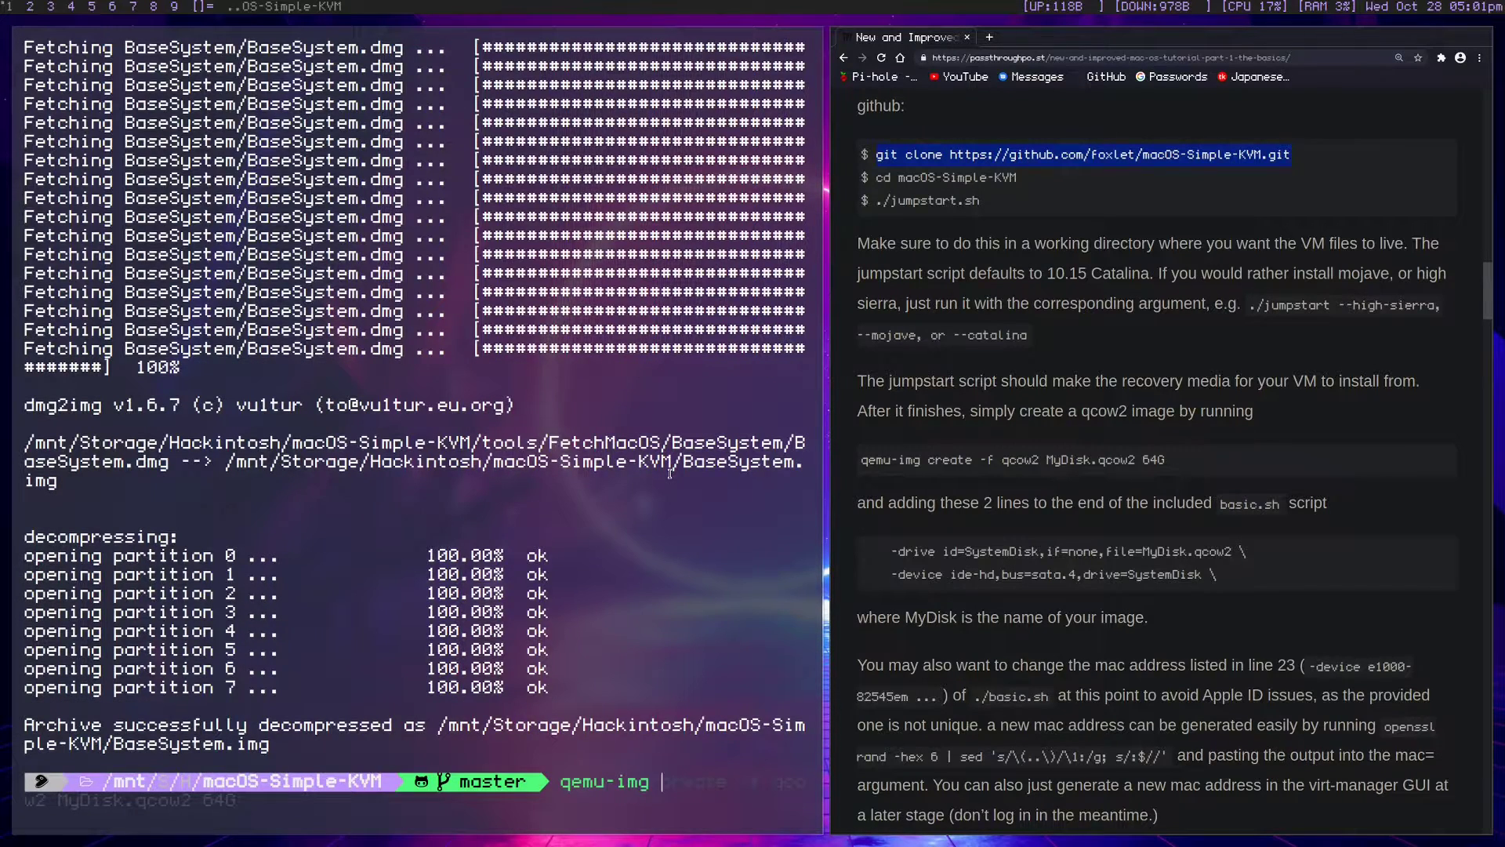
type("create -f qcow2 MyDisk.qcow2 64G")
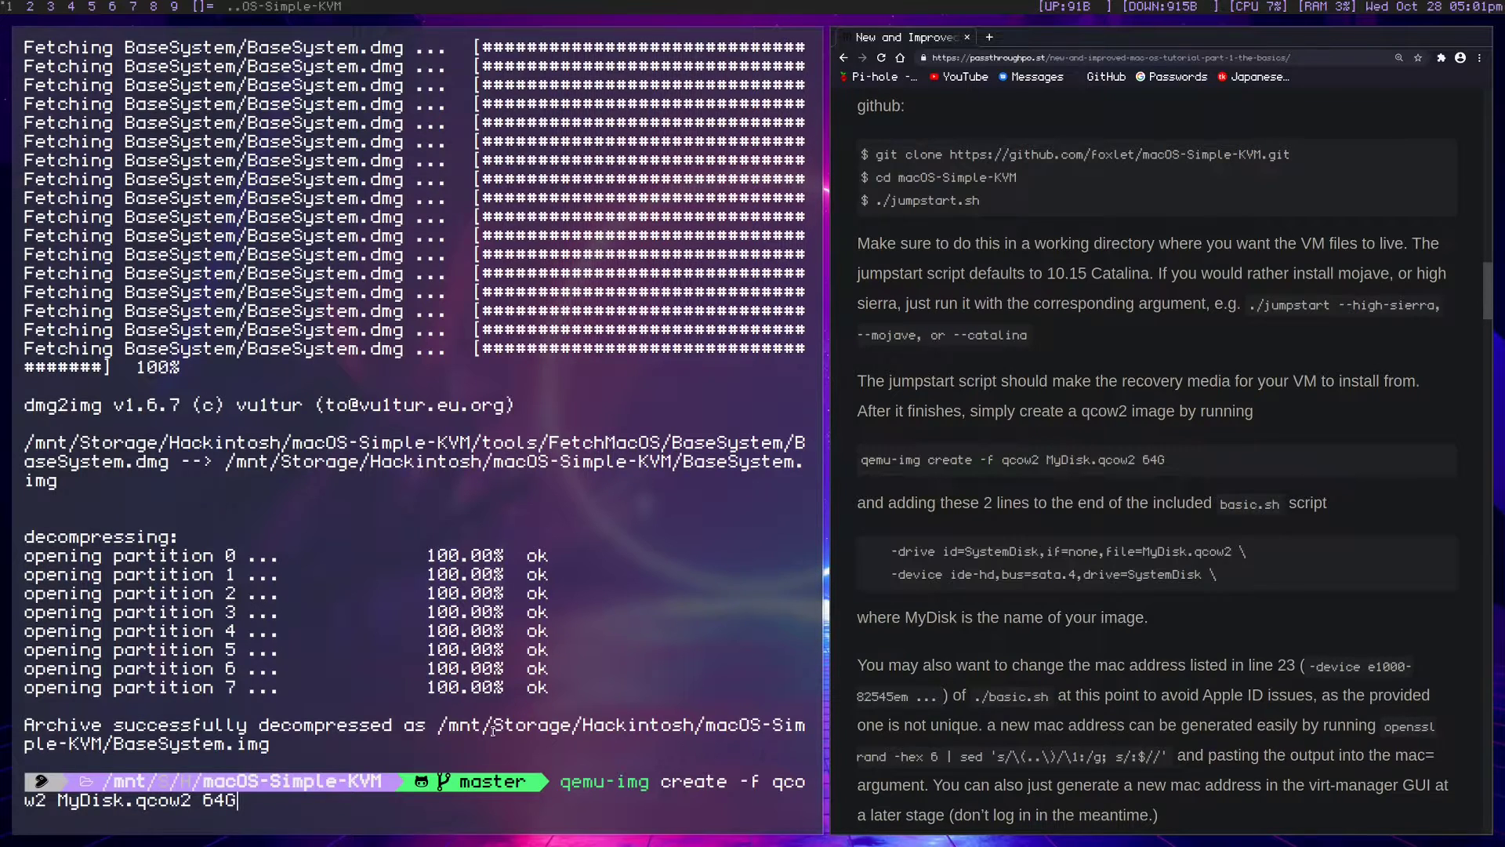
key("Return")
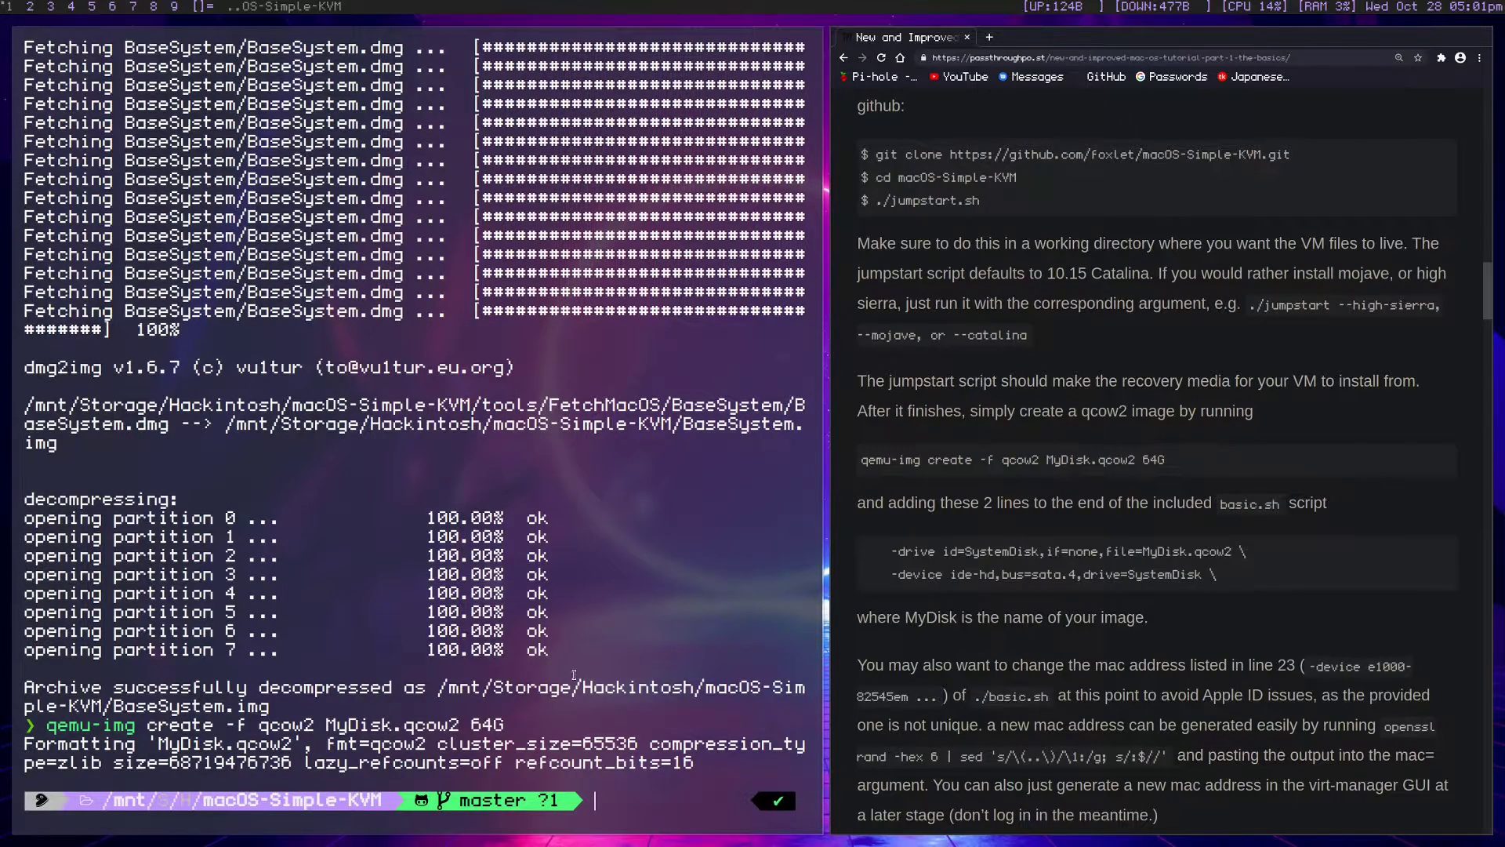
scroll("down", 3)
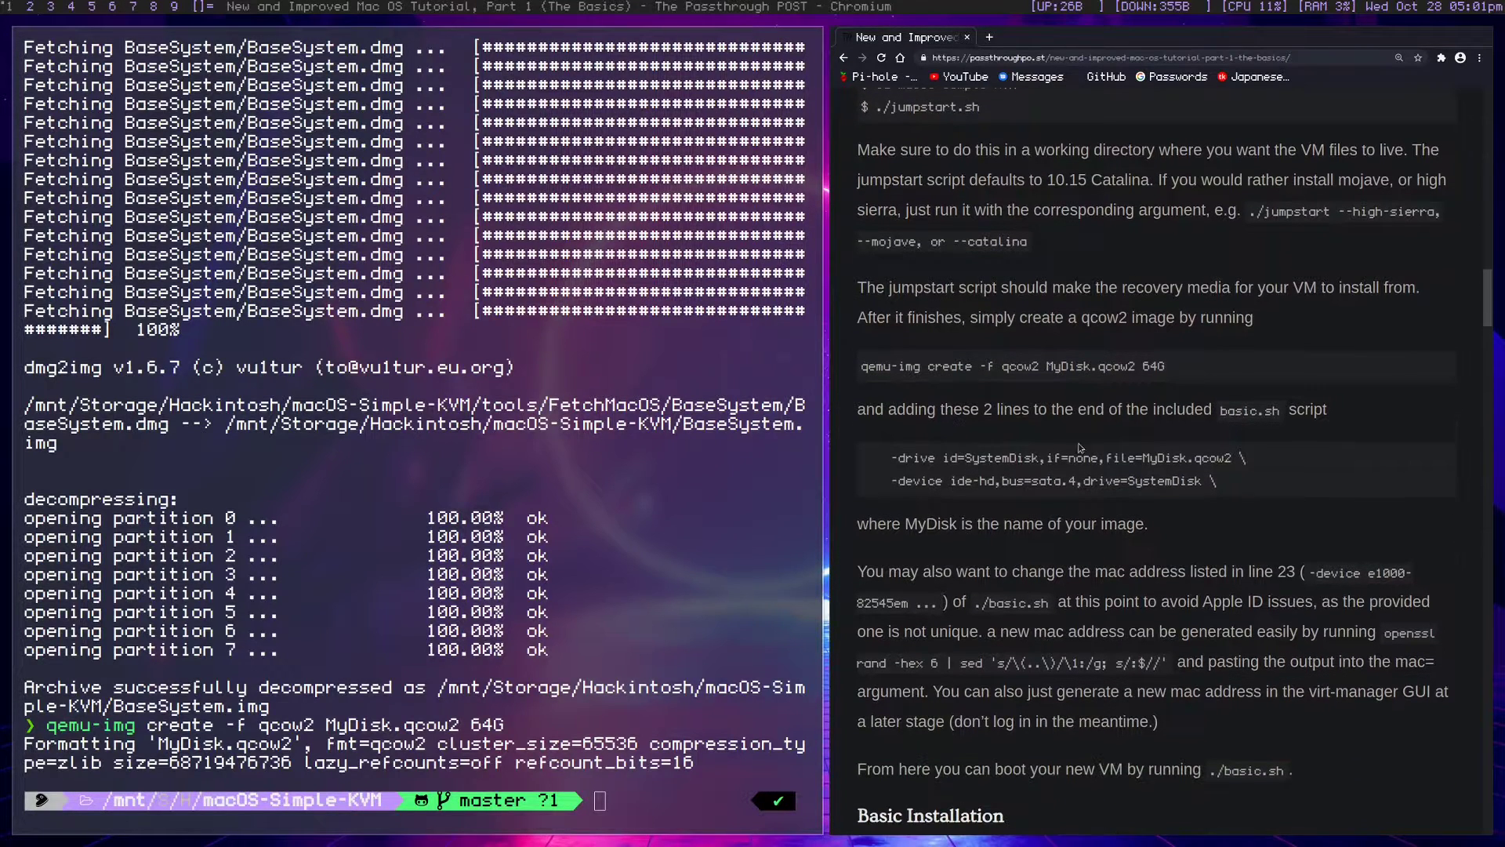
Step: Add the SystemDisk -drive line for MyDisk.qcow2 to basic.sh in Neovim and save
type("nvi")
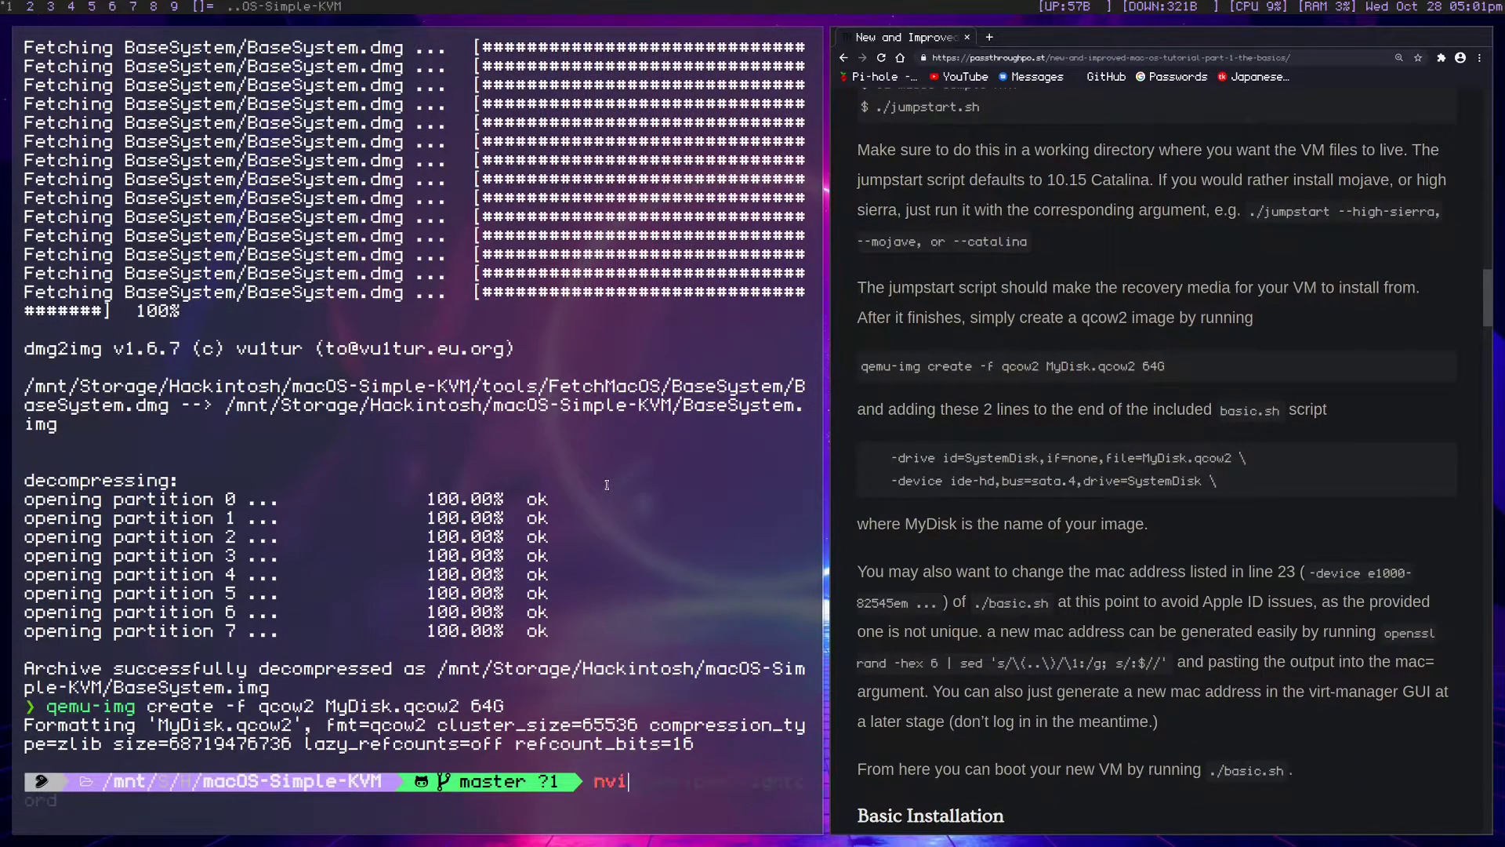
type("m basic.sh")
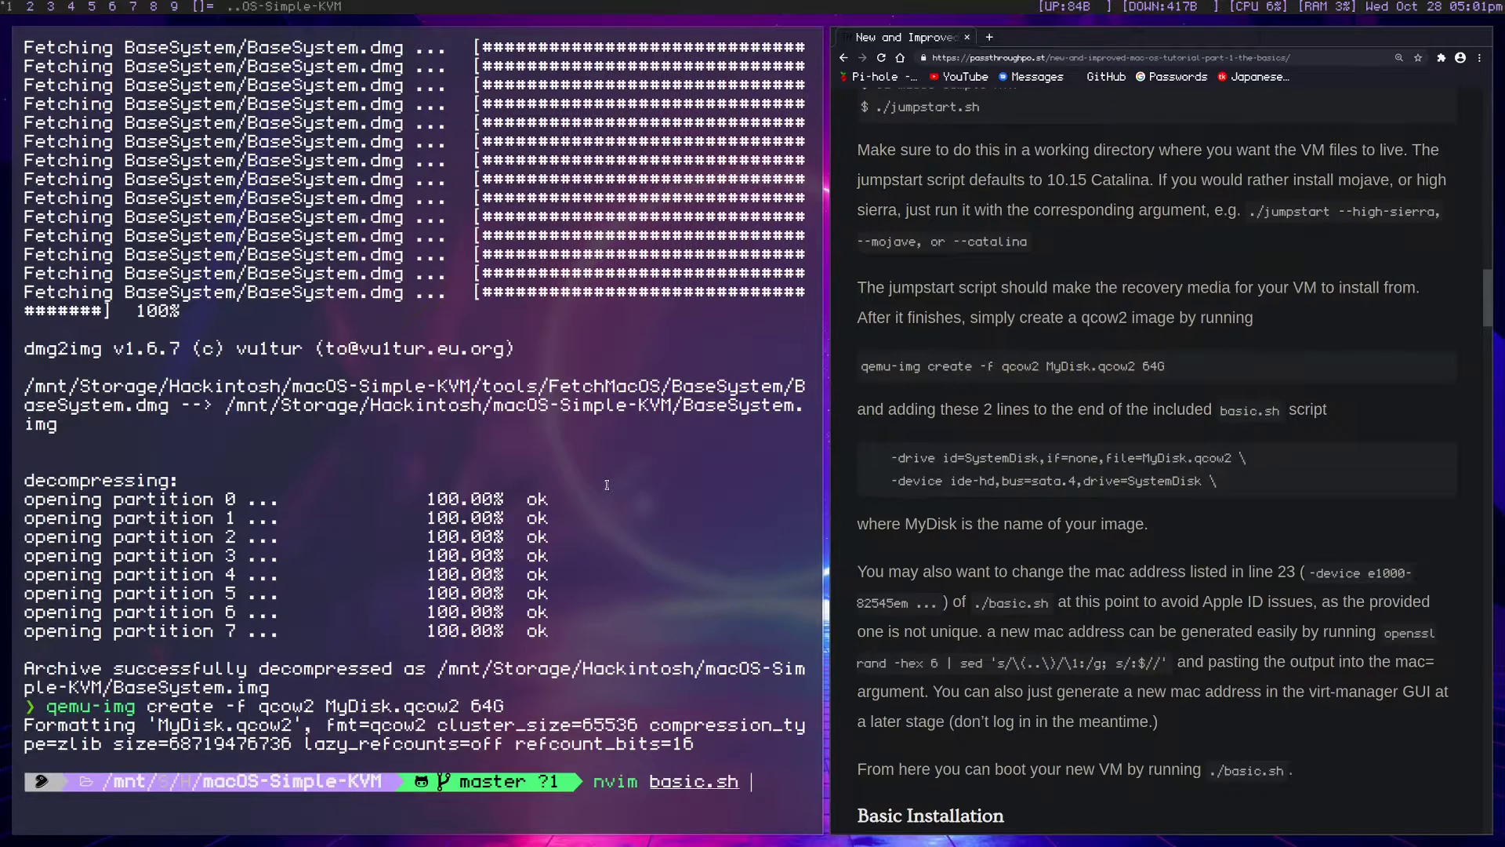
key("Return")
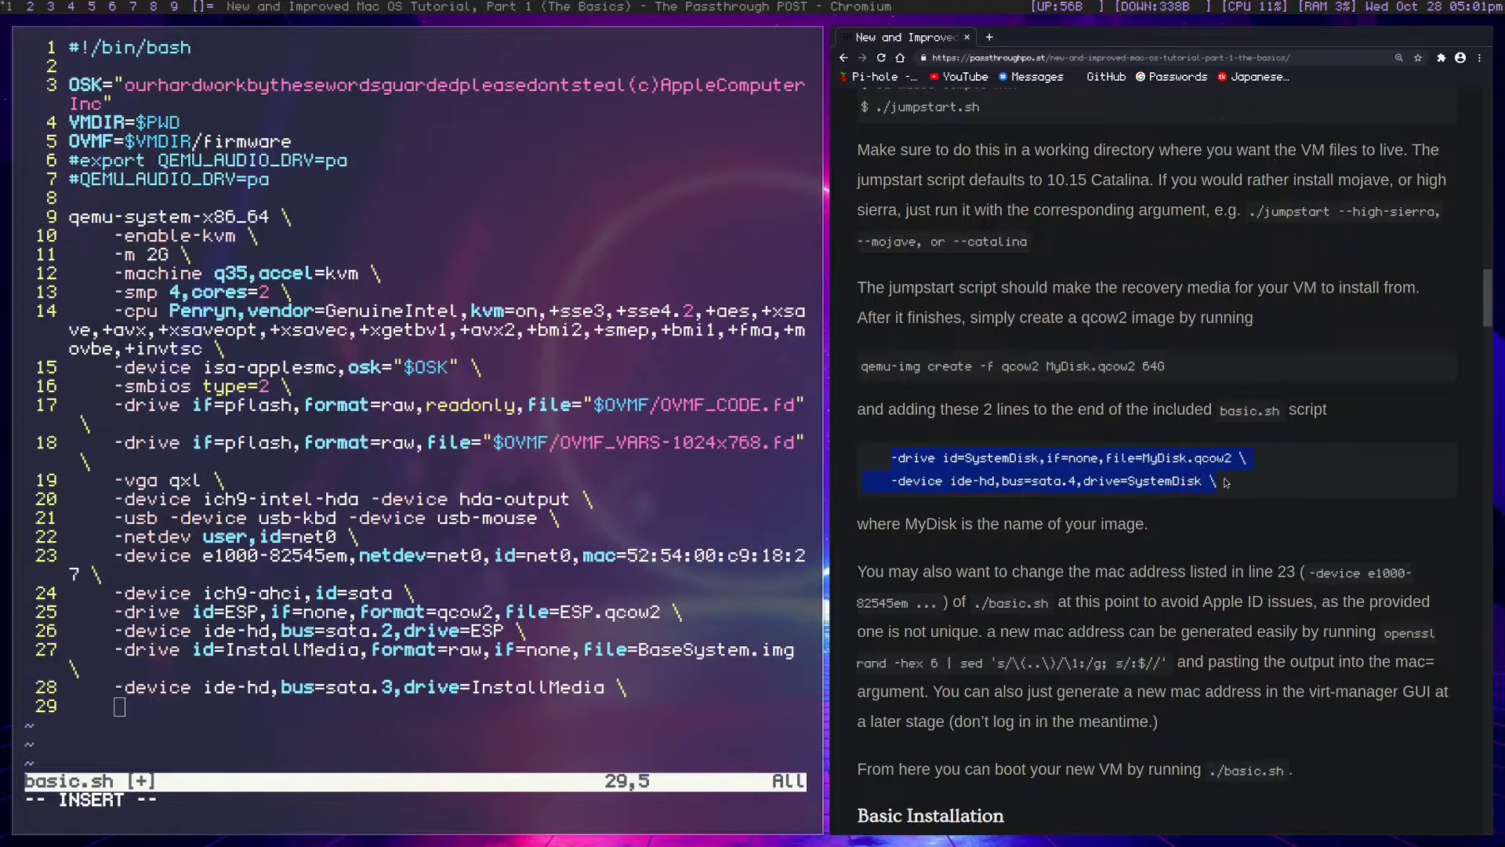
type("-drive id=SystemDisk,if=none,file=MyDisk.qcow2 \\")
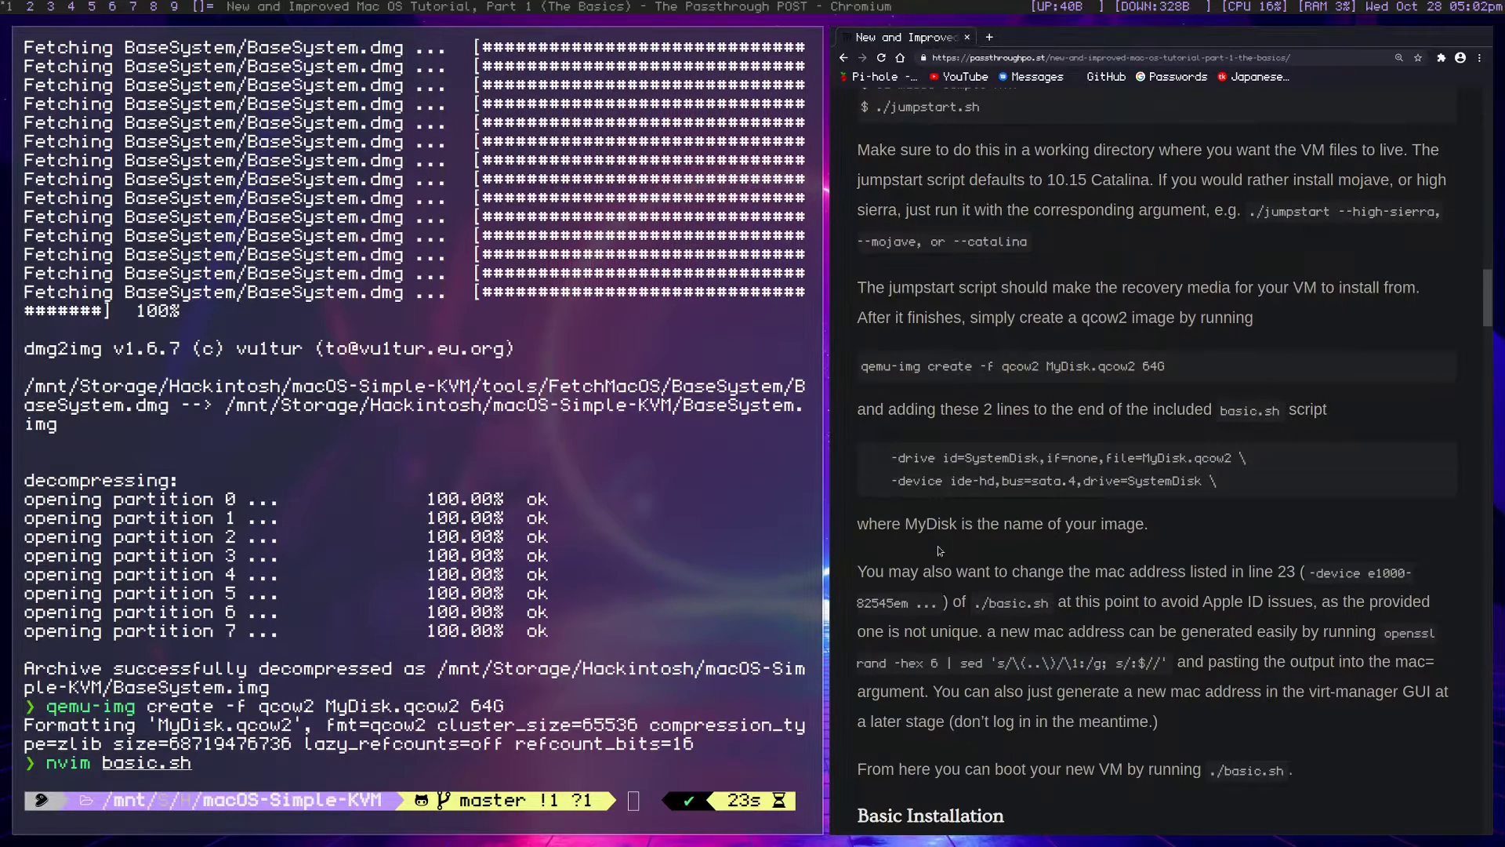
scroll("down", 3)
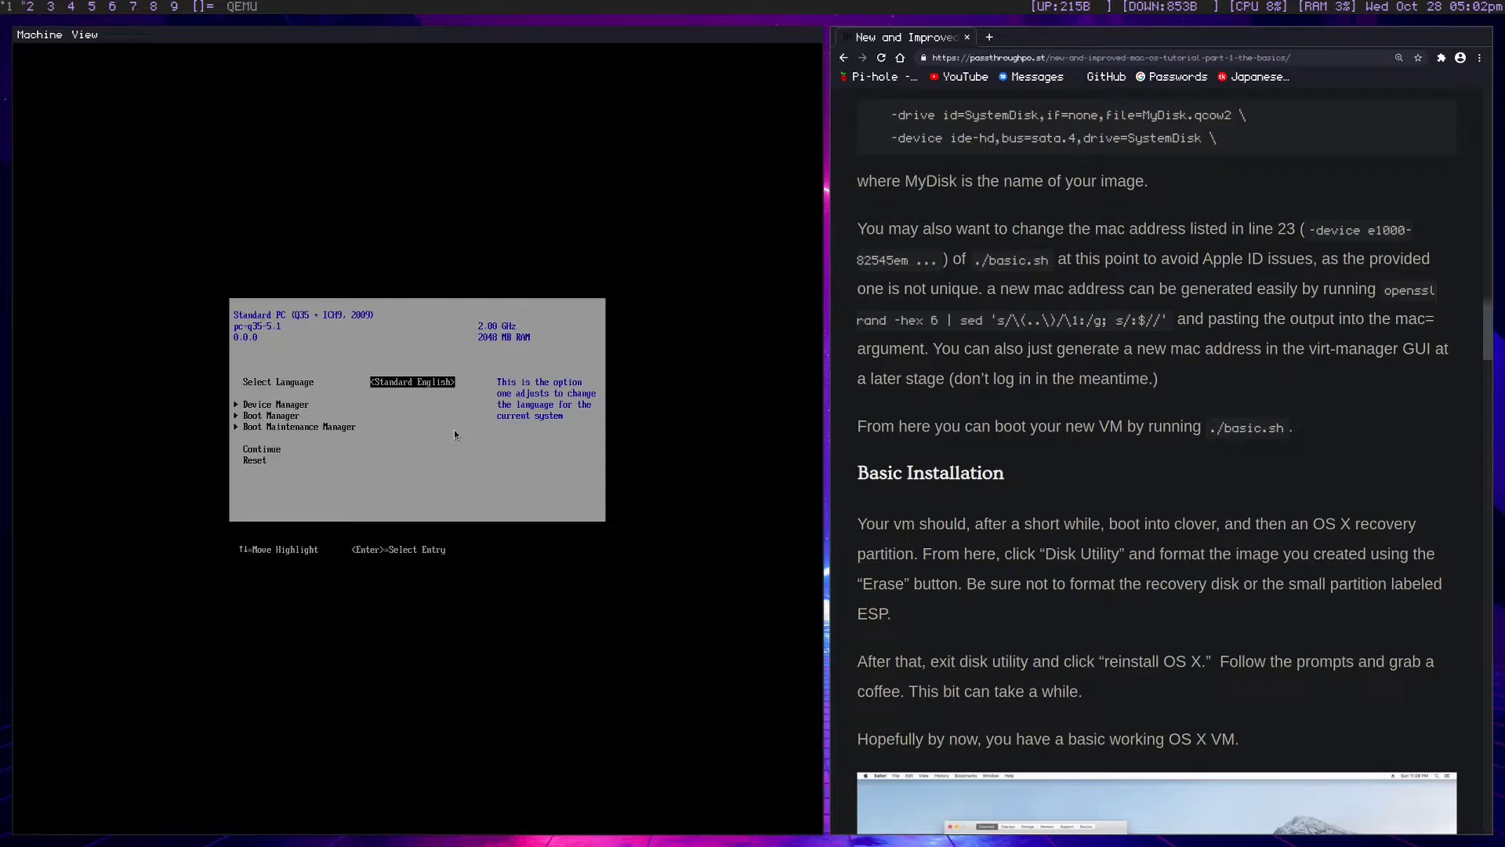
Step: Step through the OVMF firmware menu and continue booting into macOS Recovery
key("Down")
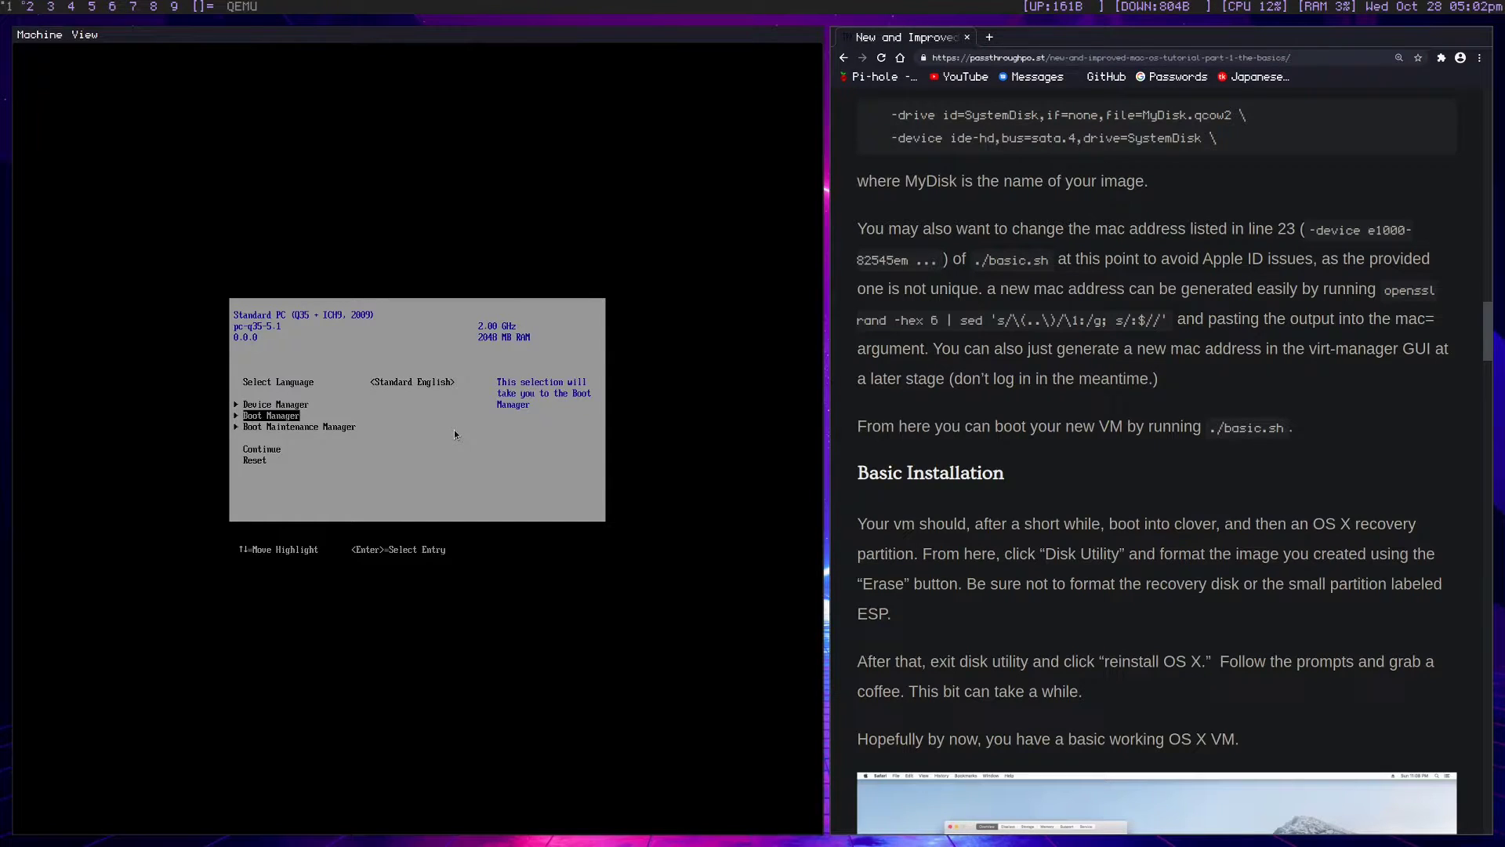
key("Up")
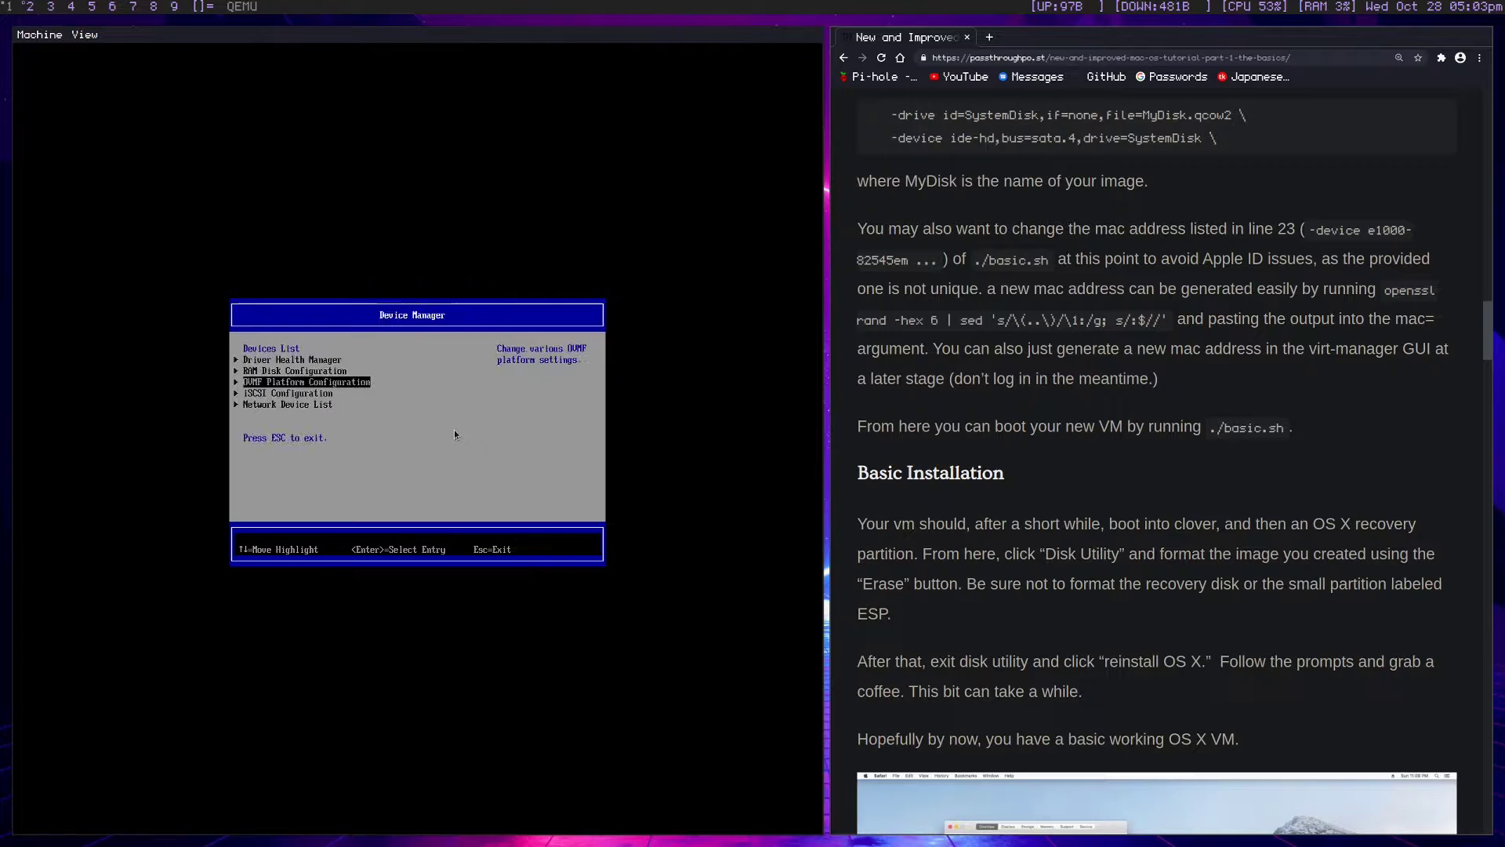
key("Escape")
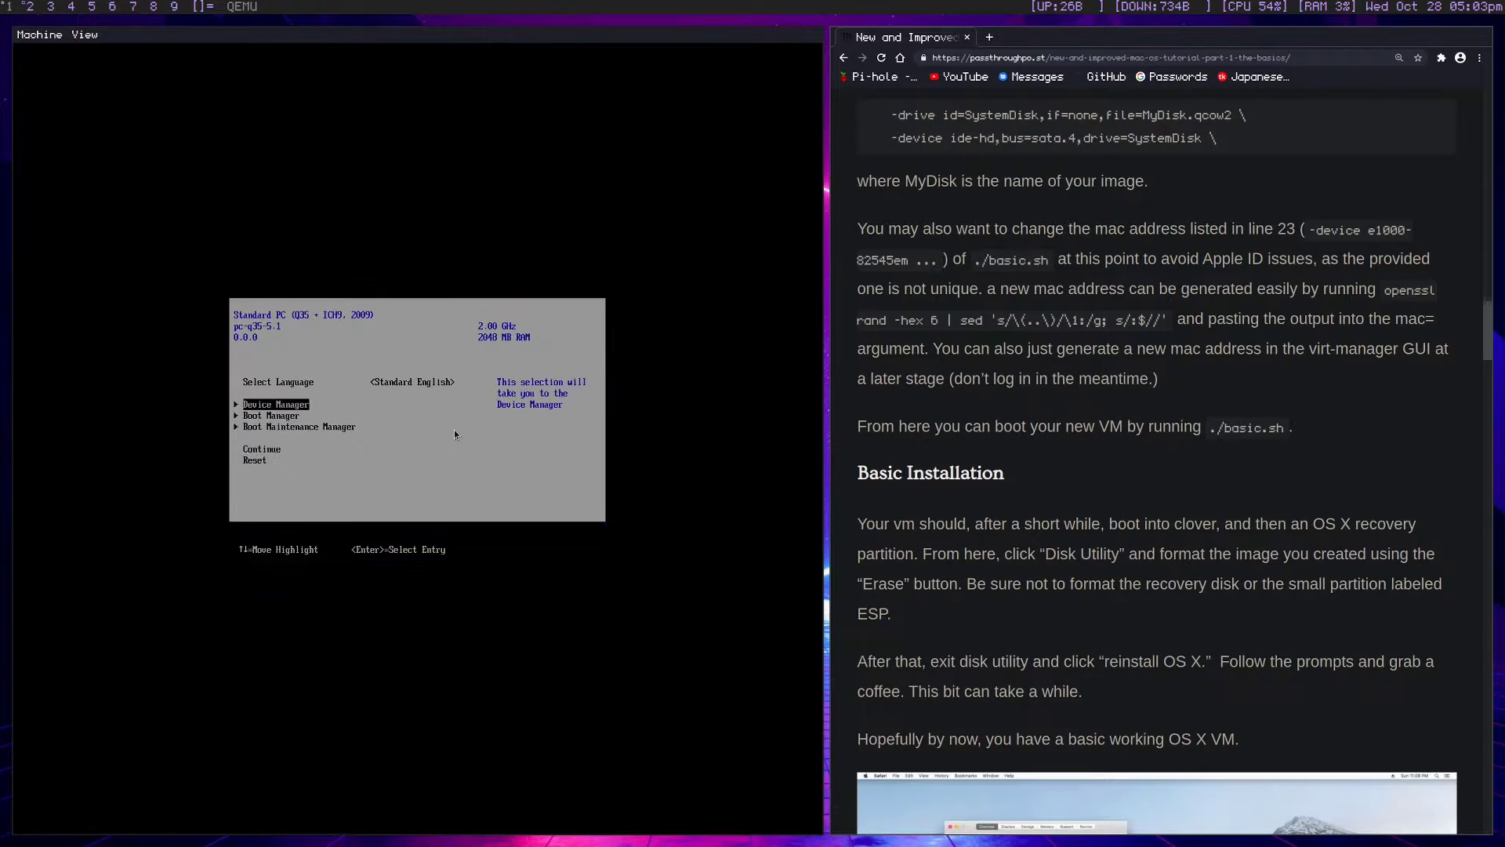
key("Return")
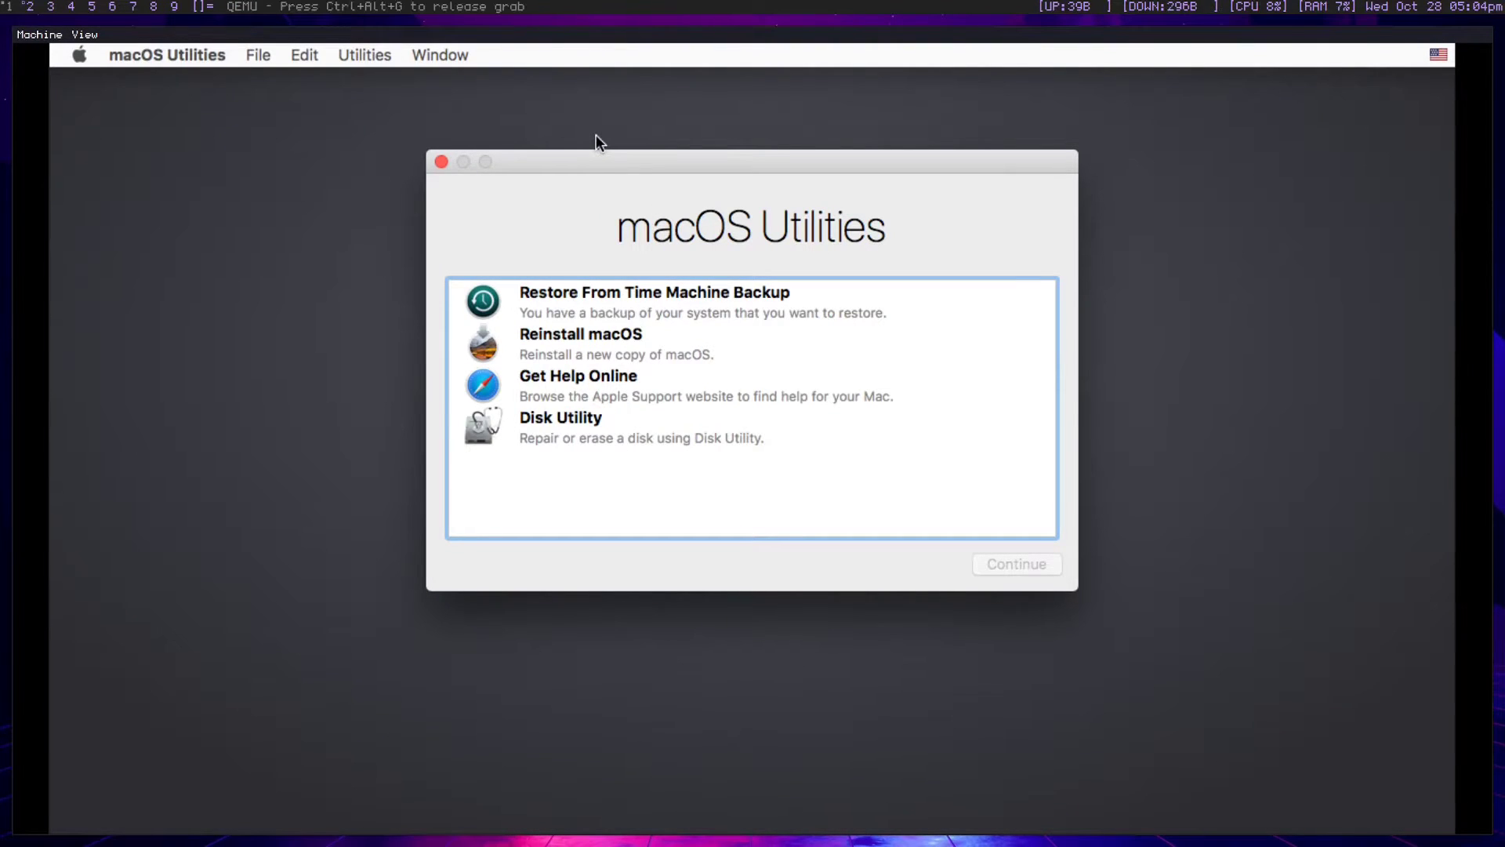
mouse_move(500, 285)
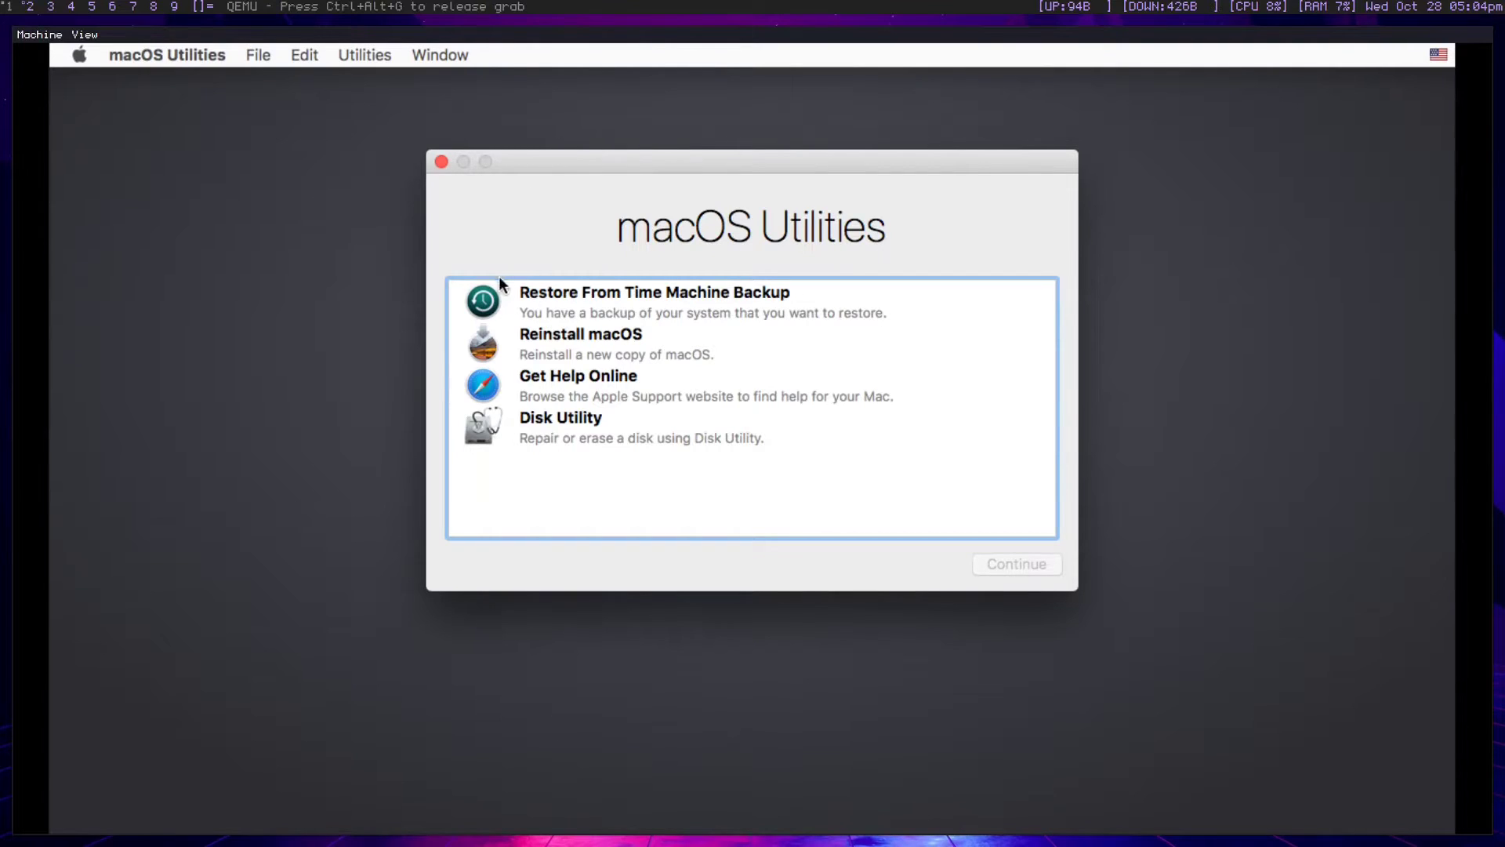
mouse_move(581, 431)
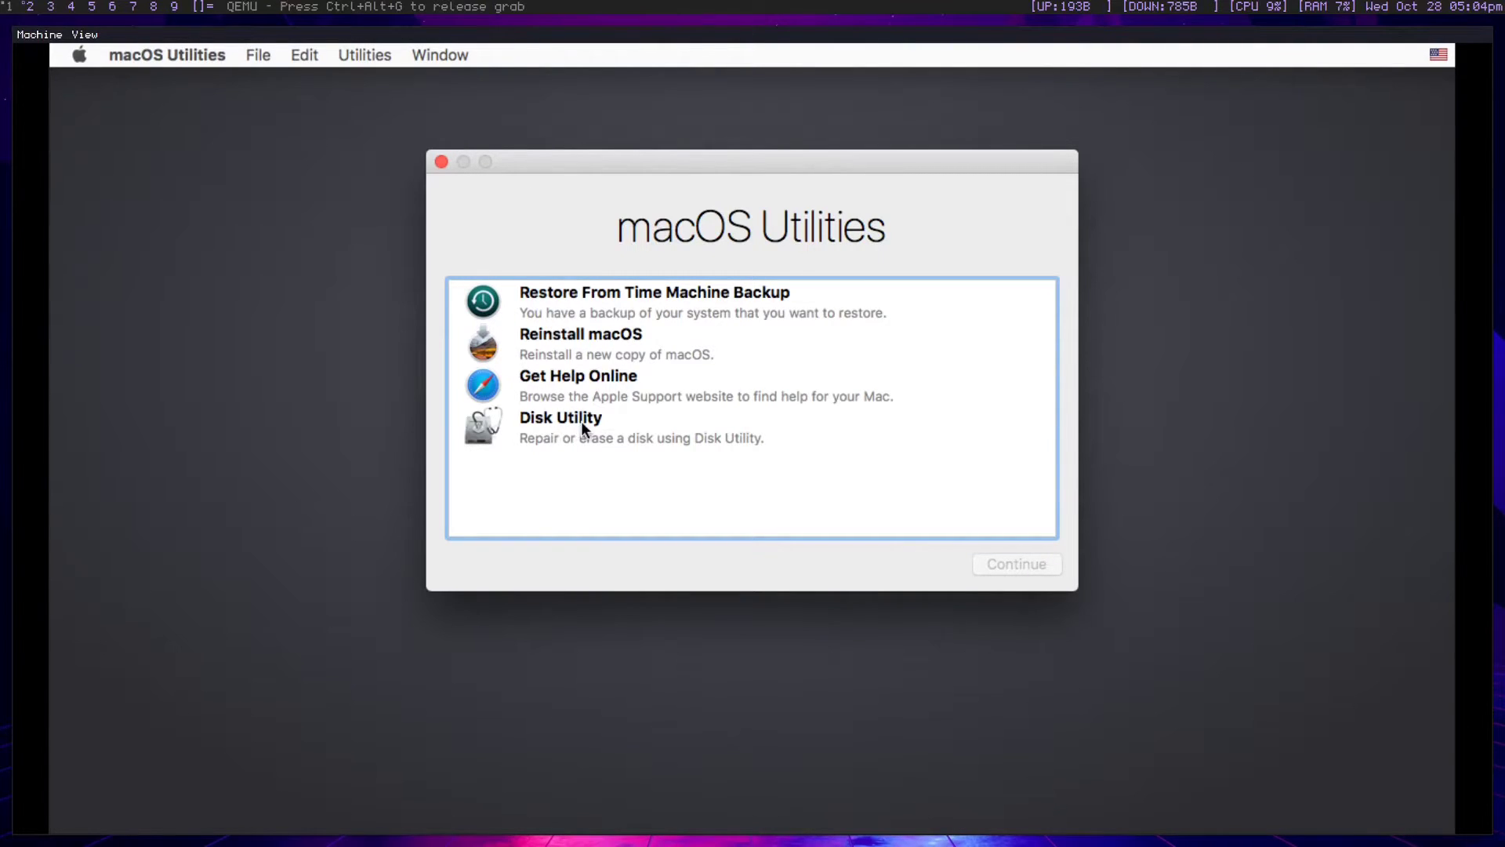
Step: Erase the uninitialized 68.72 GB disk in Disk Utility as a volume named OSX
double_click(561, 417)
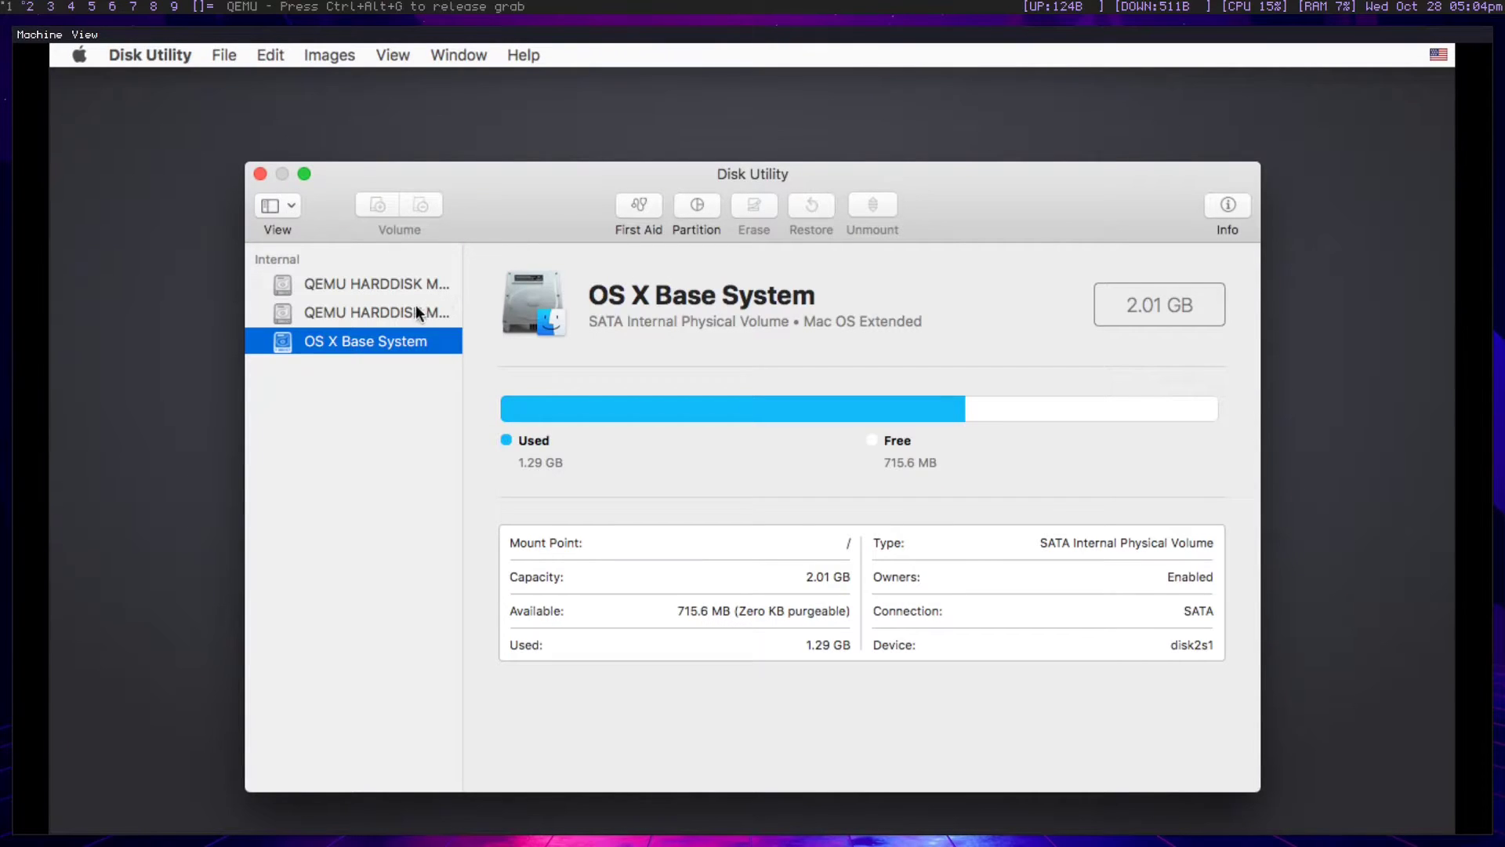
left_click(376, 312)
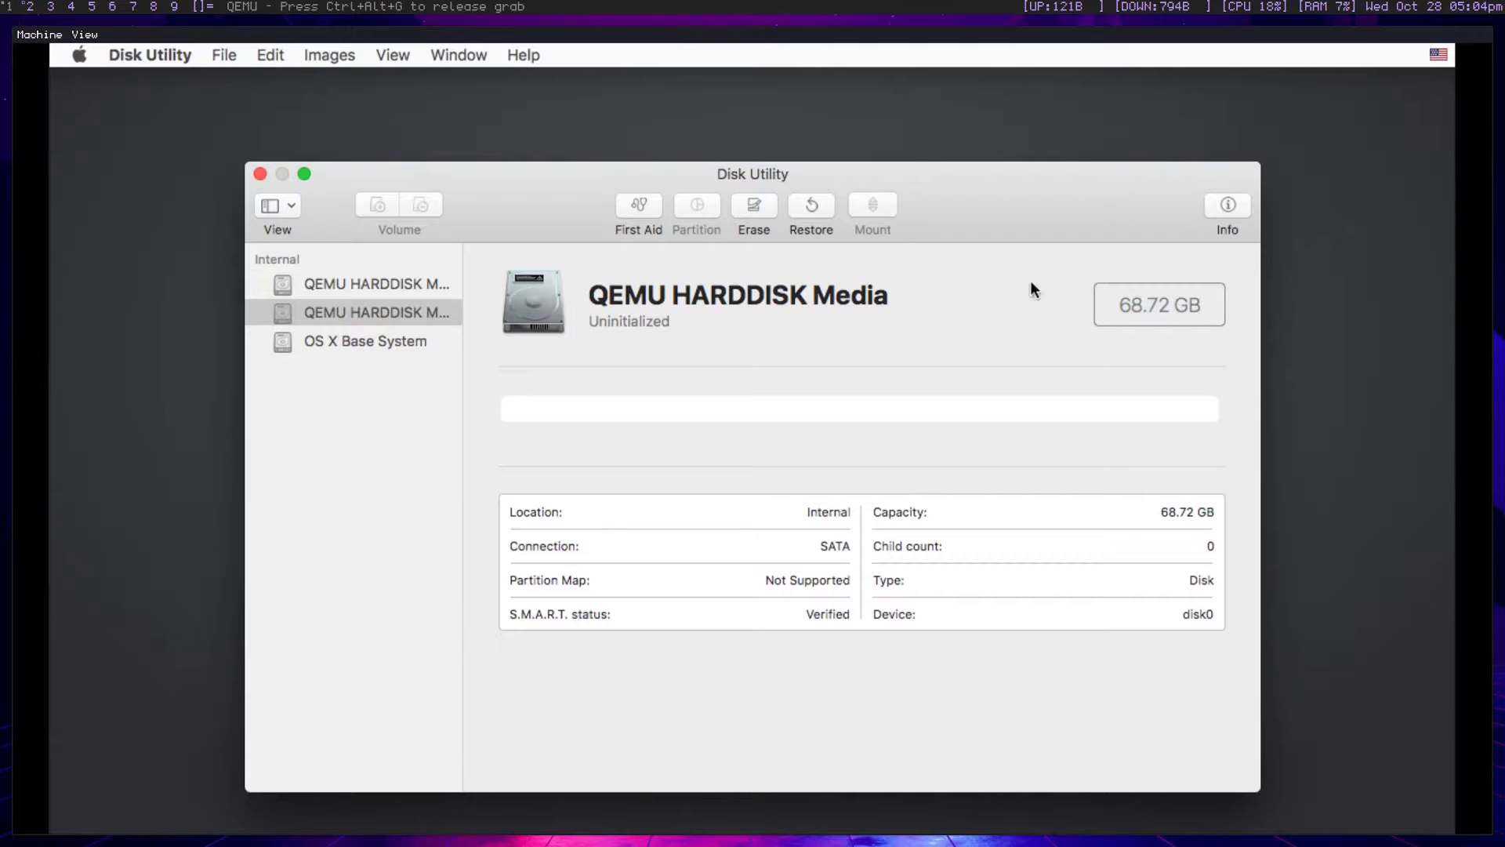
left_click(753, 205)
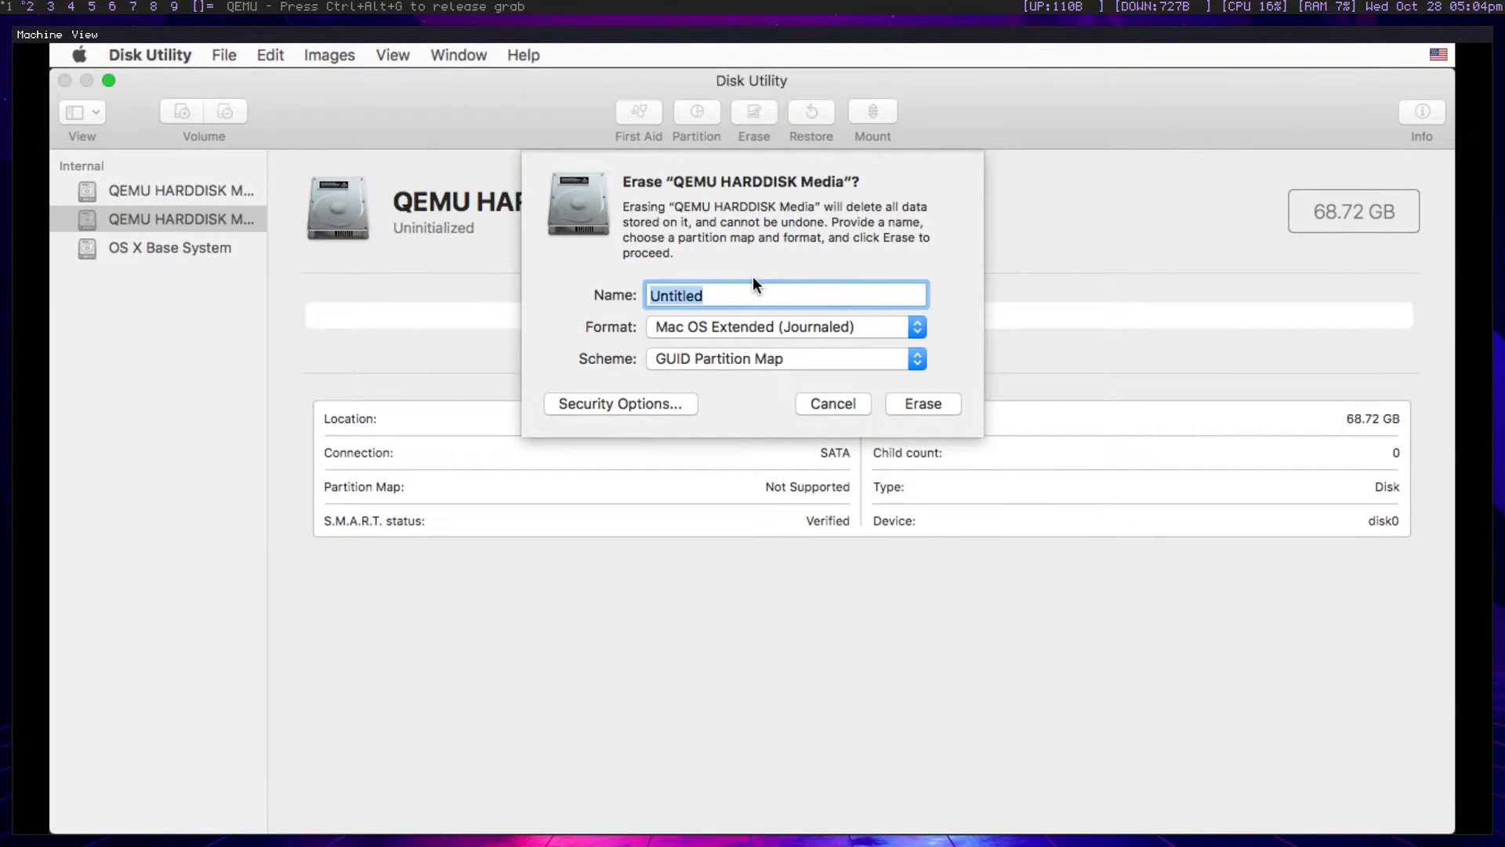
type("OSX")
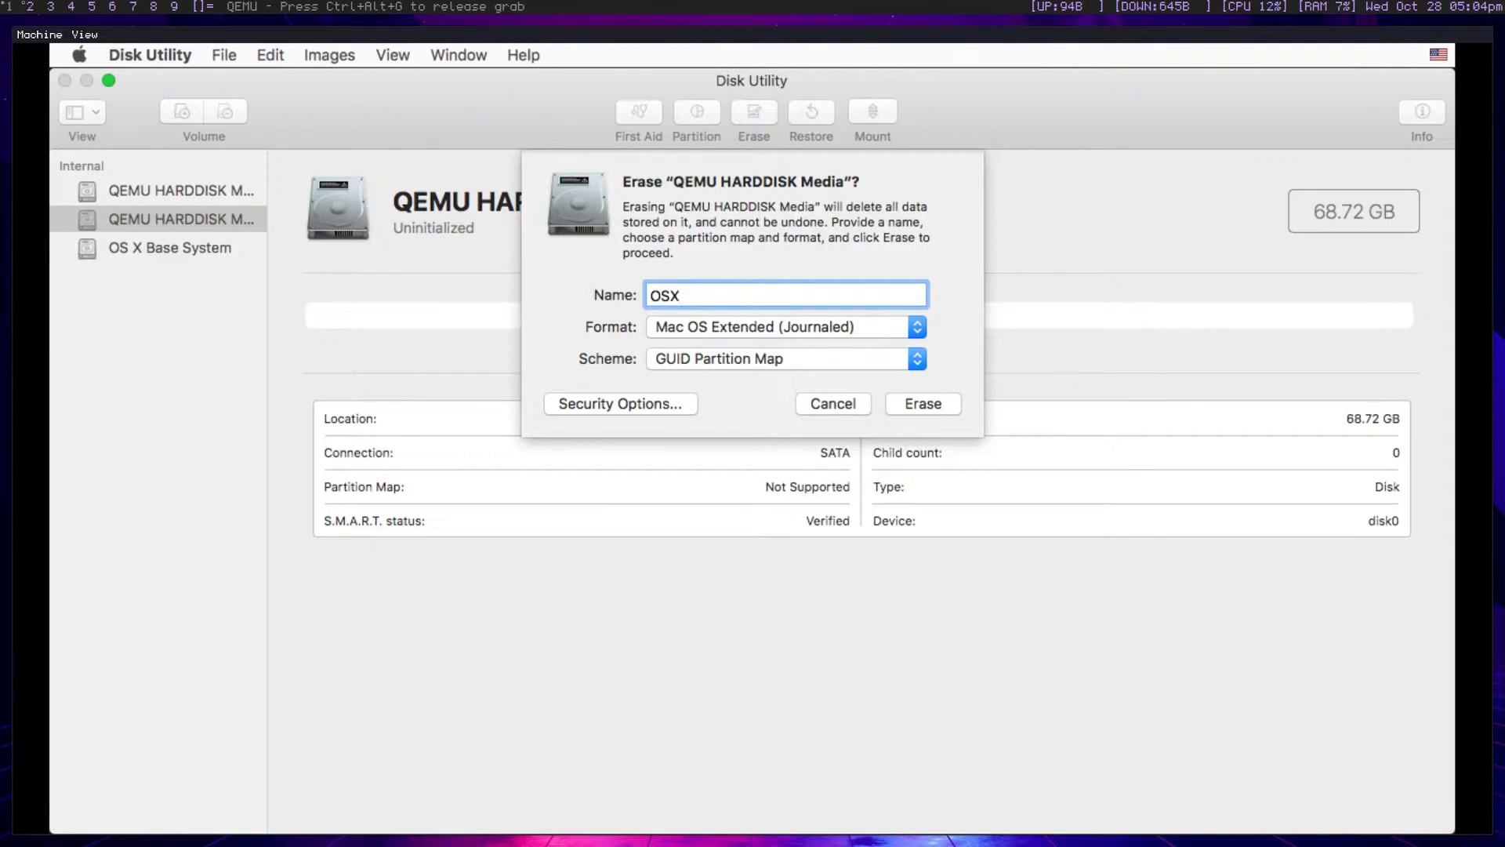
mouse_move(769, 330)
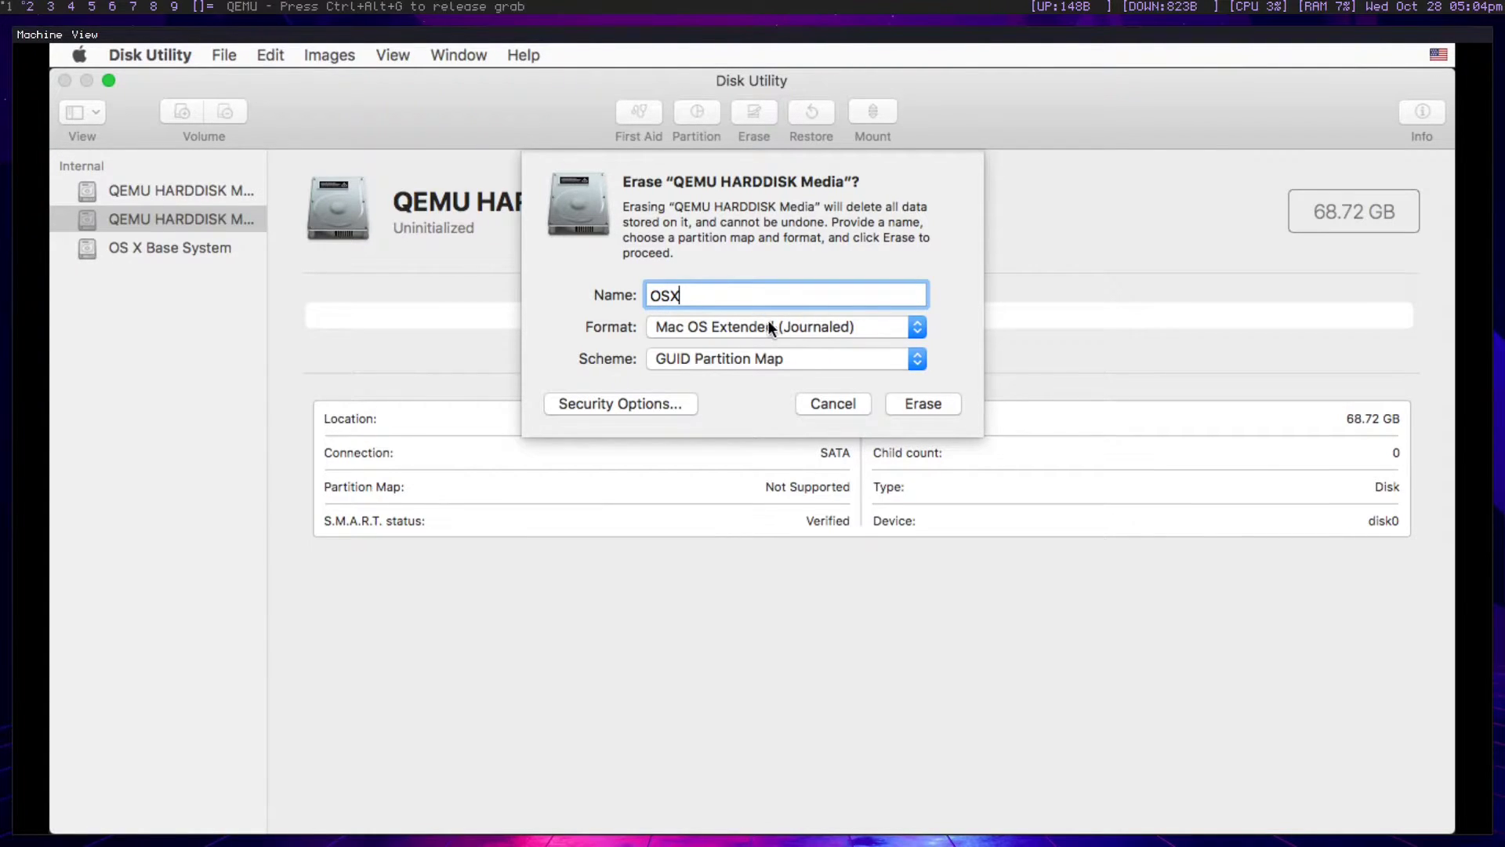
mouse_move(942, 419)
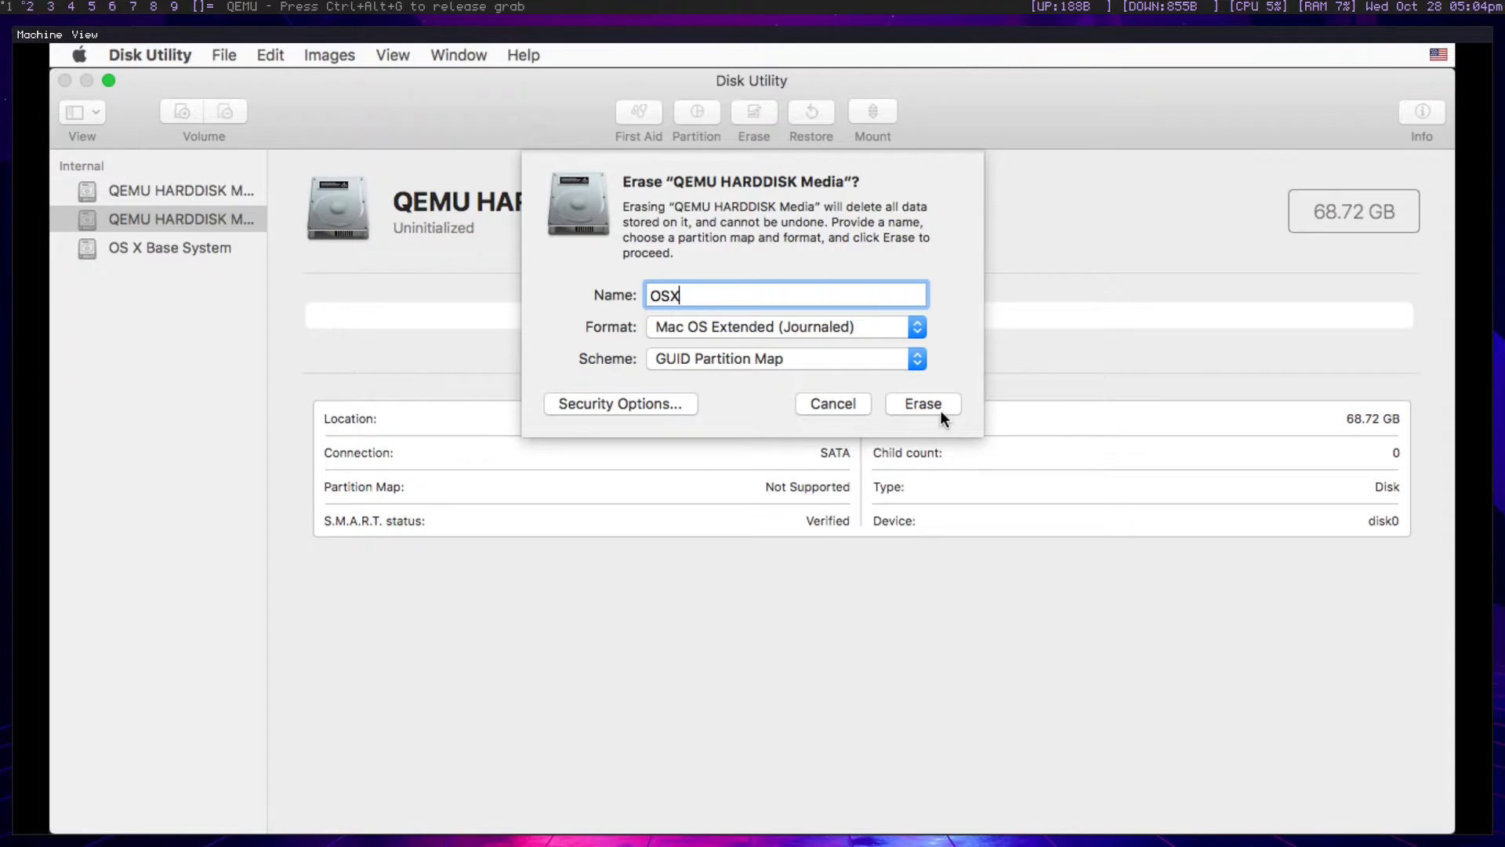
left_click(922, 403)
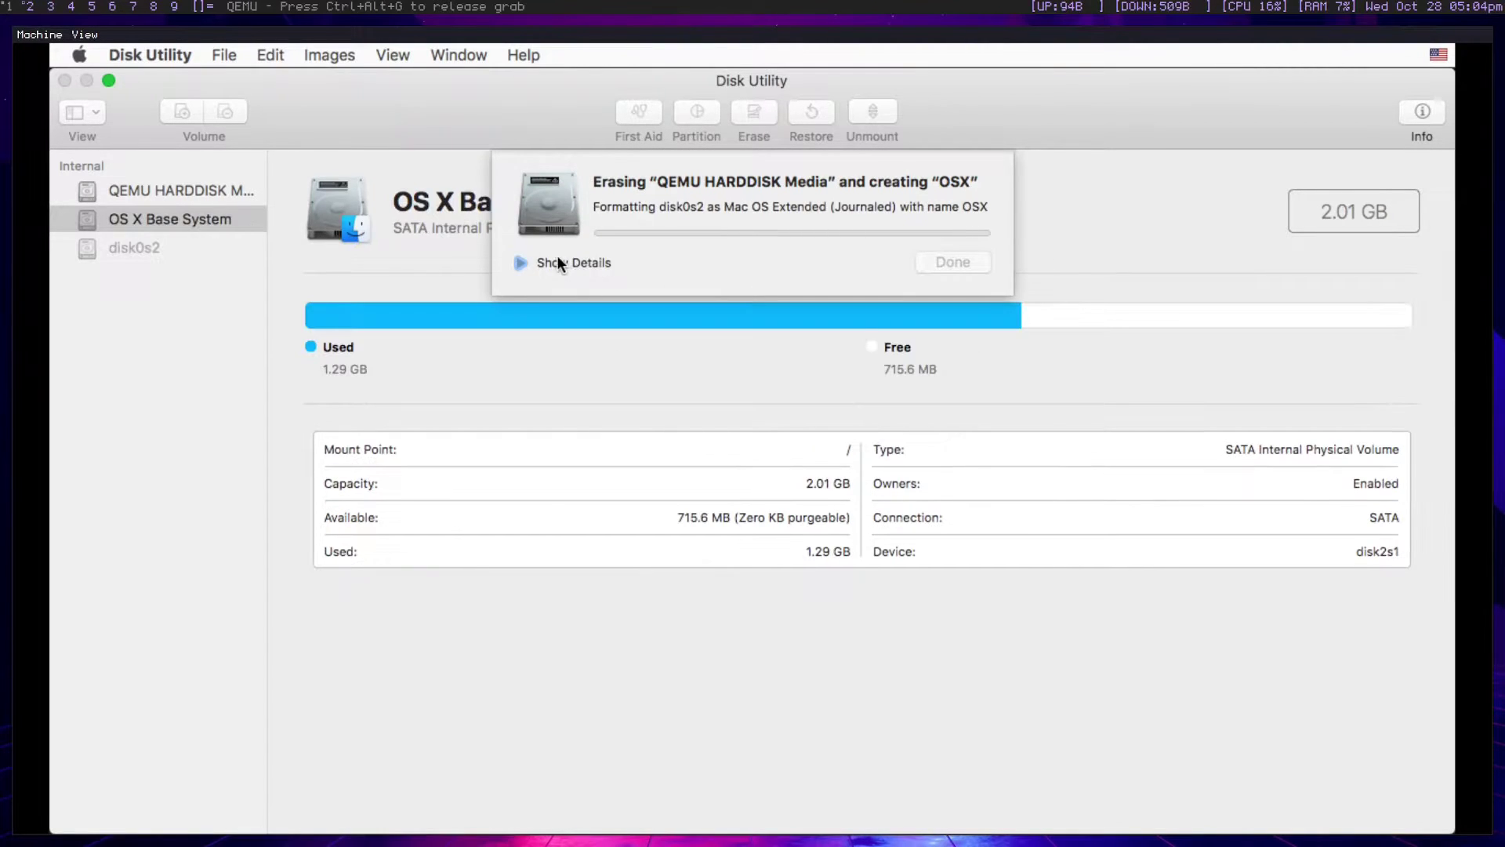
Step: Close the finished erase report and quit Disk Utility
left_click(573, 262)
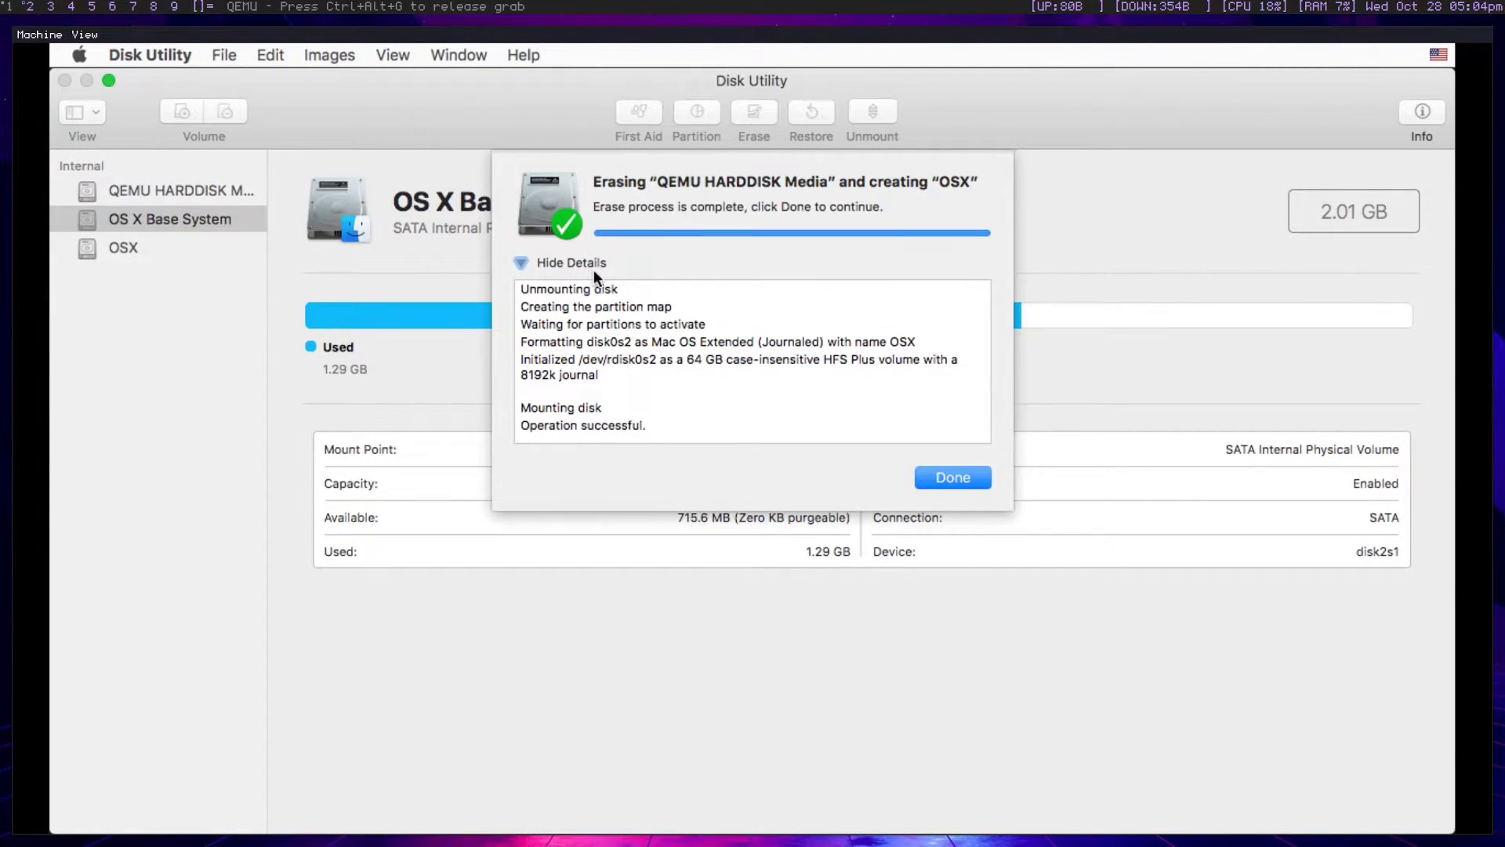
left_click(951, 478)
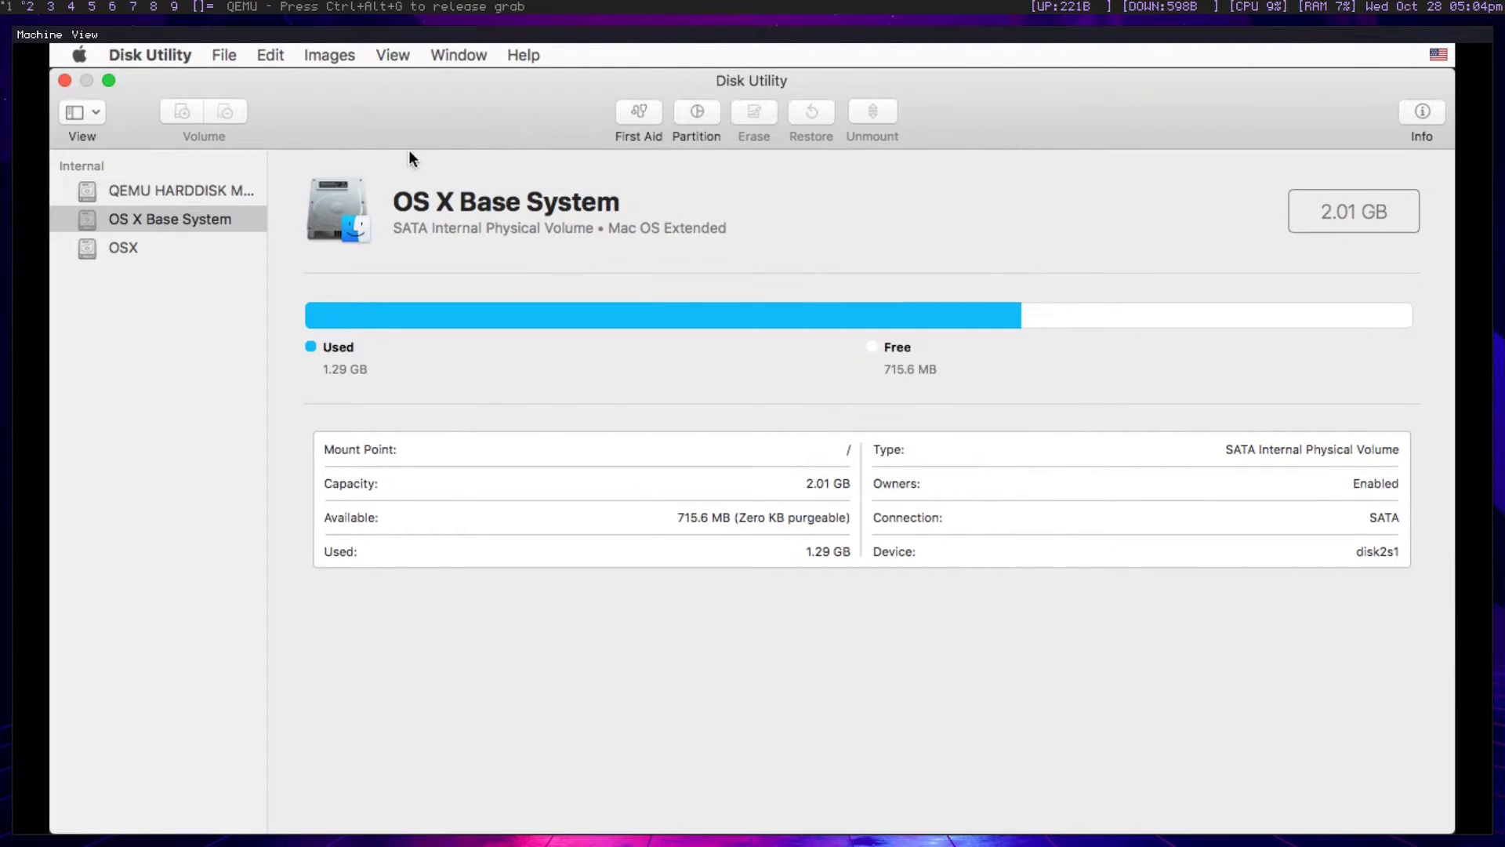
left_click(150, 55)
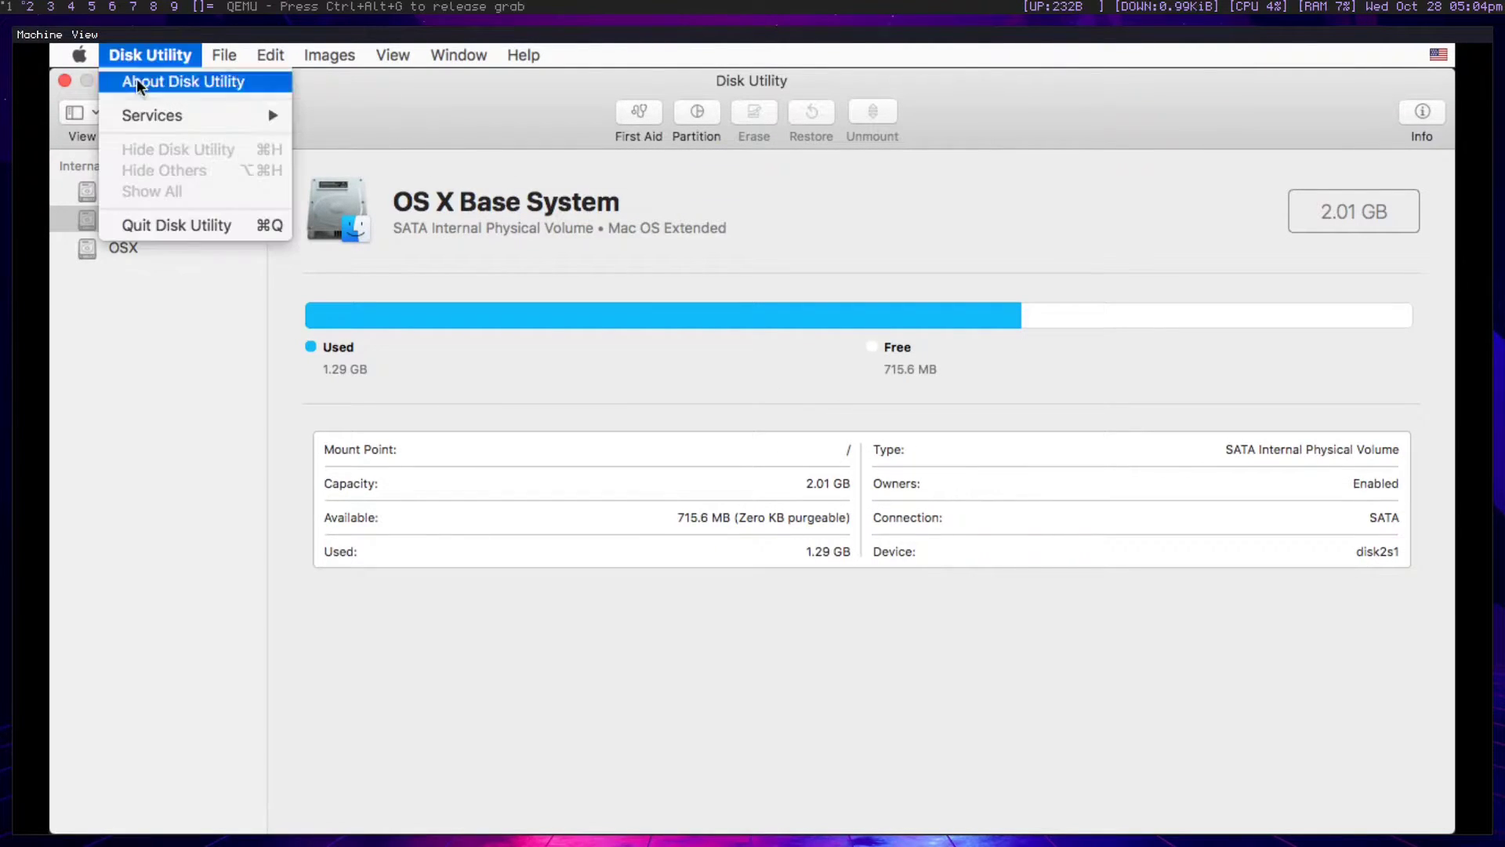
left_click(176, 225)
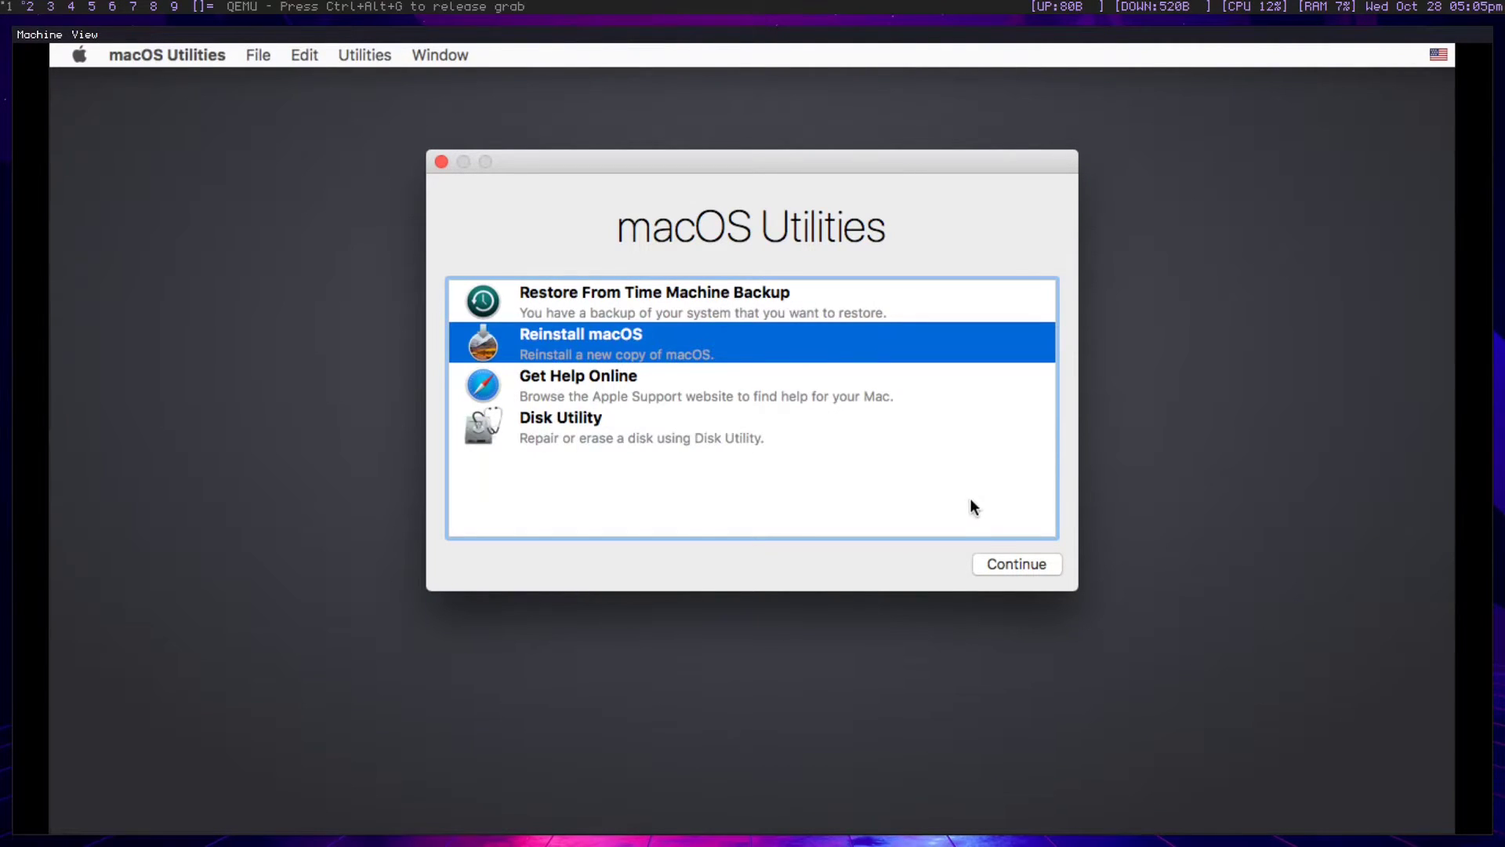
Step: Choose Reinstall macOS, accept the High Sierra license, and install onto the OSX disk
left_click(1016, 563)
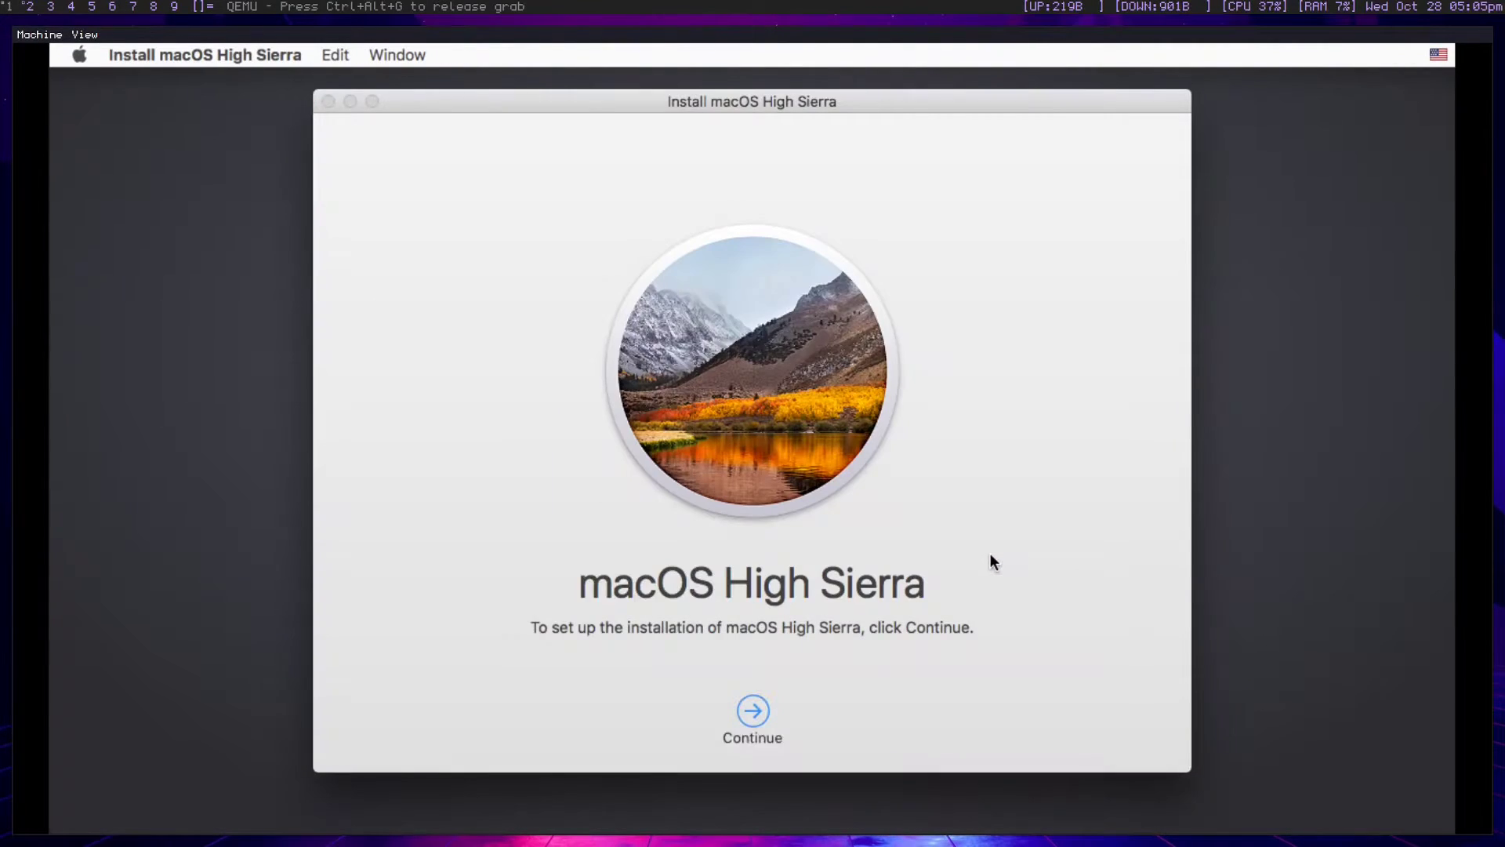
mouse_move(762, 627)
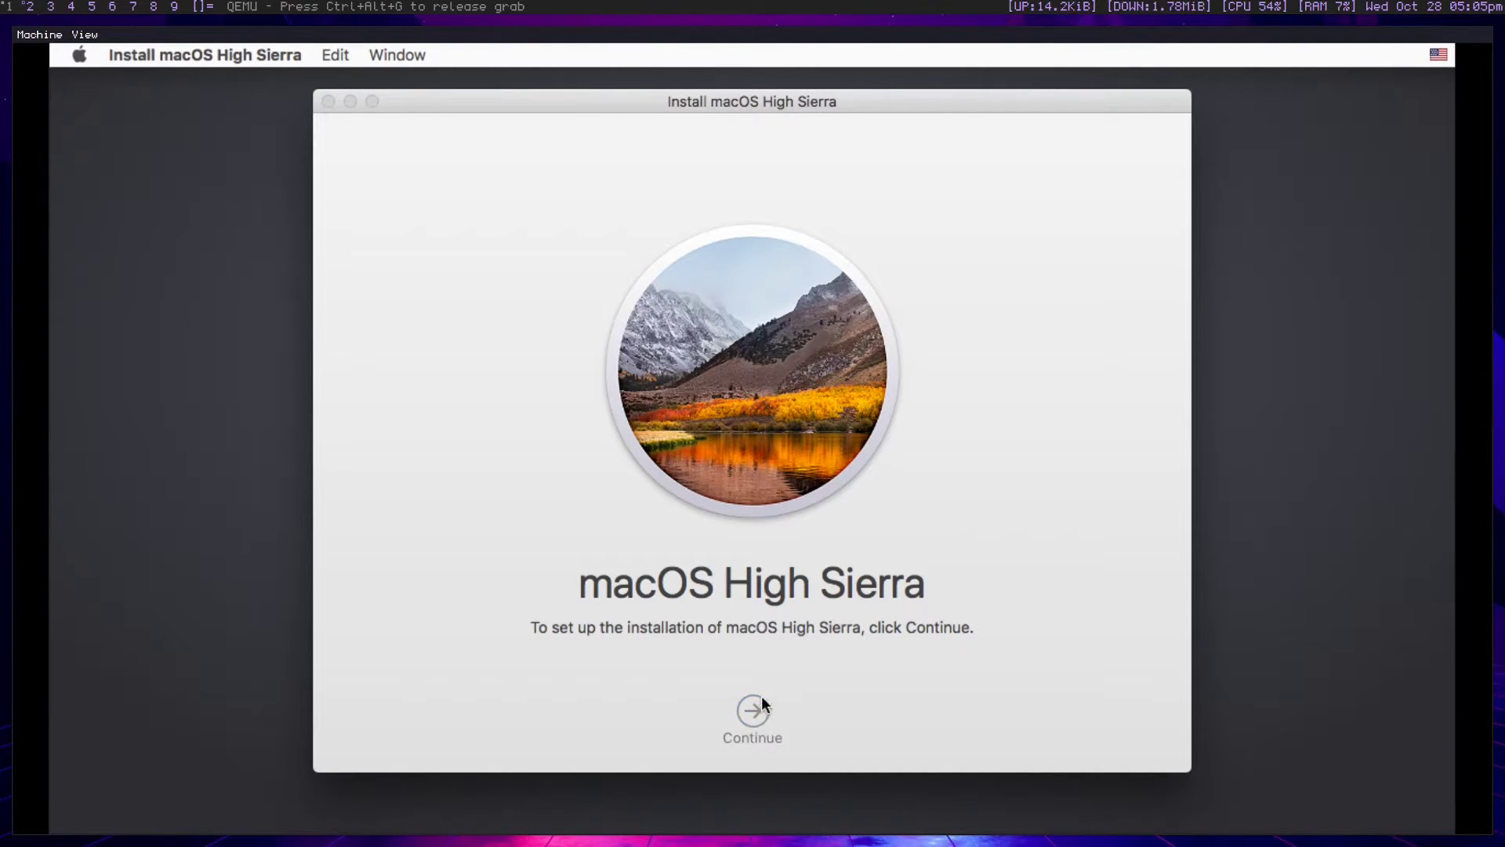
mouse_move(638, 531)
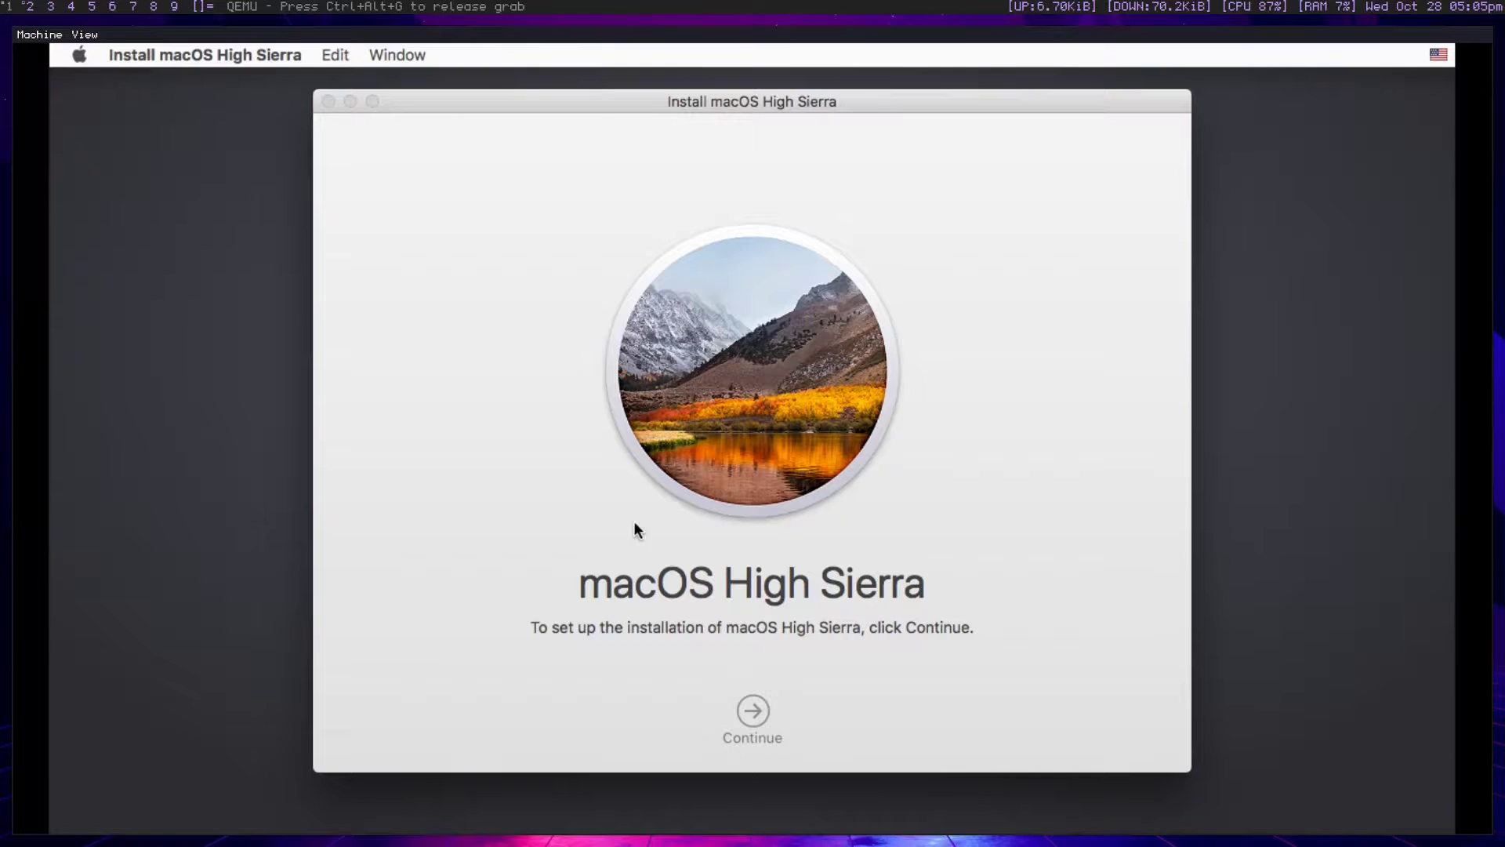
left_click(752, 715)
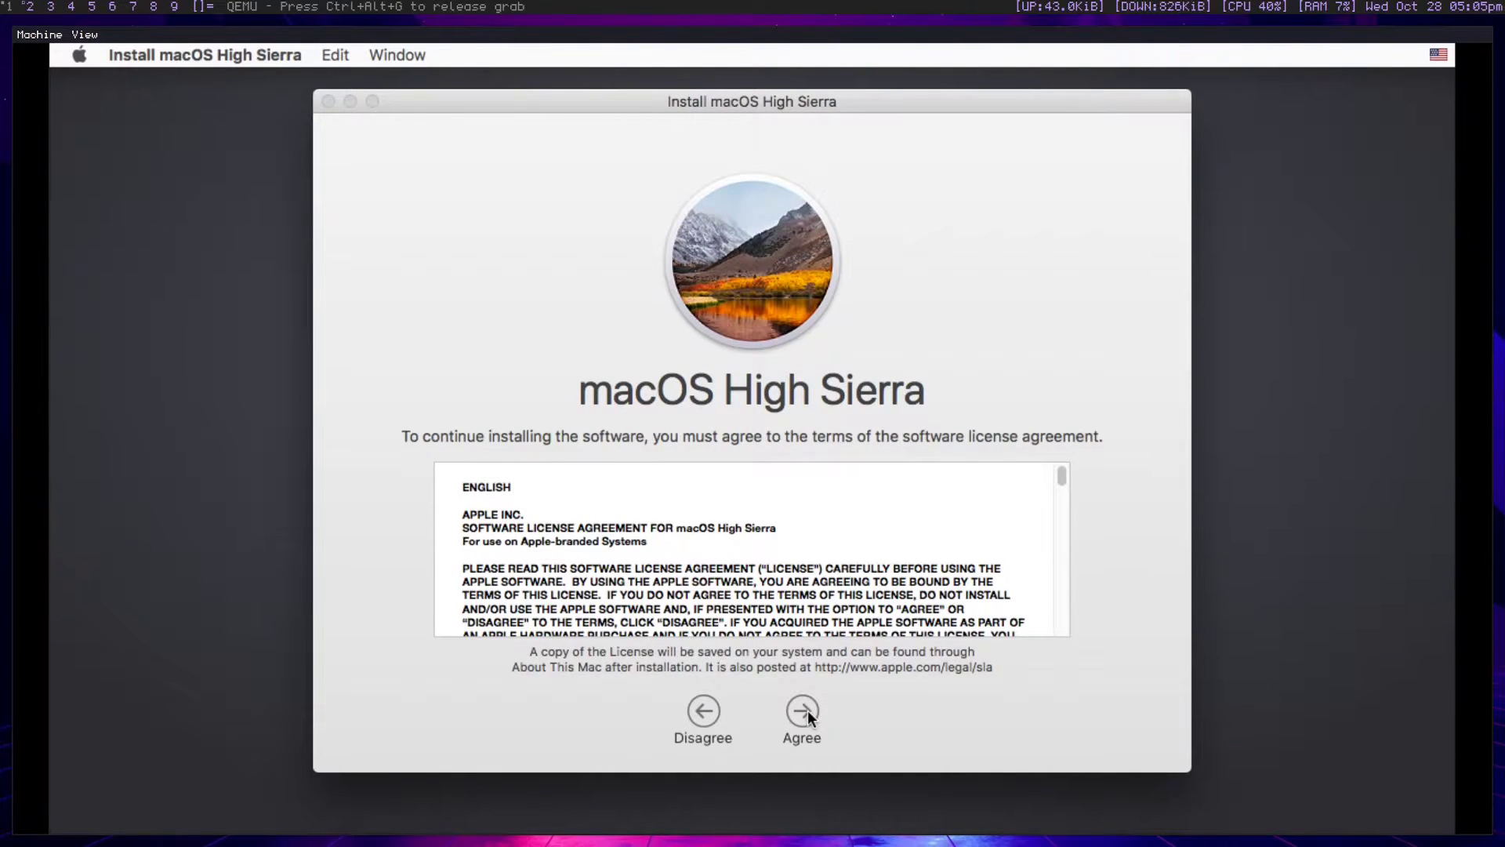
scroll("down", 3)
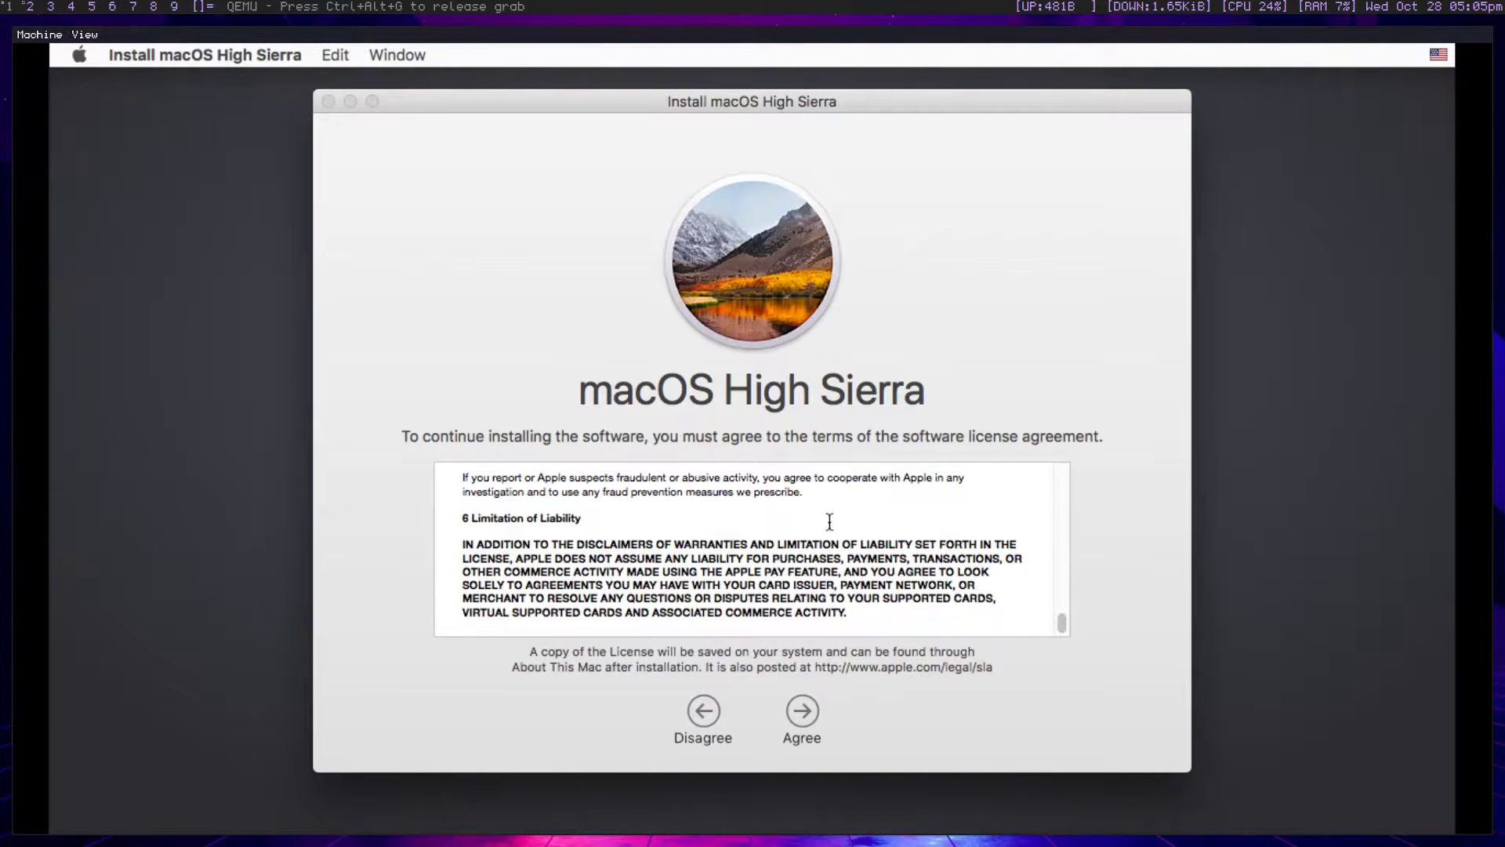
left_click(801, 710)
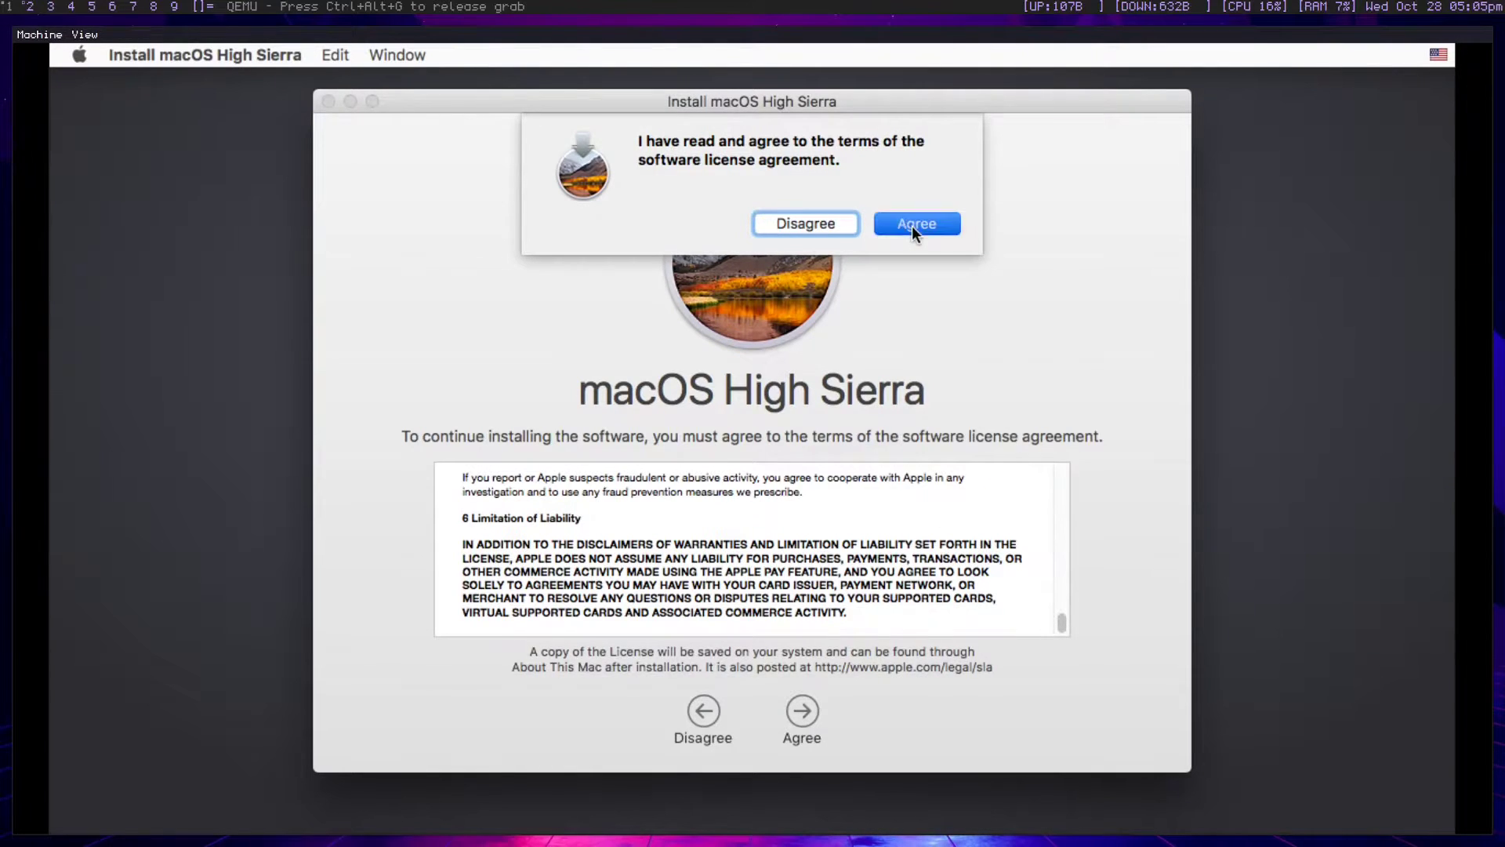
left_click(915, 223)
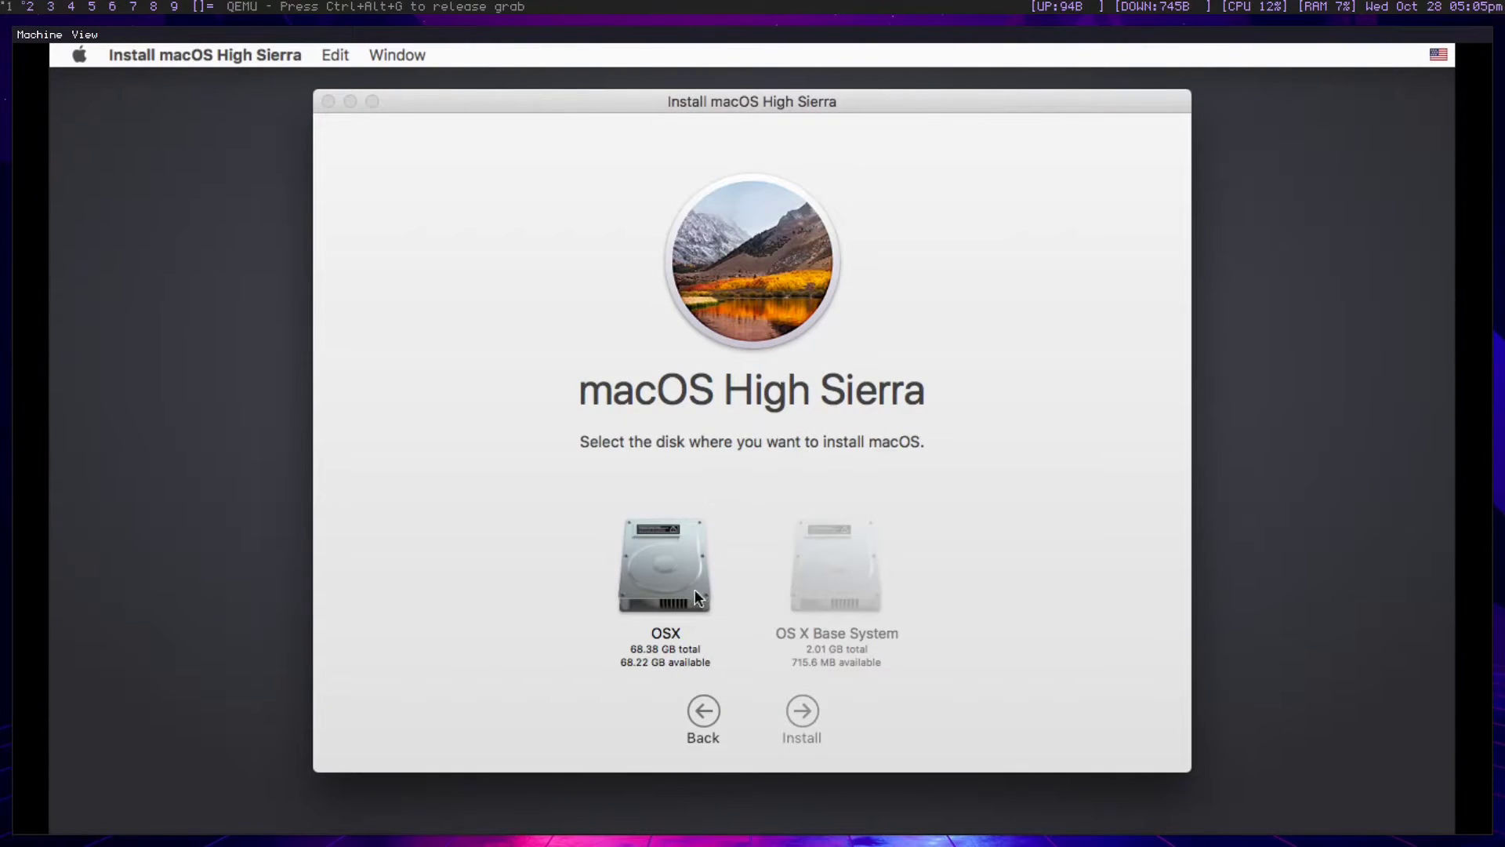
left_click(666, 566)
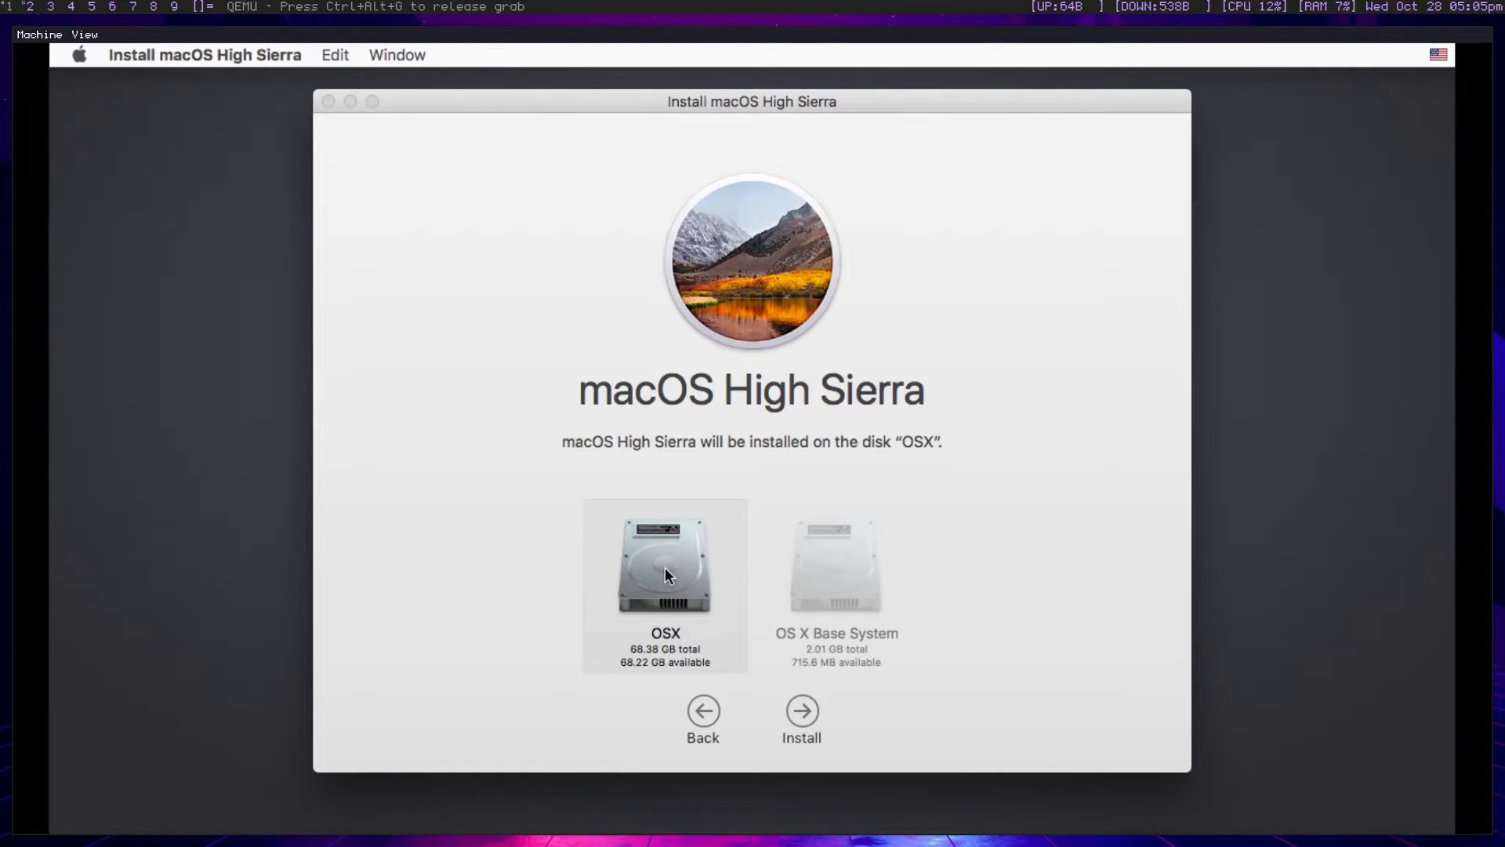
mouse_move(622, 591)
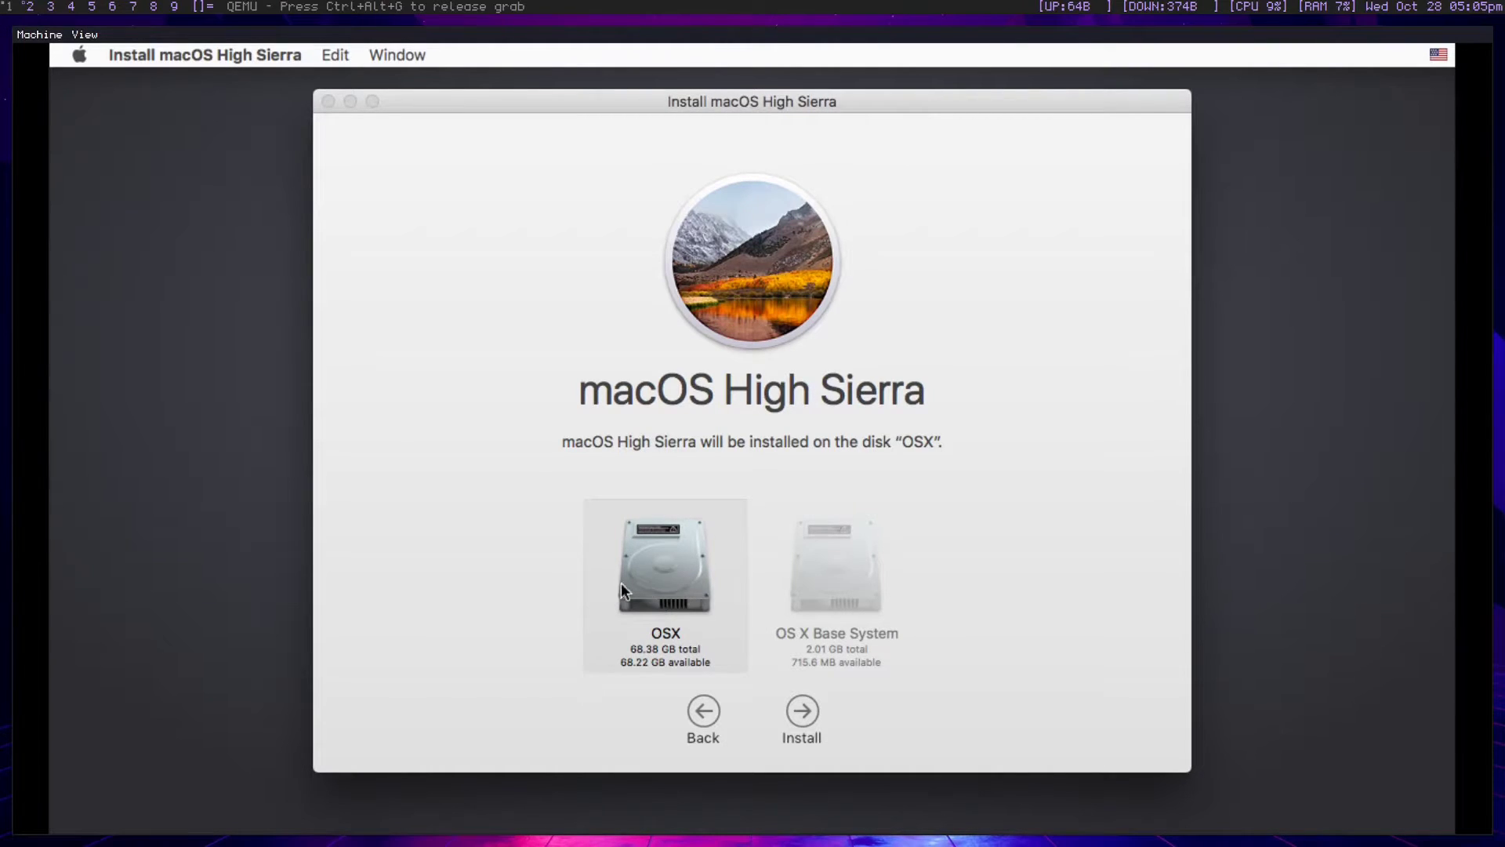
mouse_move(803, 712)
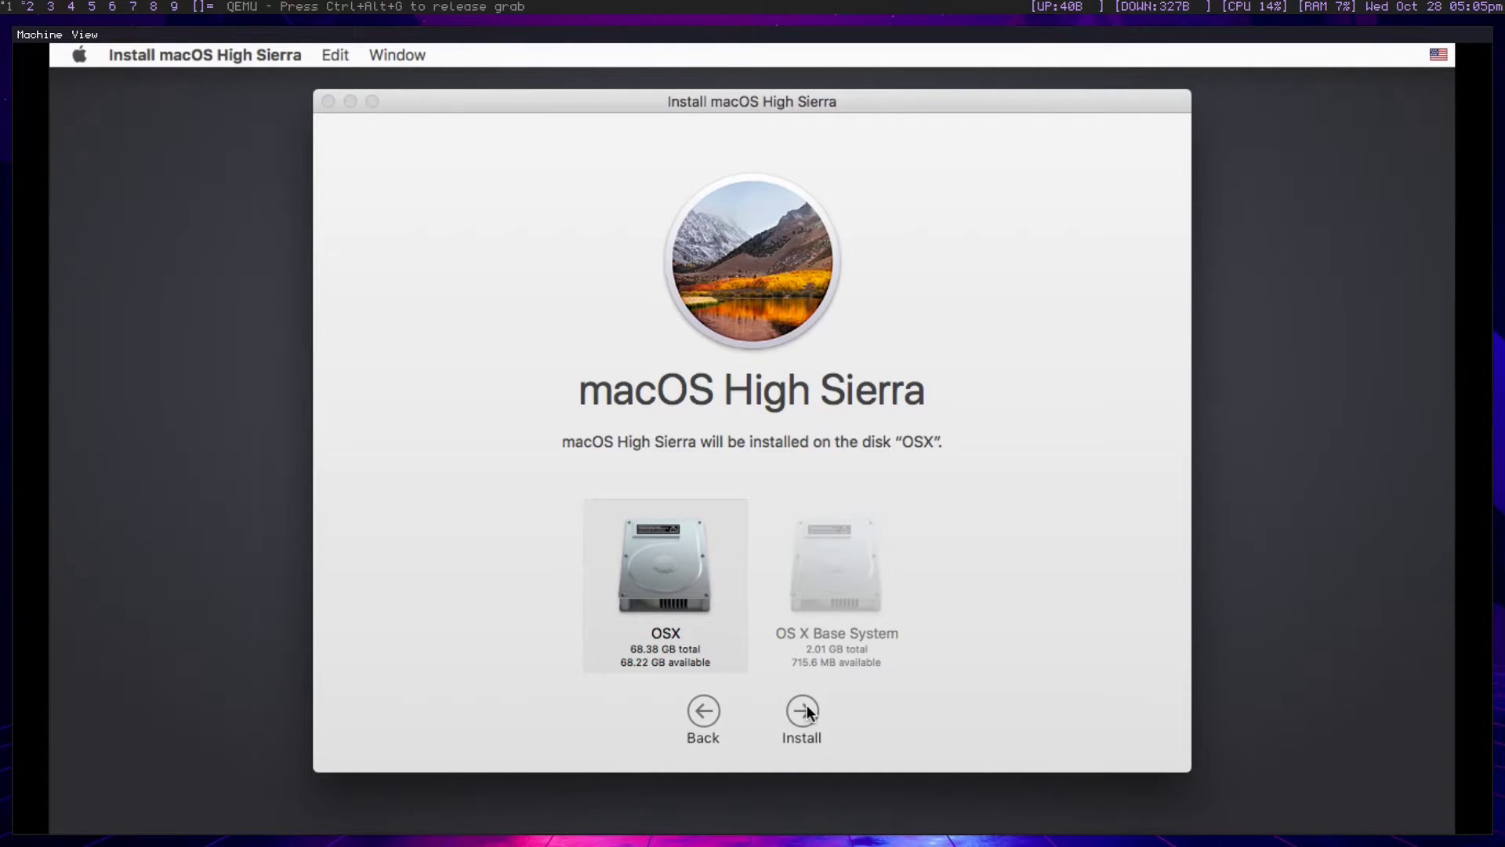
left_click(803, 710)
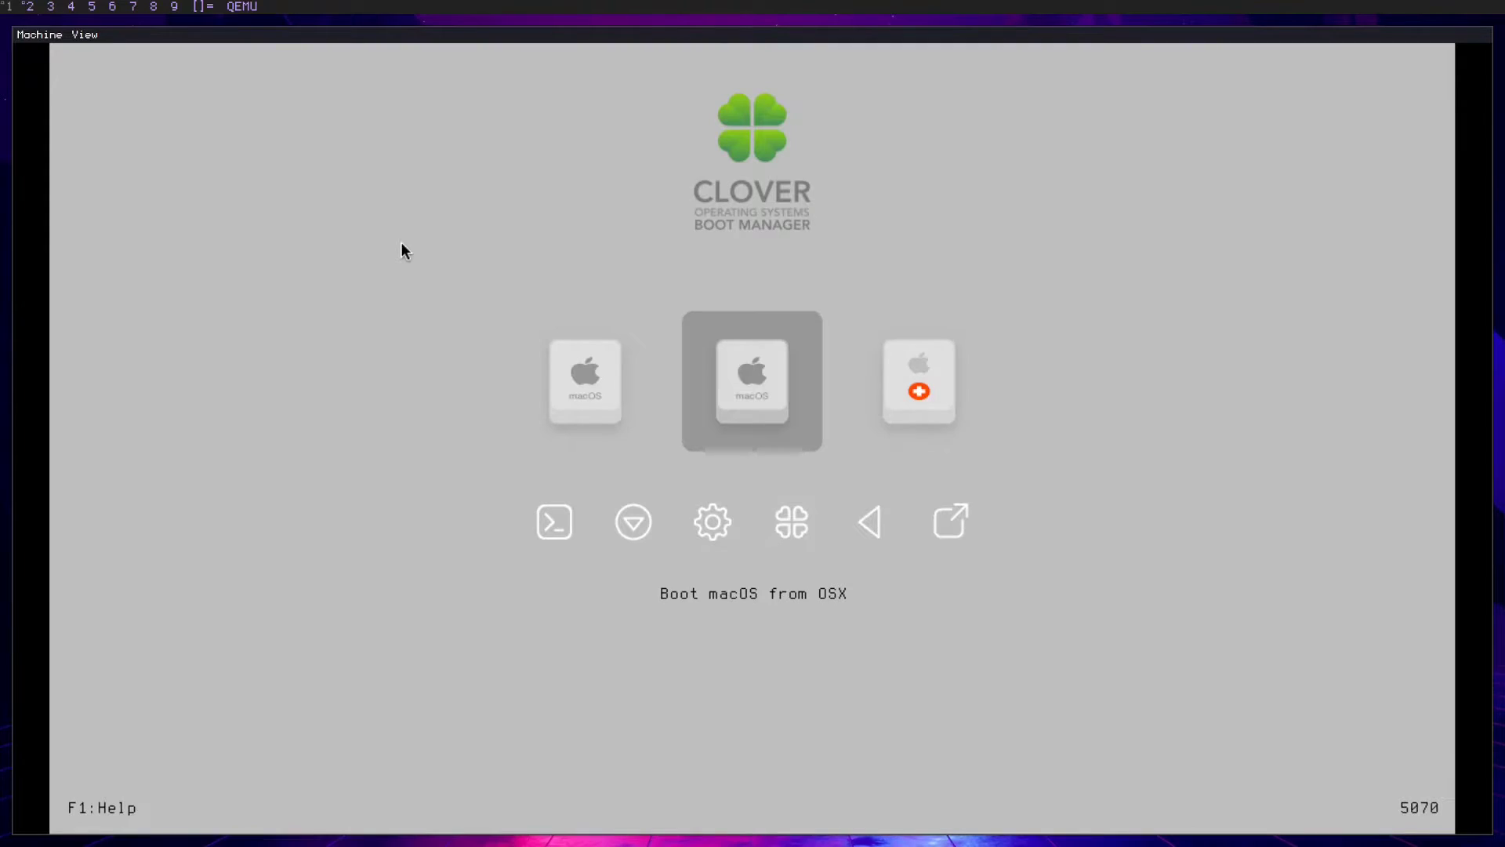
mouse_move(1237, 580)
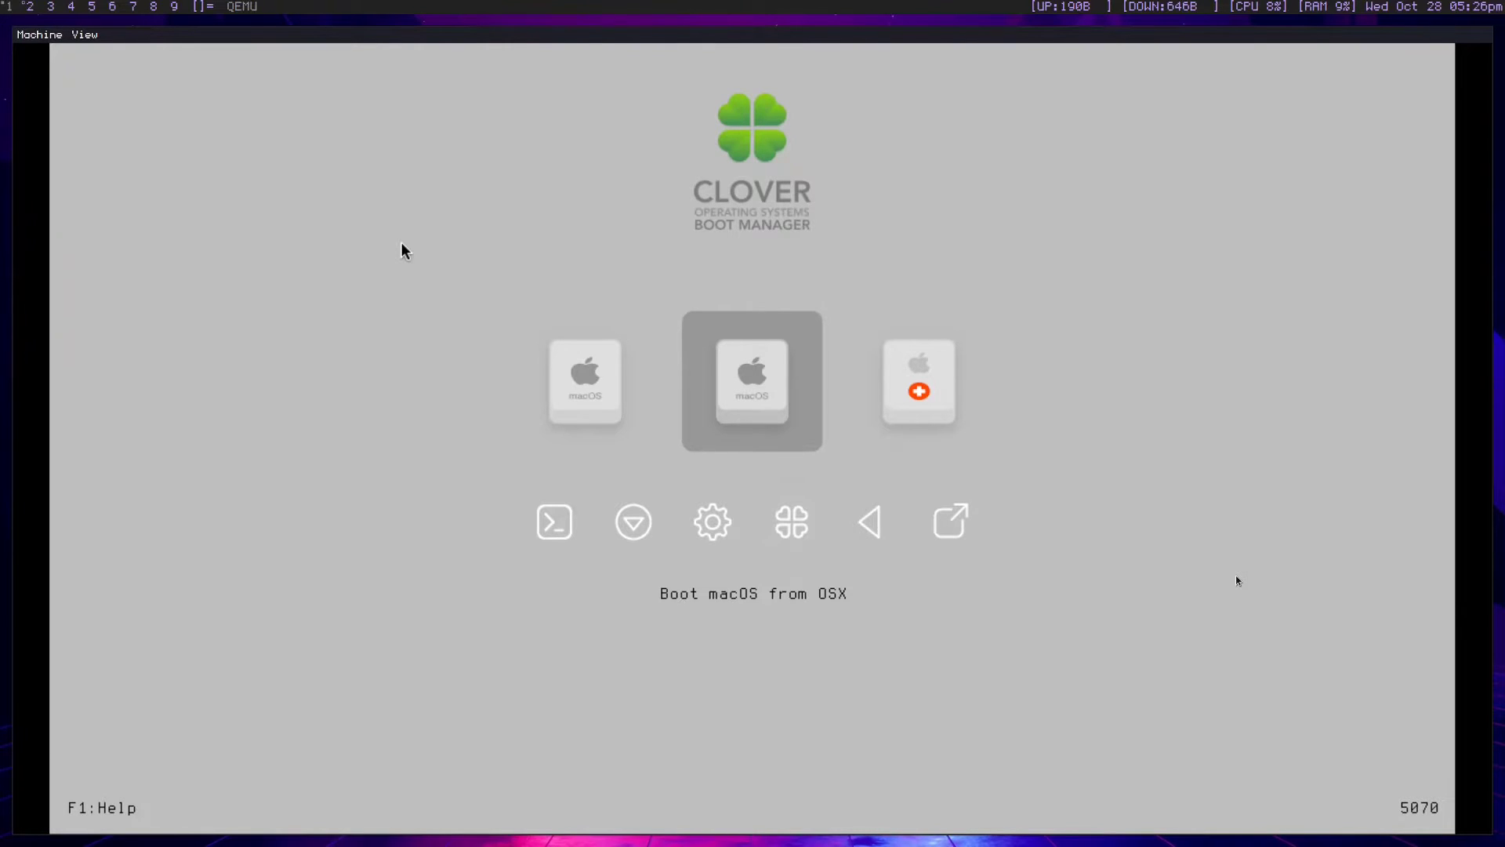
Step: Select and boot the 'macOS Install from OS X Base System' Clover entry
key("Left")
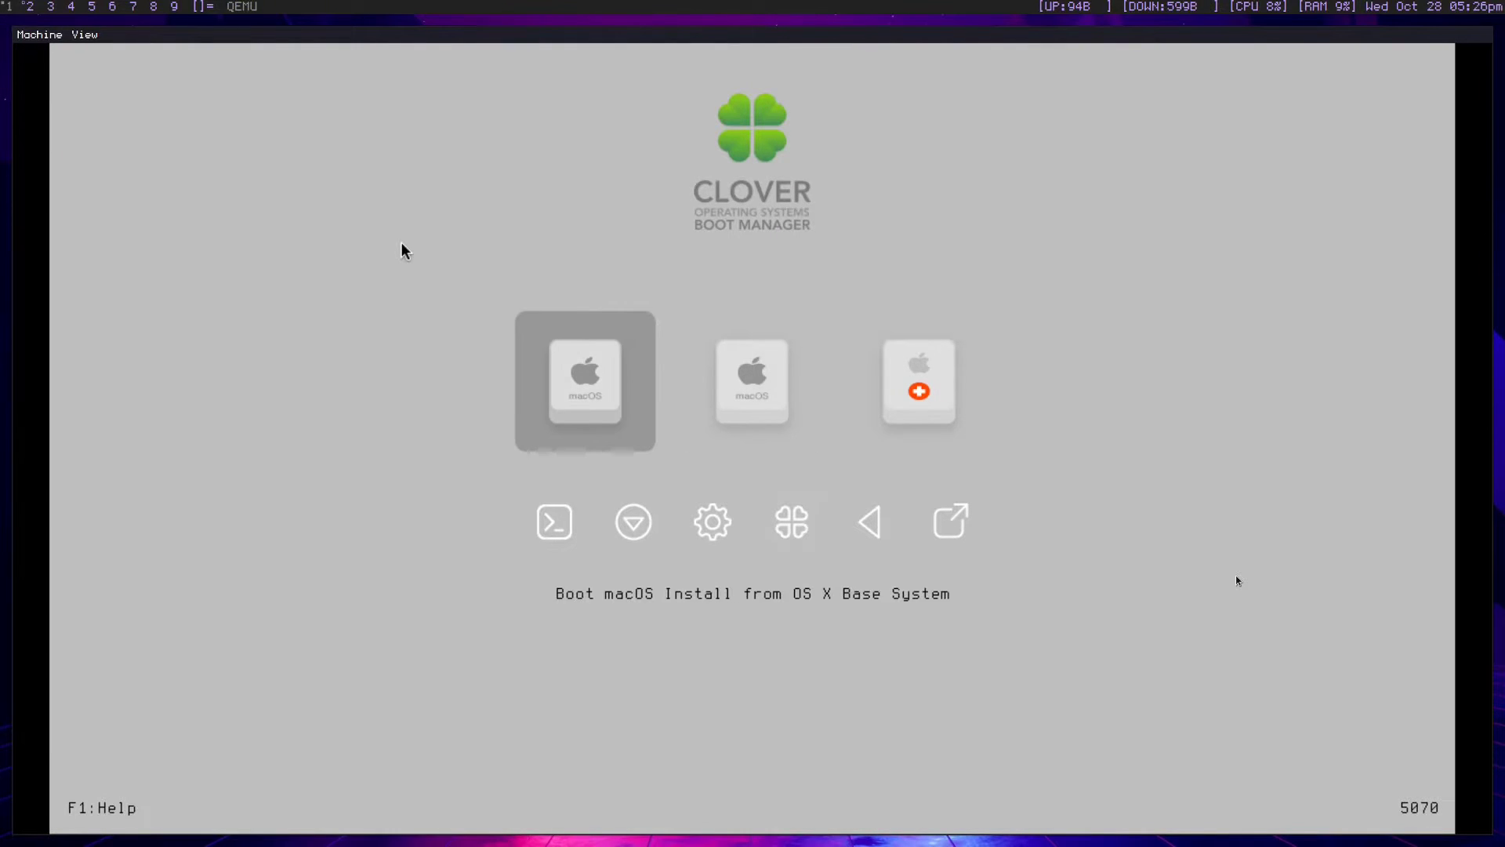
key("Right")
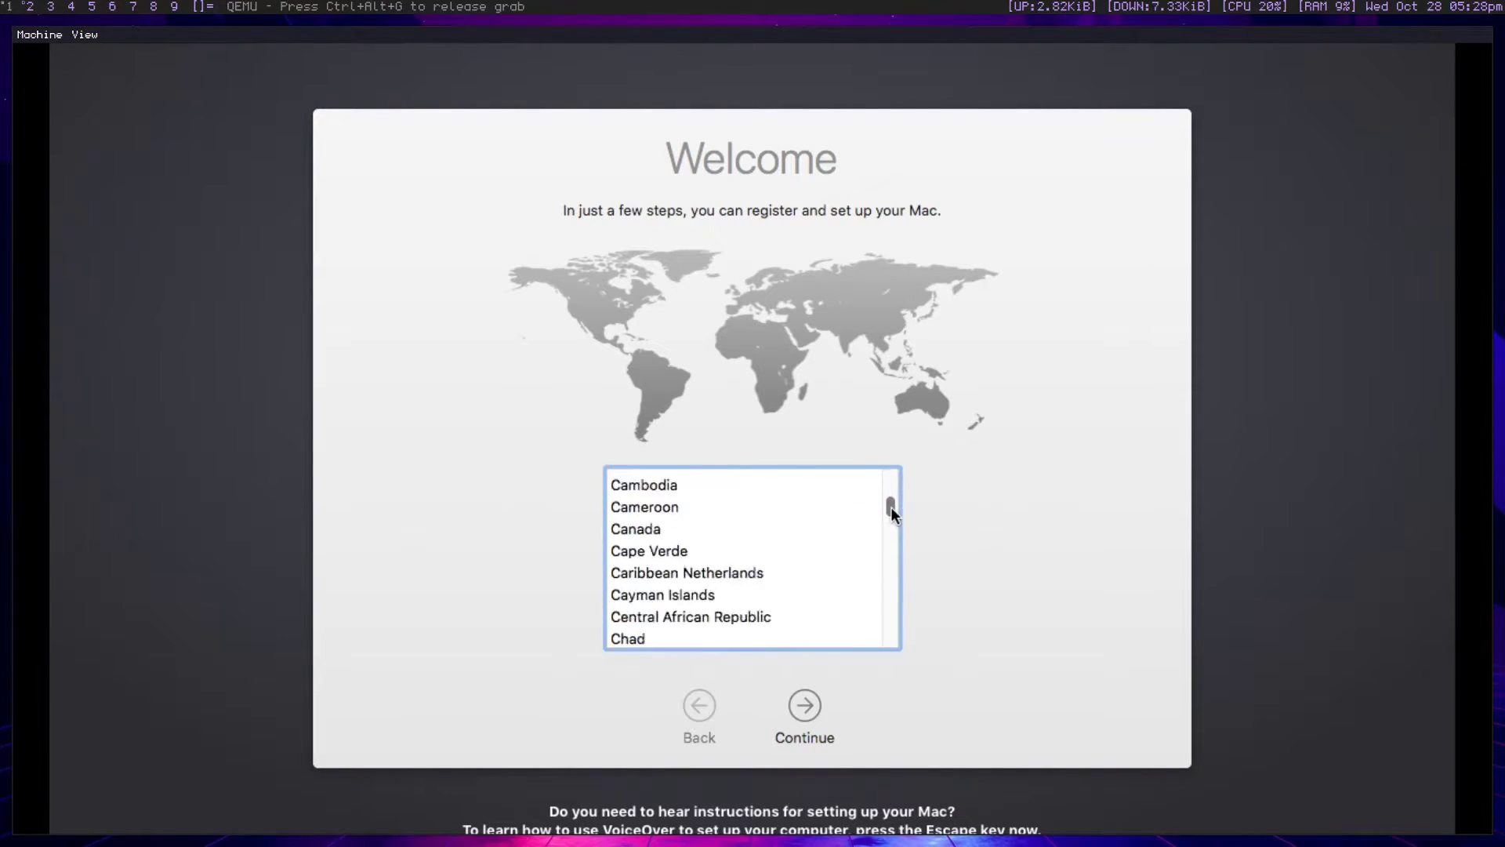
Step: Choose United States, keep the U.S. keyboard, and pass privacy and transfer screens without transferring data
scroll("down", 3)
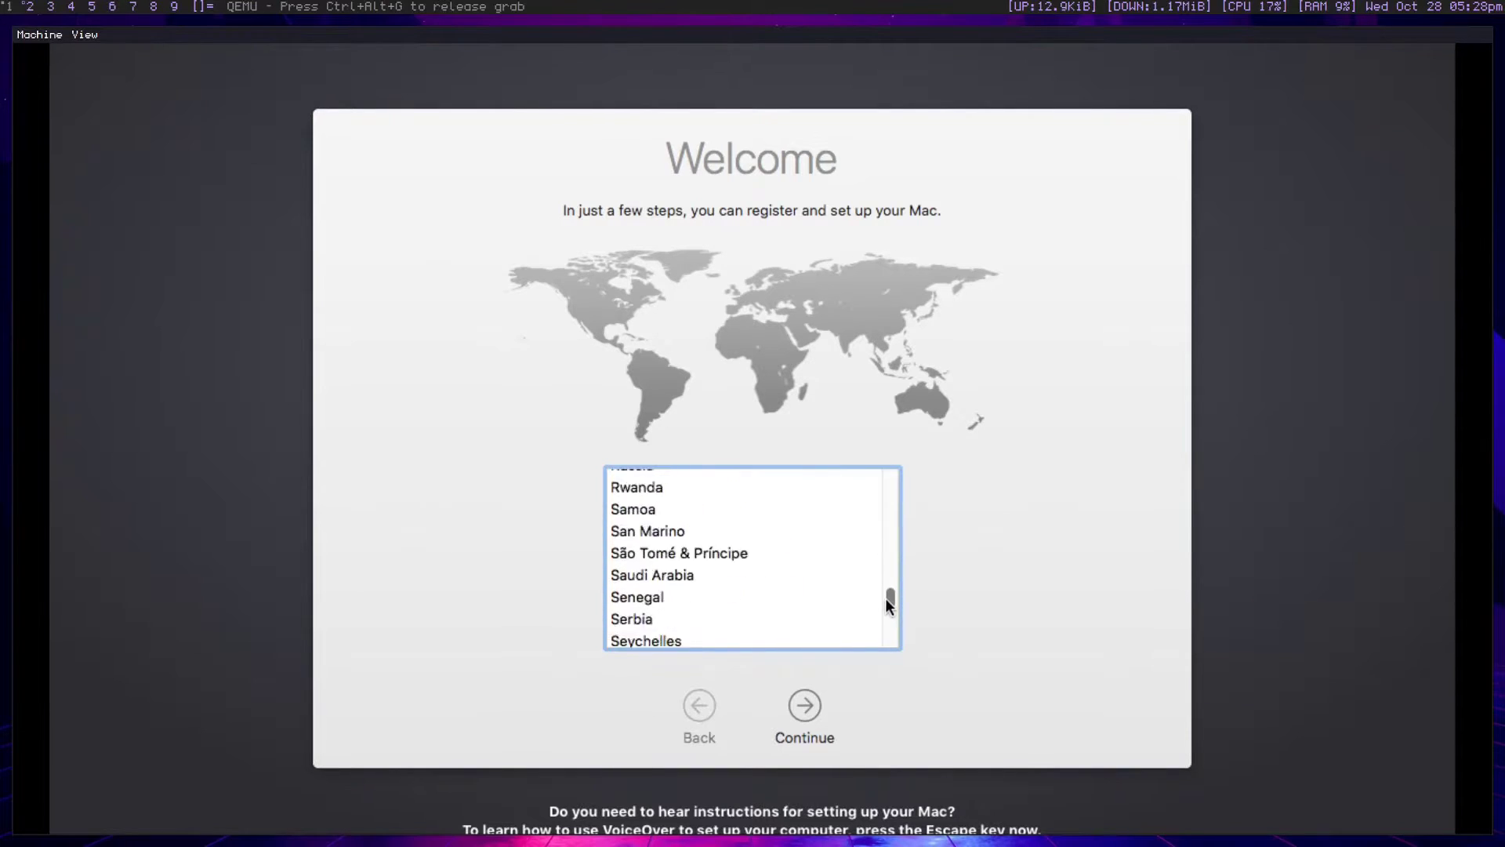
scroll("down", 3)
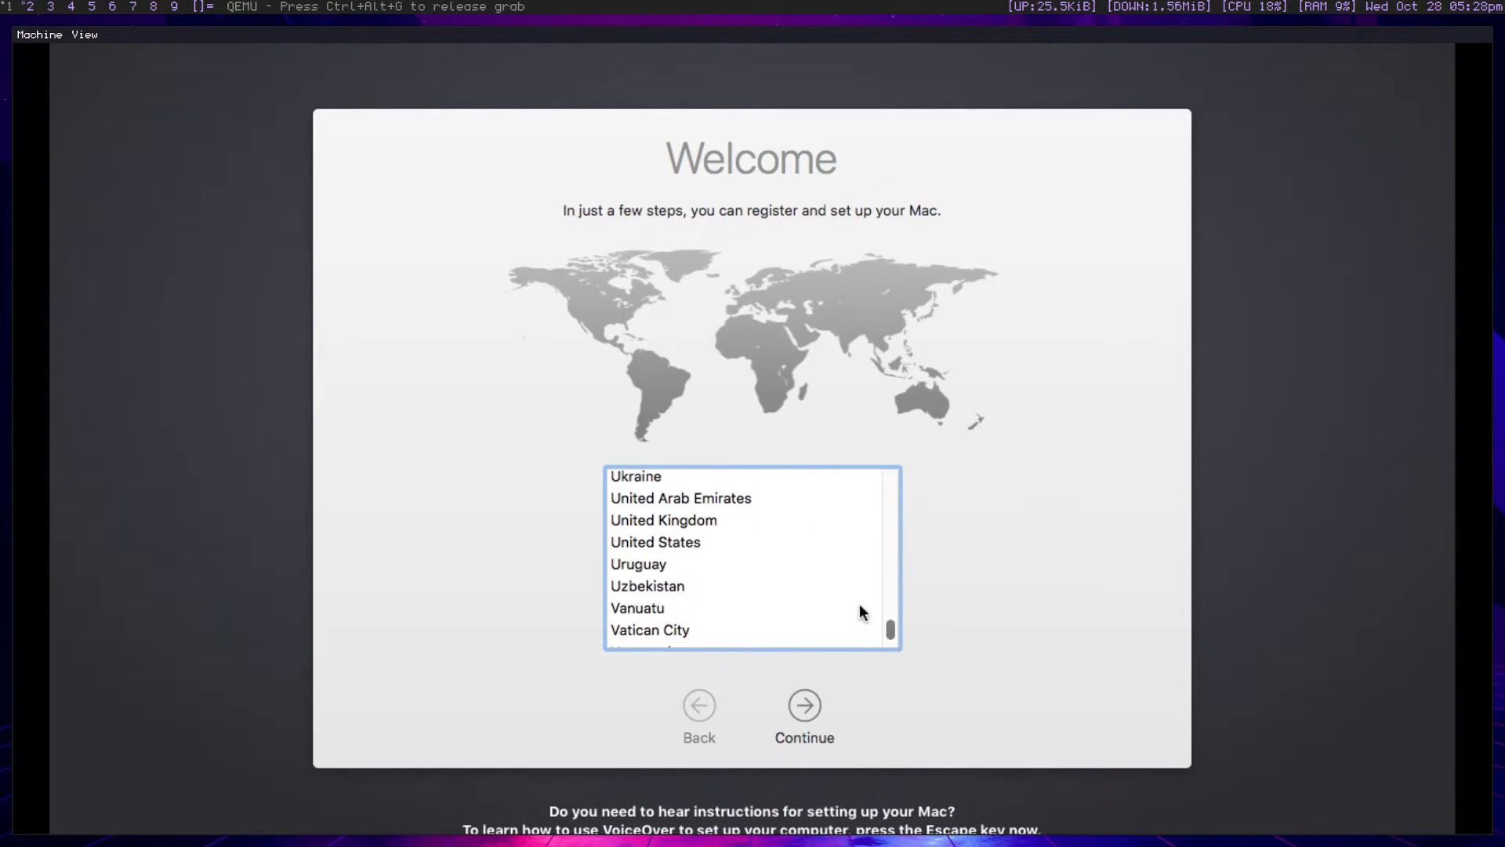
left_click(656, 541)
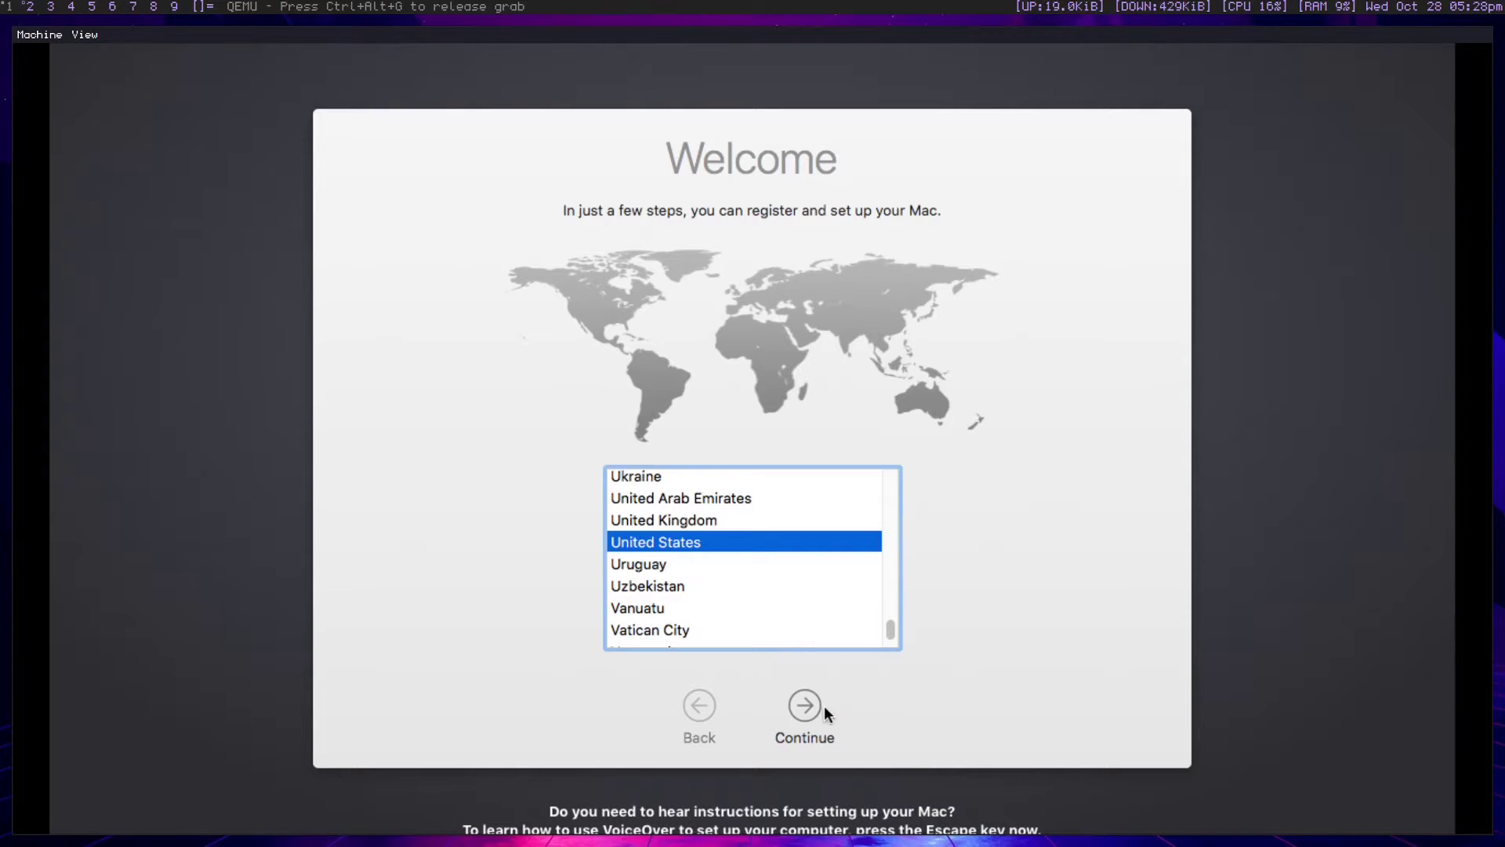
left_click(804, 705)
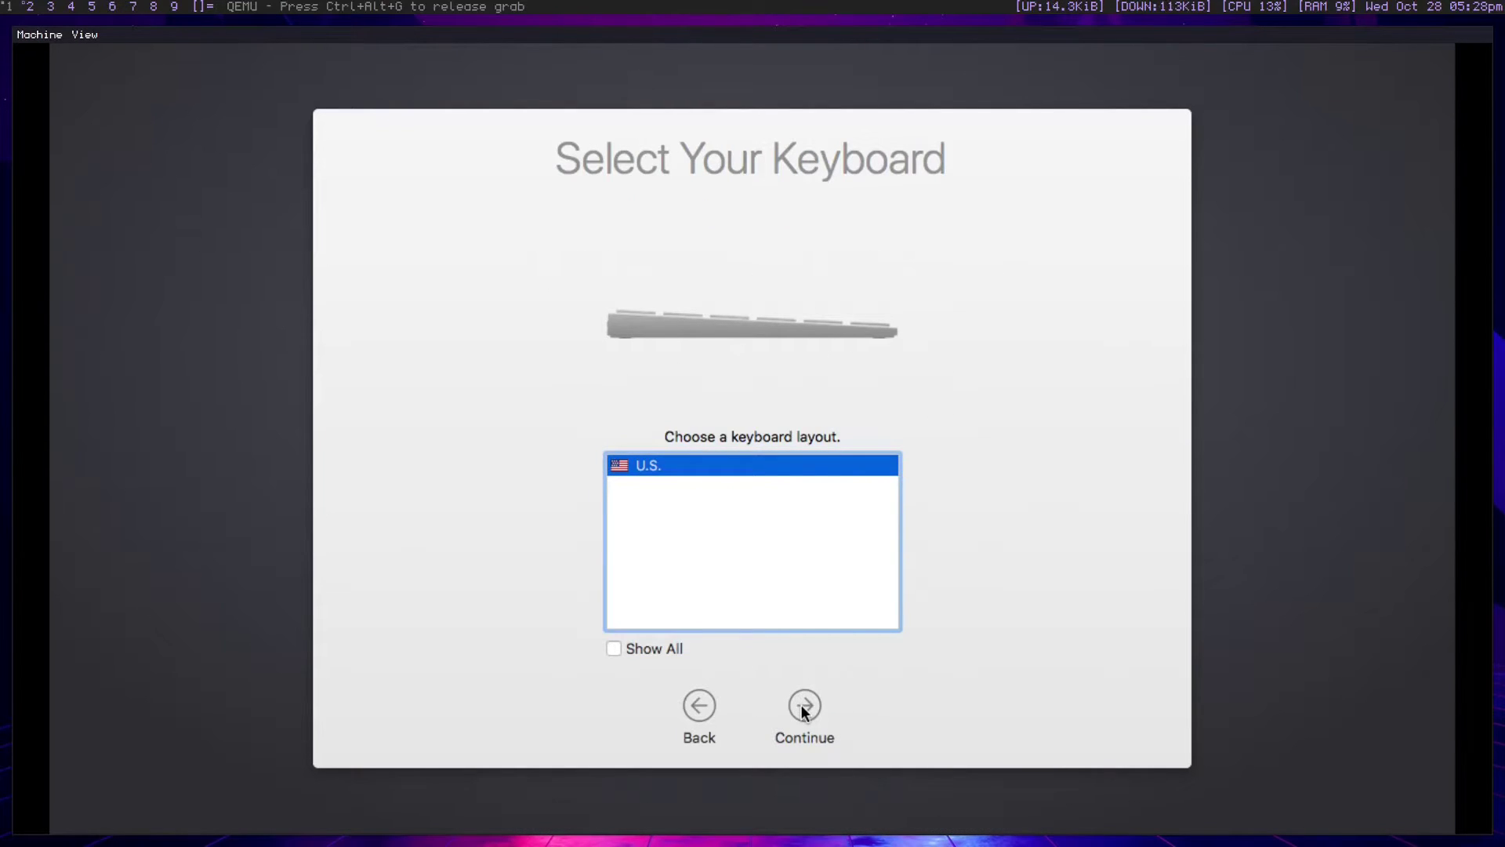
left_click(805, 705)
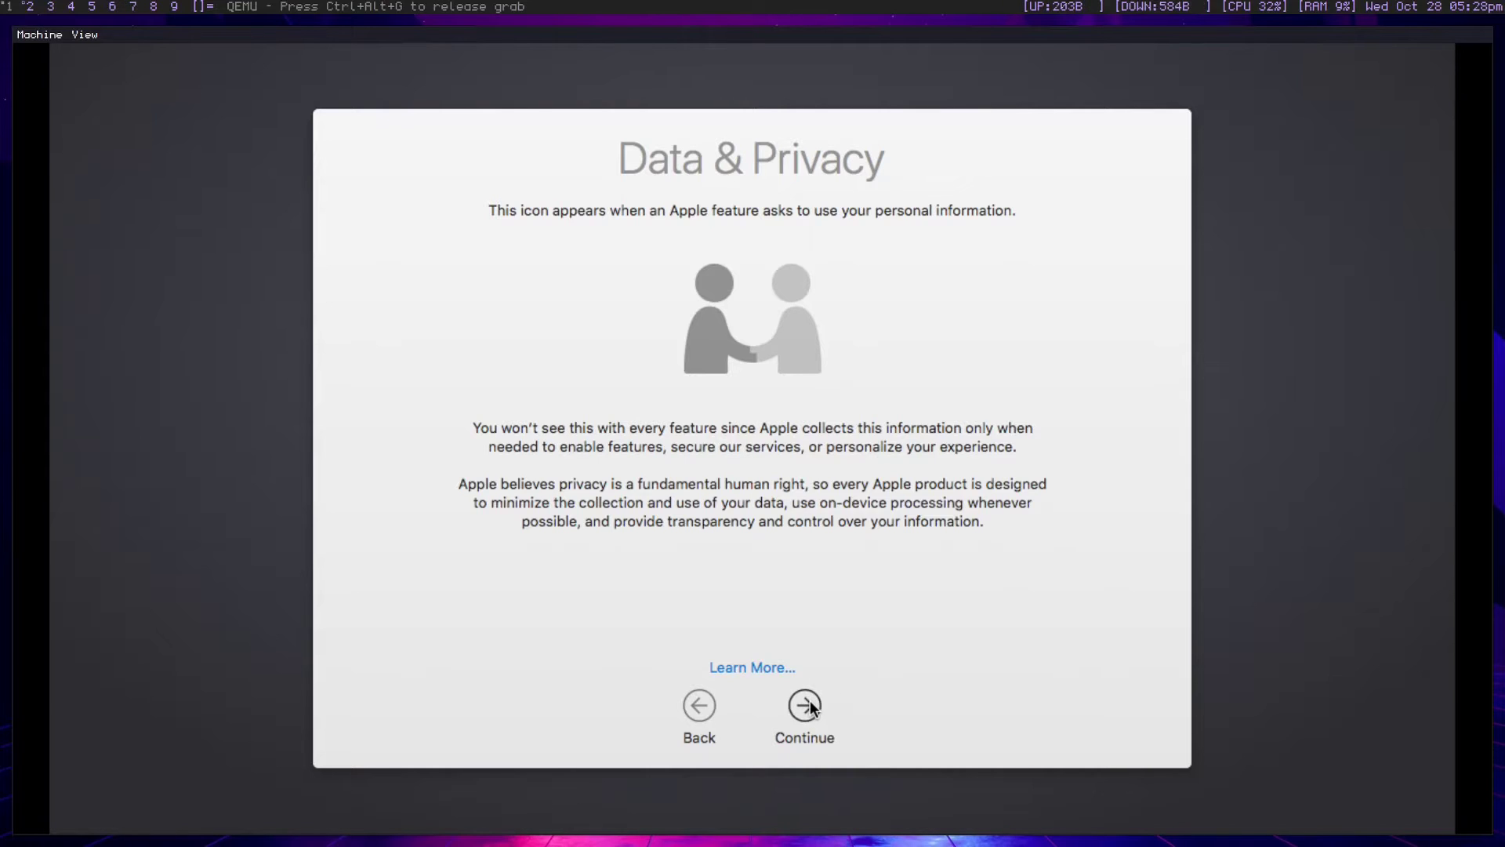
left_click(805, 706)
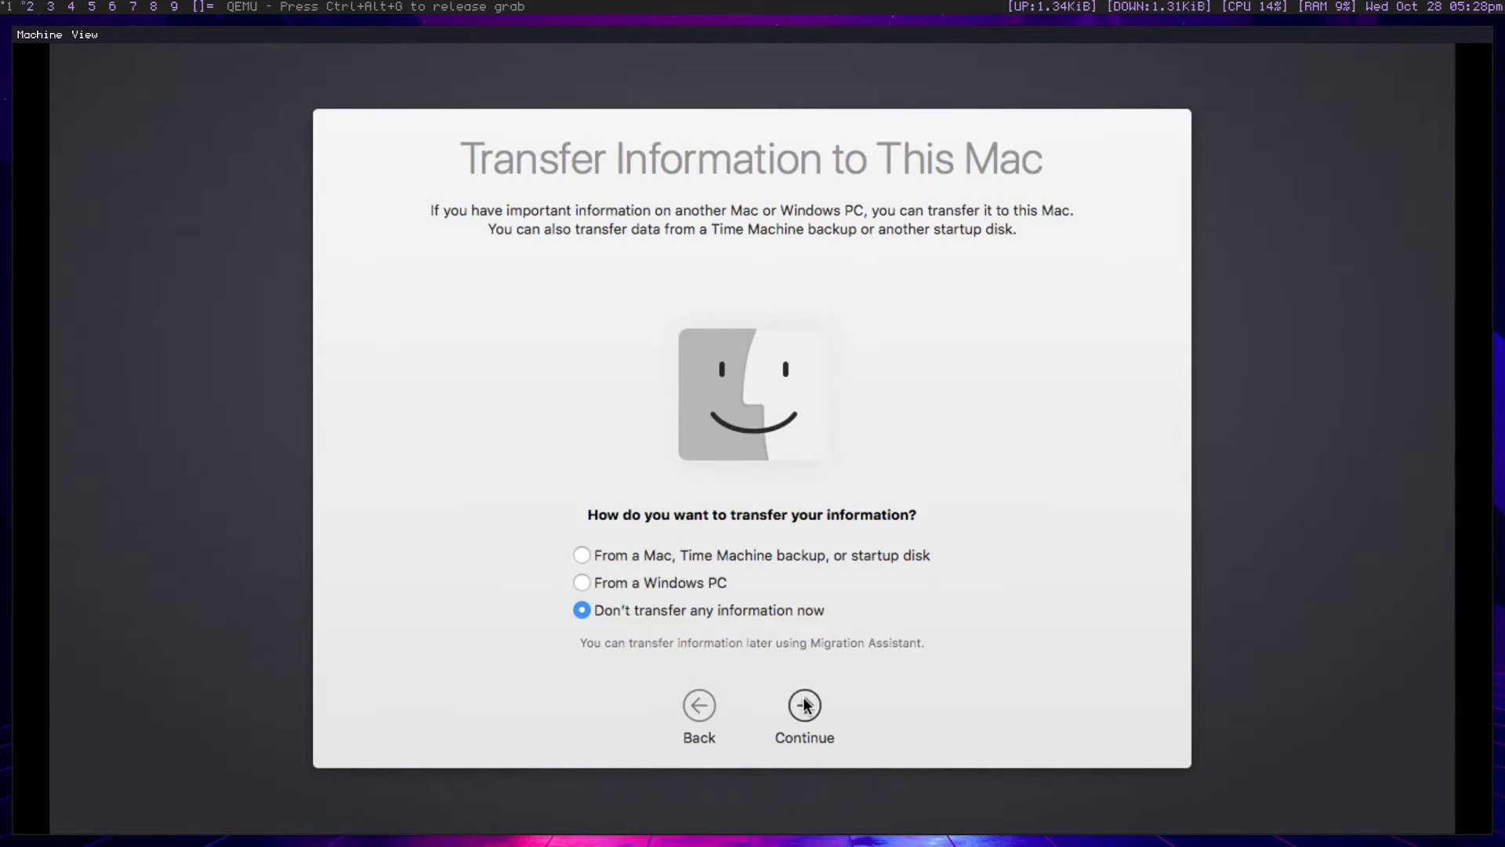
left_click(805, 705)
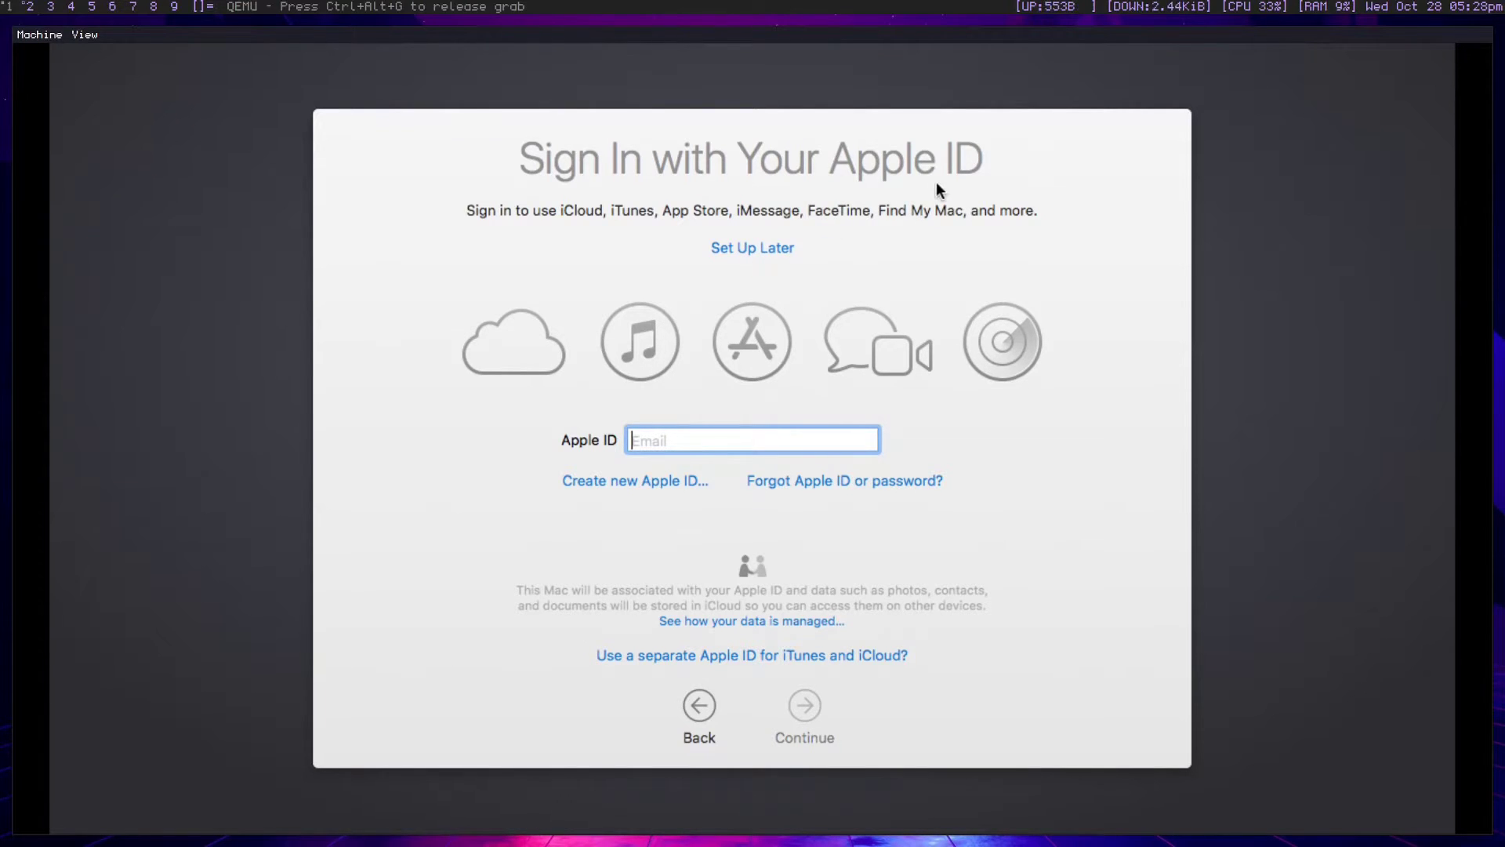
mouse_move(747, 254)
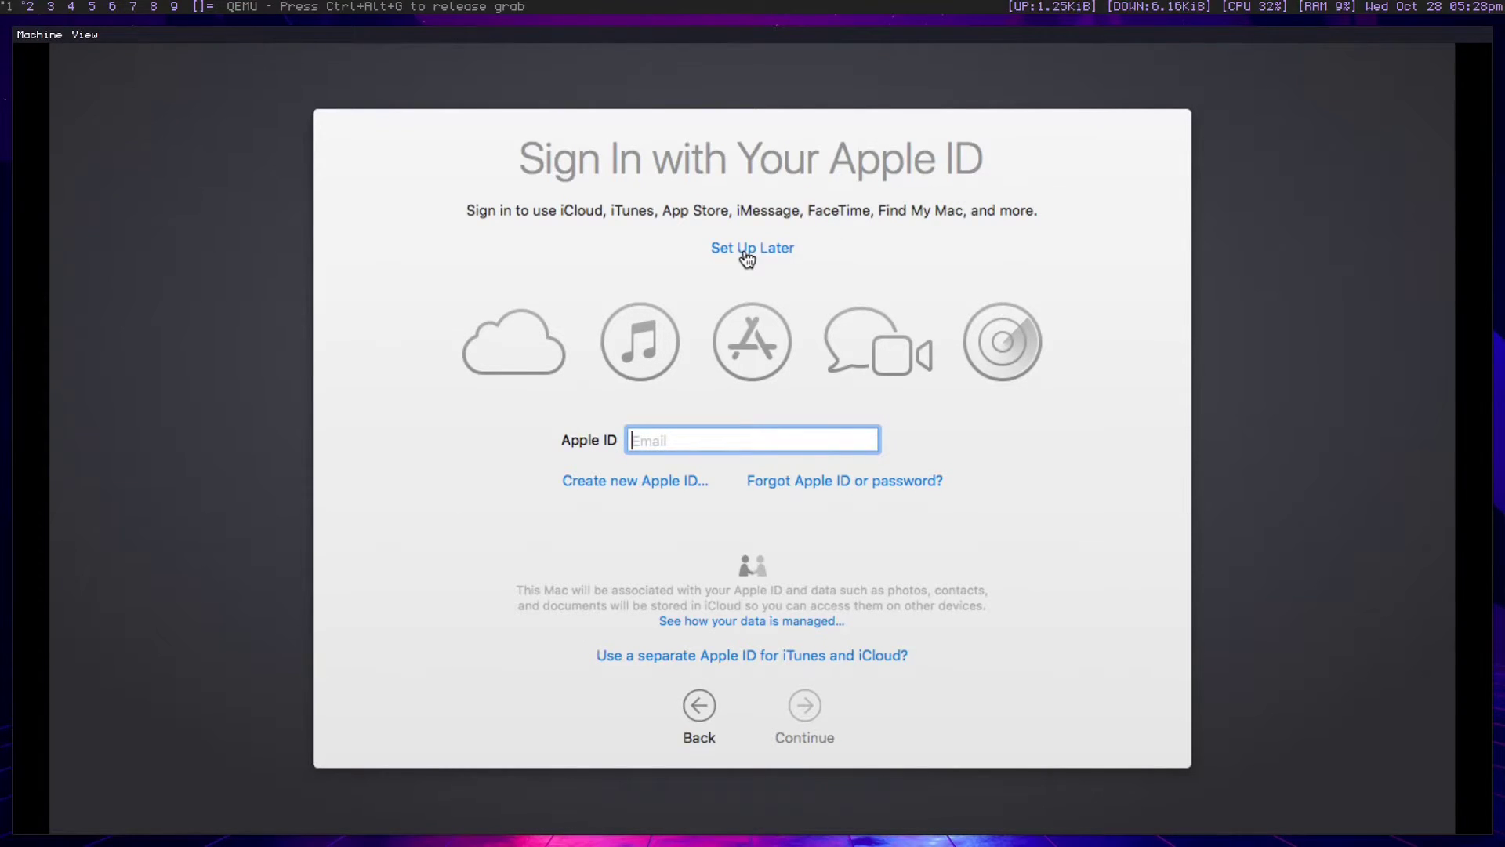
Step: Defer Apple ID sign-in with Set Up Later, then agree to the macOS terms
left_click(752, 248)
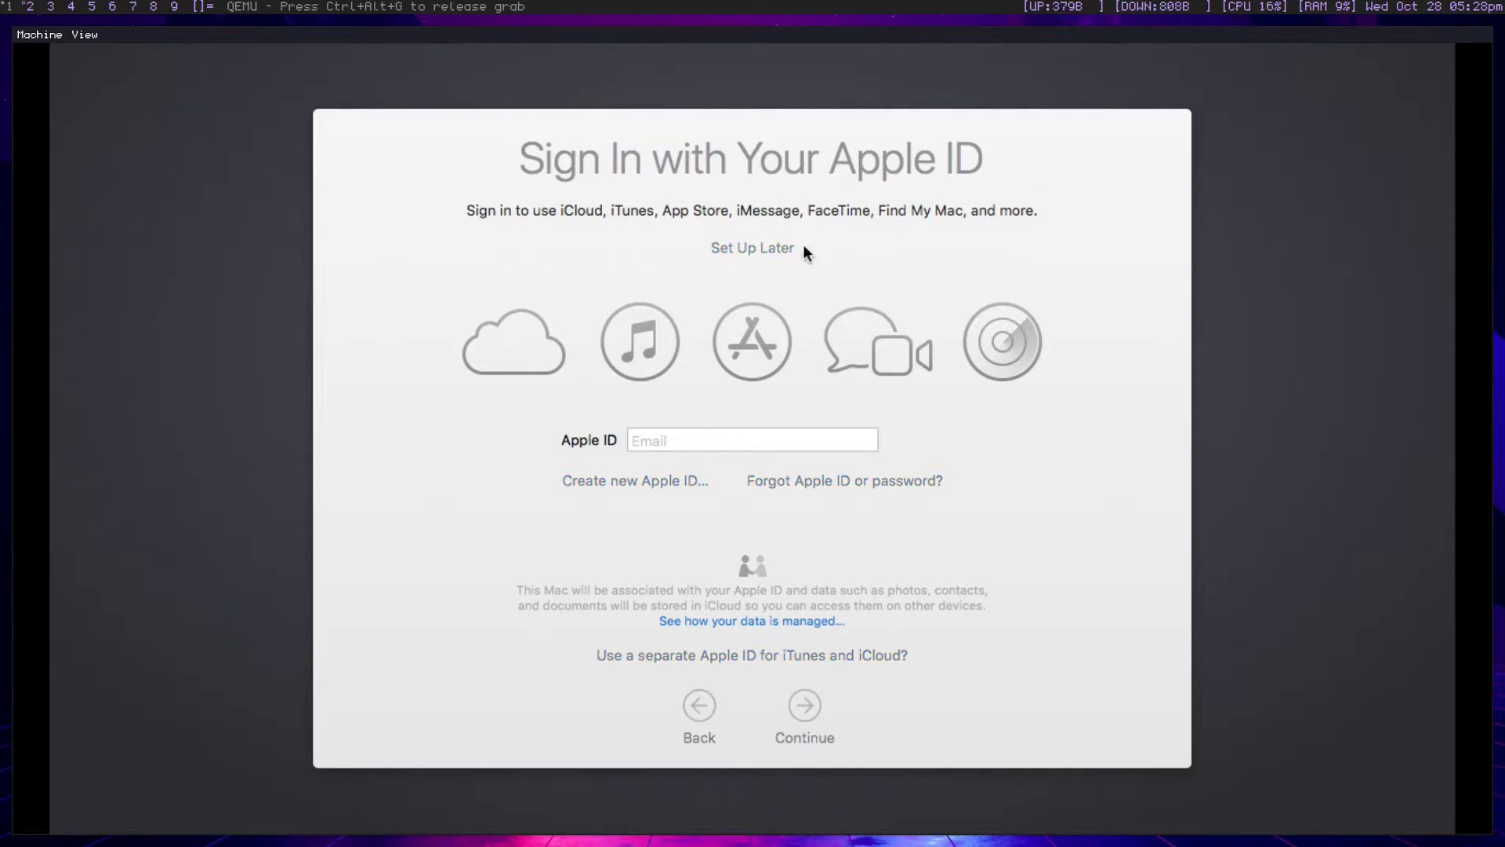
mouse_move(830, 272)
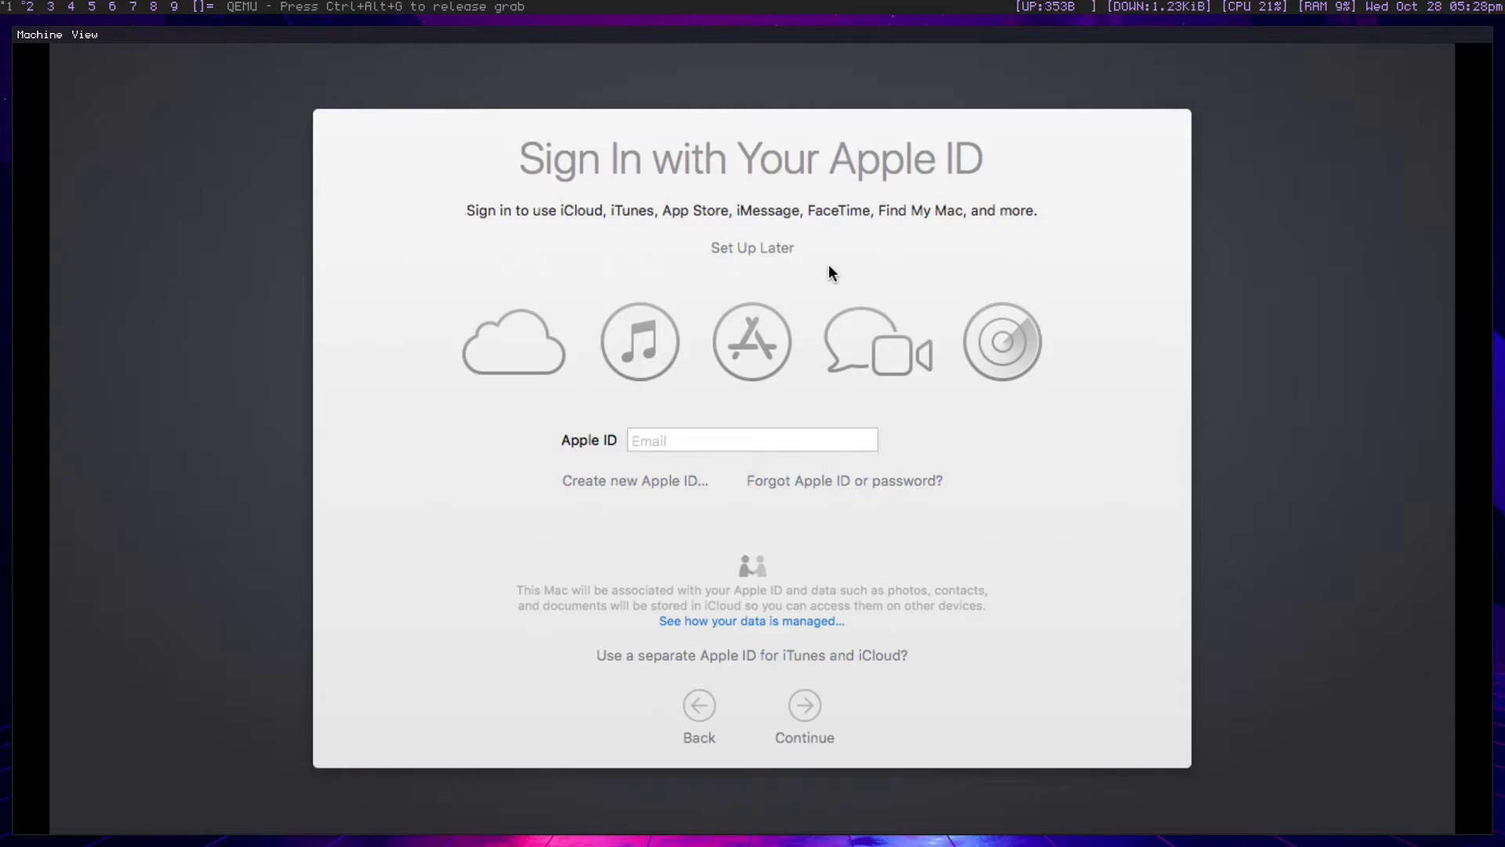
left_click(803, 706)
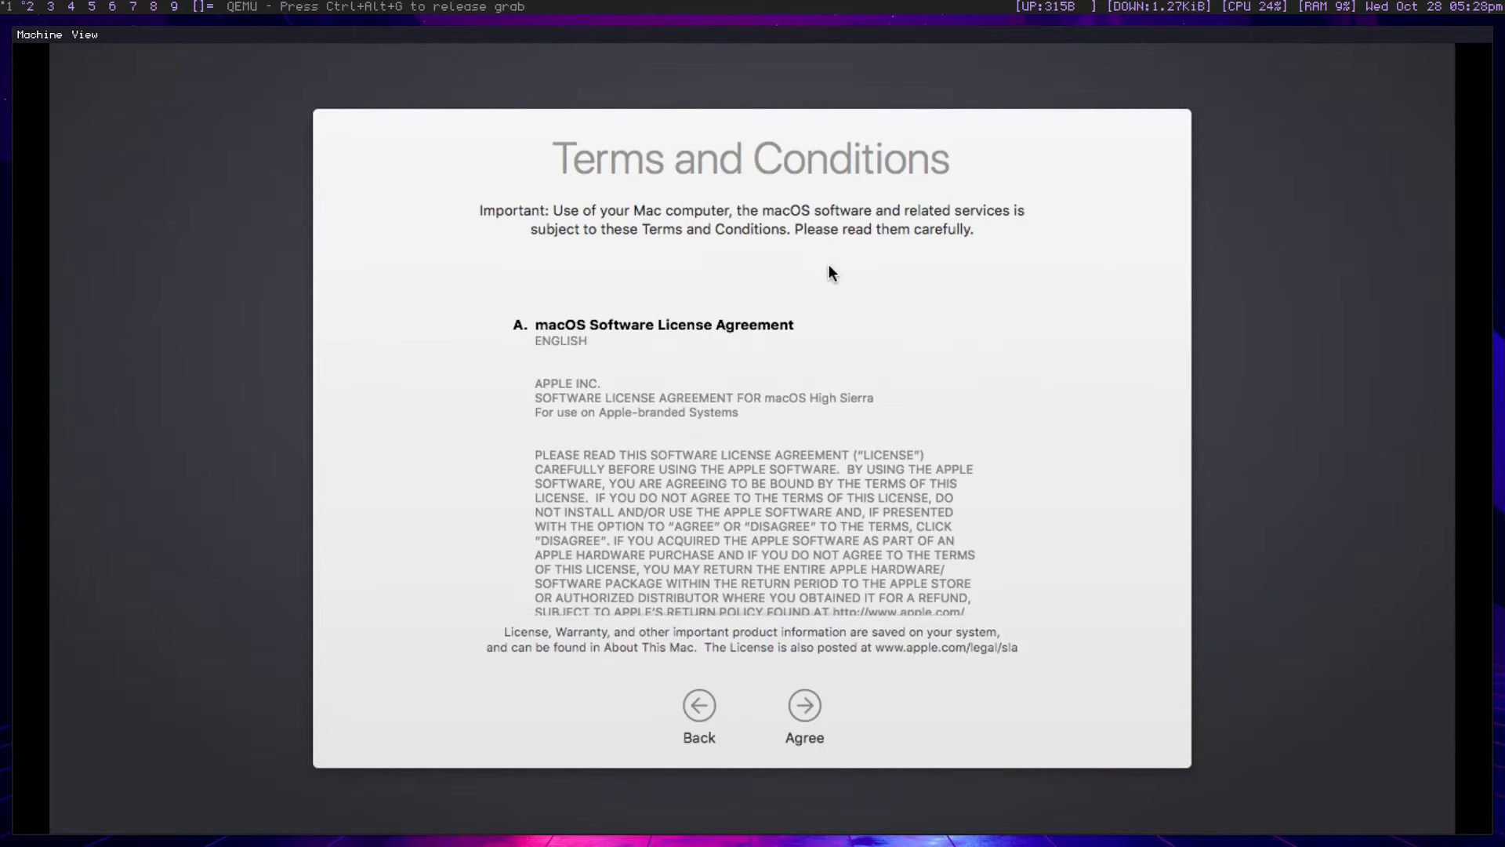
mouse_move(817, 667)
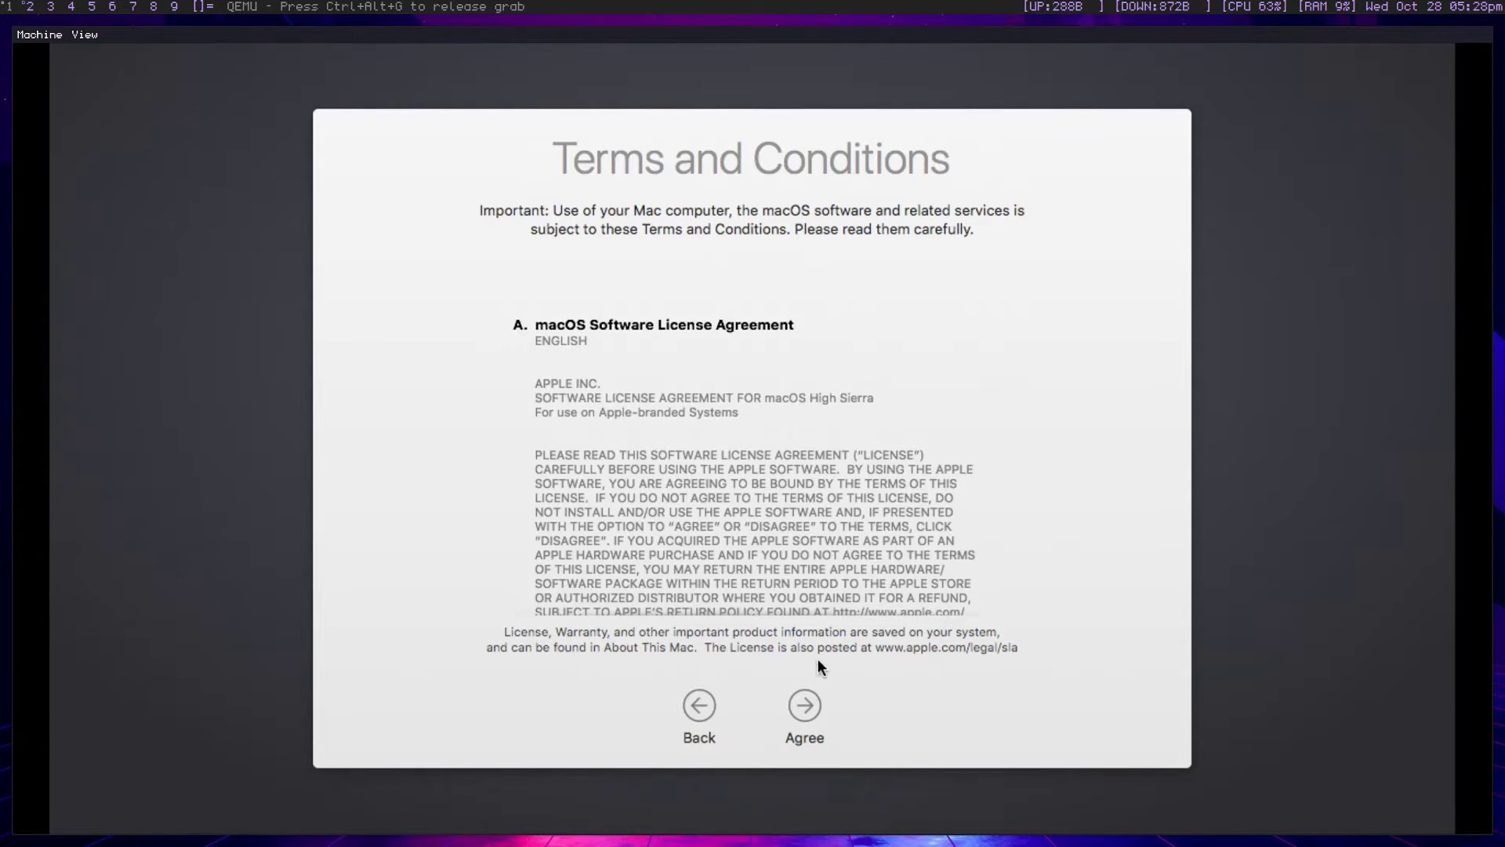
left_click(804, 705)
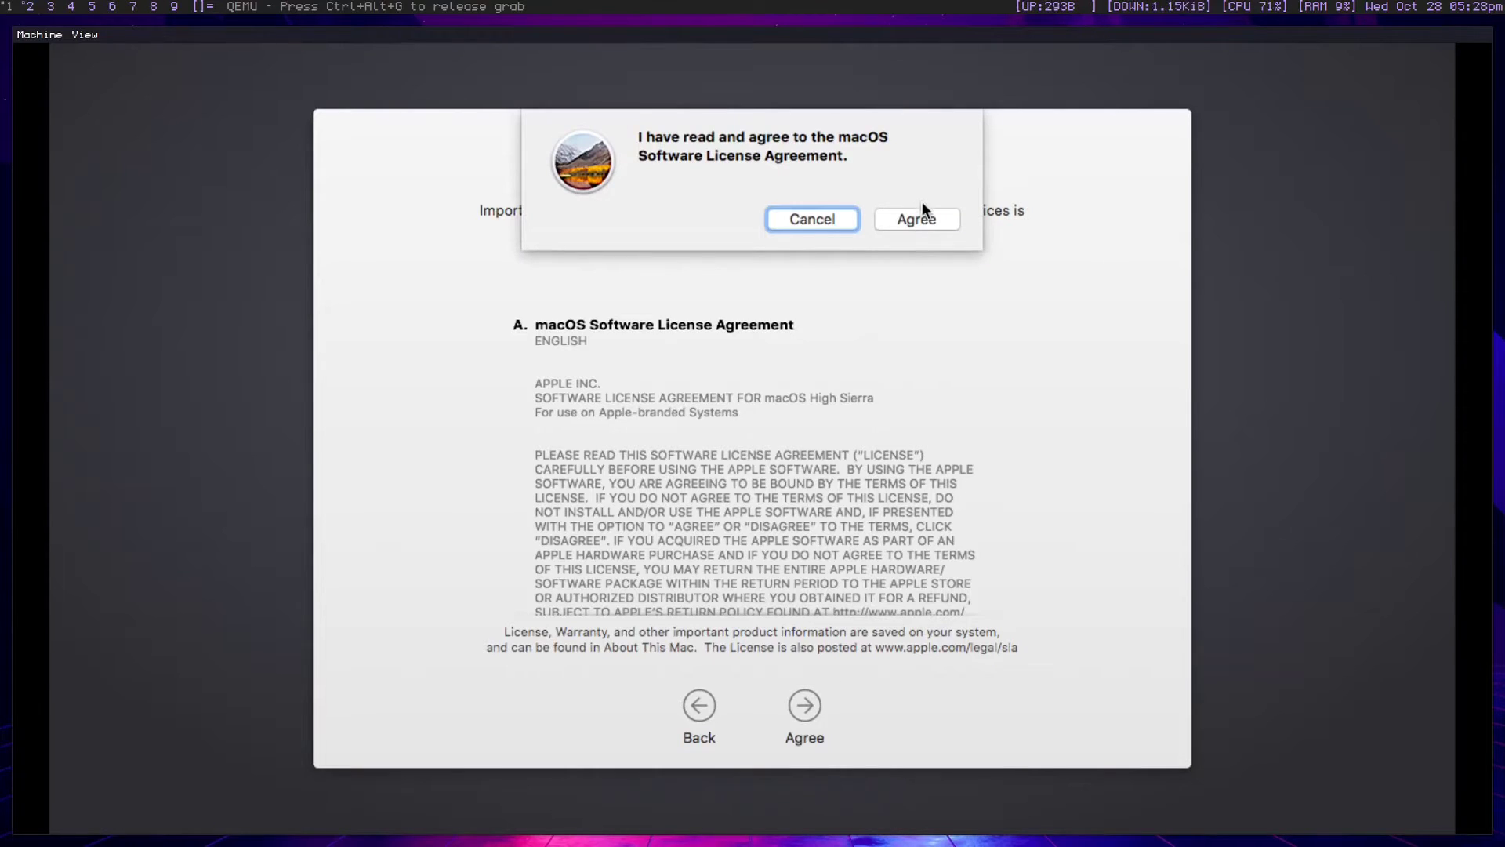
left_click(914, 218)
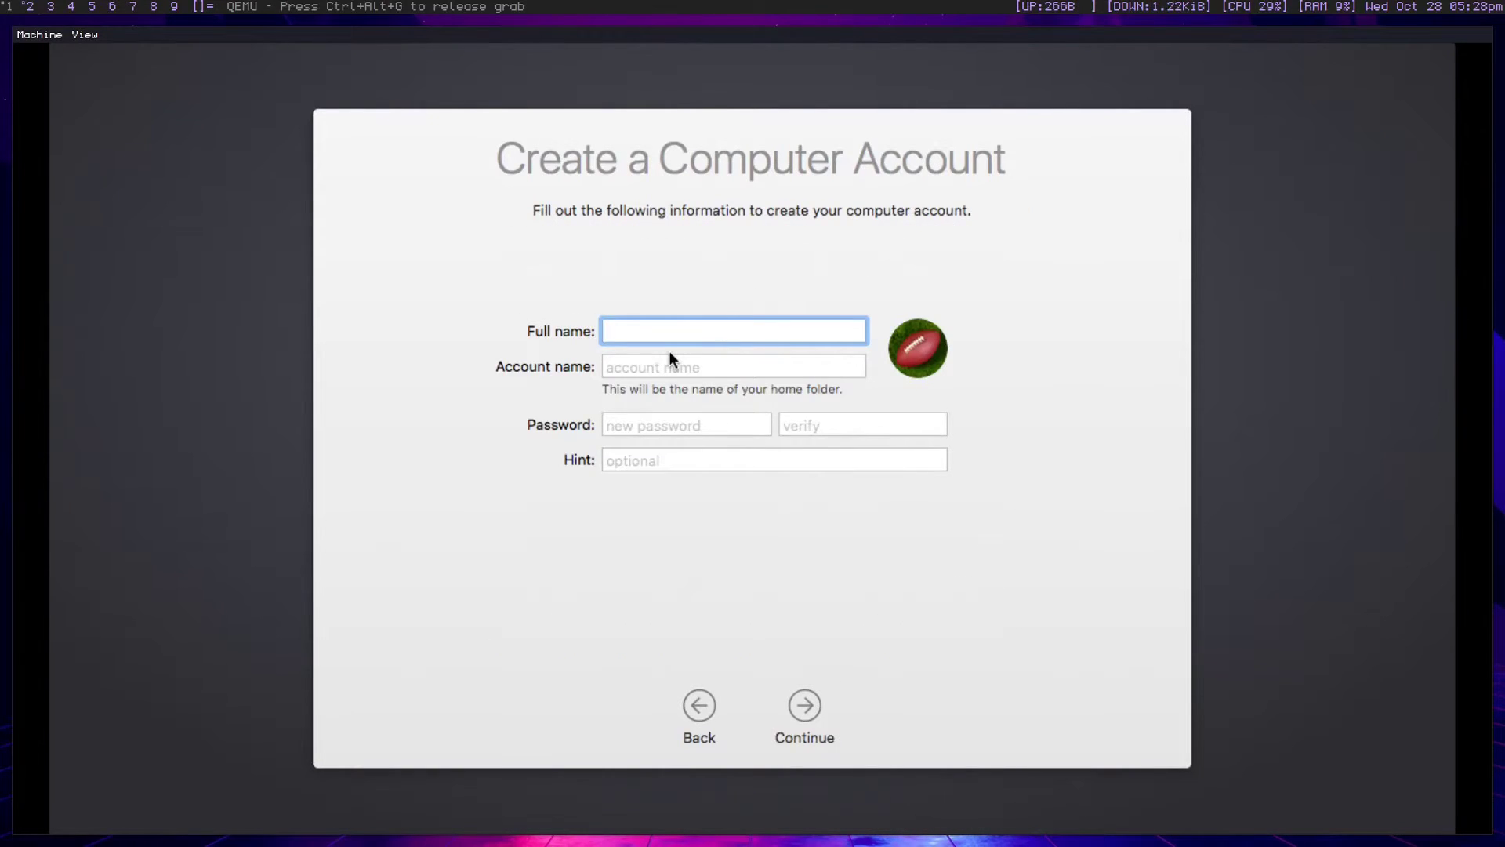
Step: Fill in the computer account as ethannij with its password and submit
type("ethannij")
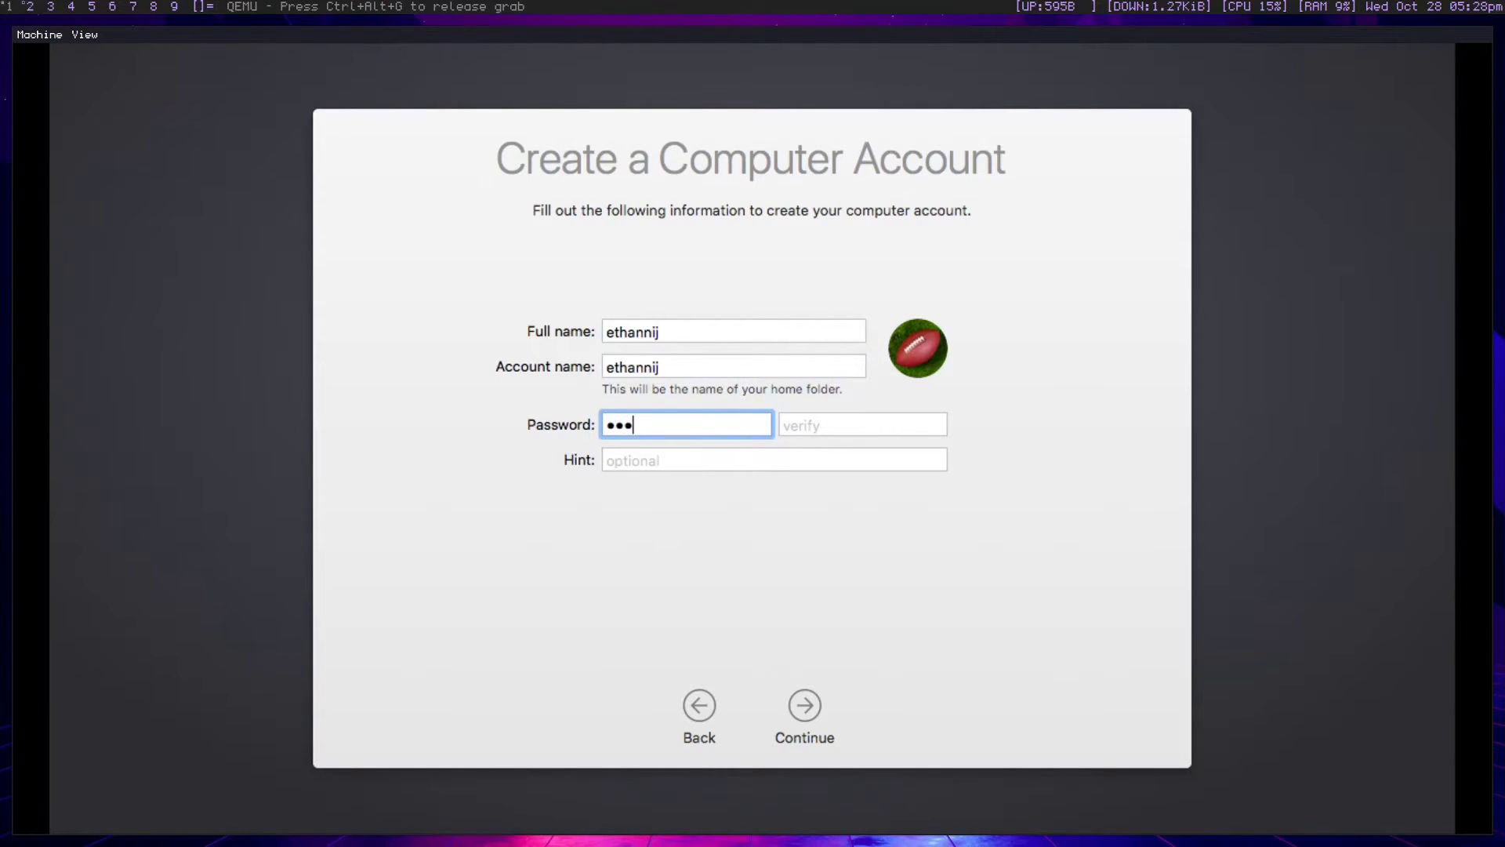
type("password")
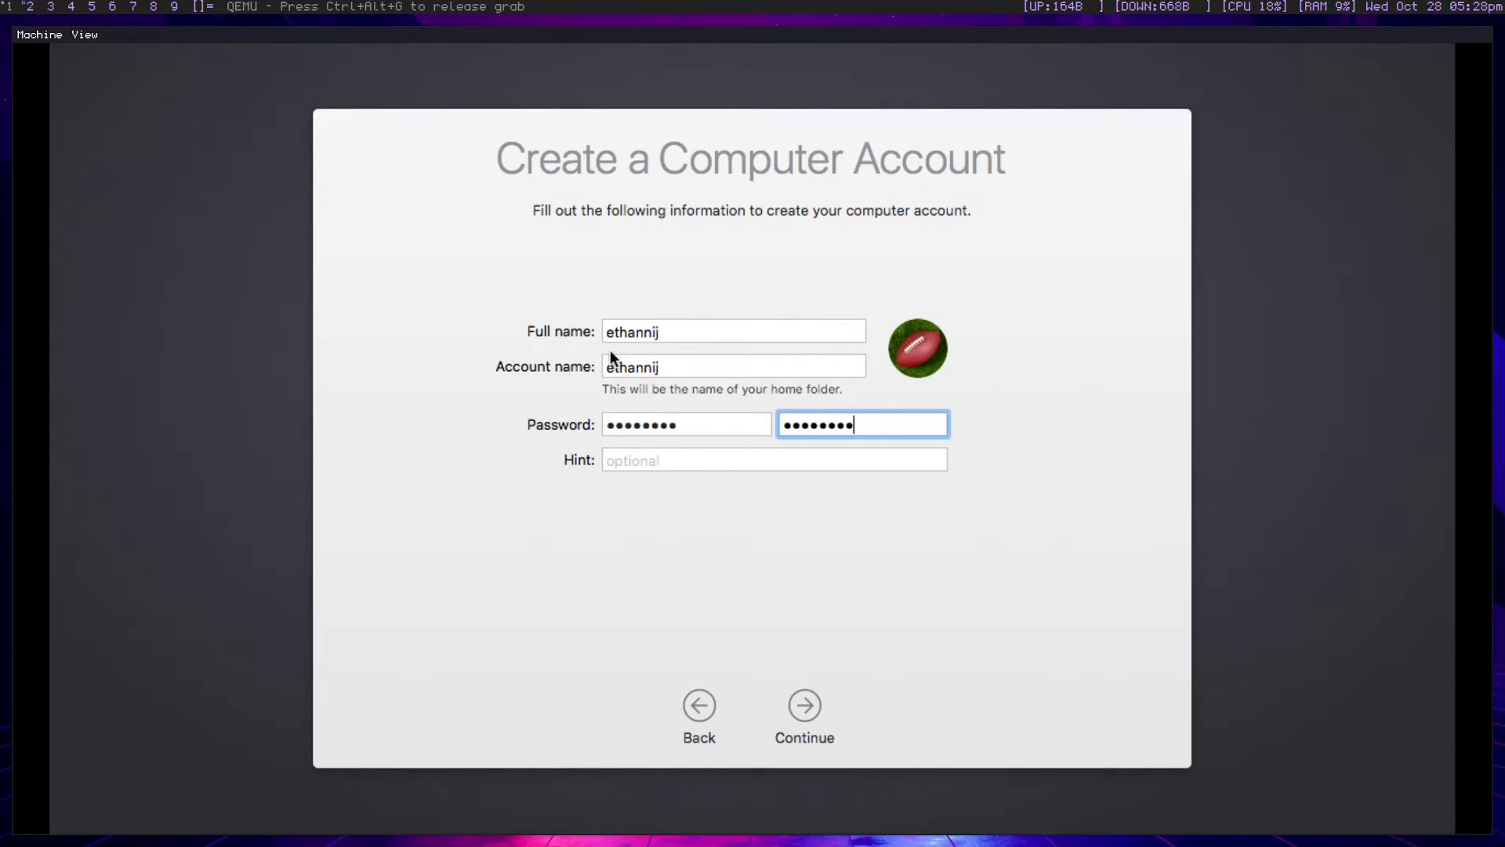
mouse_move(804, 706)
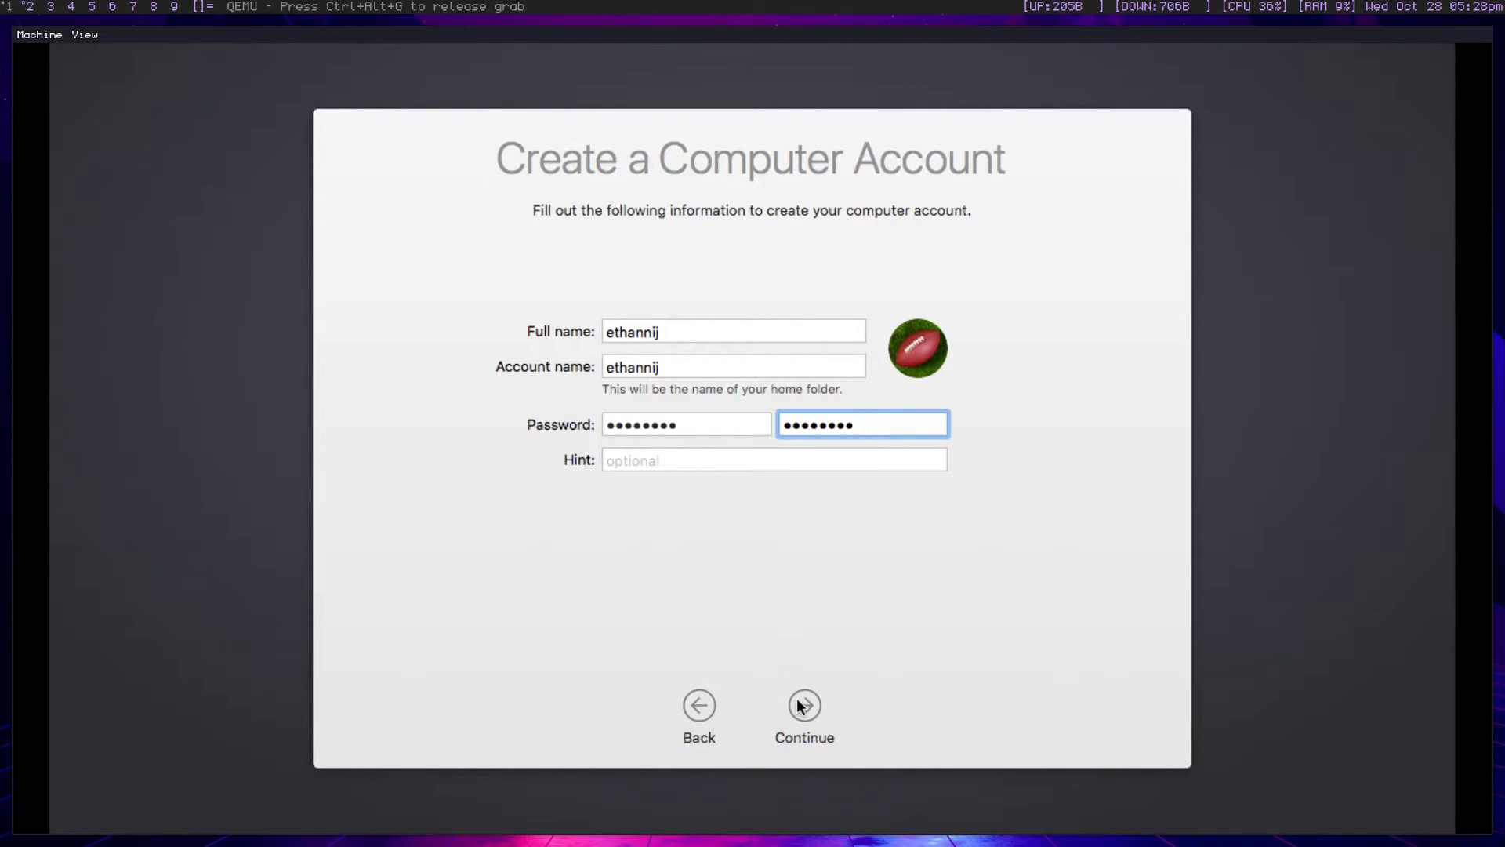
left_click(805, 704)
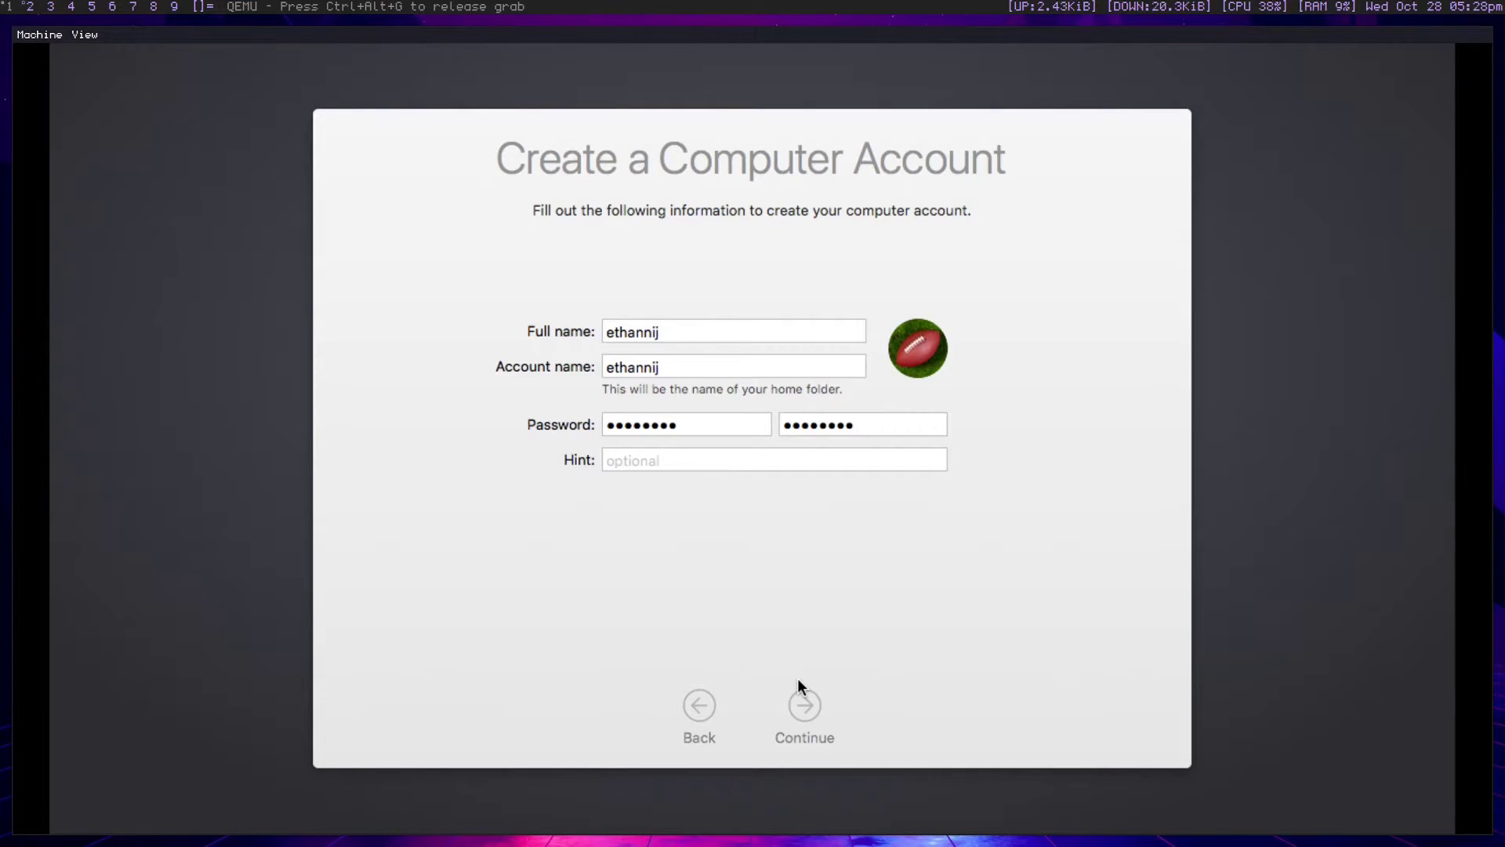
left_click(803, 706)
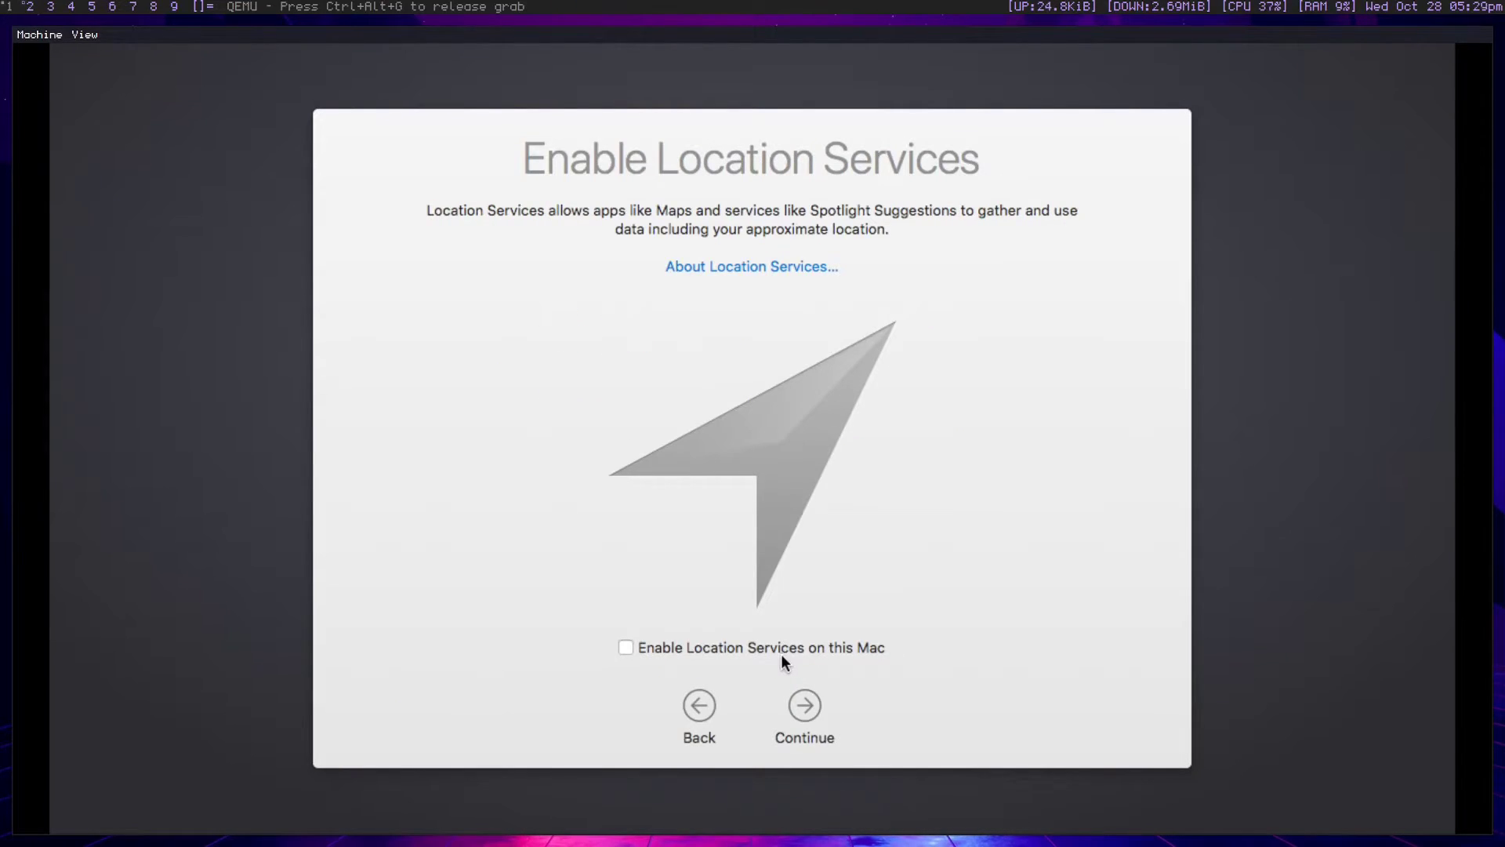
Step: Decline Location Services, keep the Cupertino time zone, and continue without sharing analytics
left_click(803, 706)
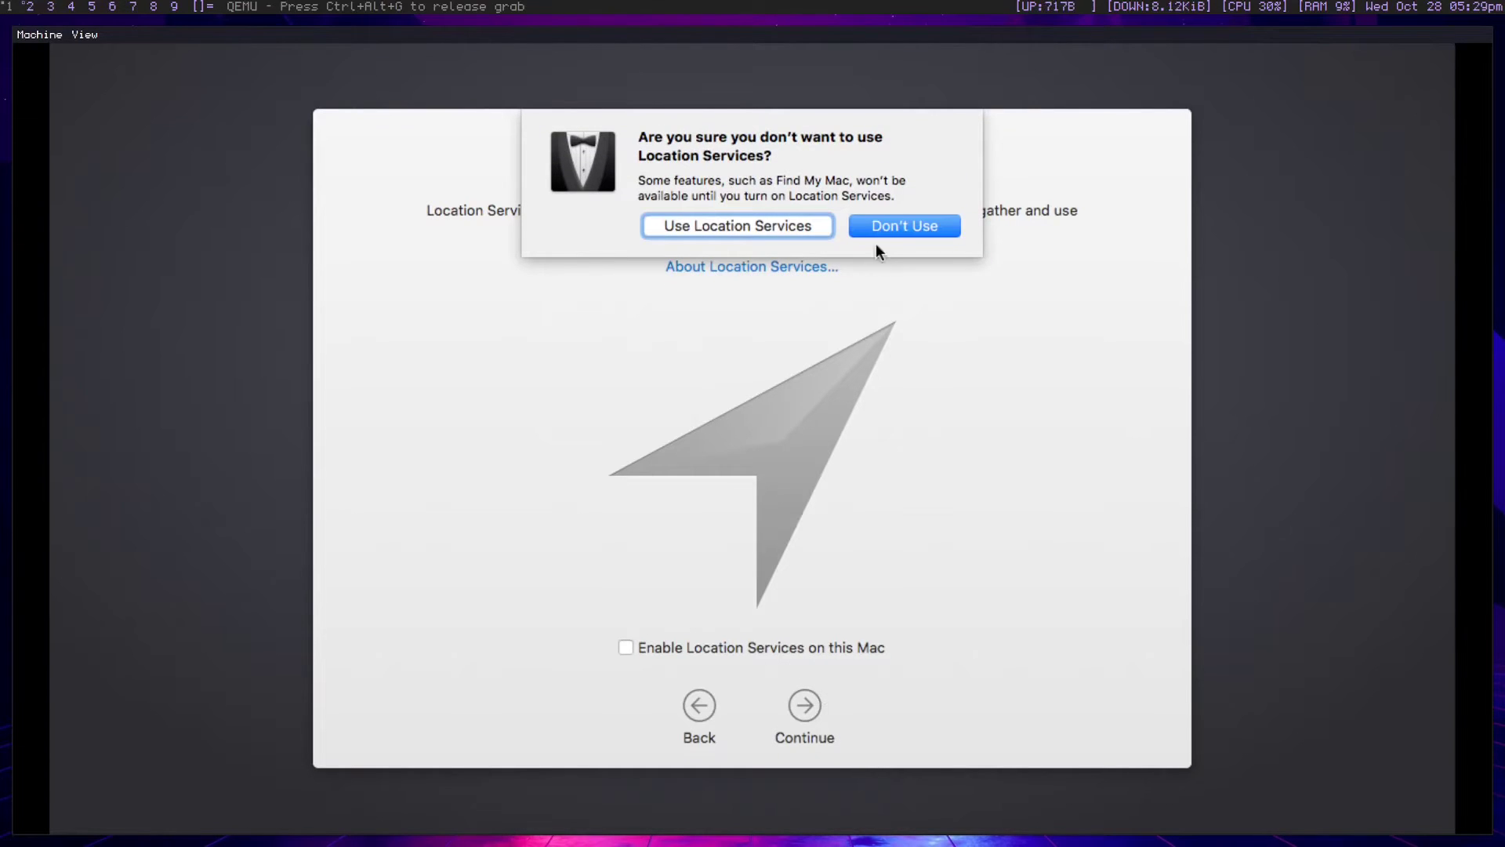
left_click(902, 226)
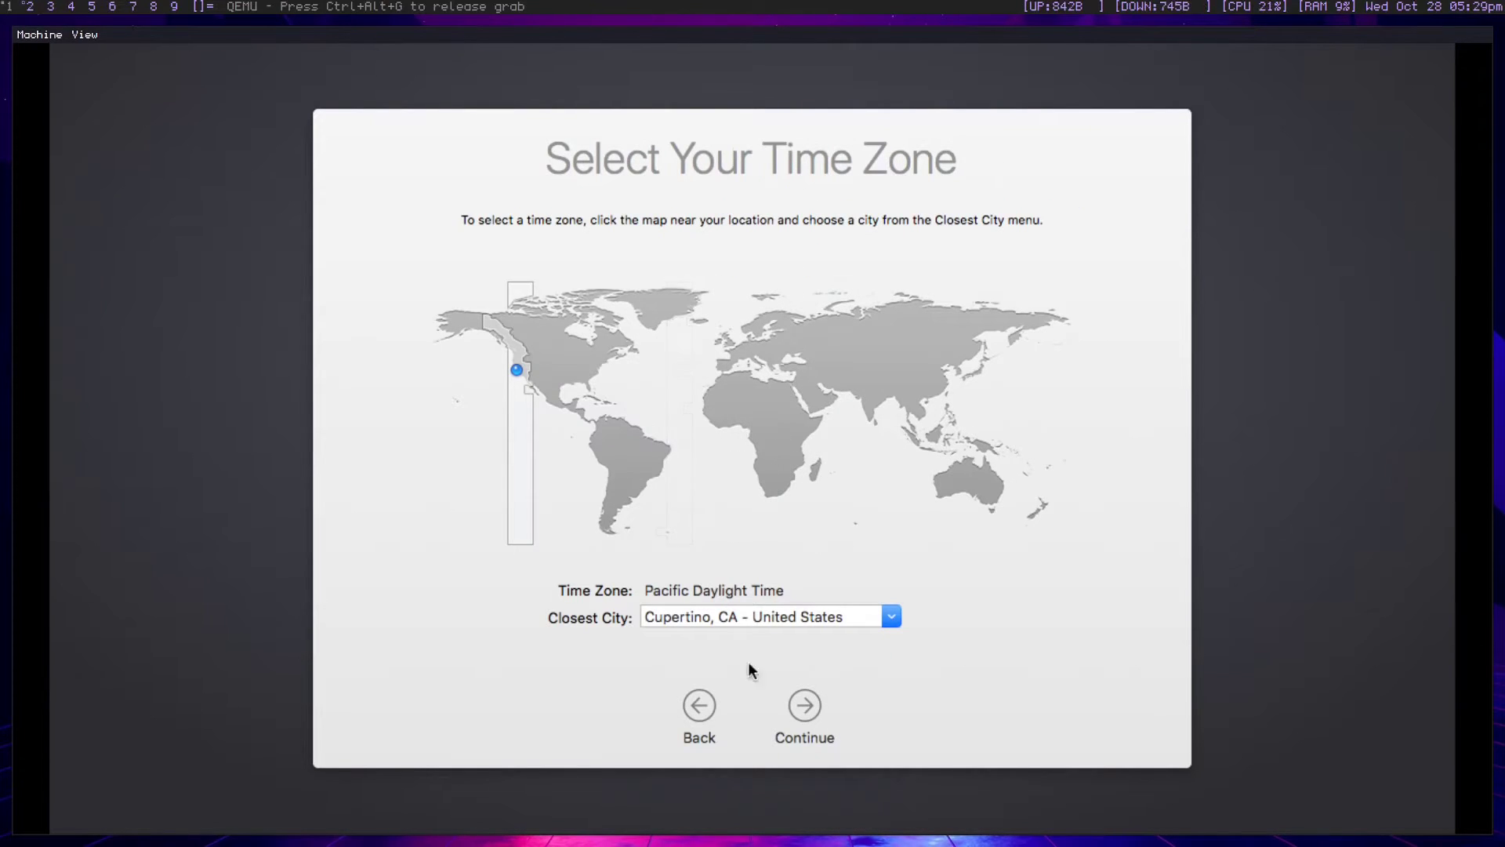
left_click(803, 705)
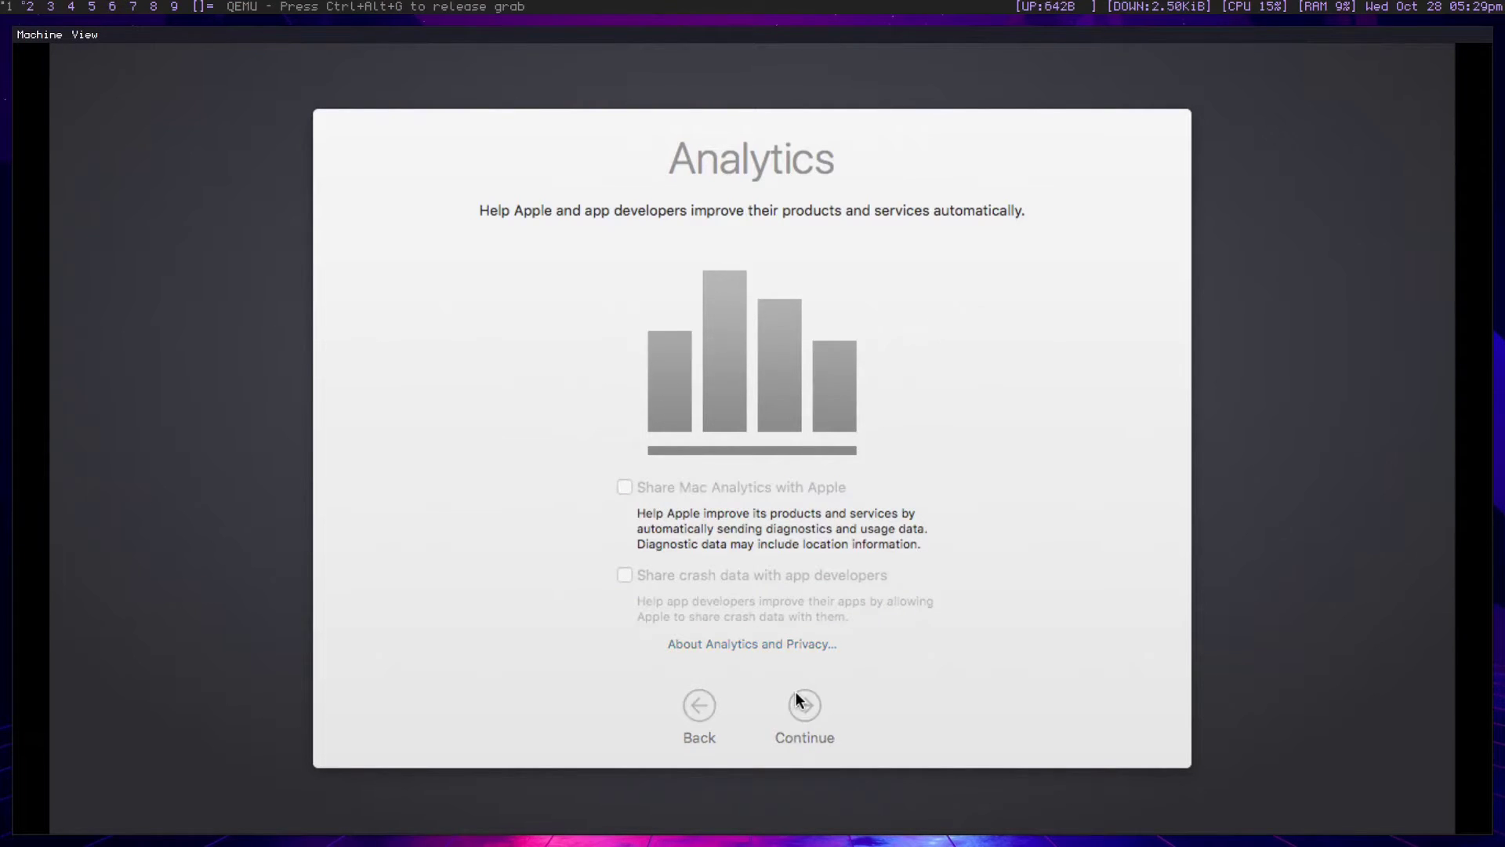
left_click(804, 704)
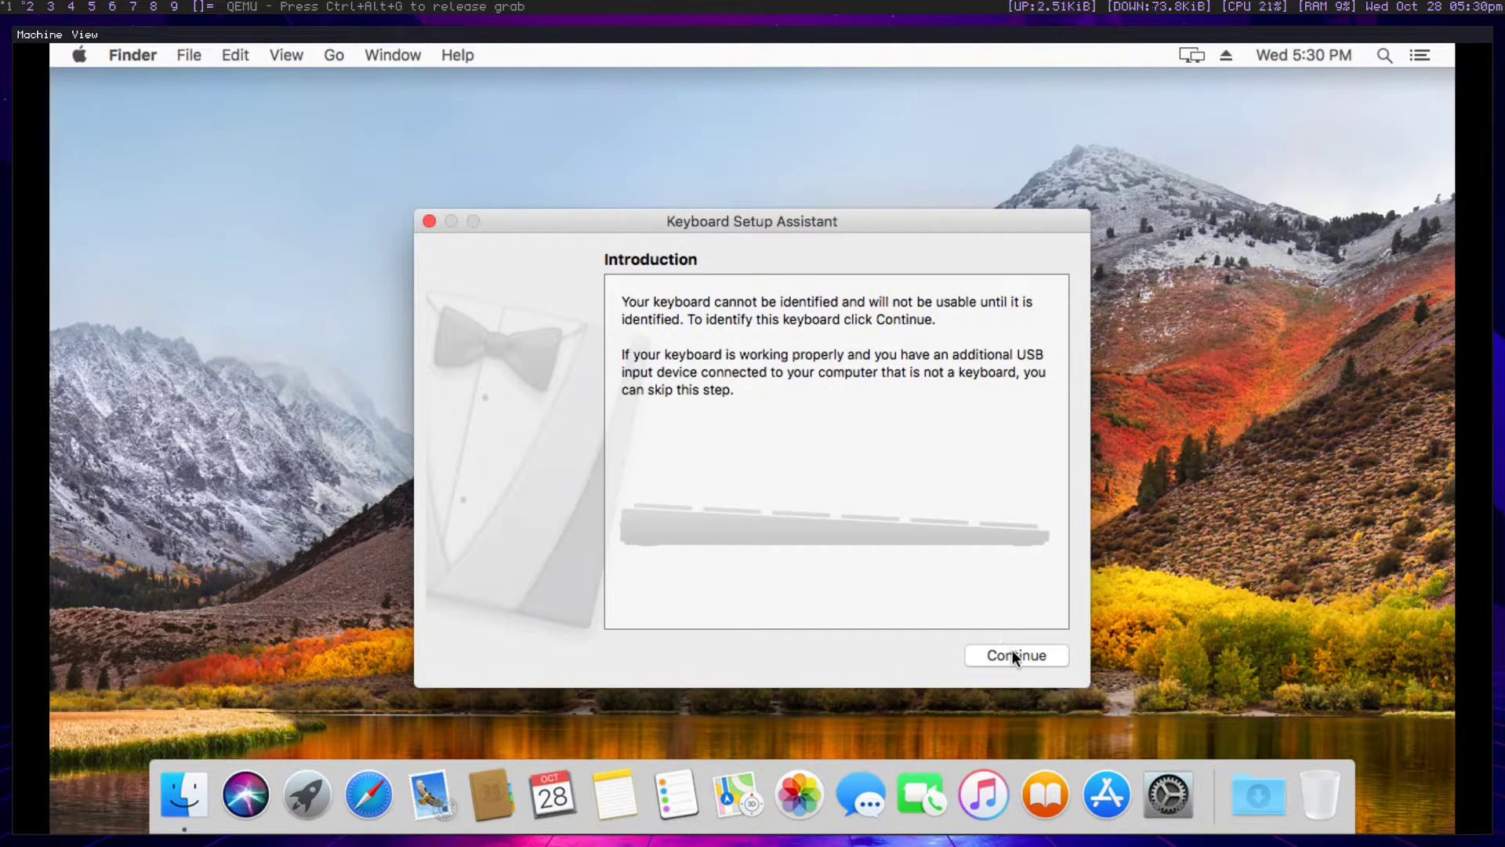
Step: Dismiss the Keyboard Setup Assistant, launch Terminal via Spotlight, and drag it toward centre
left_click(1014, 654)
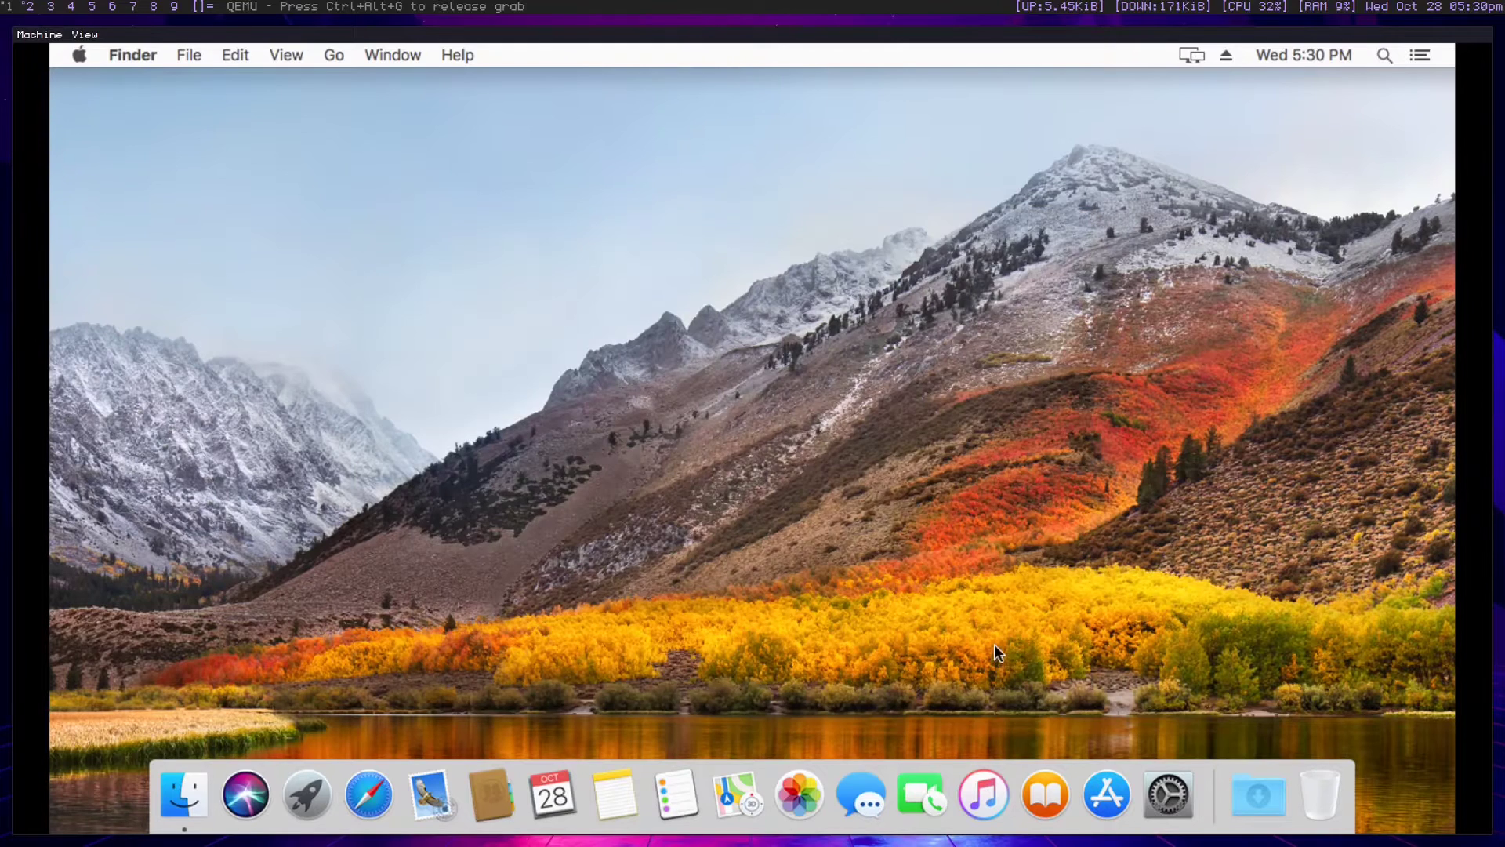
mouse_move(317, 436)
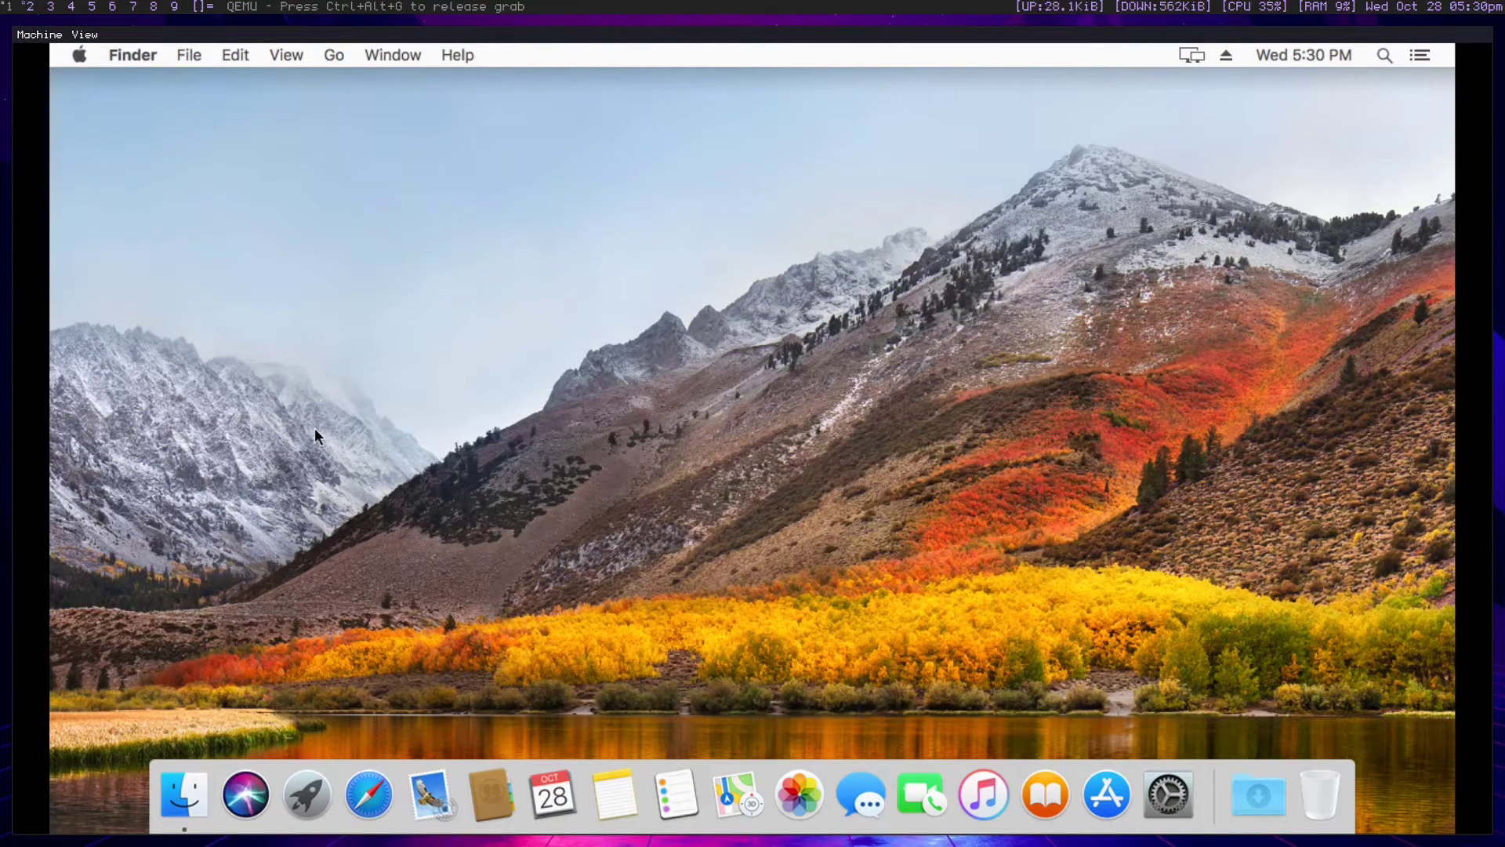
mouse_move(973, 708)
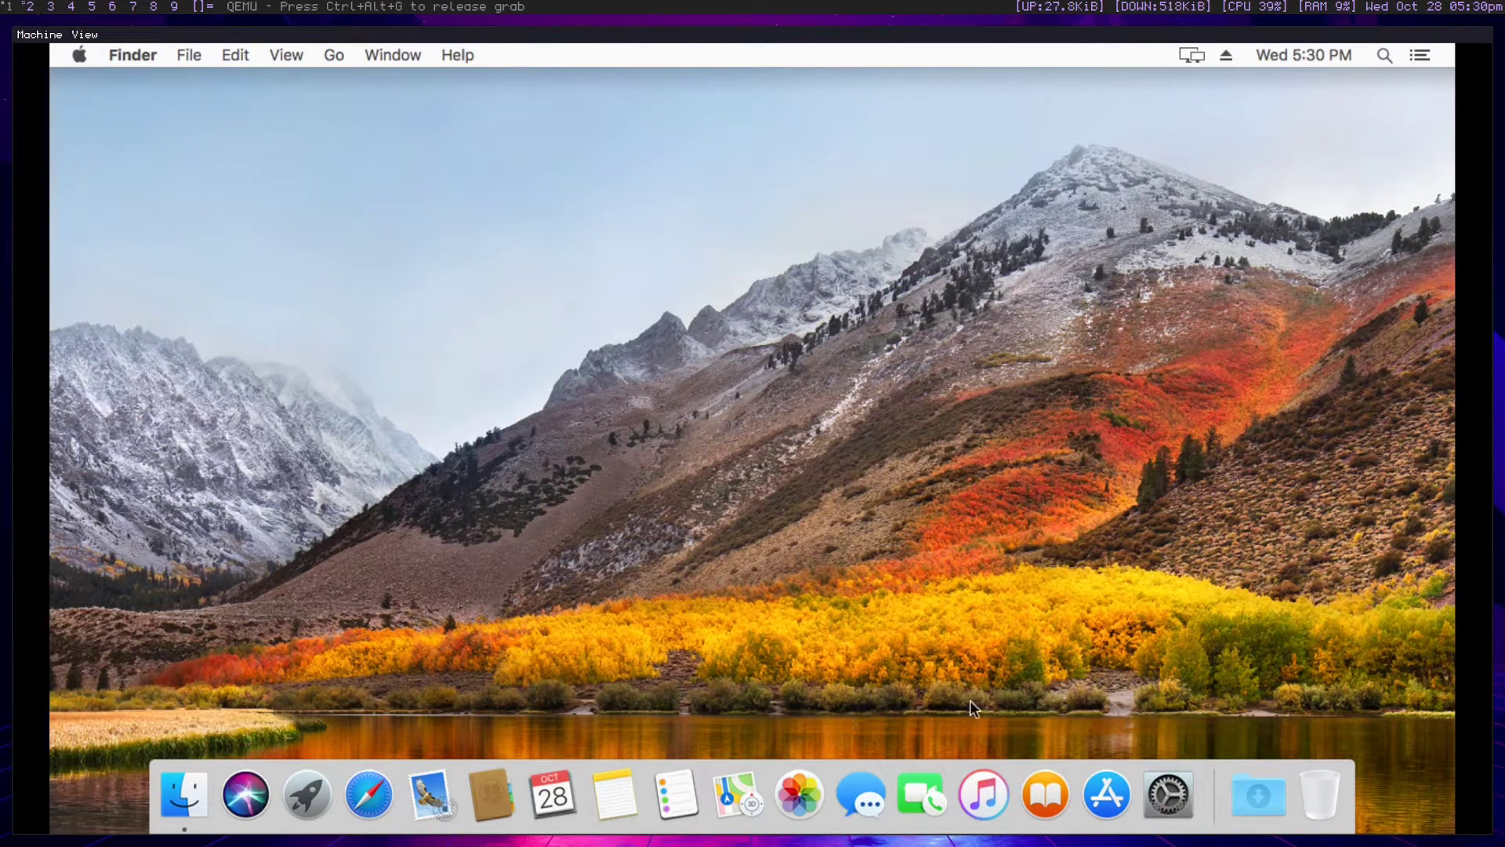
mouse_move(864, 681)
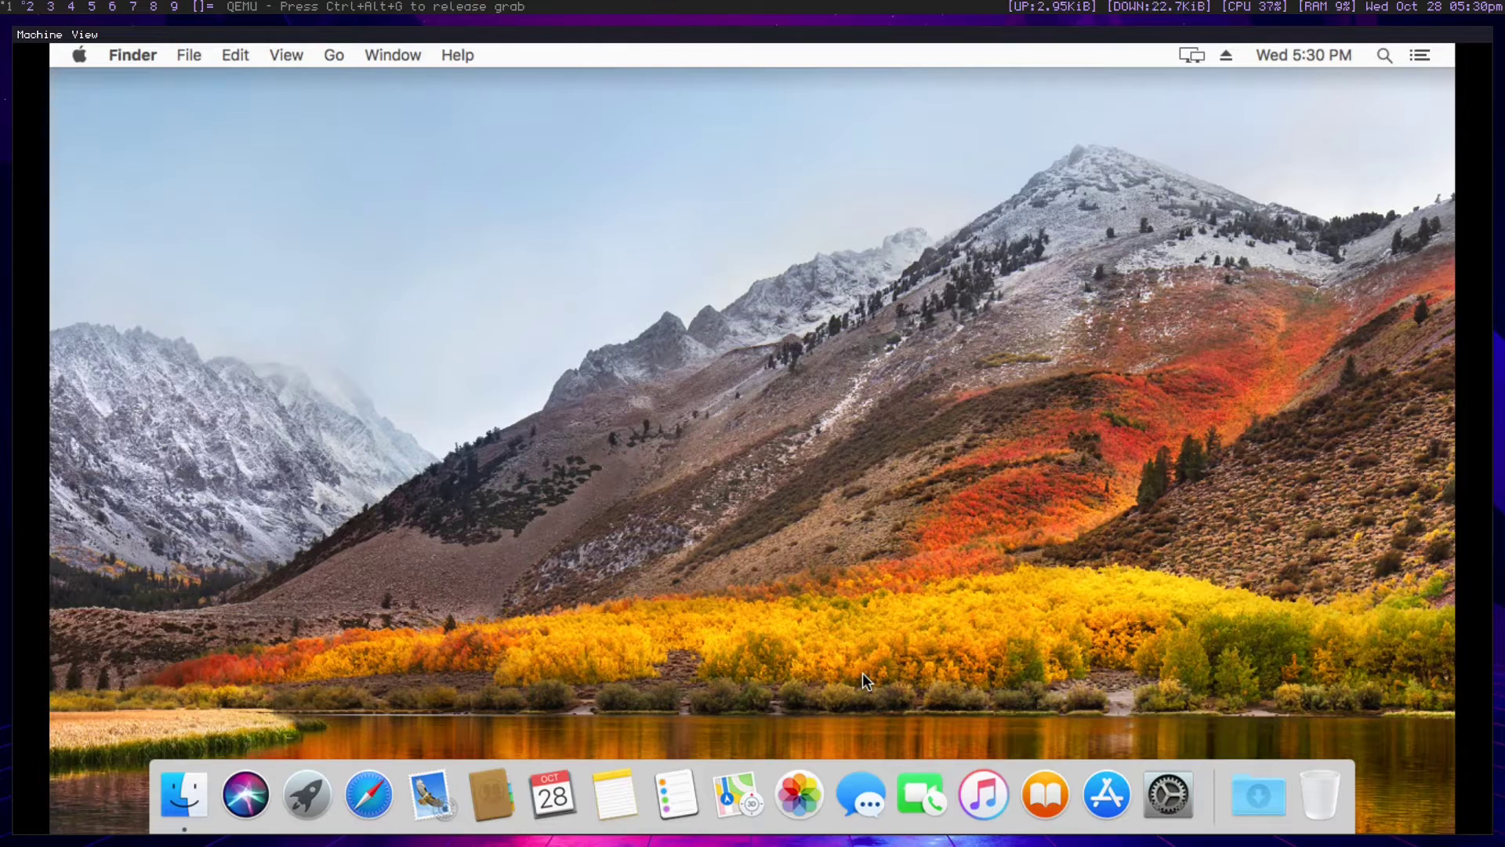
mouse_move(873, 663)
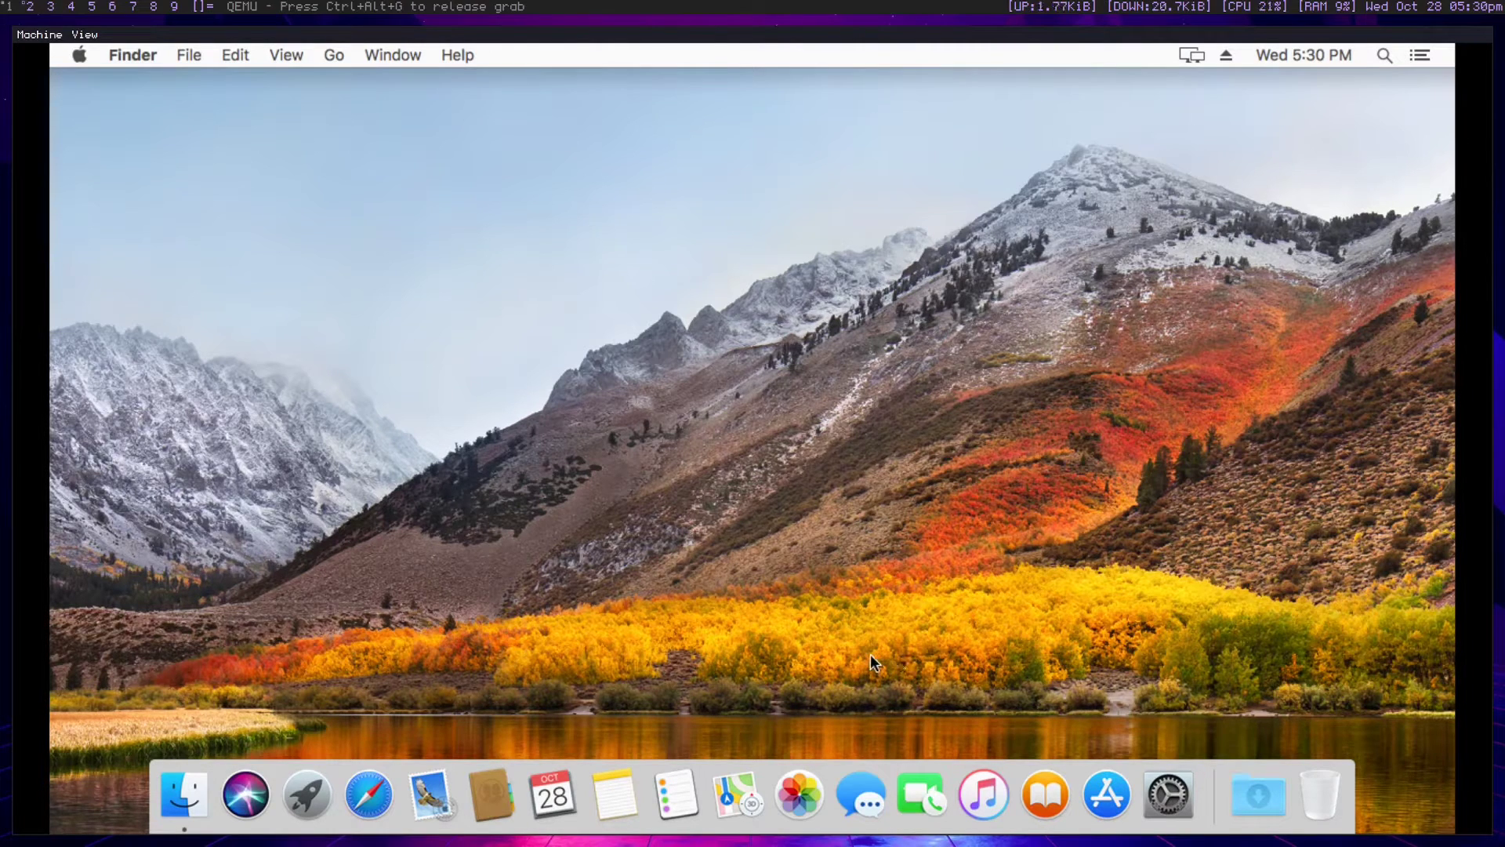
mouse_move(319, 762)
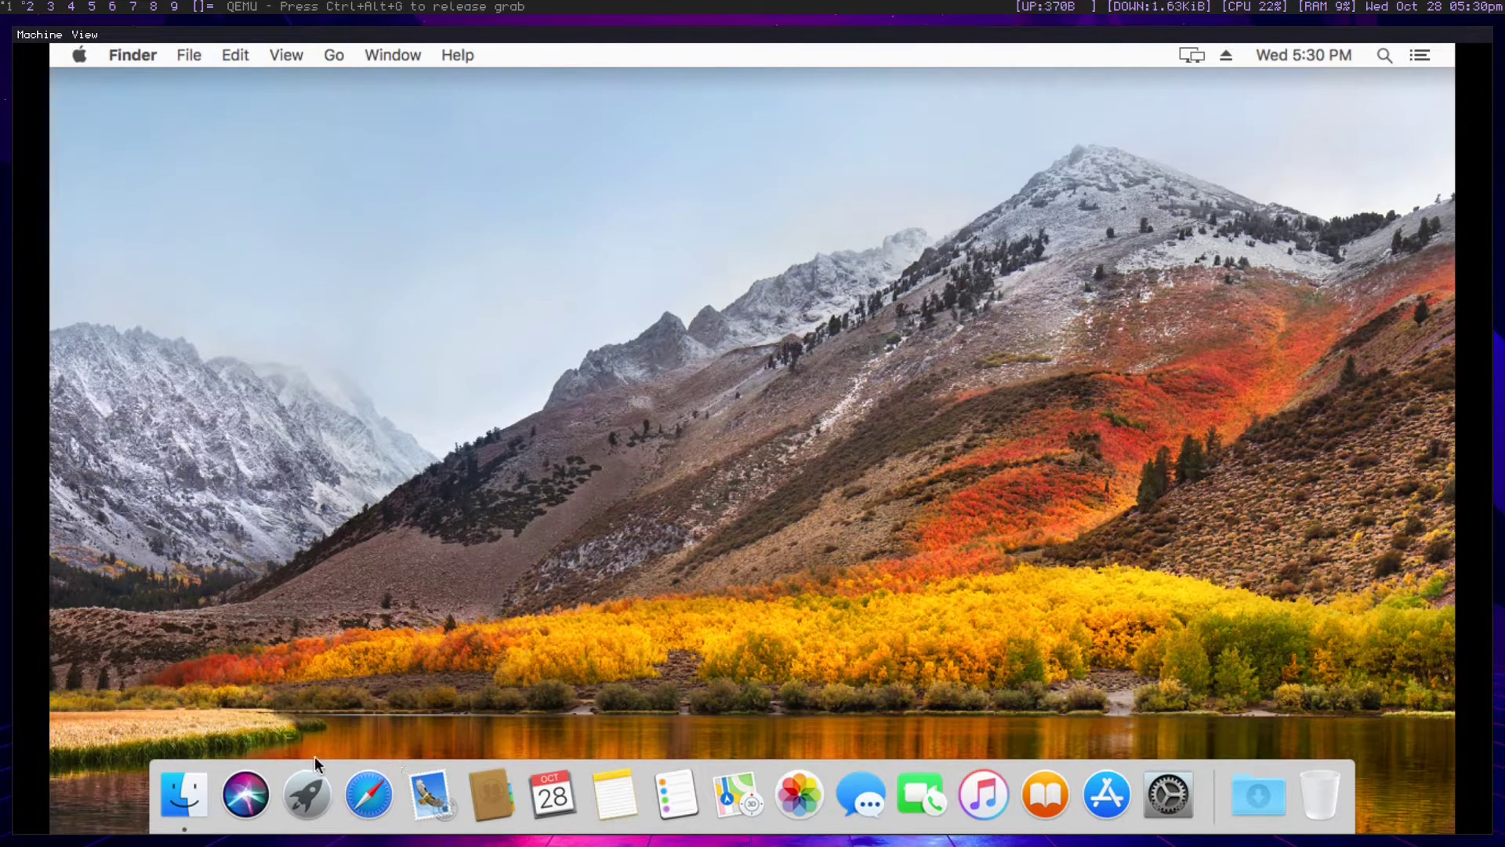
left_click(1383, 55)
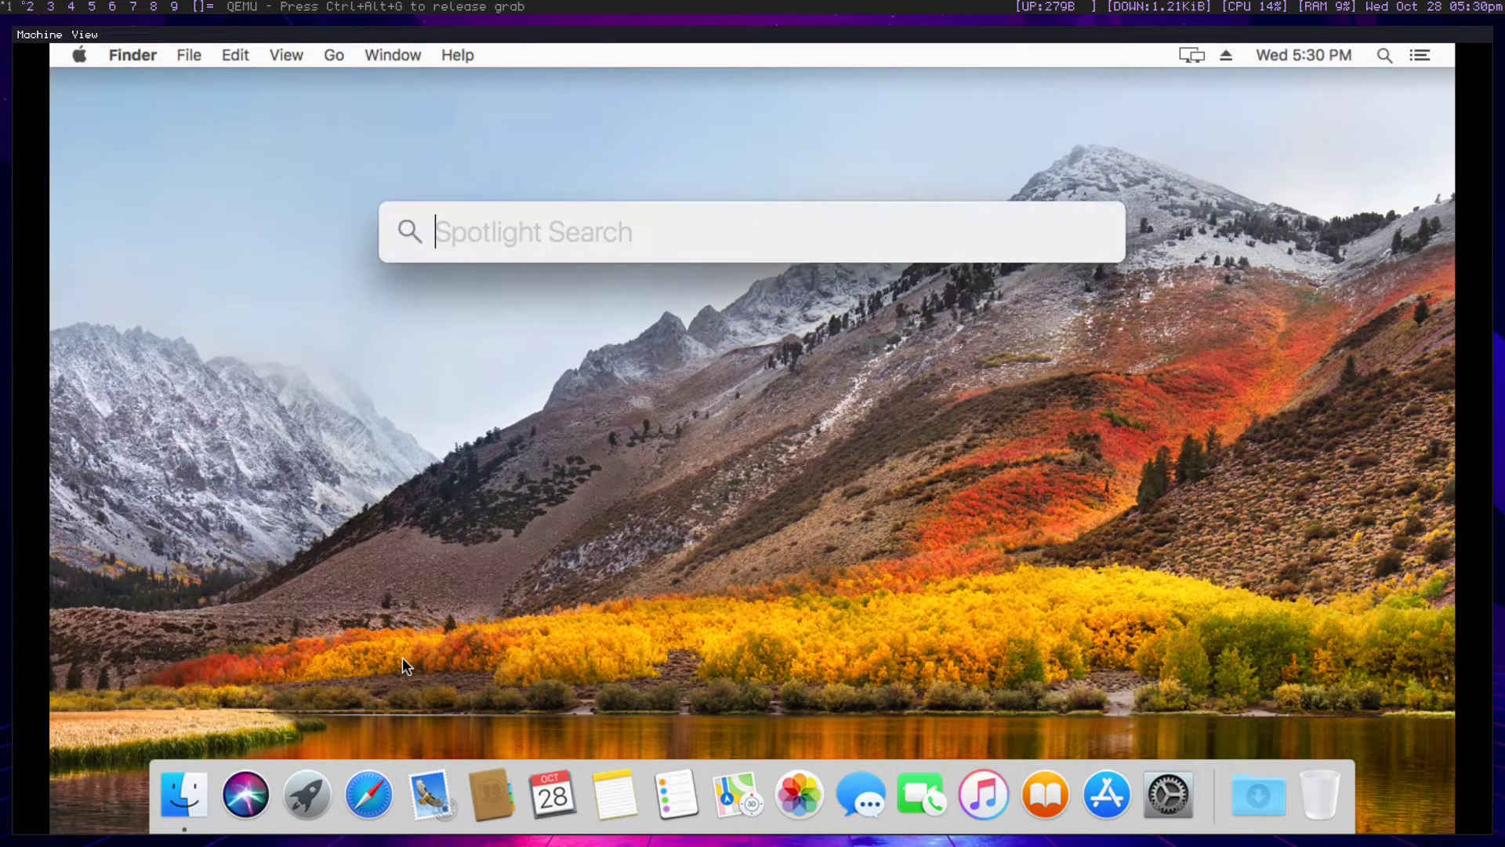
type("terminal")
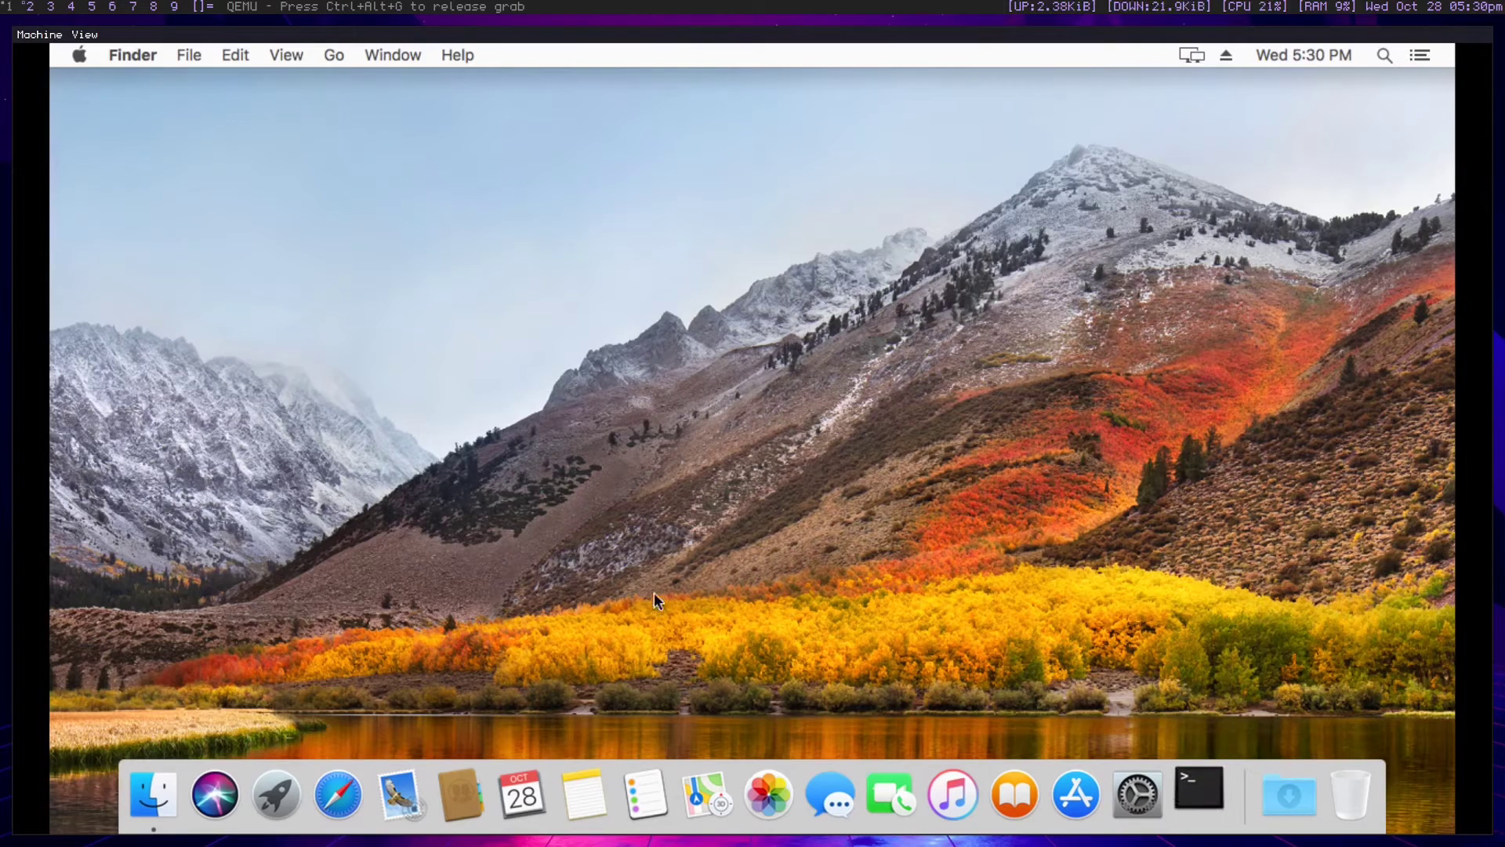
left_click(1197, 794)
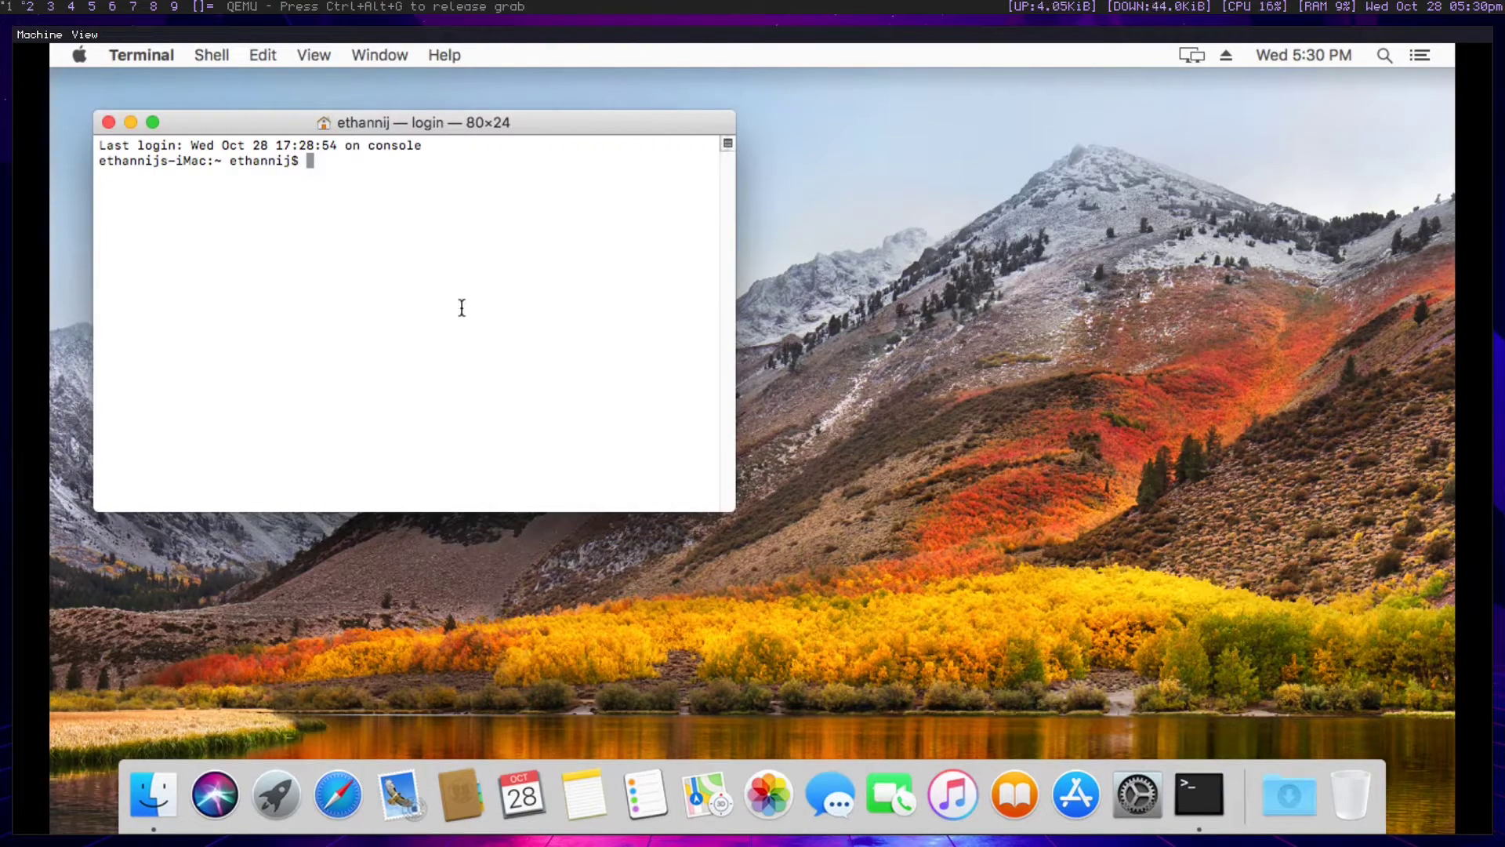
left_click(276, 794)
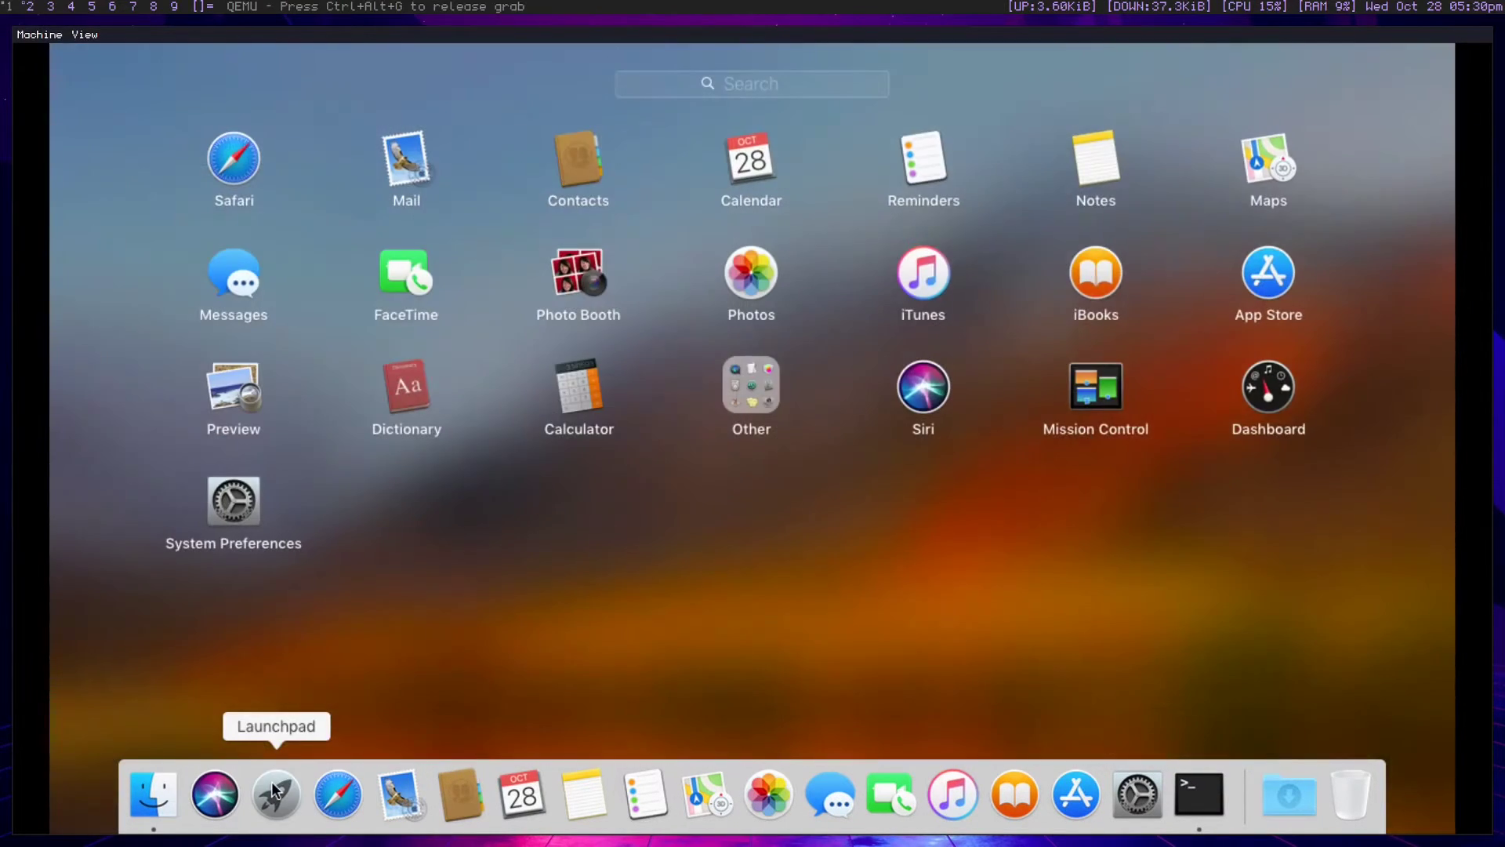
left_click(1197, 793)
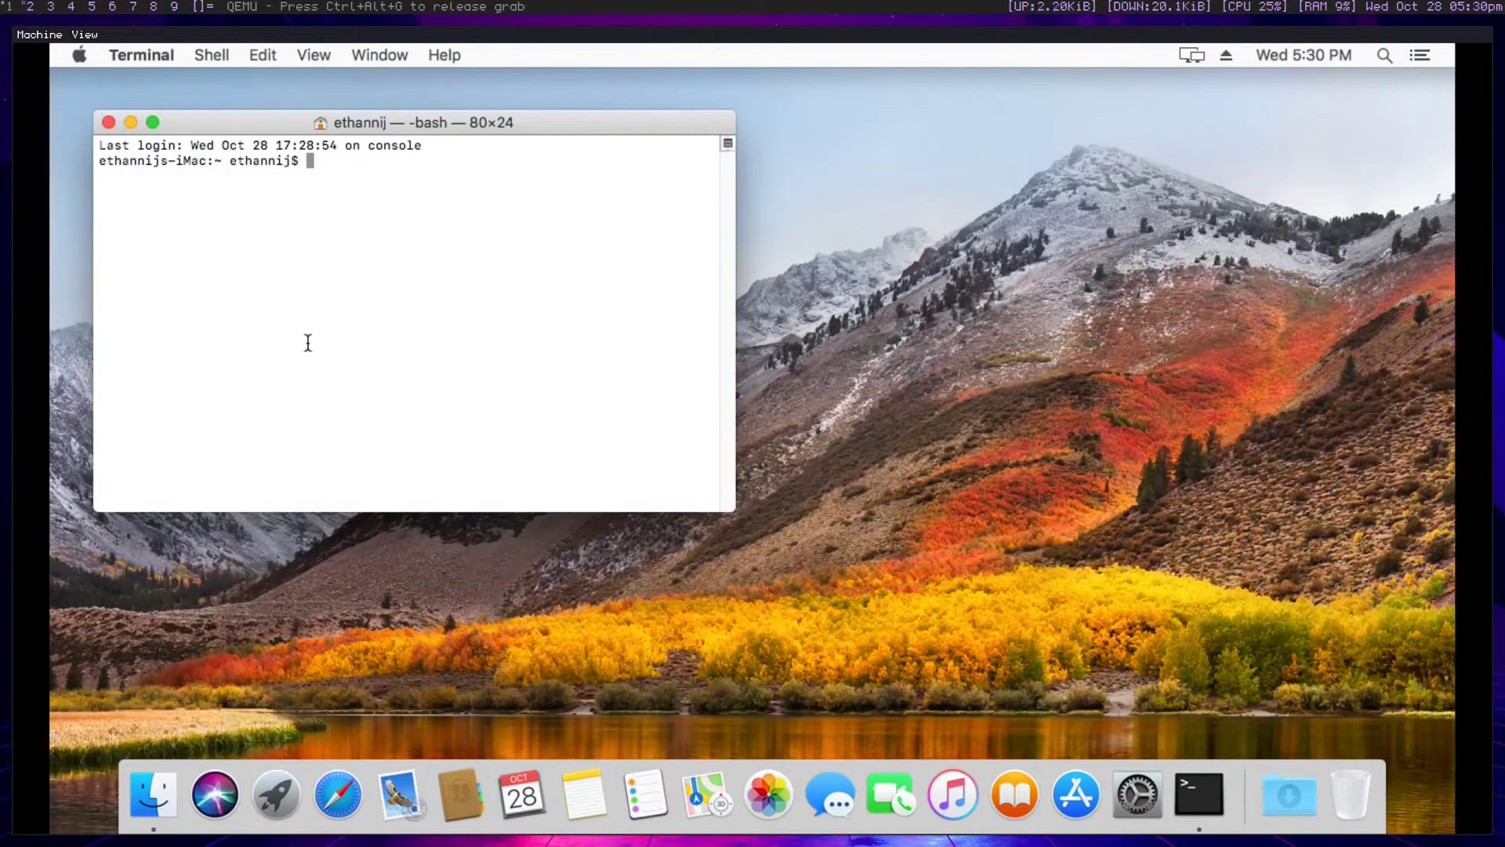
mouse_move(688, 311)
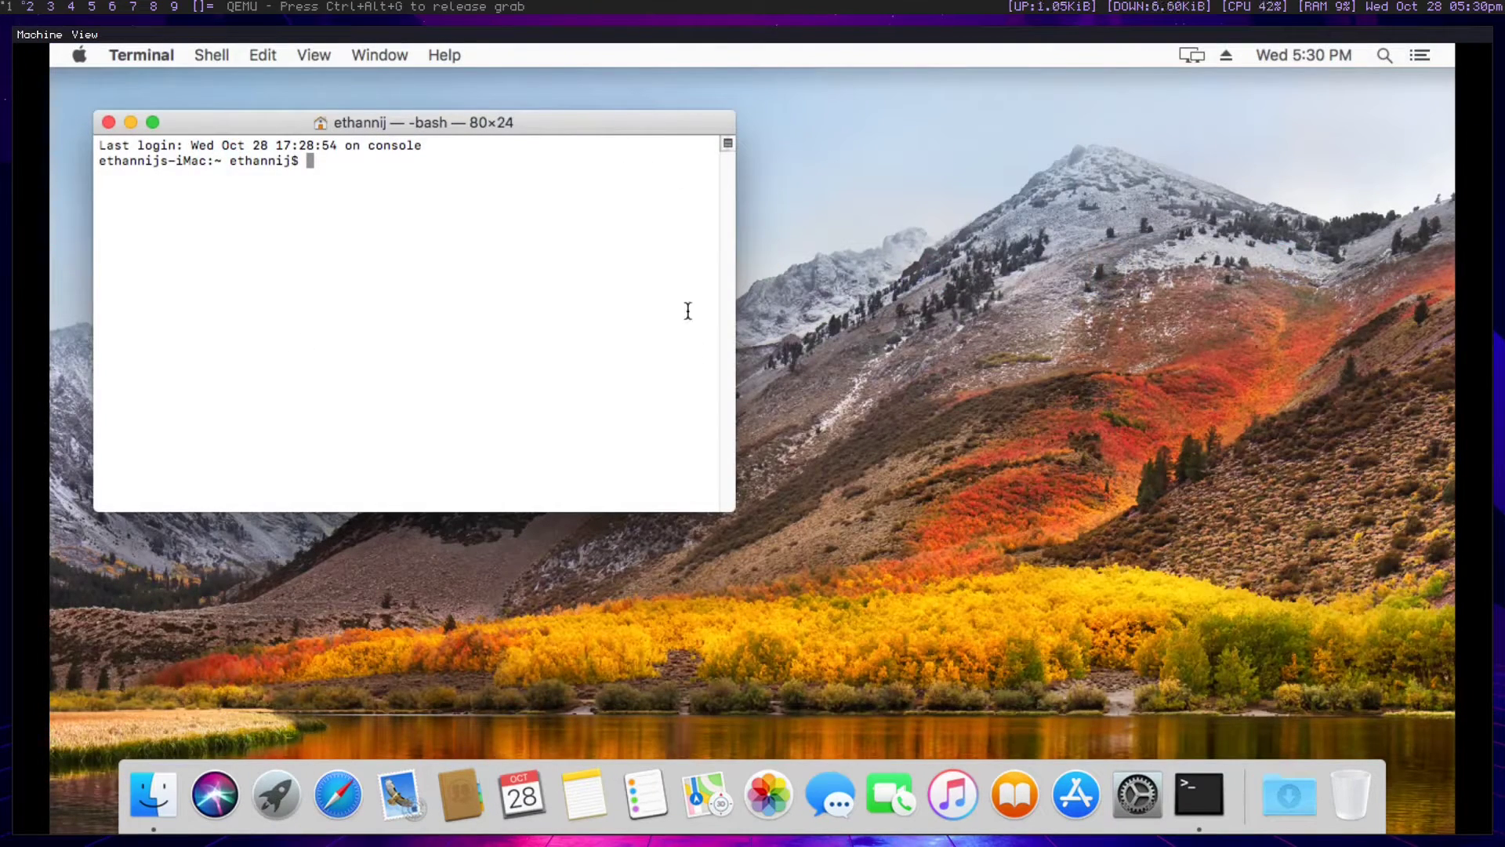
left_click_drag(413, 122, 724, 187)
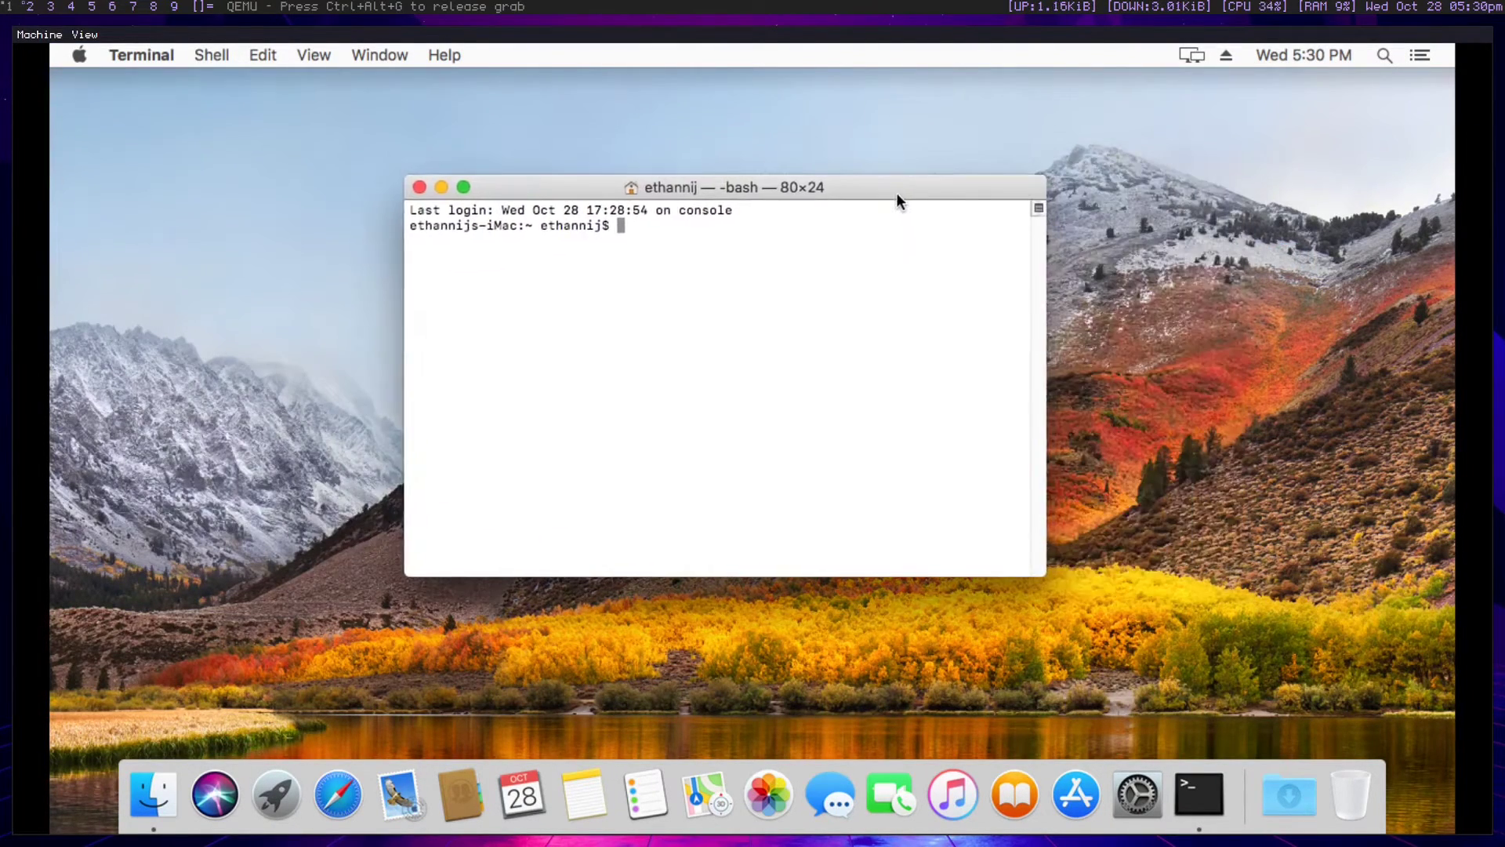
mouse_move(828, 245)
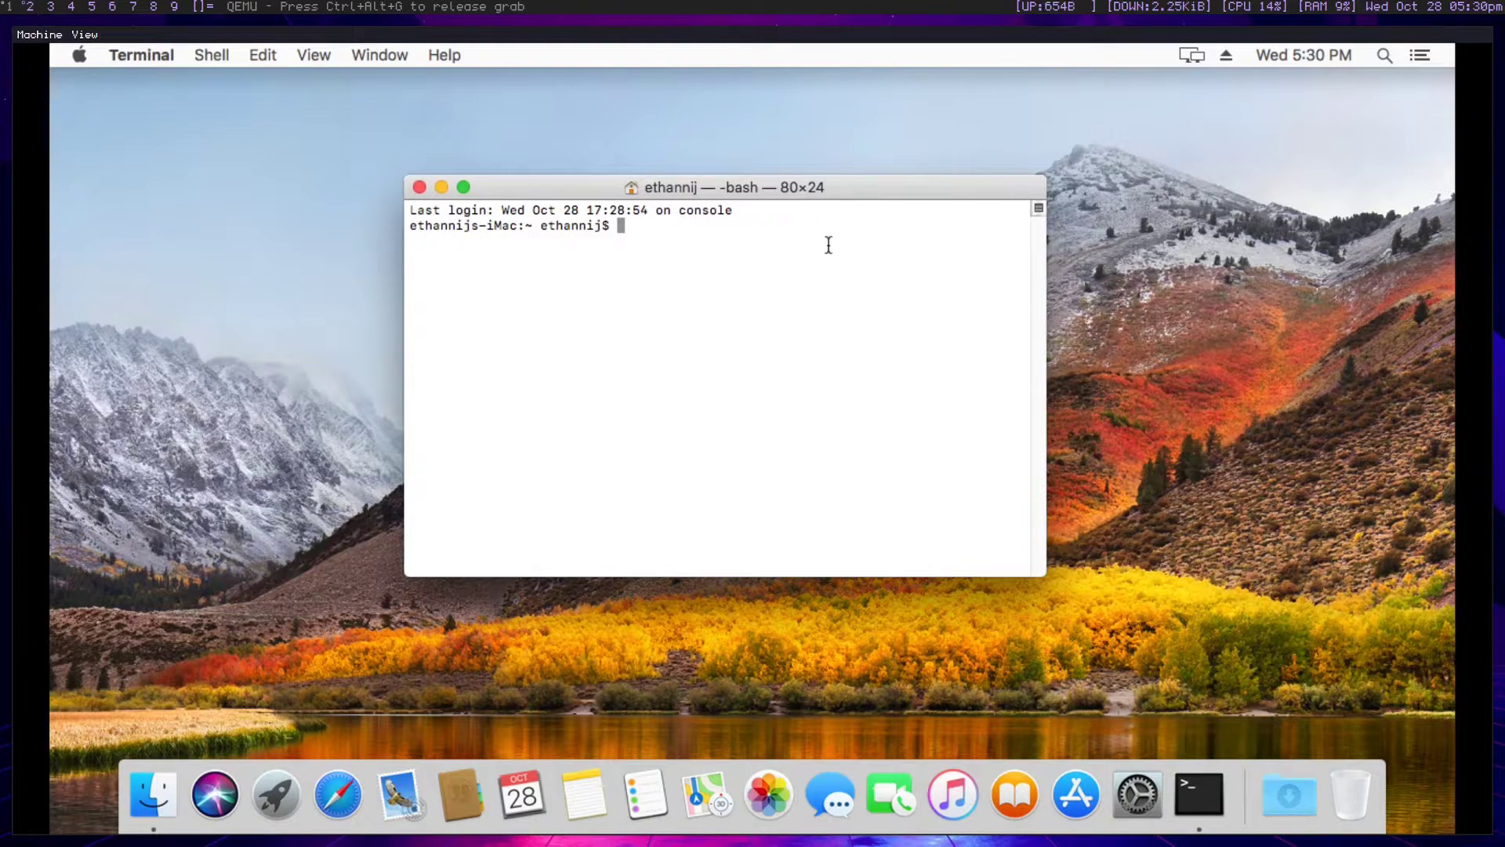
Step: List the guest's disks, then mount disk0s1 with sudo diskutil and the password
type("disk")
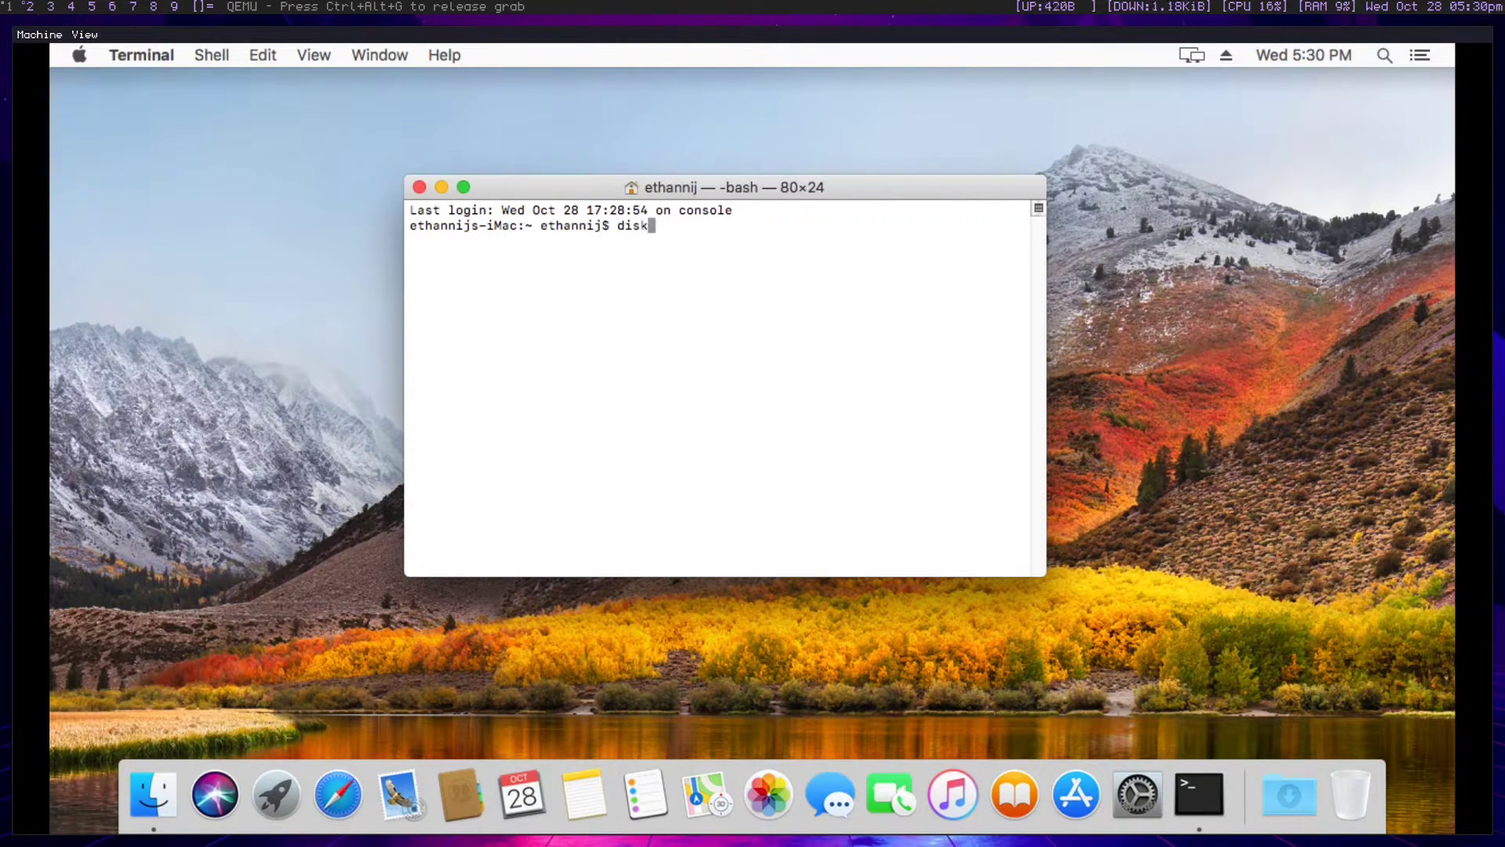
key("Return")
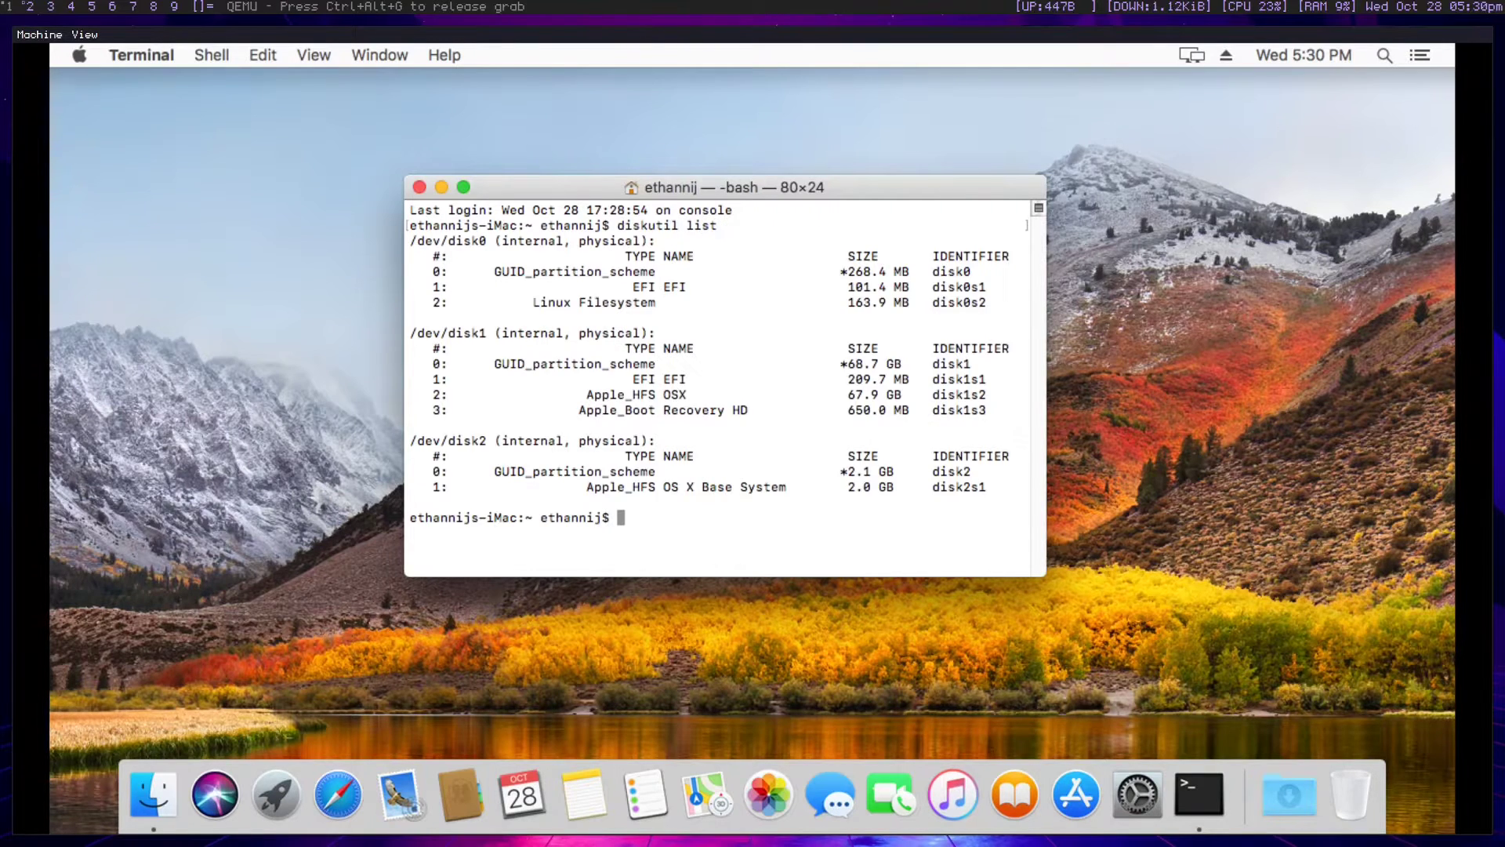
mouse_move(838, 303)
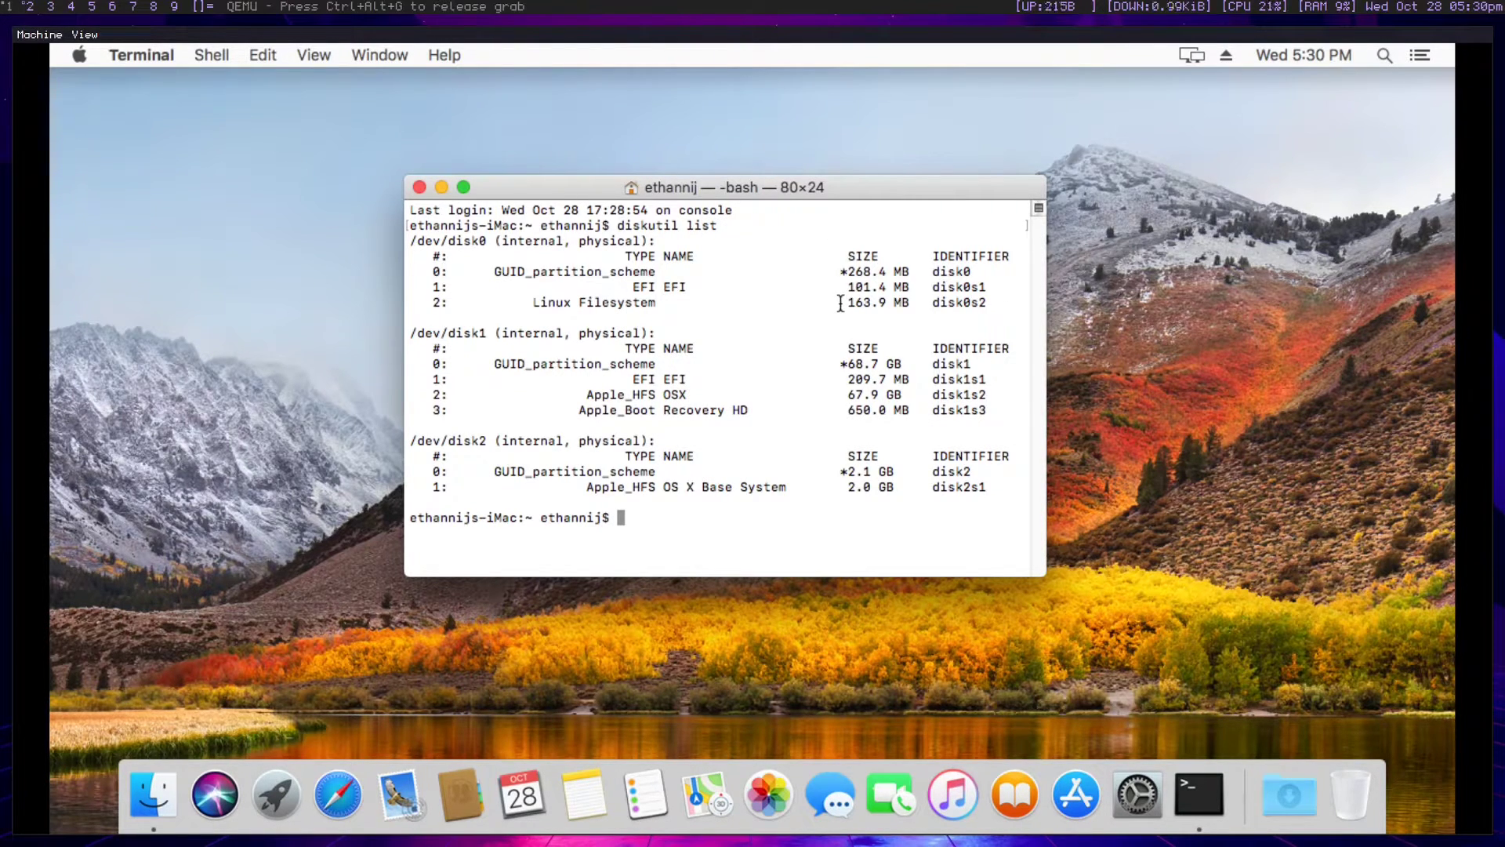
mouse_move(643, 279)
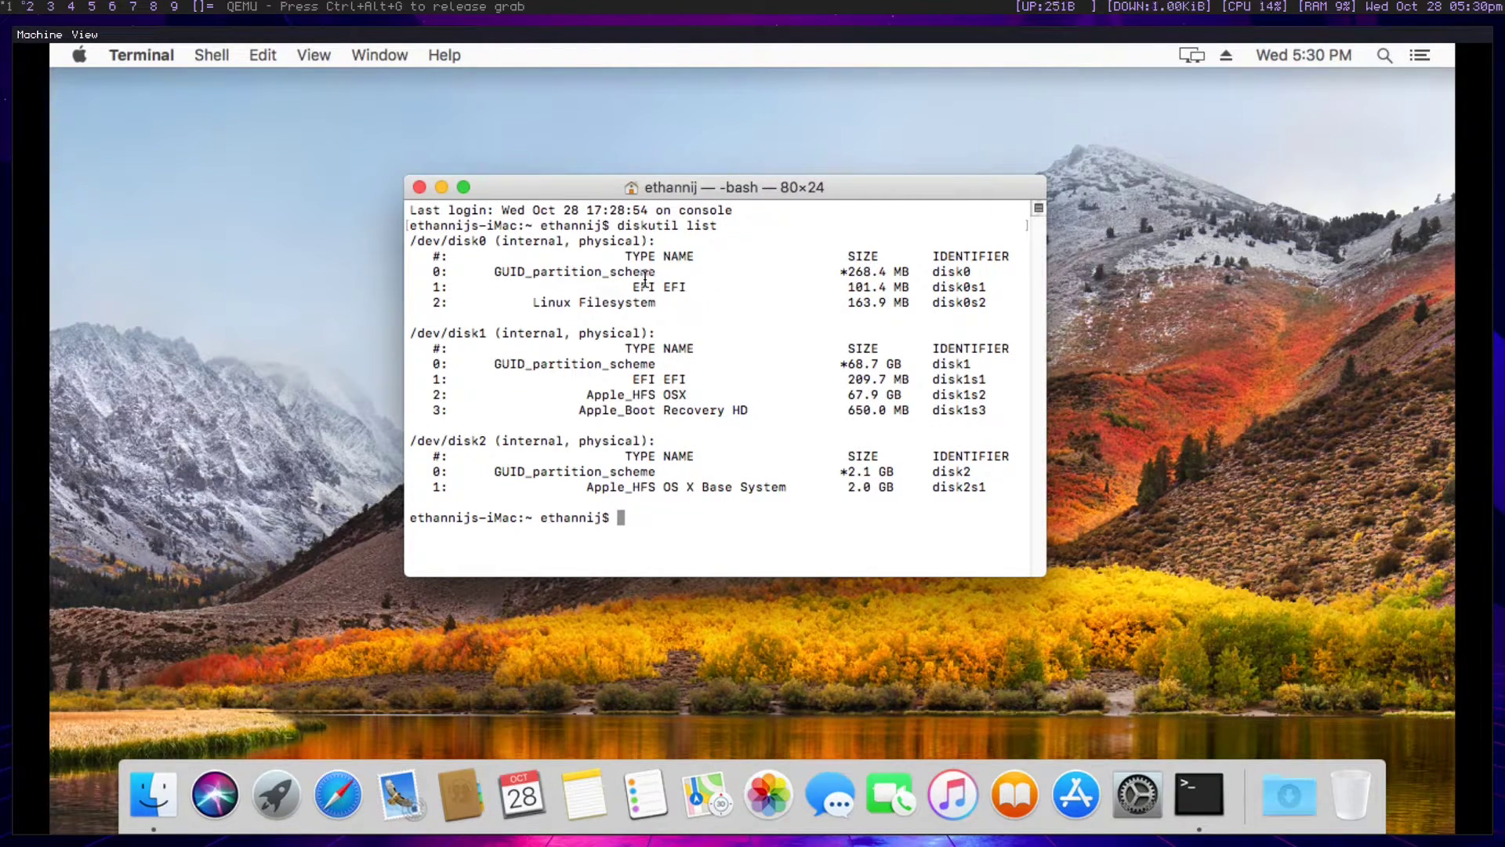
mouse_move(916, 324)
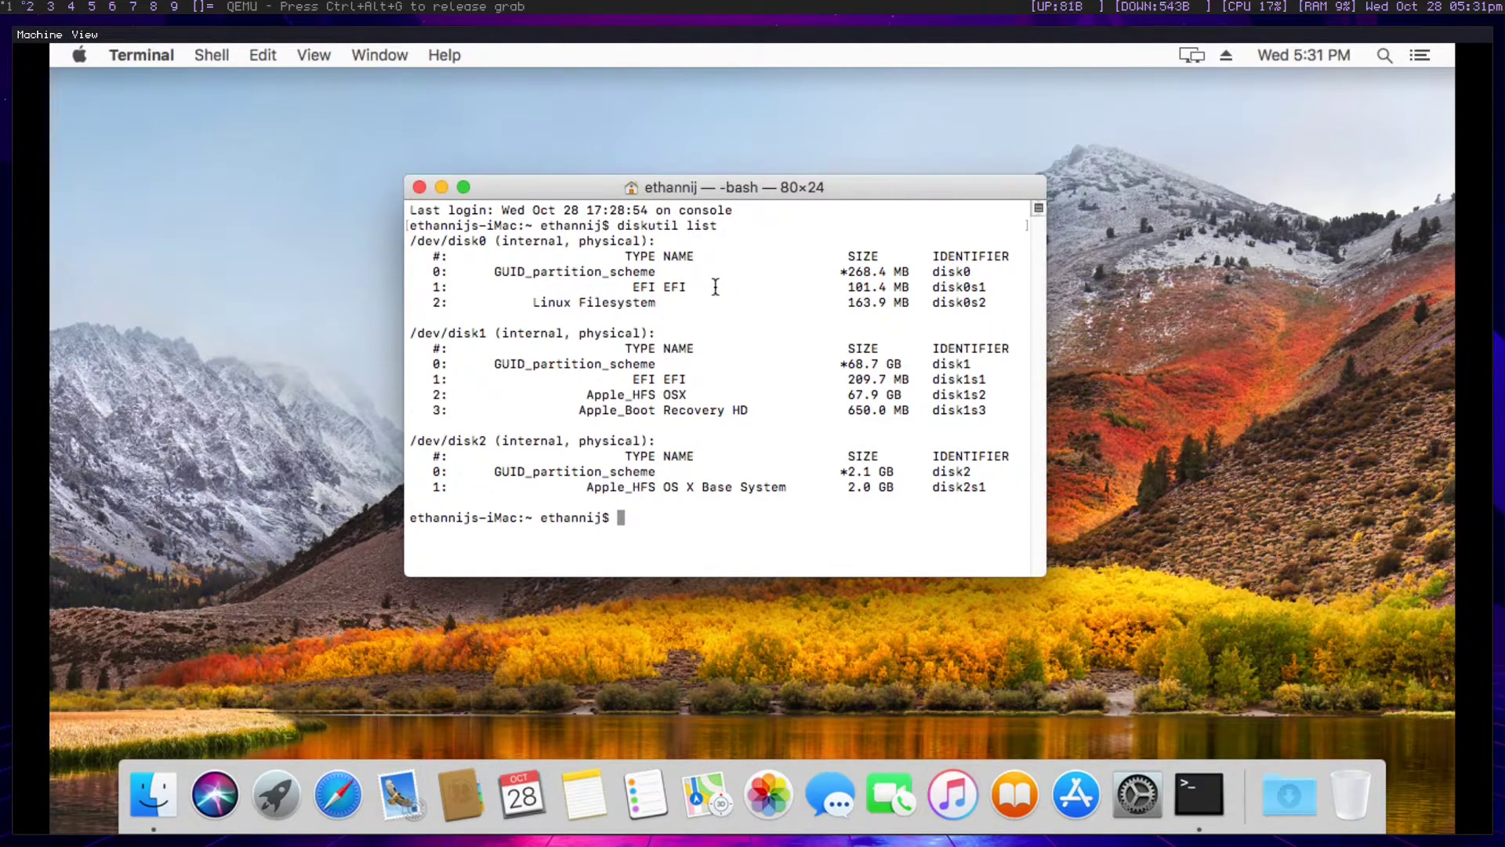
mouse_move(715, 403)
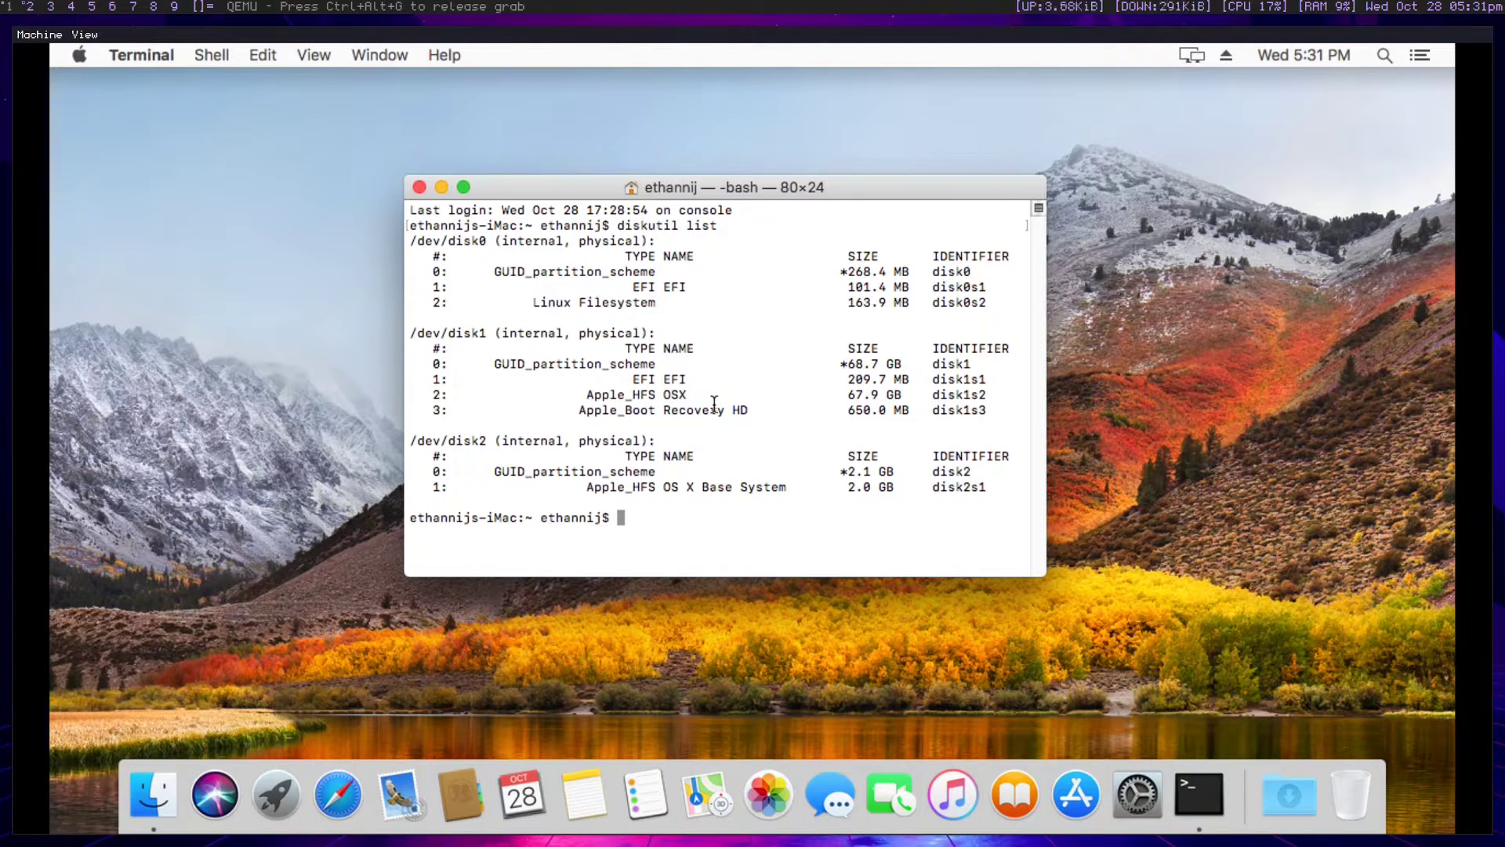
type("sudo disk")
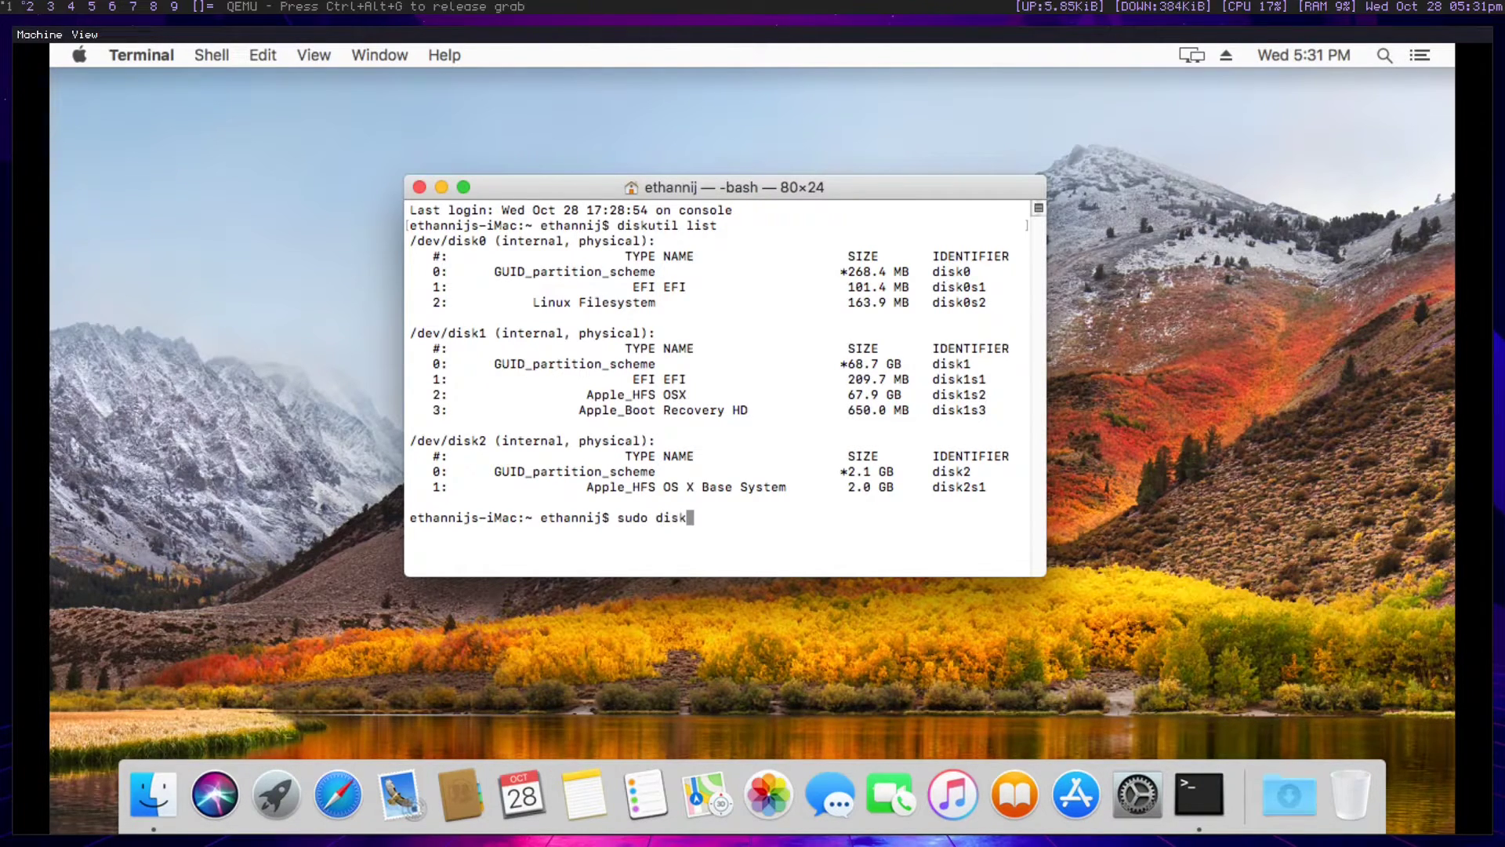
type("util mount")
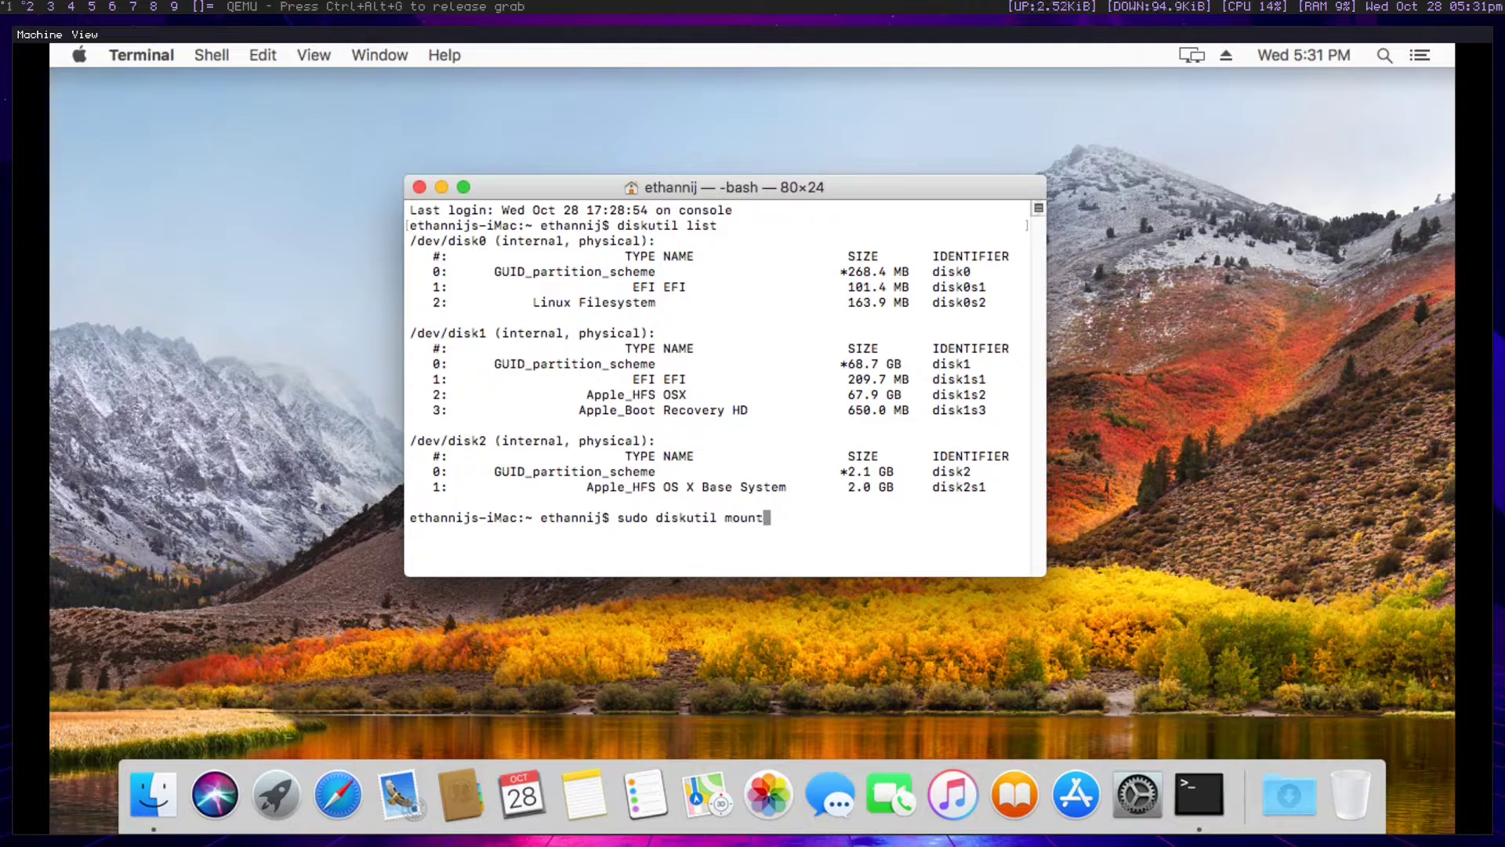
type("sik")
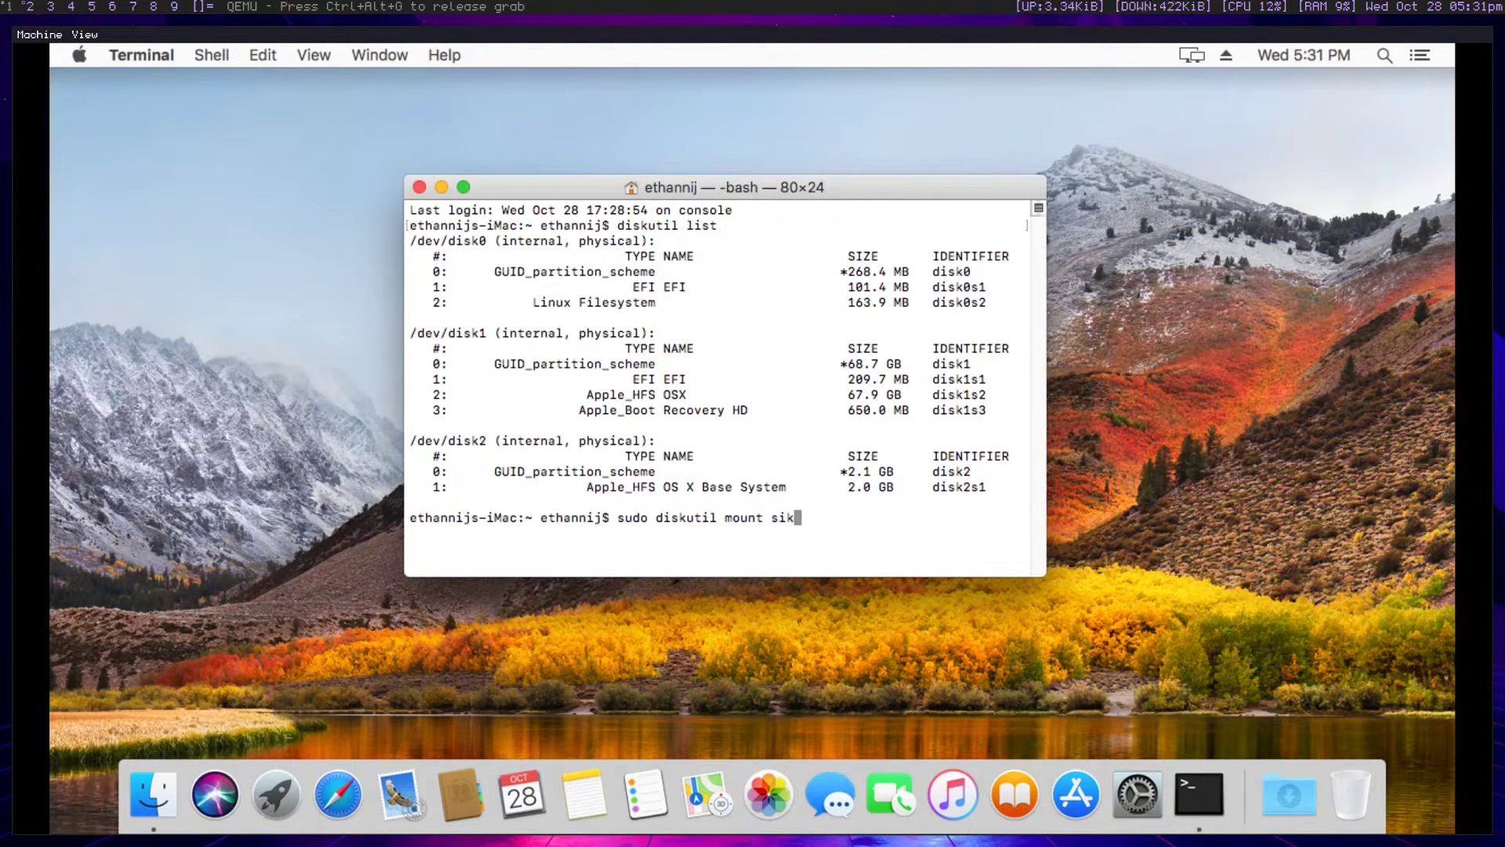
type("disk0s")
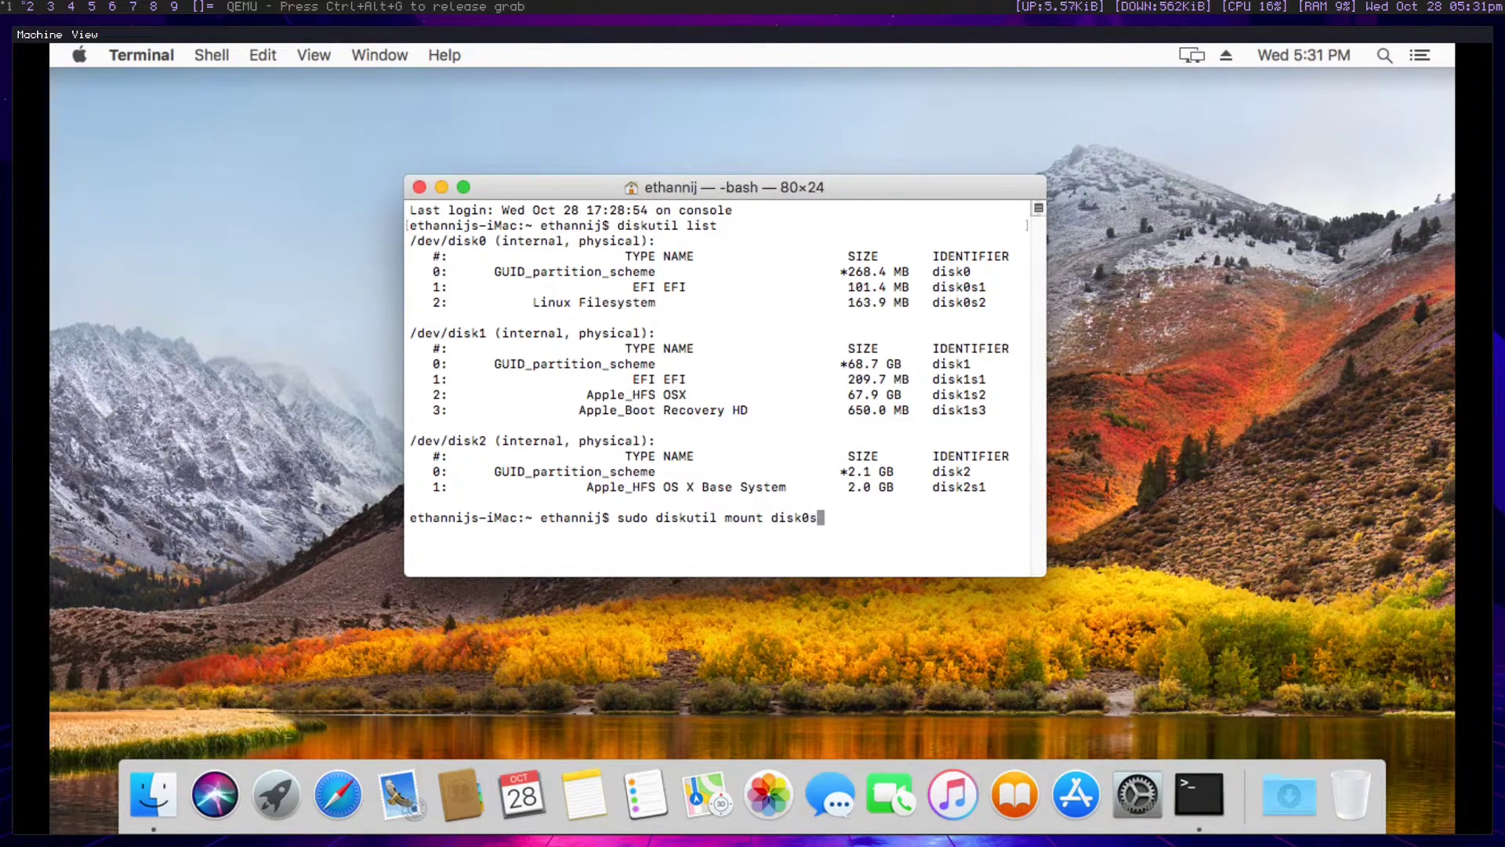
key("Return")
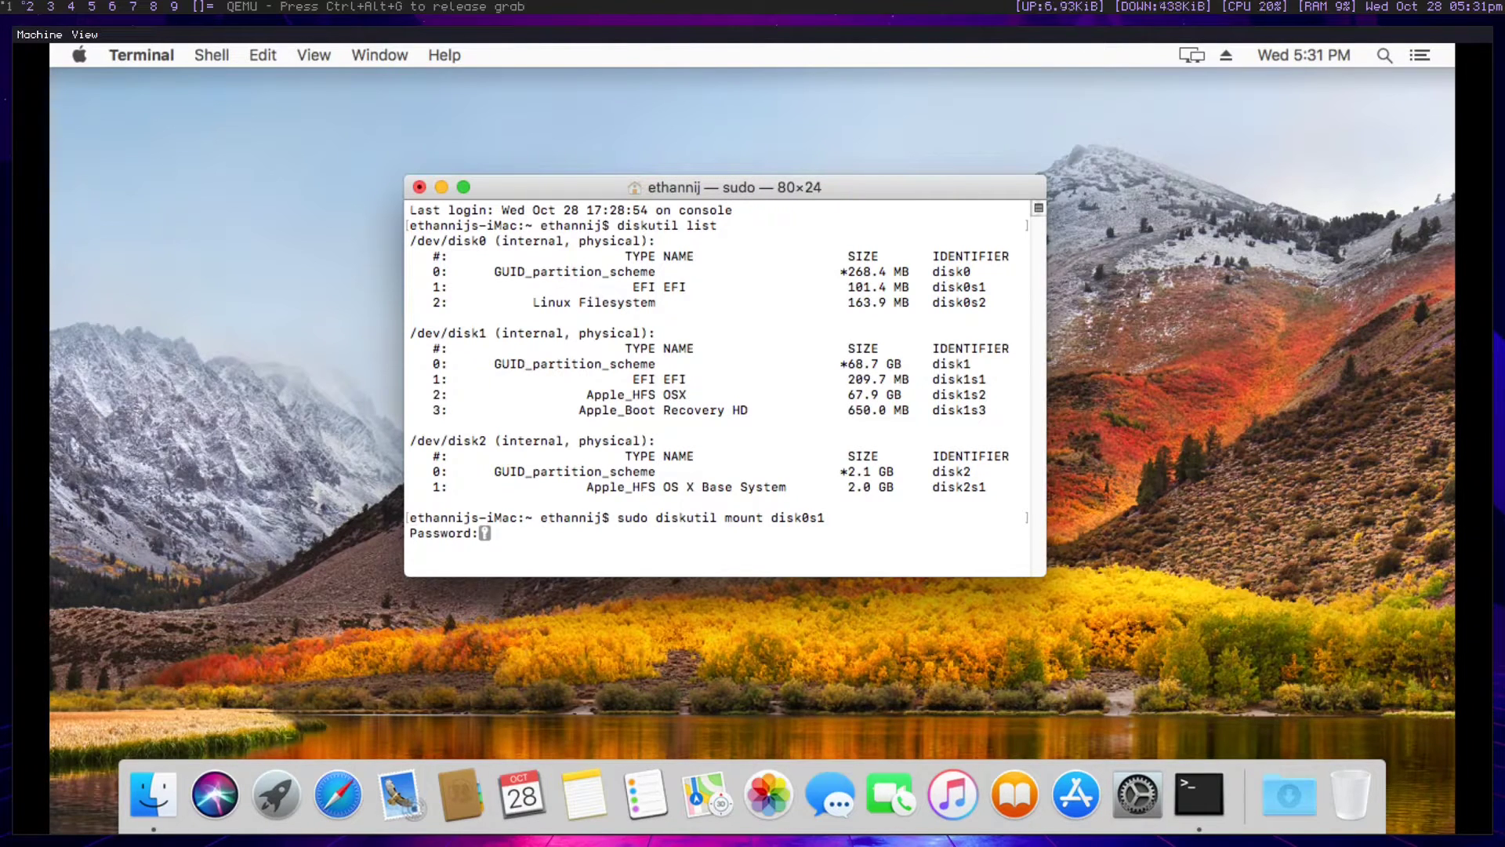
key("Return")
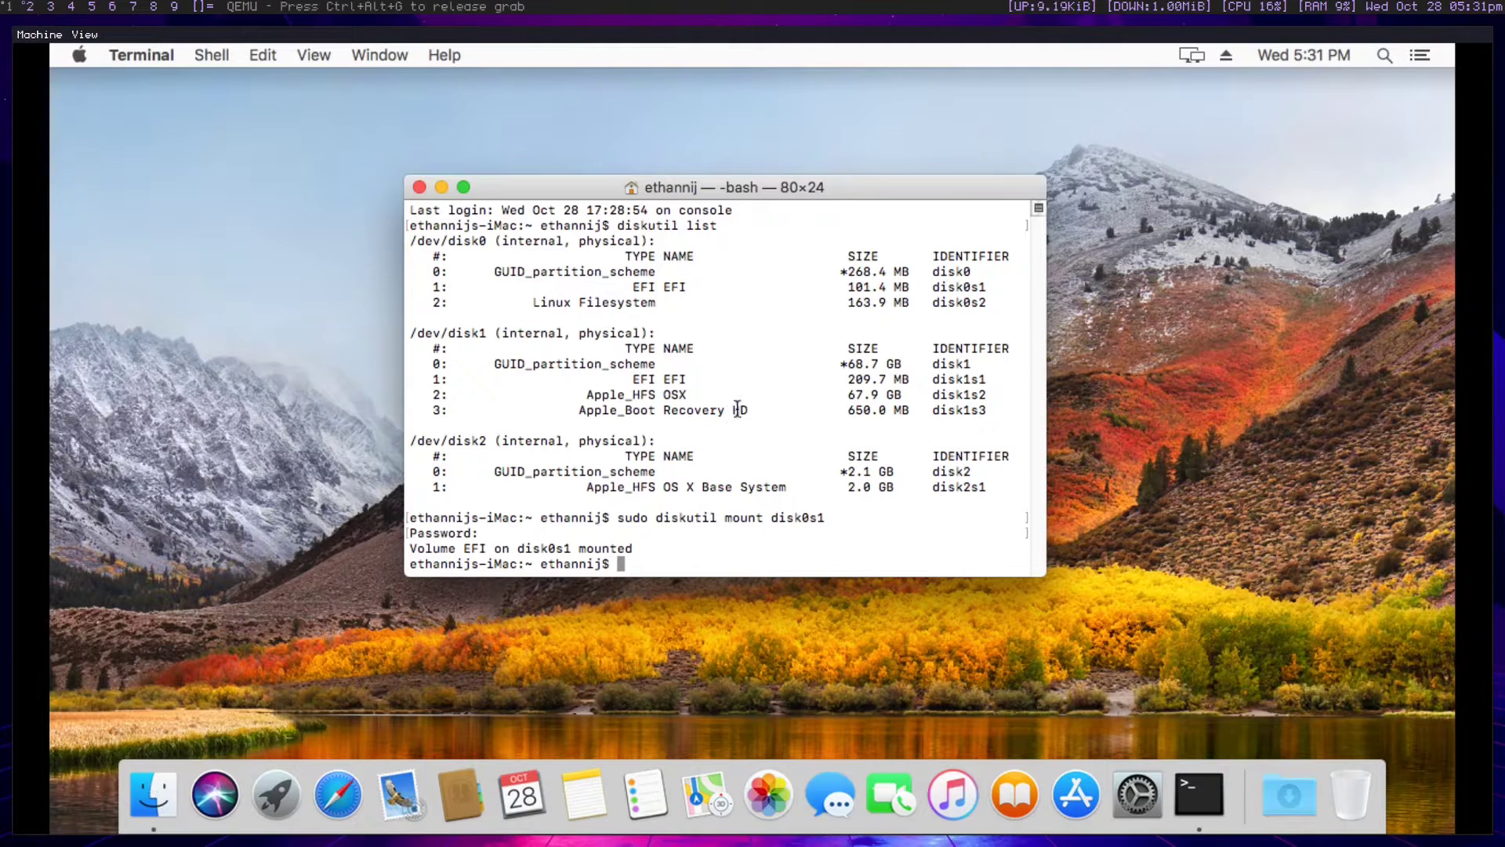
mouse_move(172, 586)
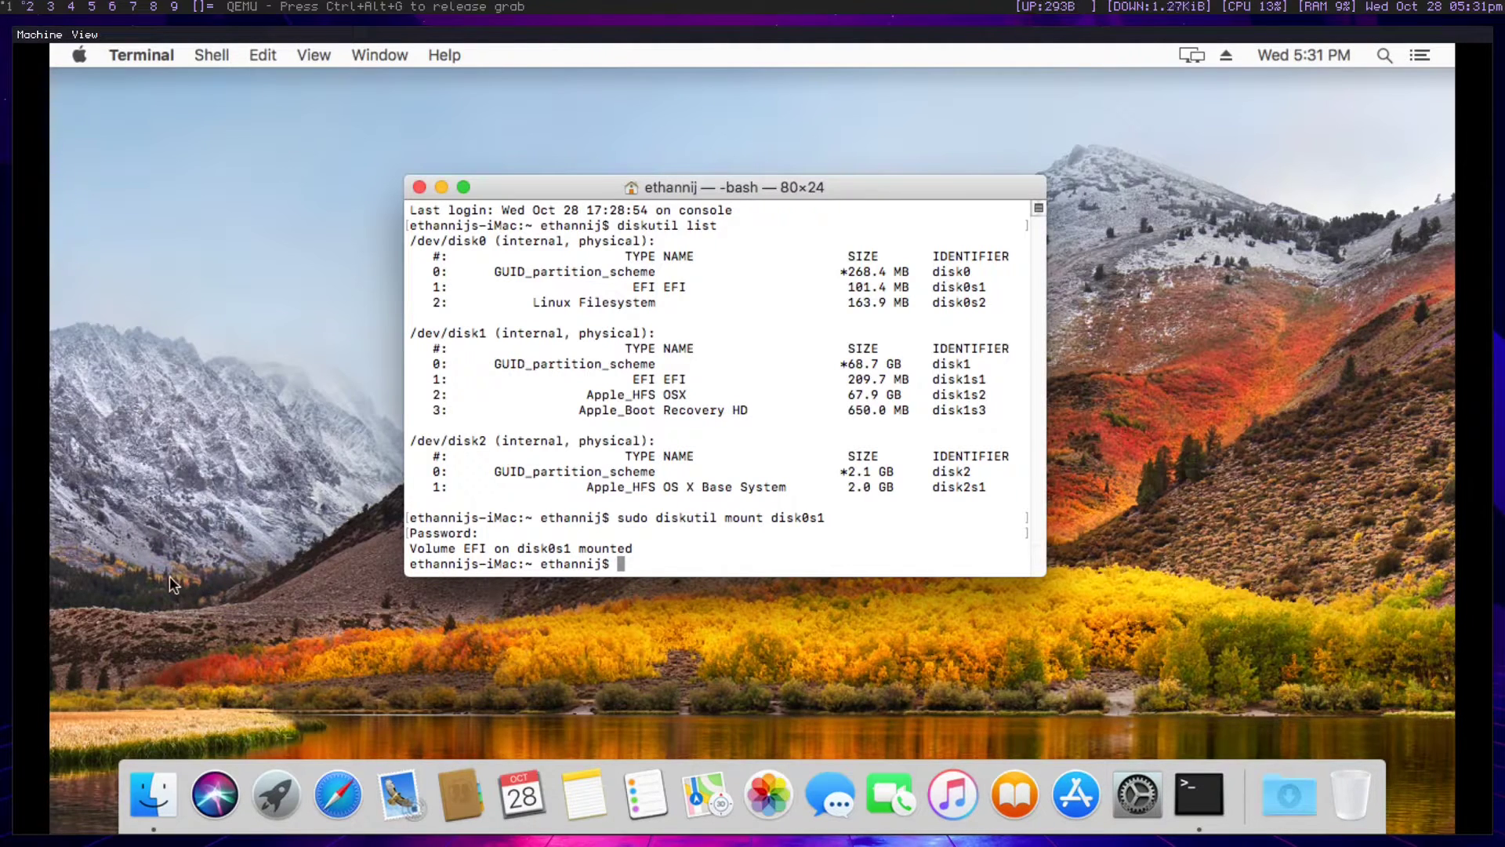
mouse_move(151, 794)
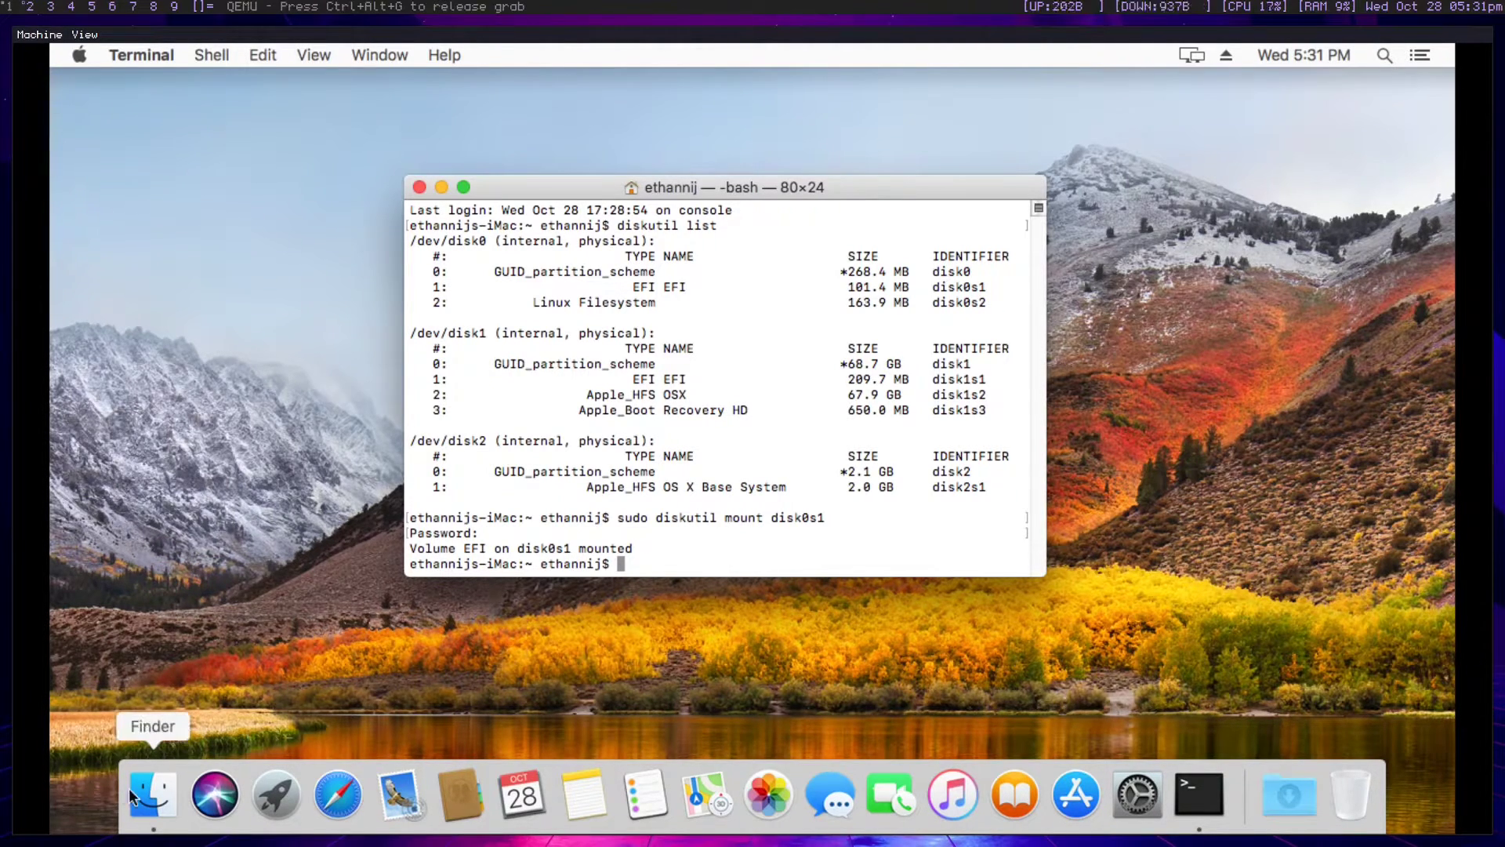
Step: In Finder, go to the EFI volume's CLOVER folder and open config.plist in TextEdit
left_click(151, 794)
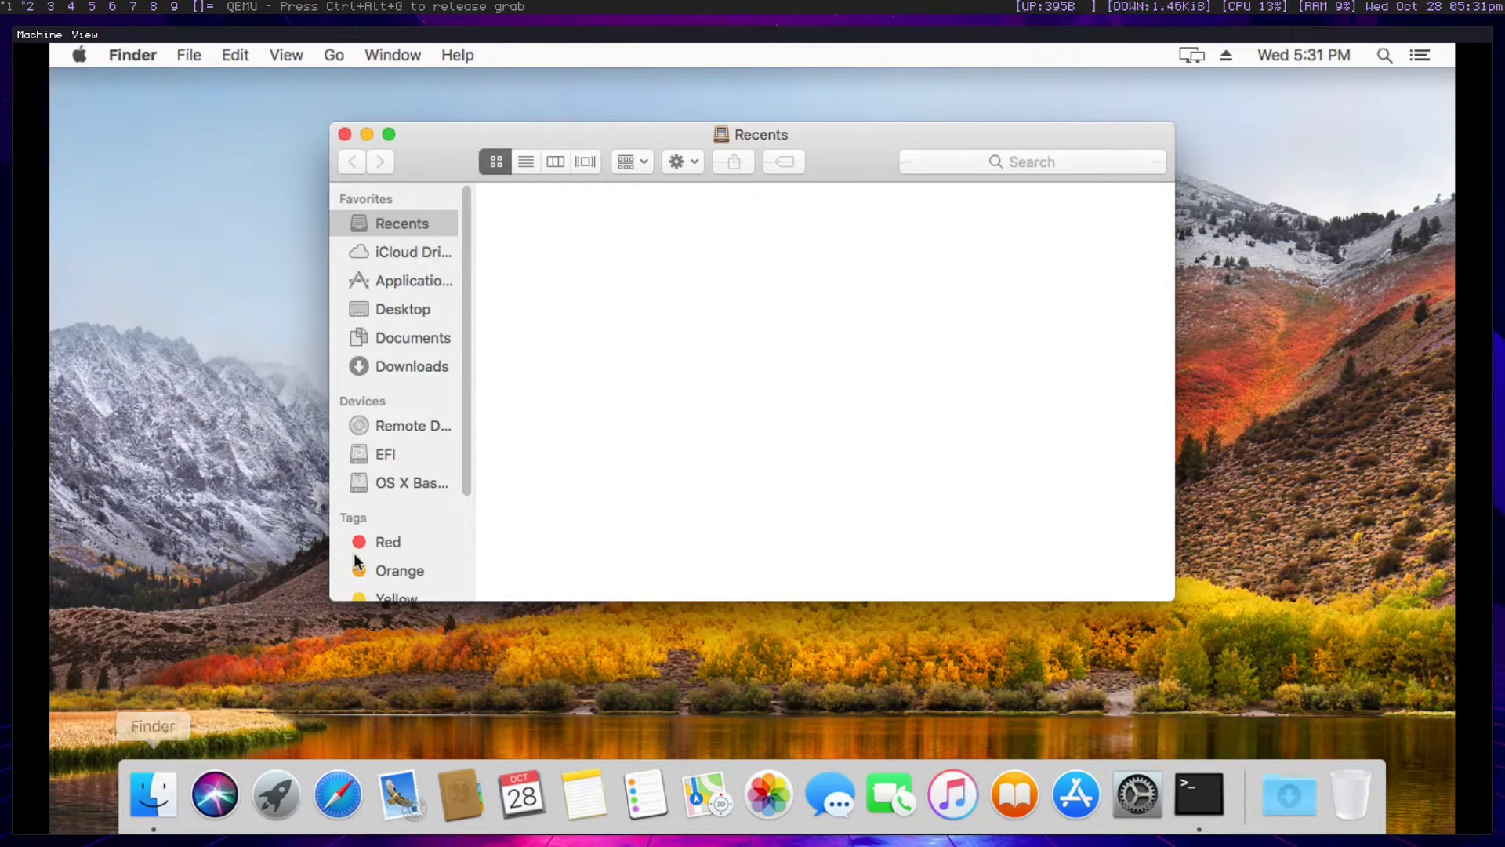
left_click(385, 453)
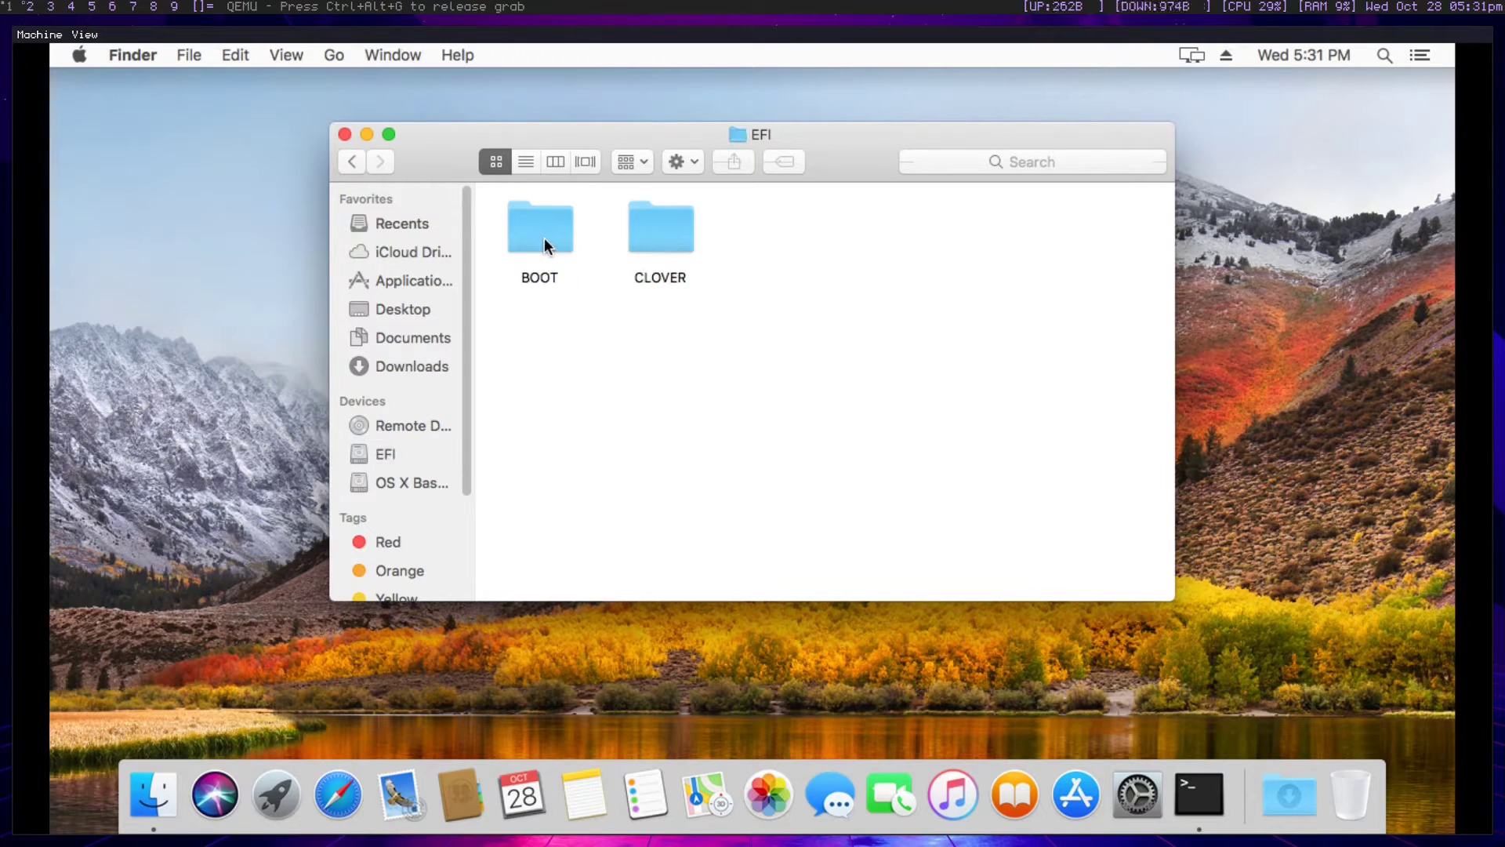
double_click(659, 227)
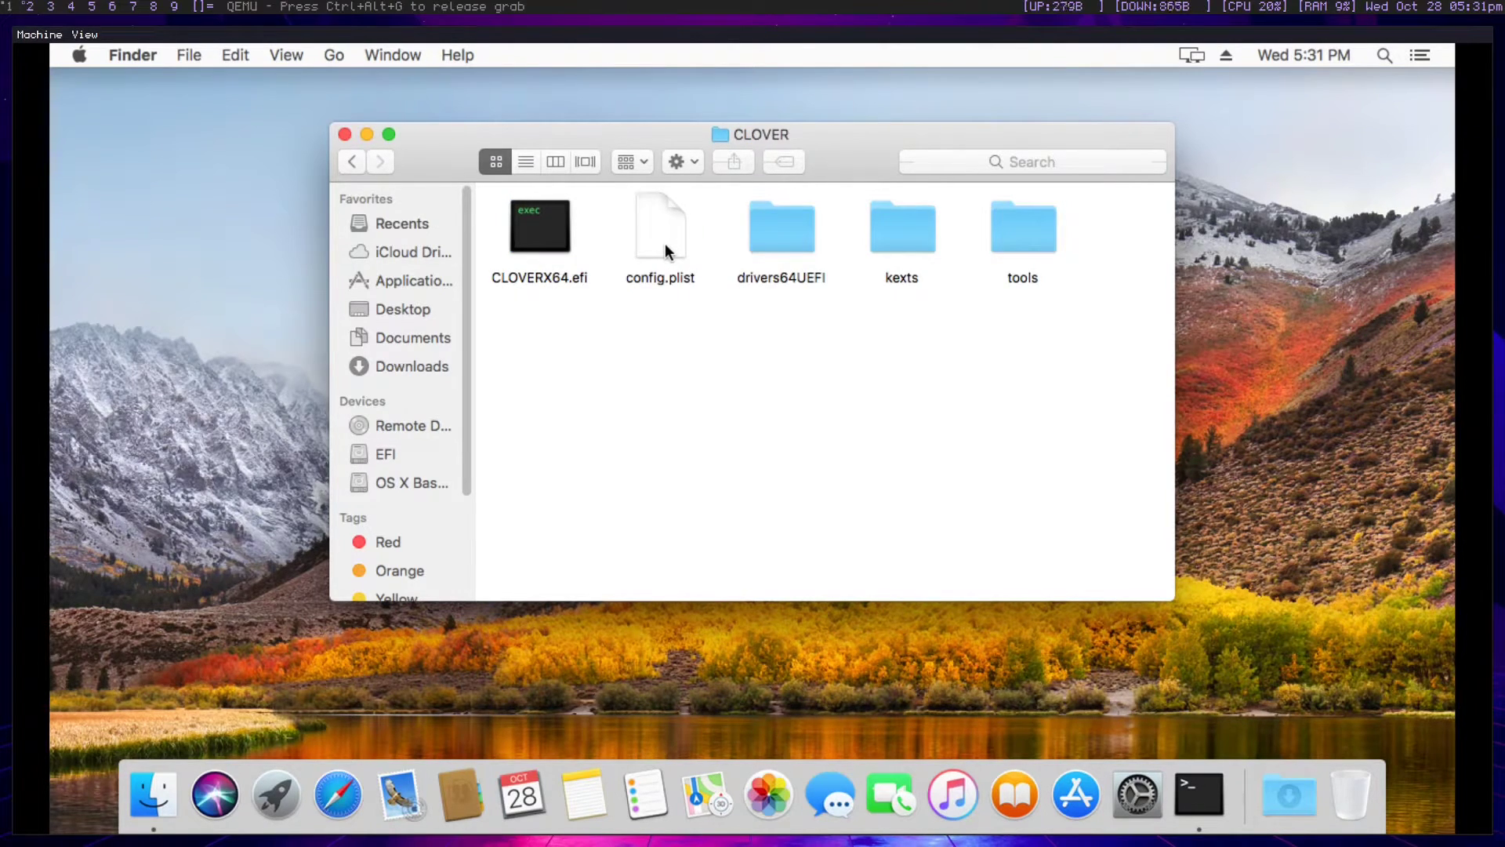
right_click(660, 226)
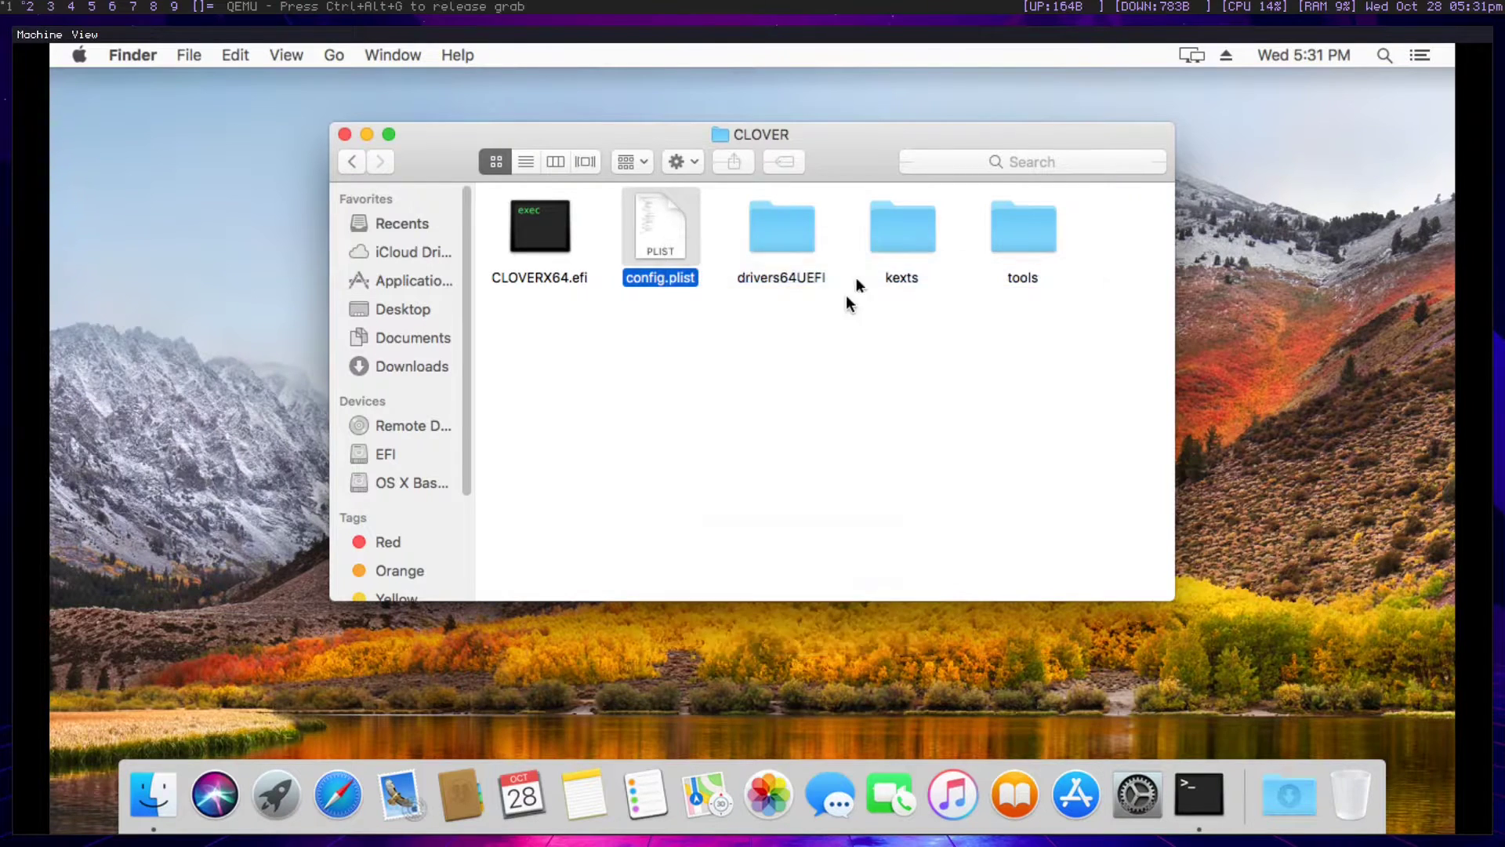
double_click(659, 227)
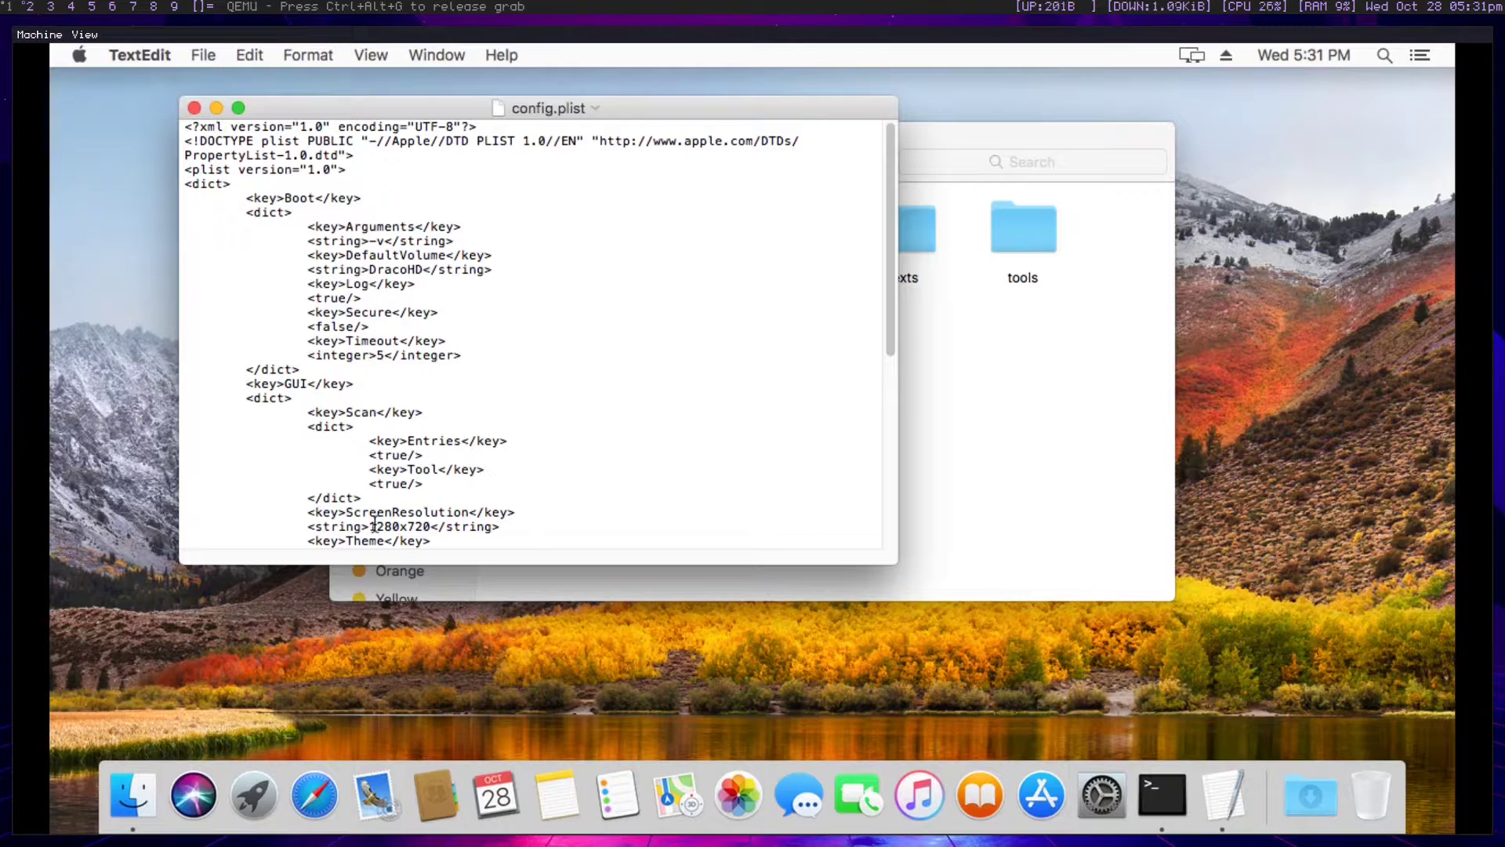
Step: Change ScreenResolution from 1280x720 to 2560x1440, save config.plist, and close TextEdit
double_click(397, 527)
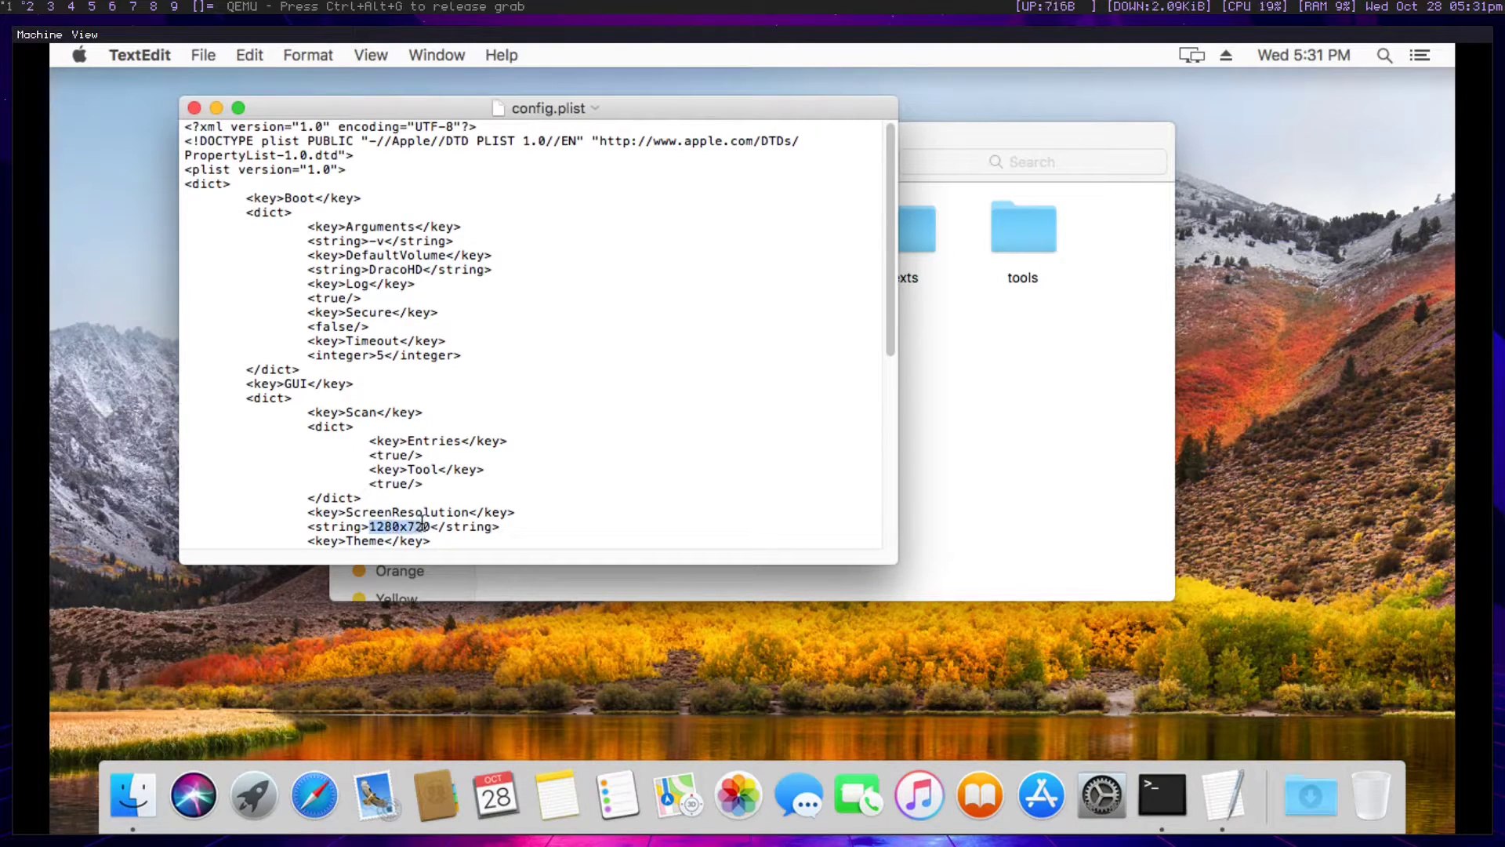
type("256")
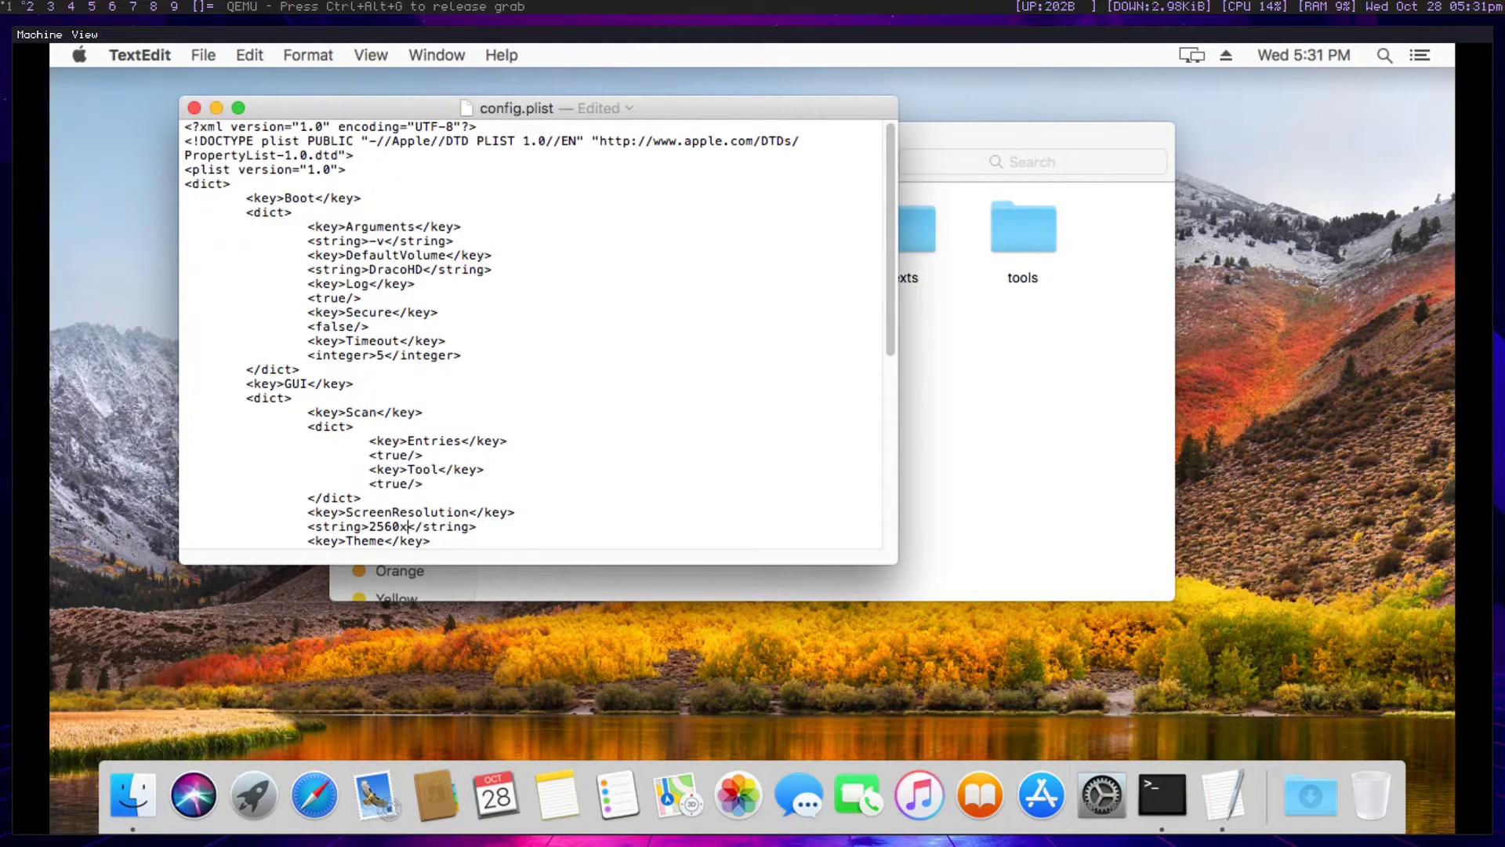
type("1440")
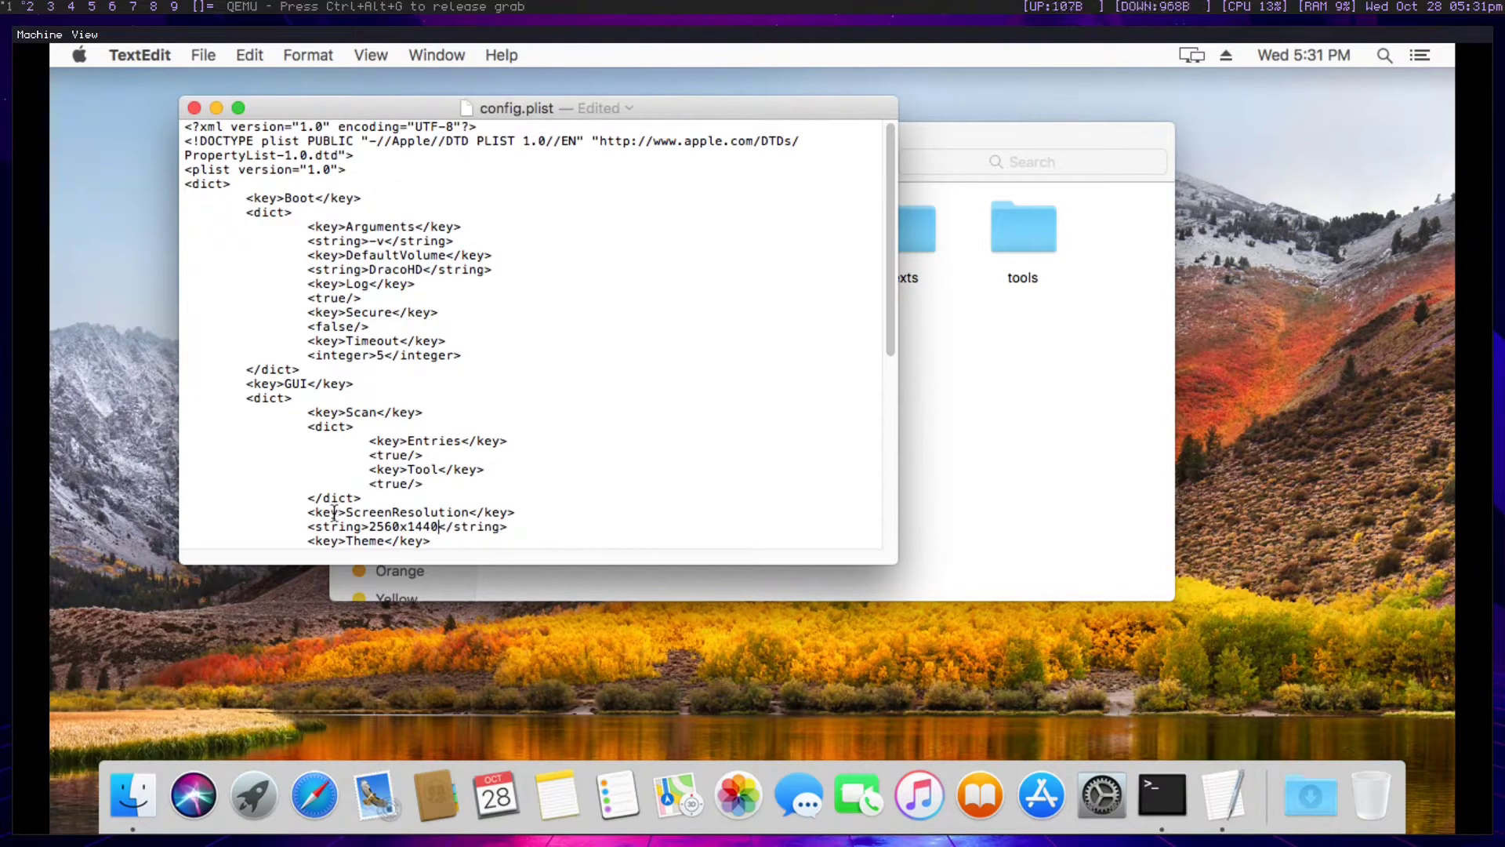
mouse_move(193, 50)
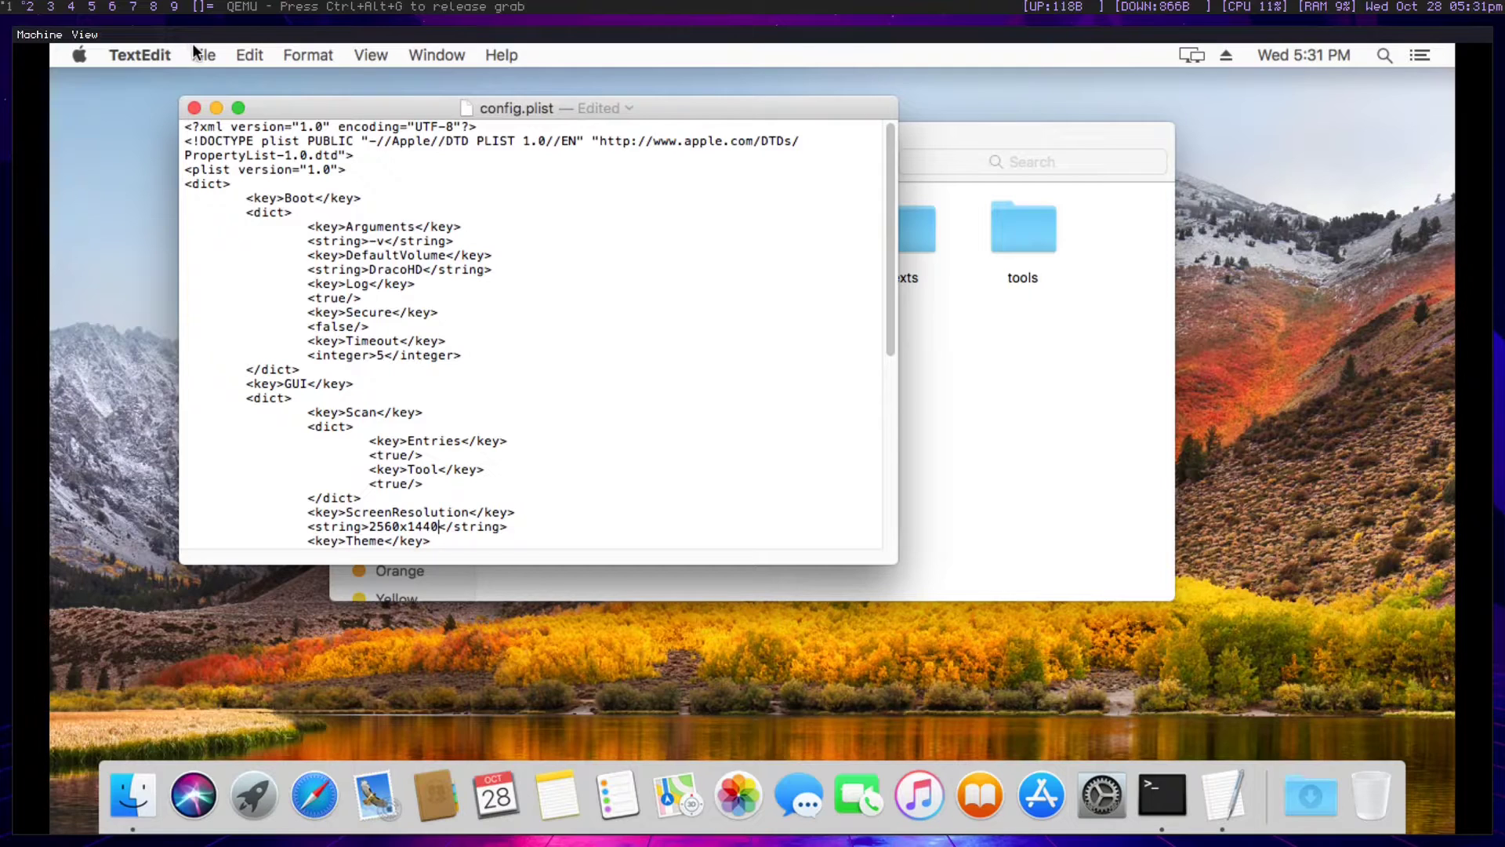
left_click(202, 55)
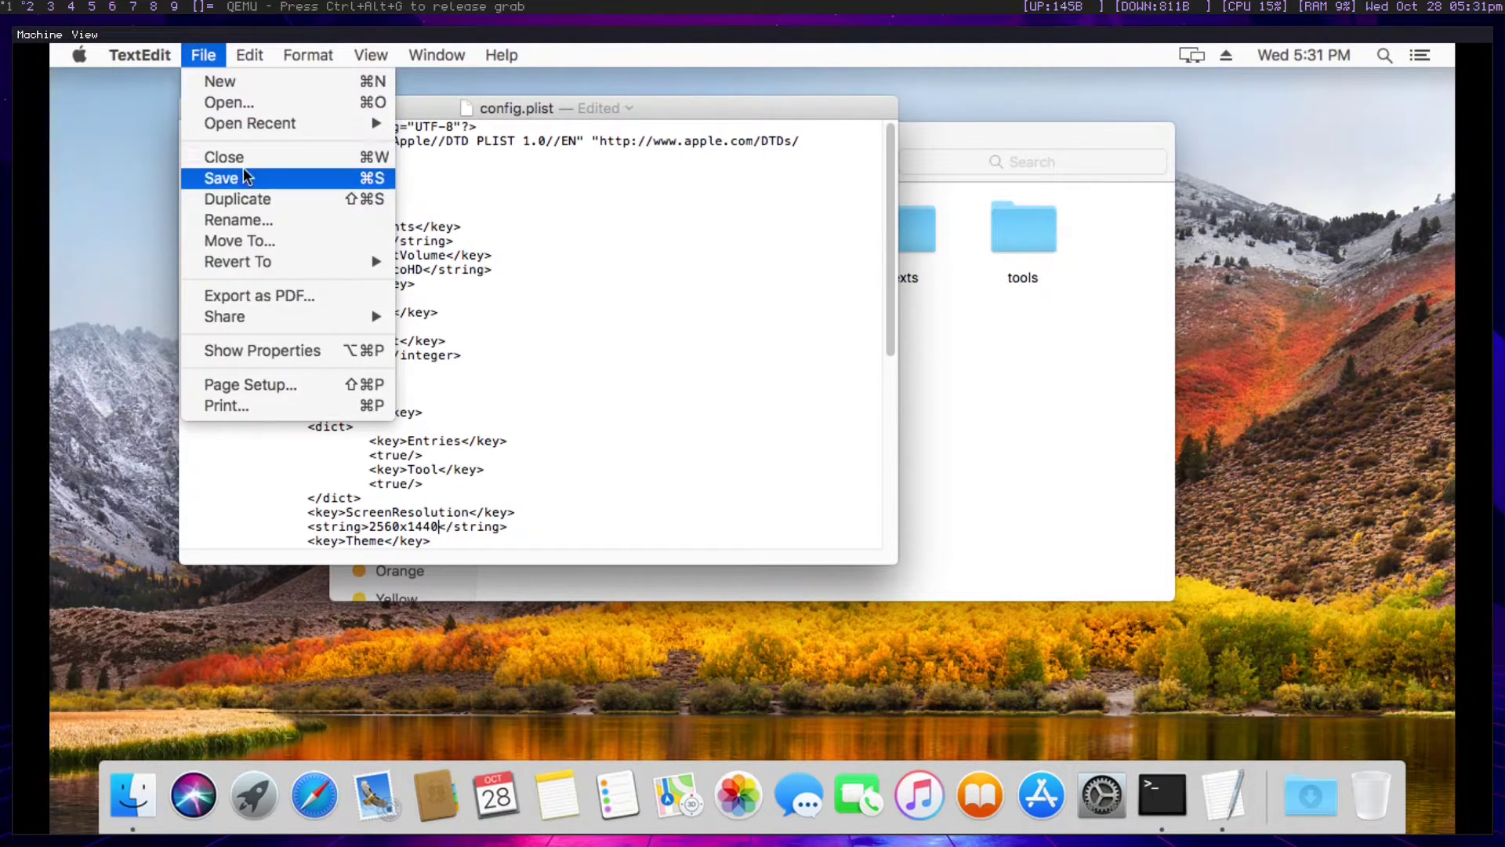
left_click(222, 178)
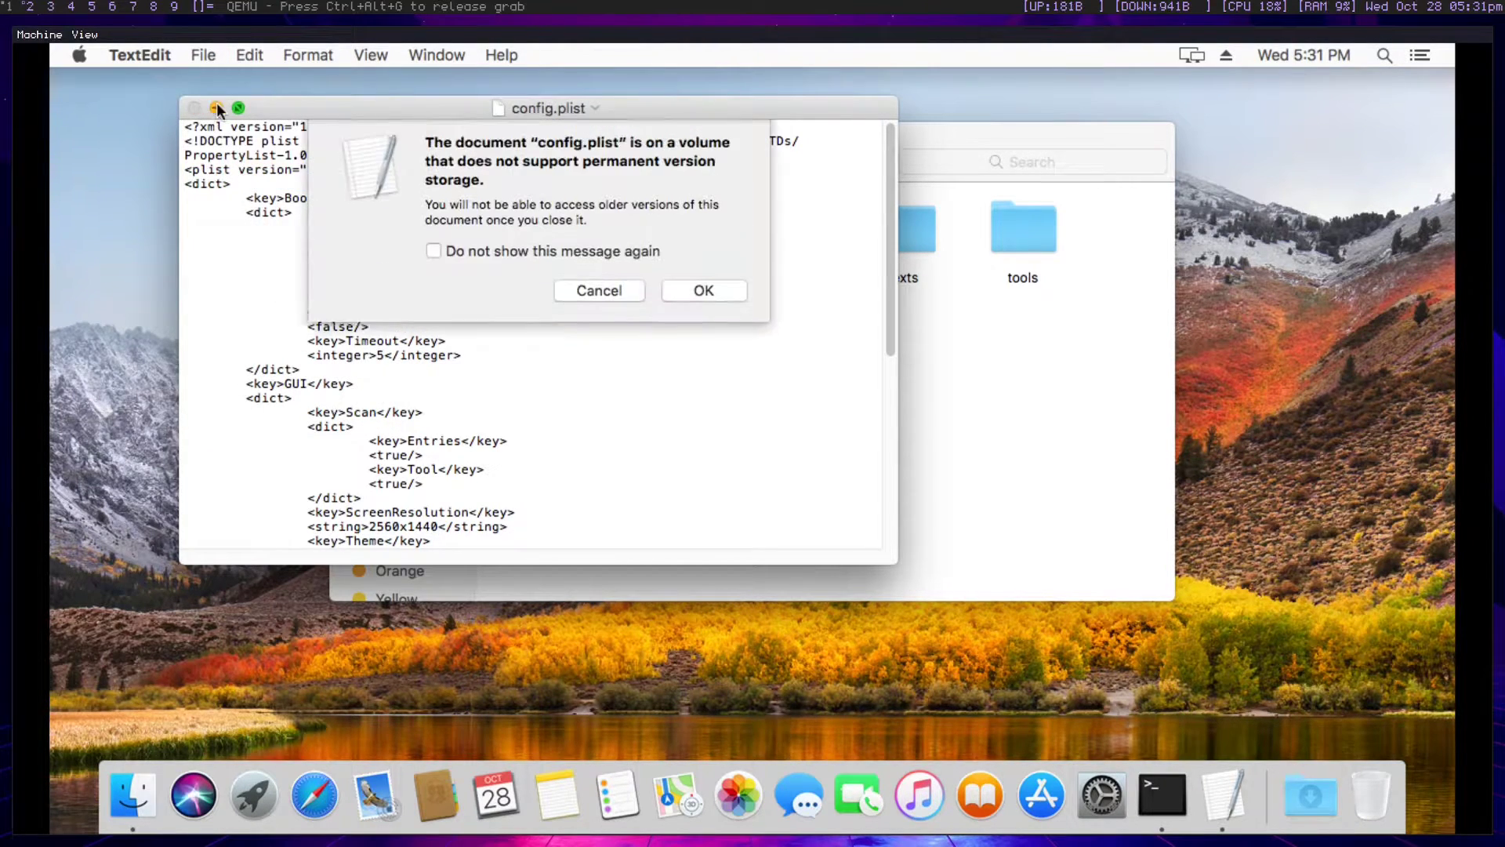
left_click(703, 290)
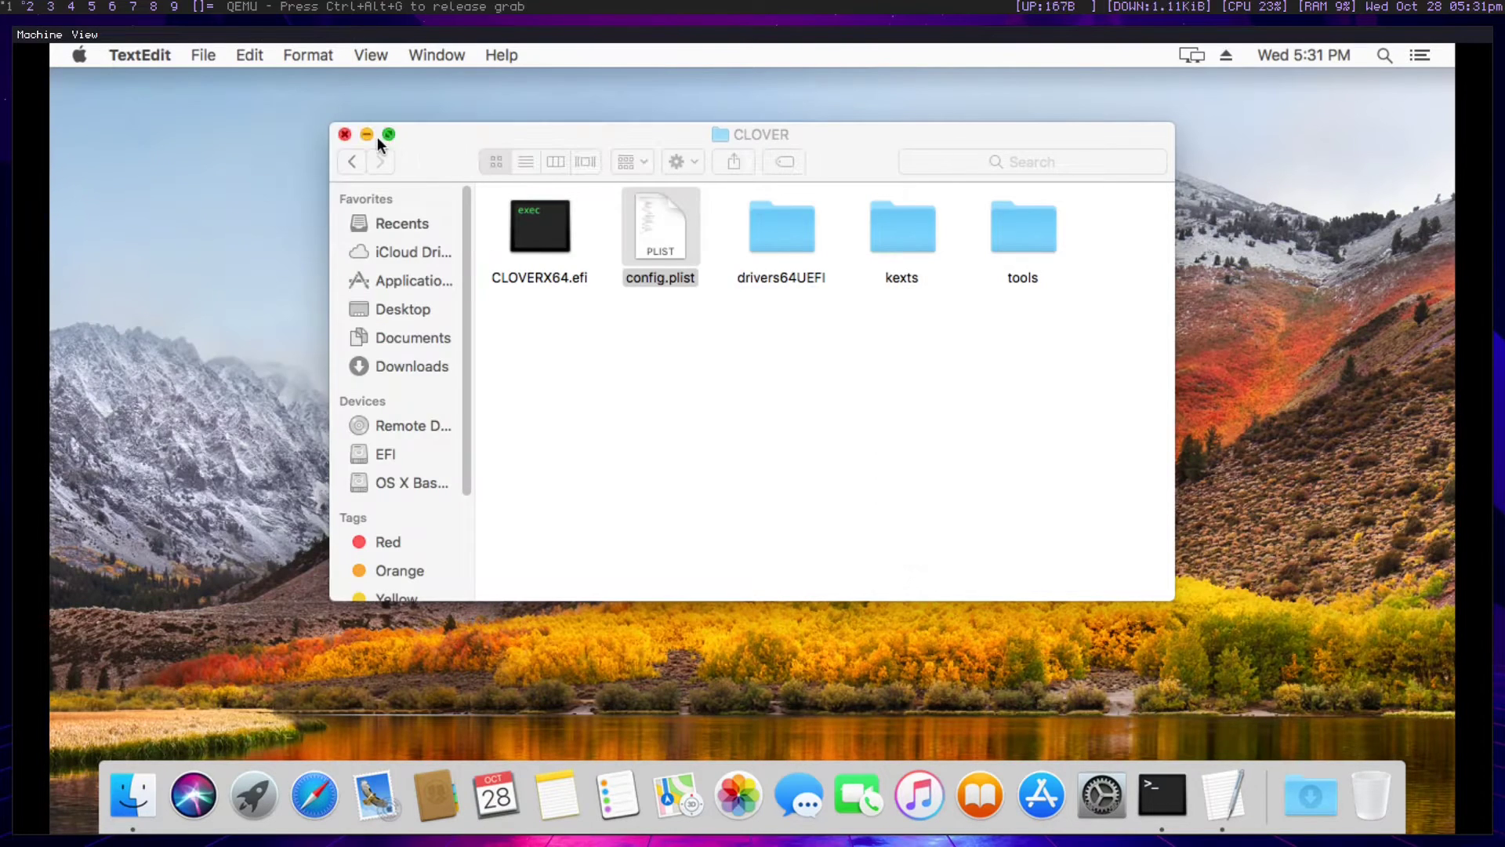
Step: Choose Shut Down from the Apple menu and confirm it
left_click(80, 55)
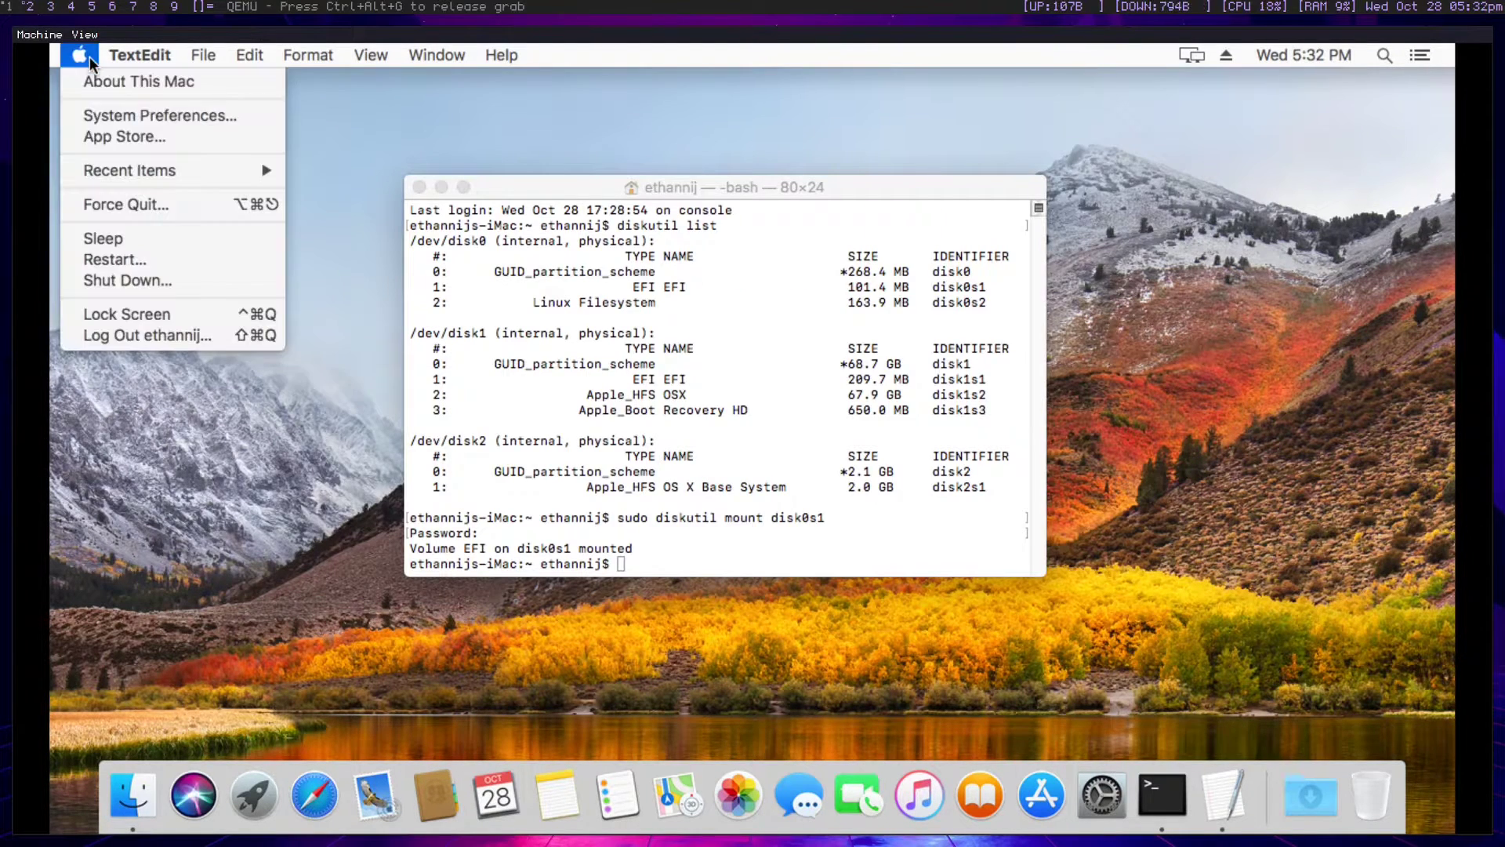
mouse_move(128, 279)
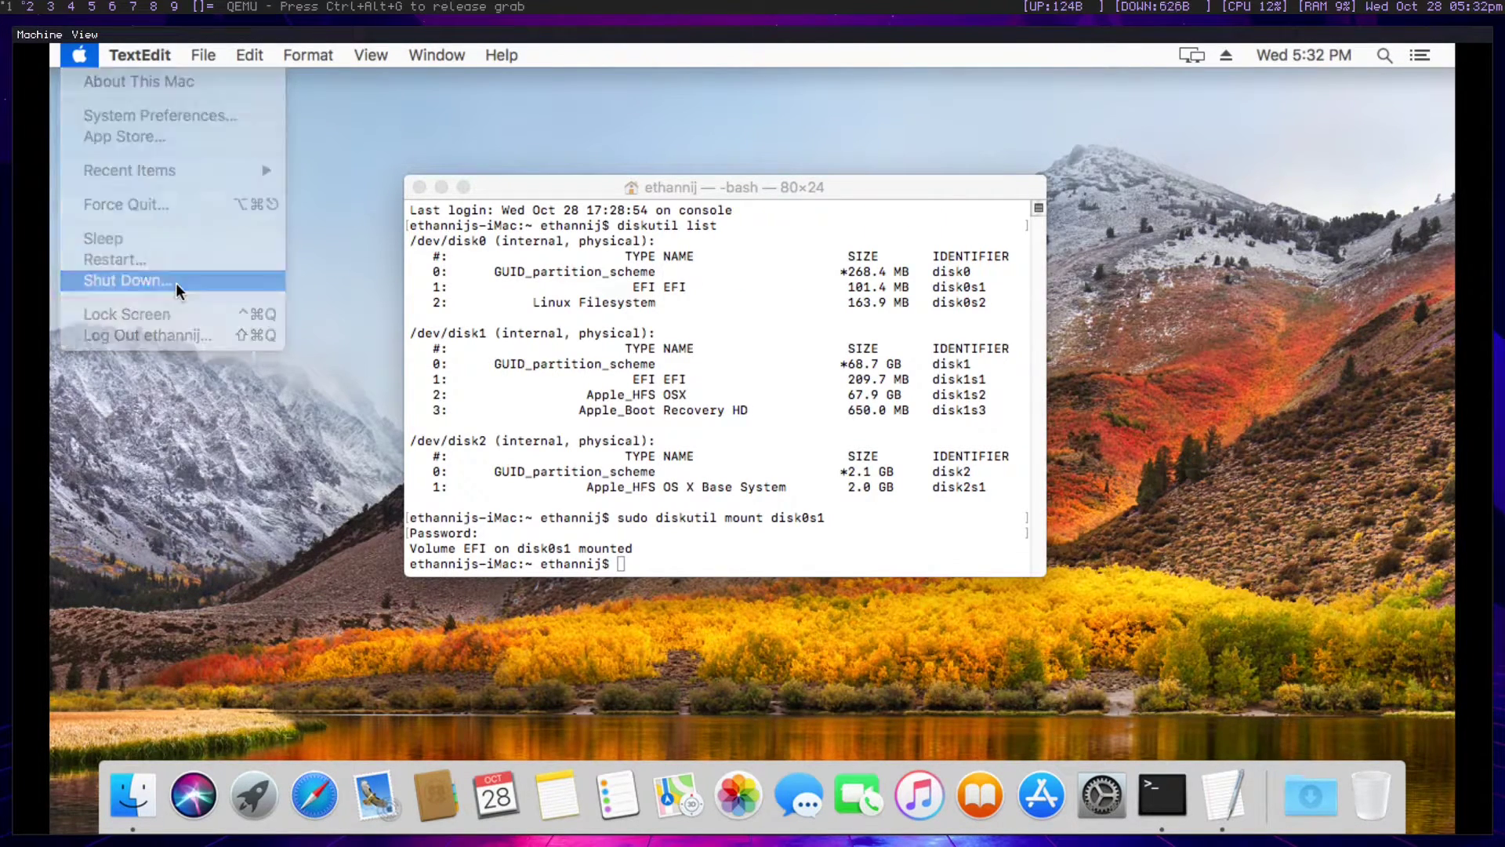
left_click(122, 280)
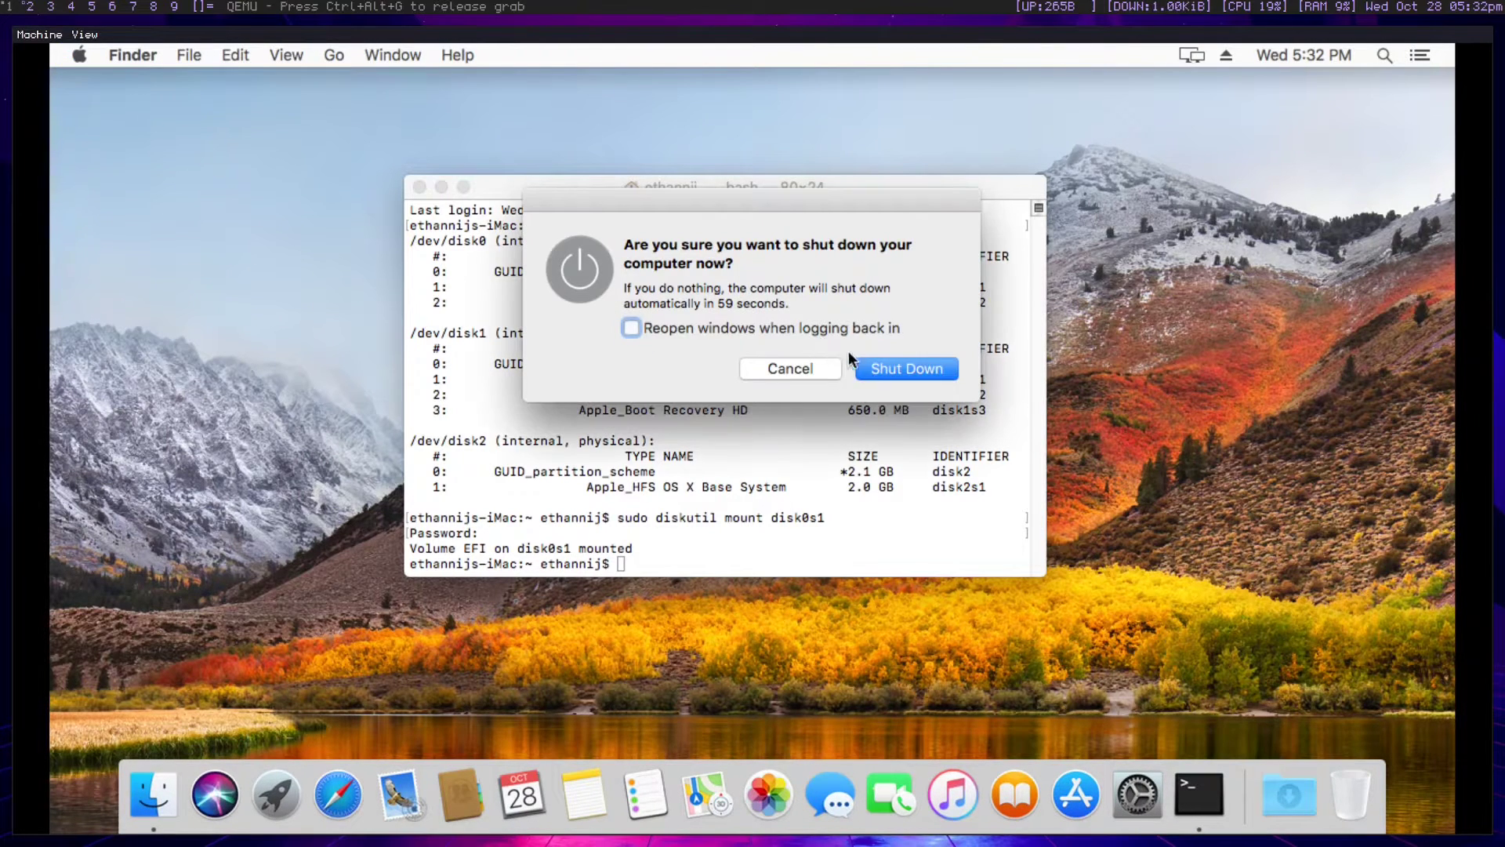
left_click(904, 369)
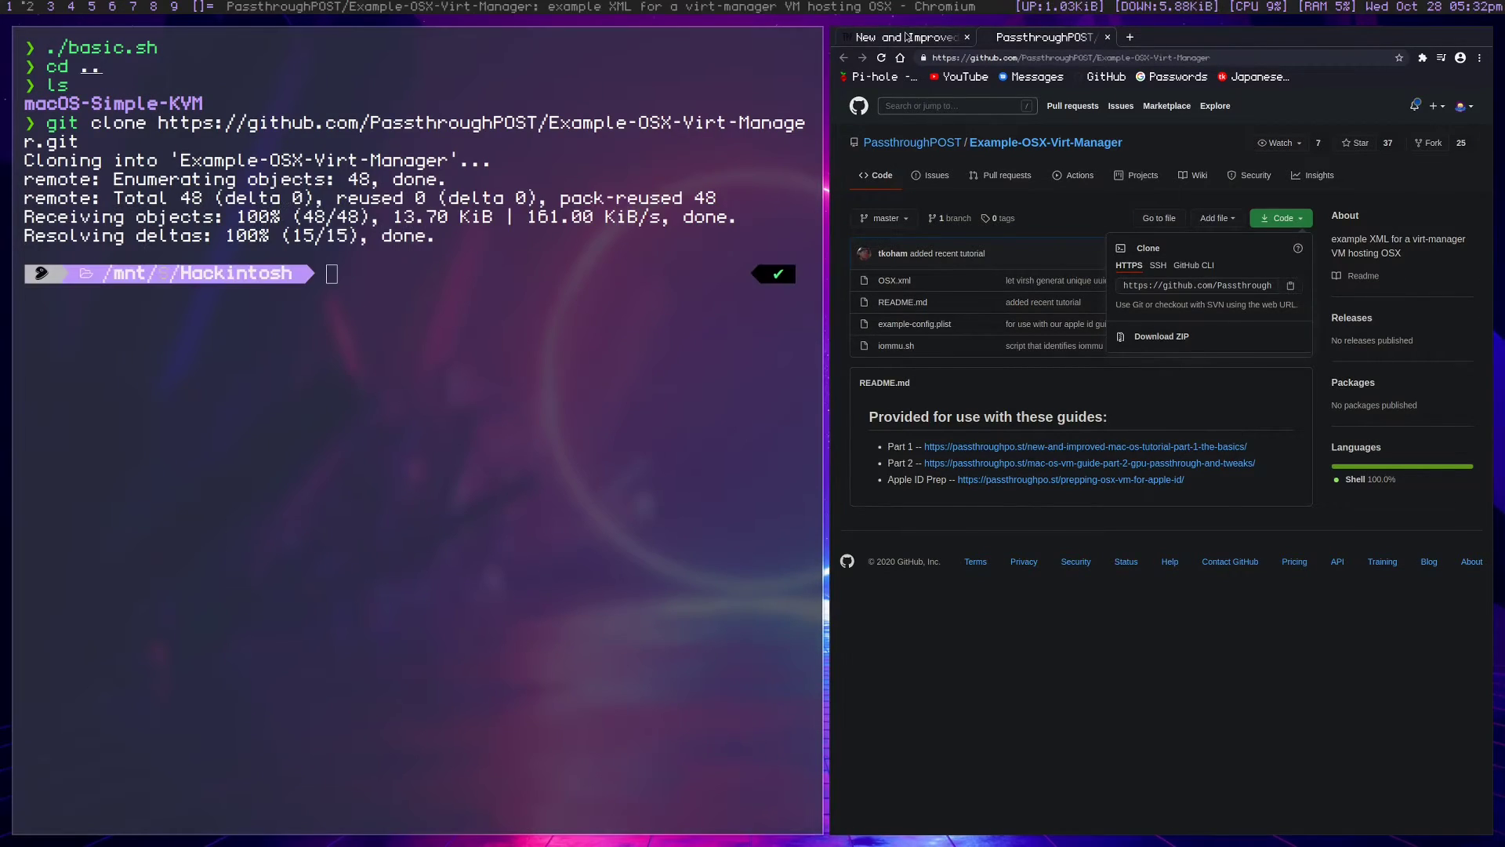
Step: Following the tutorial, copy Example-OSX-Virt-Manager/OSX.xml to macOS-Simple-KVM/OSX_video.xml
left_click(1085, 446)
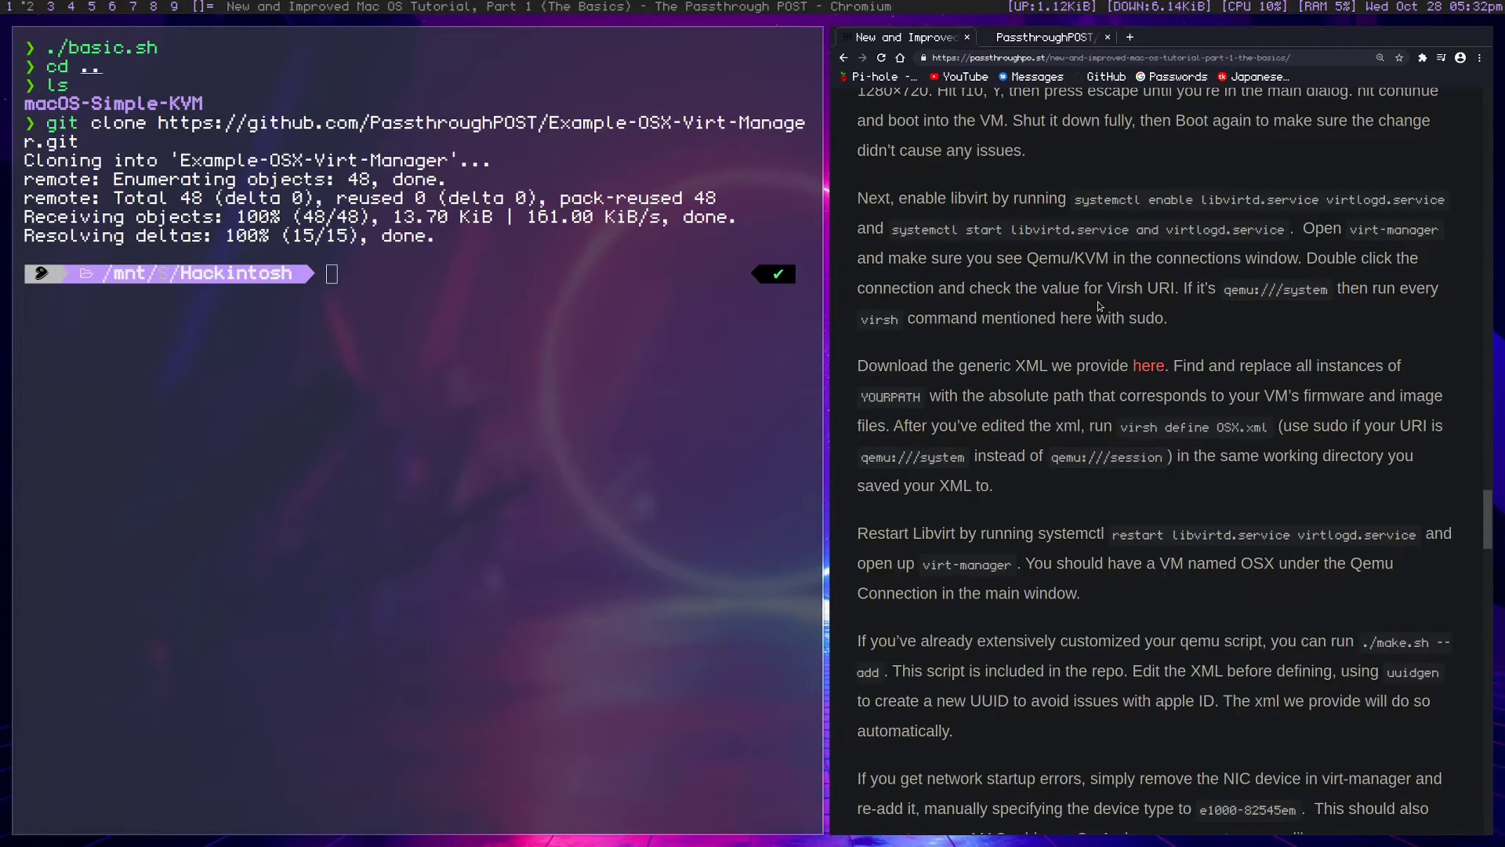
scroll("down", 3)
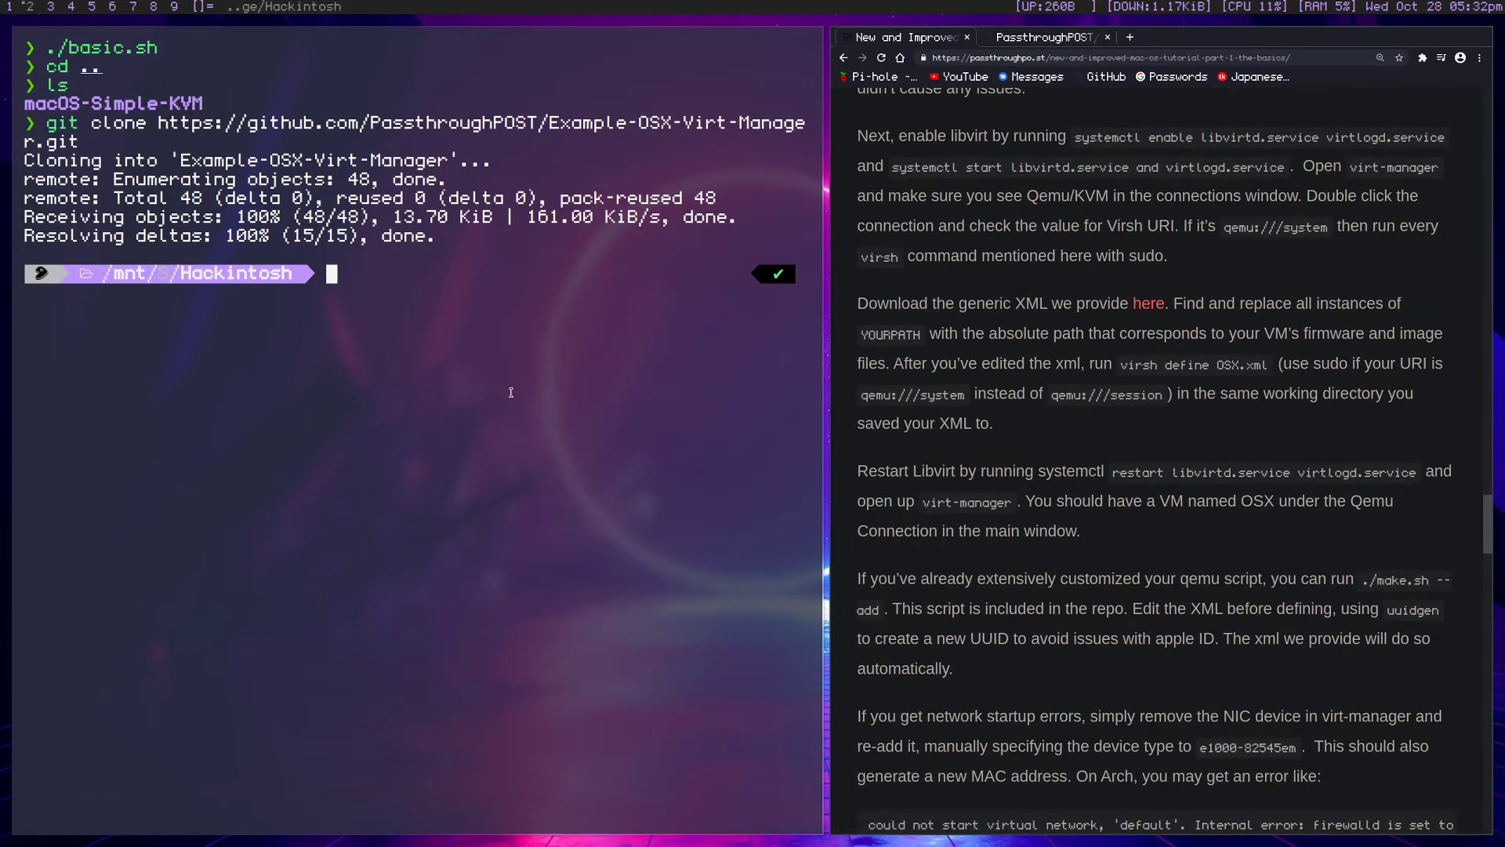
type("c")
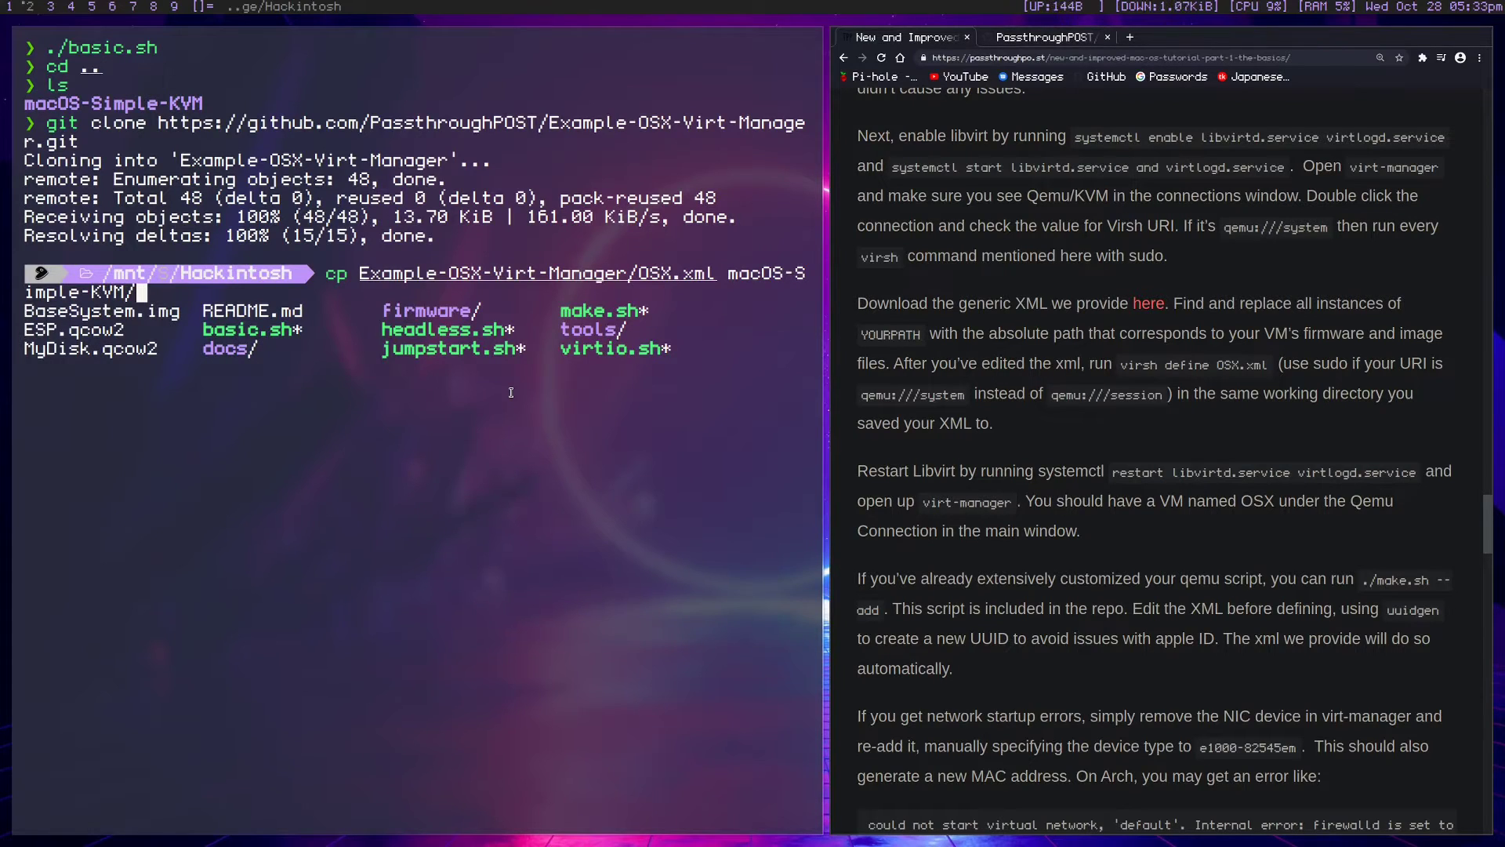
type("OSX_")
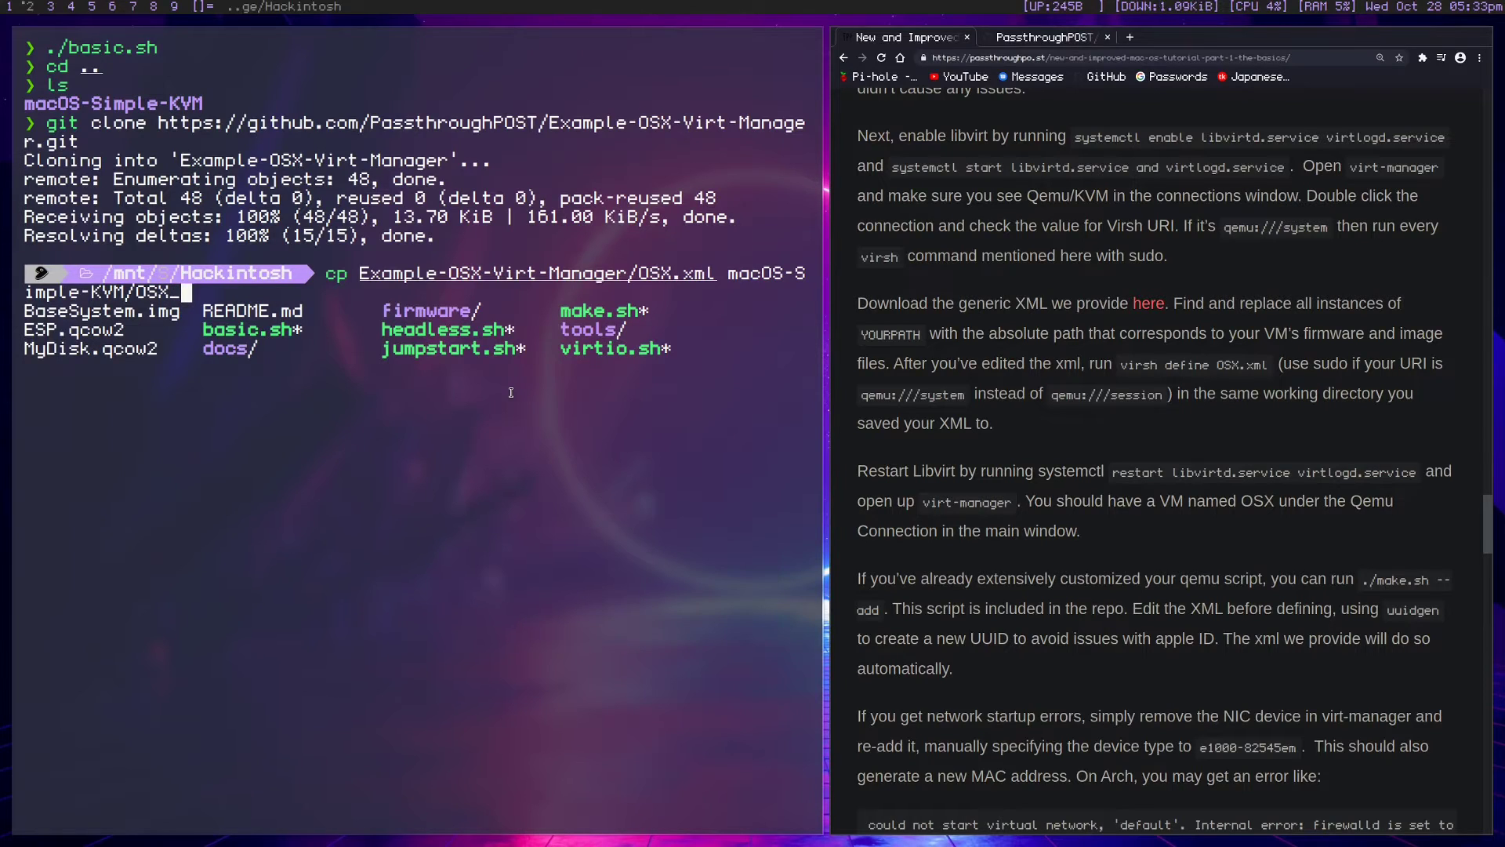
type("video.xml")
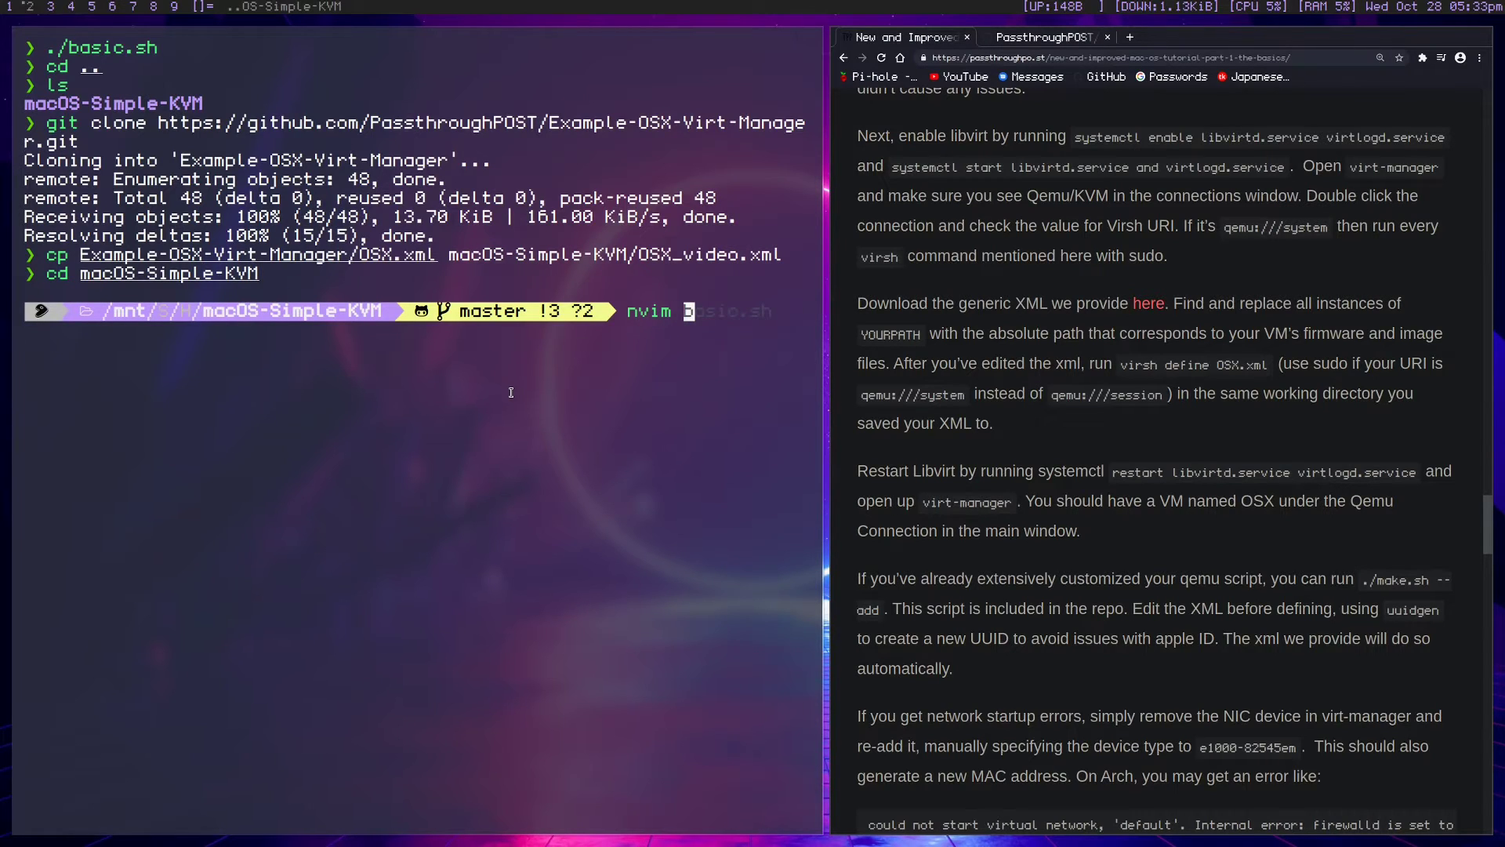
key("Return")
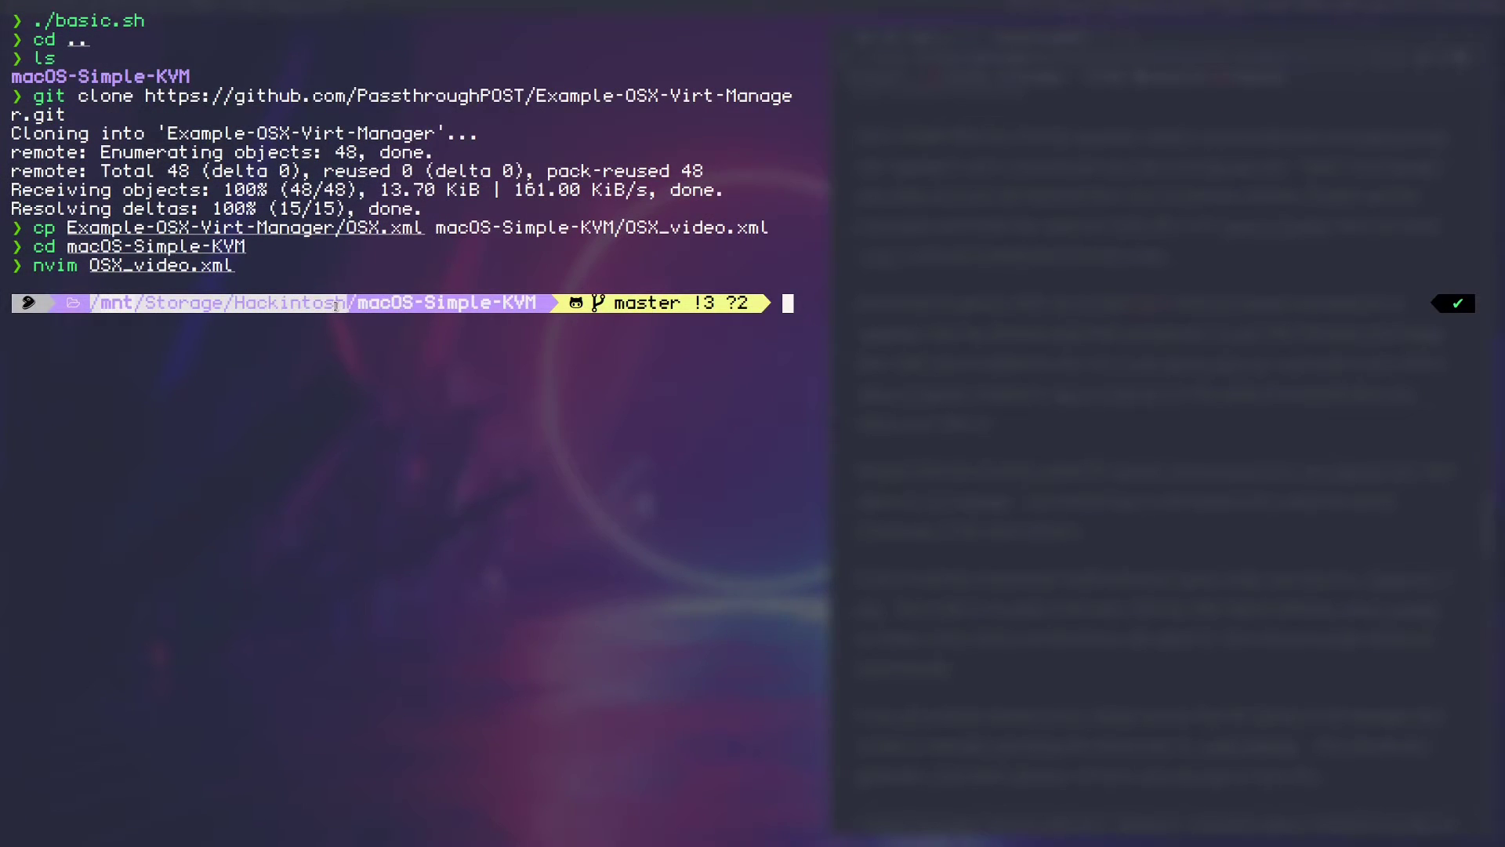
Step: Open OSX_video.xml in Neovim and replace YOURPATH placeholders with /mnt/Storage/Hackintosh
key("Return")
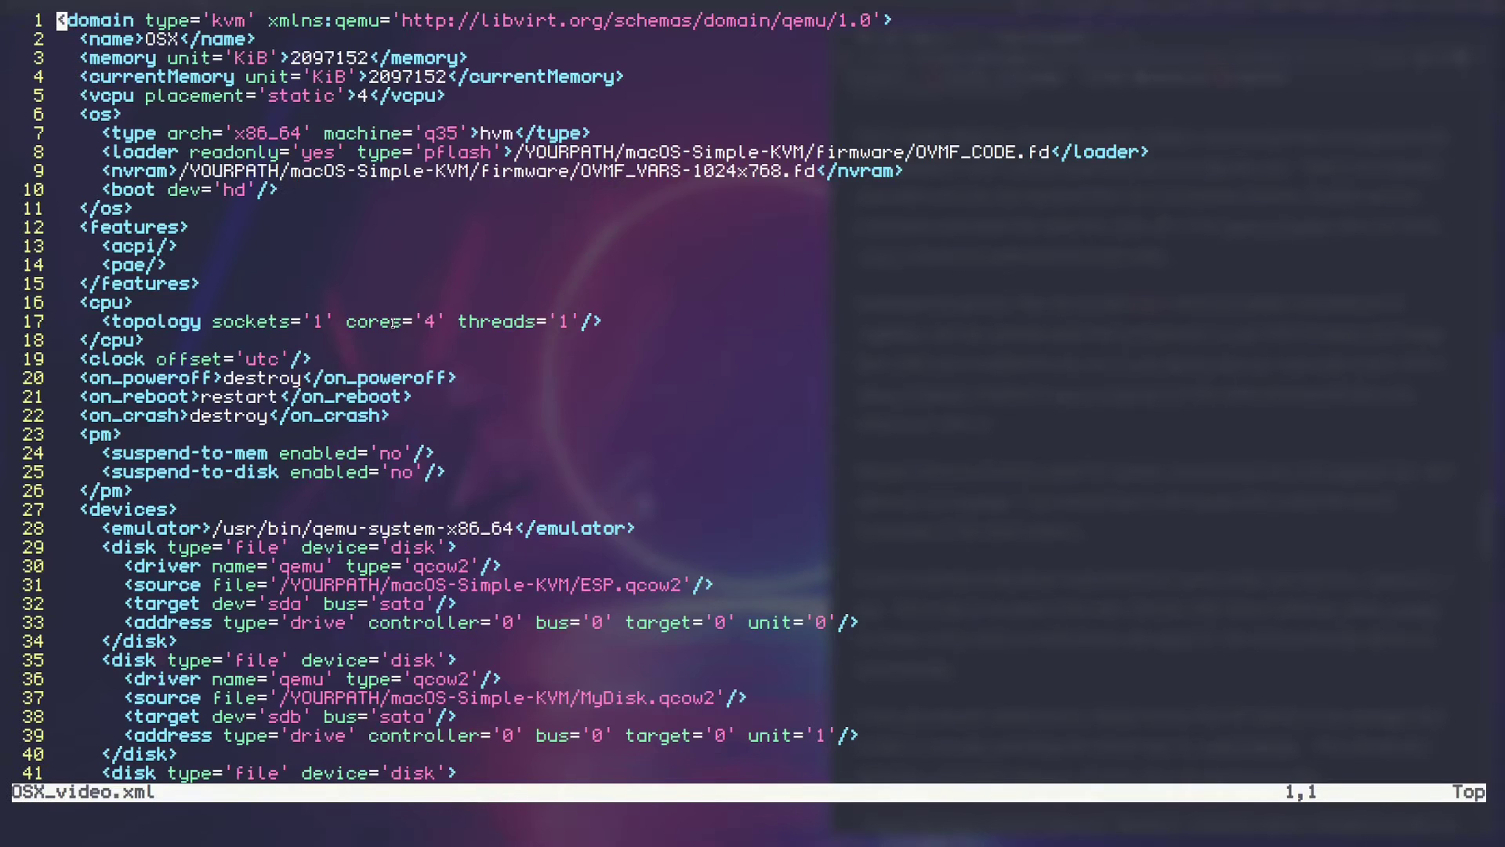
type("/YOURP")
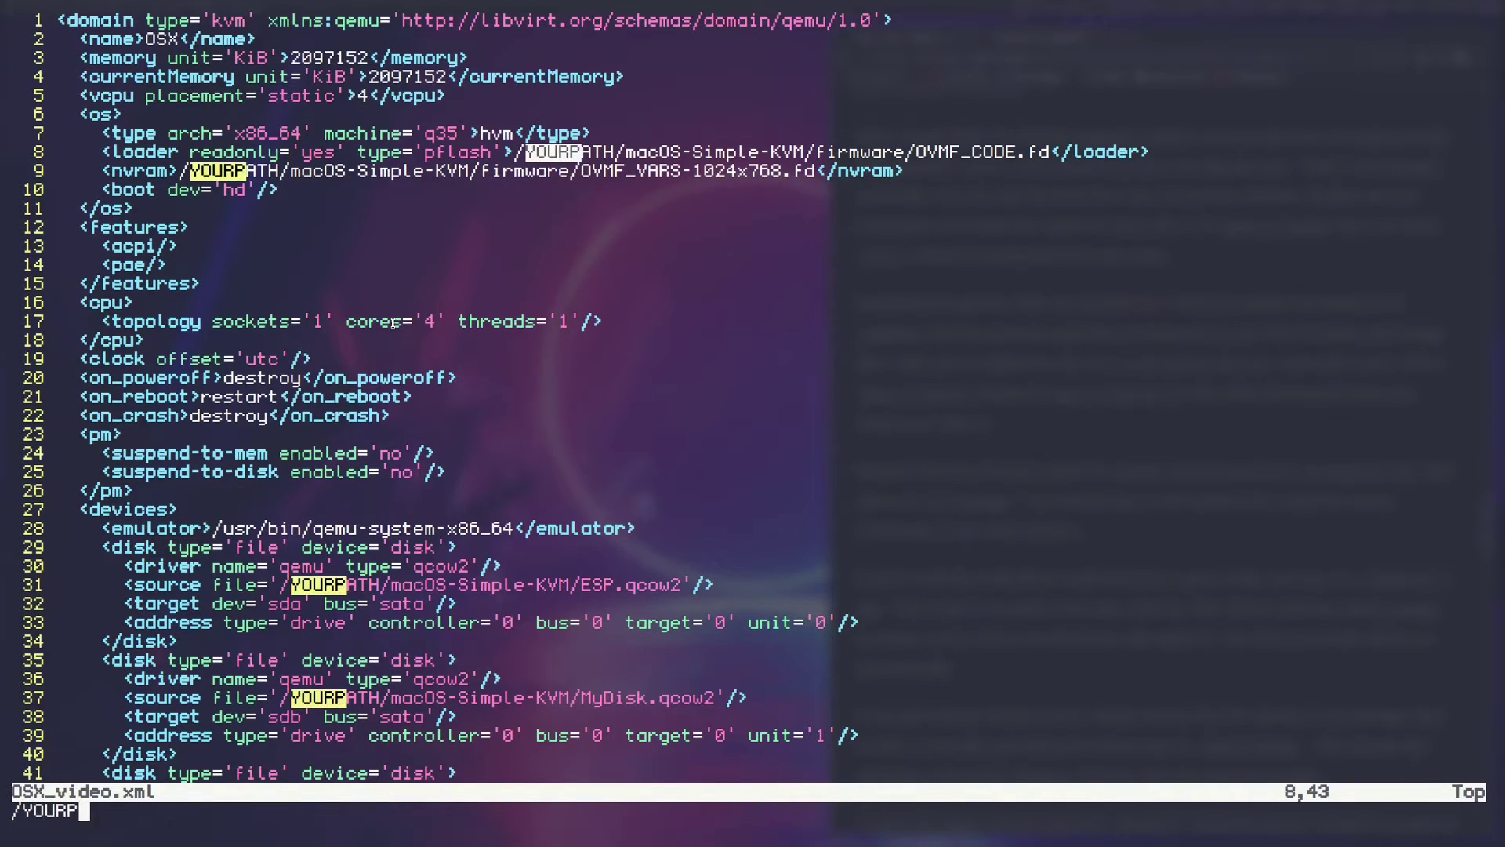
type("ATH")
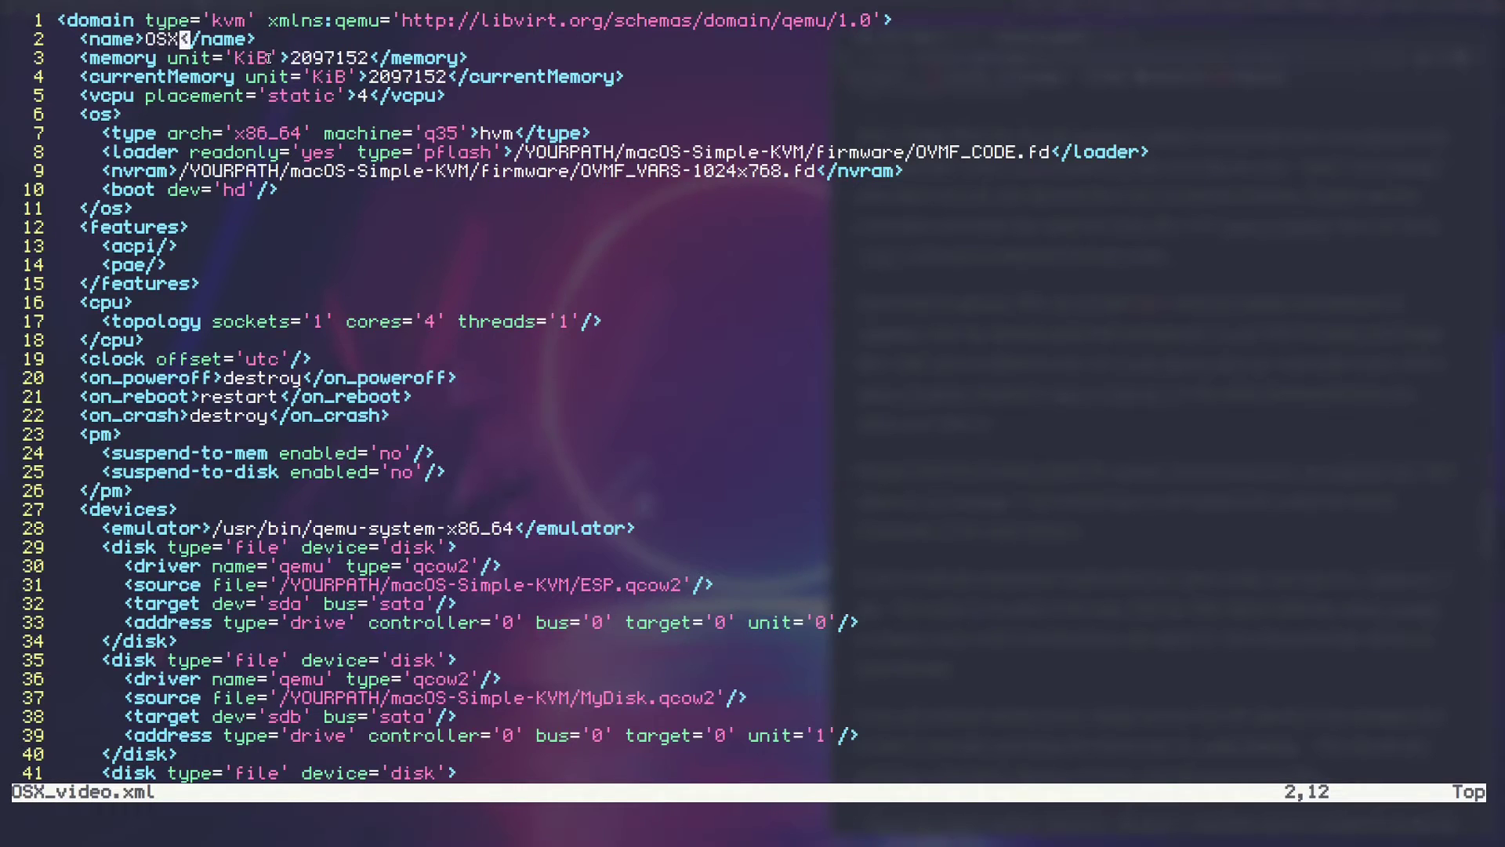
type("_video")
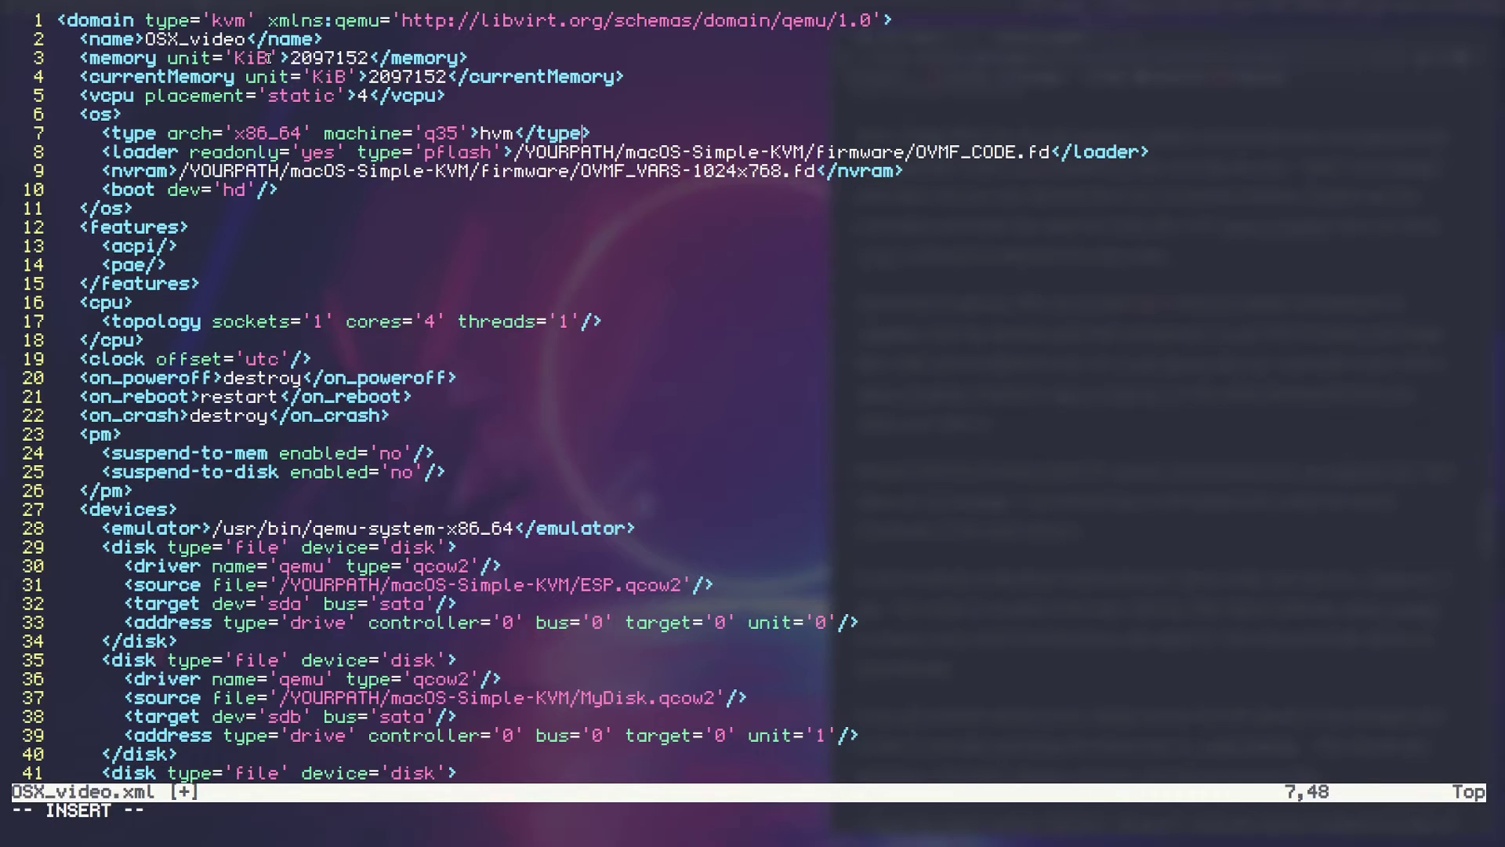
type("/YOURPA")
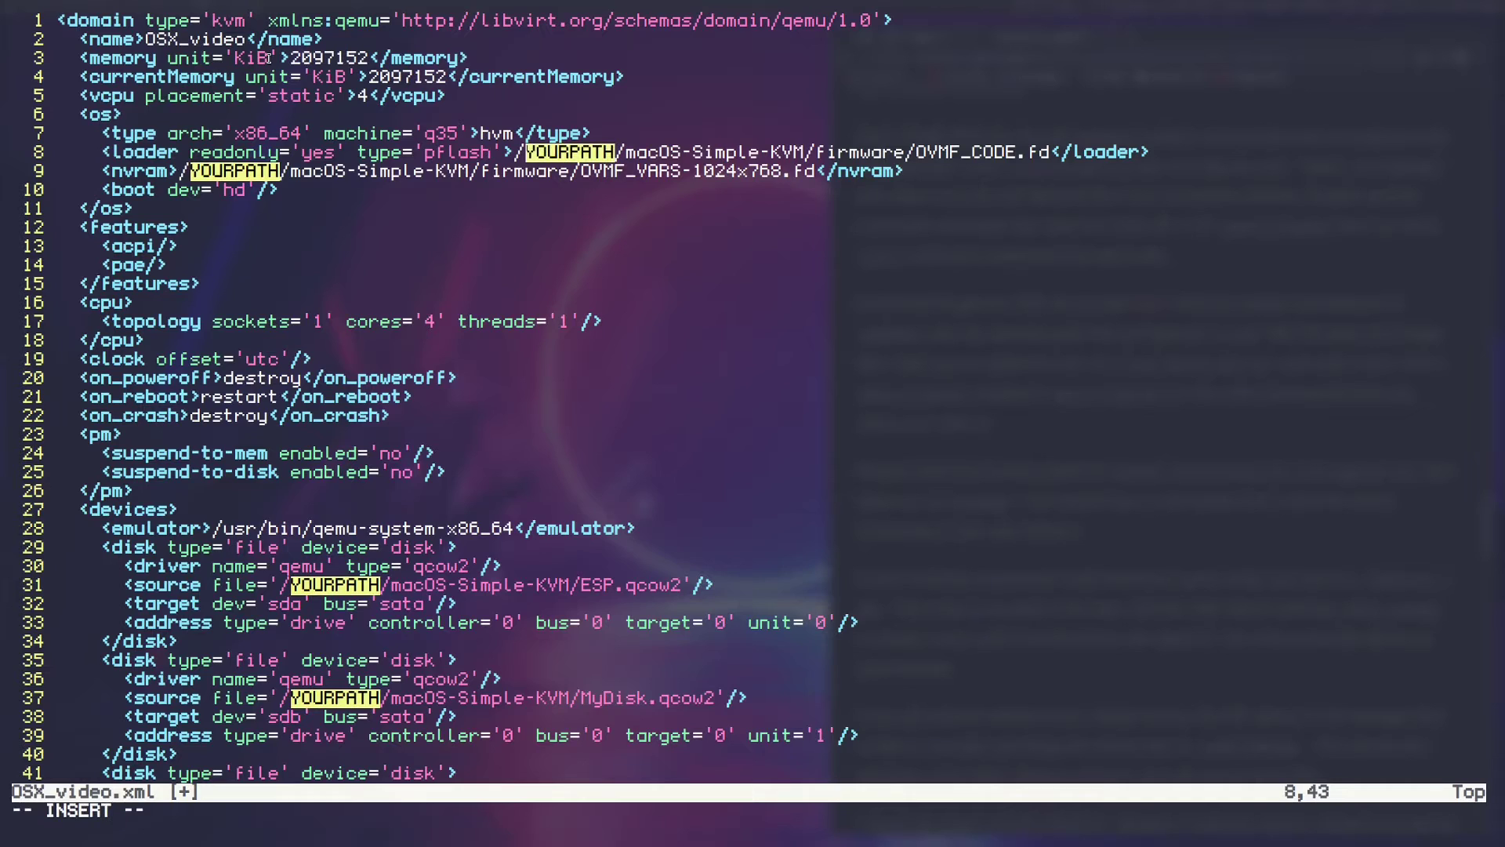
key("Backspace")
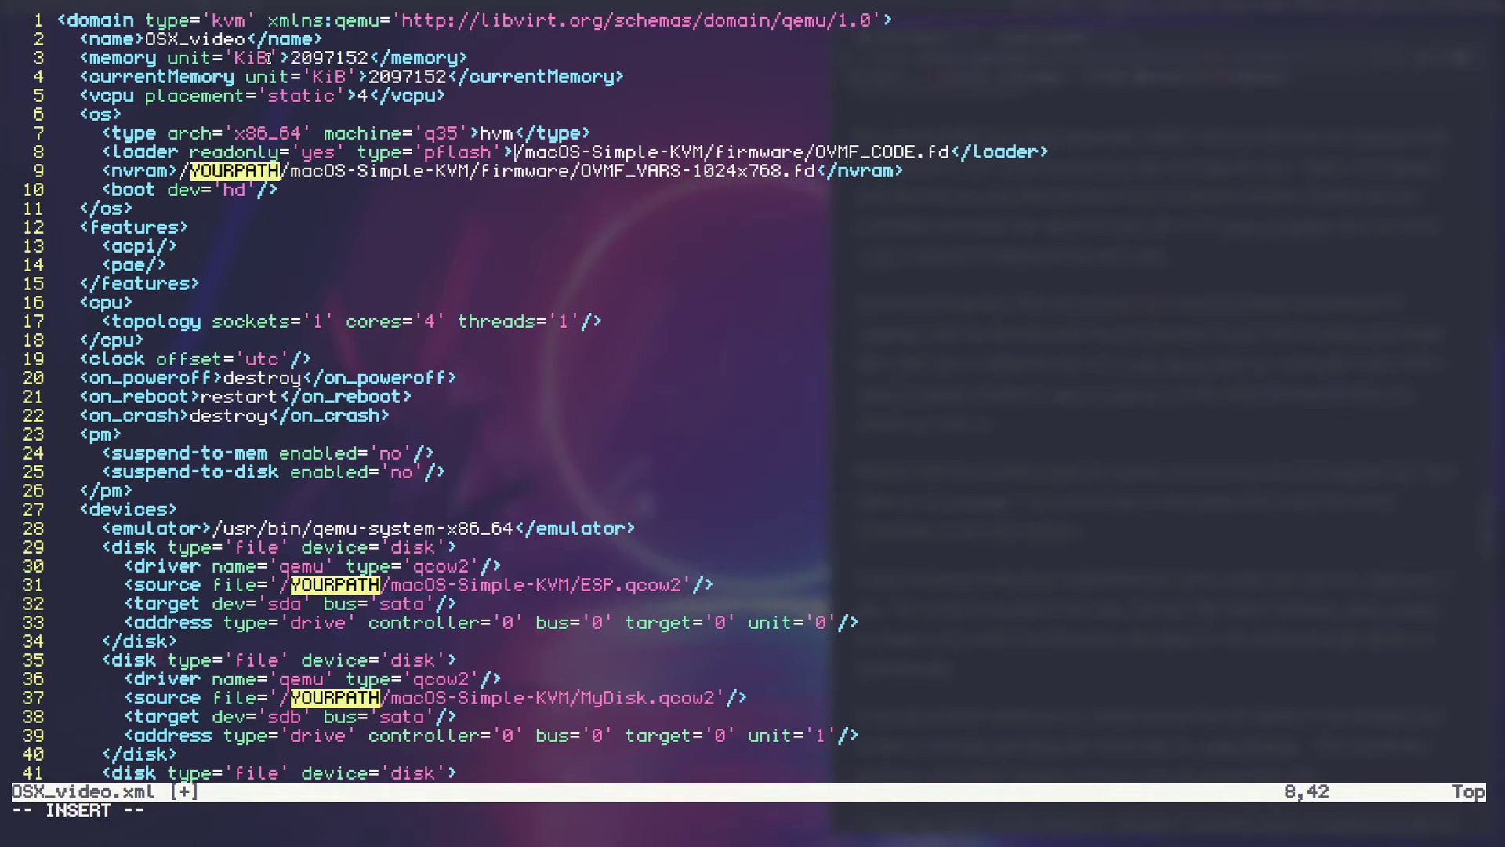
type("/mnt/Storage/Hackintosh")
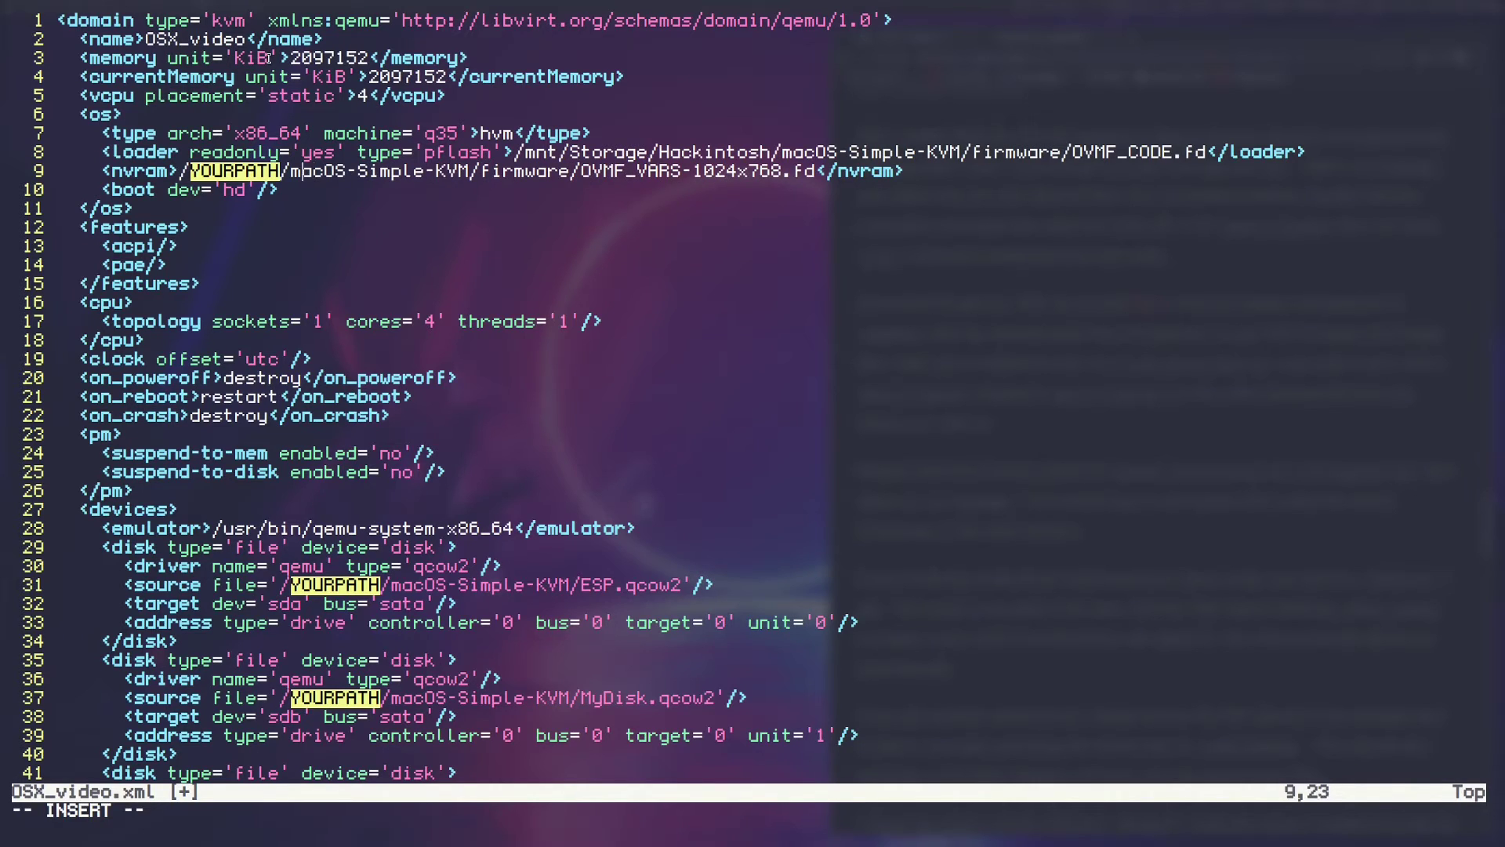
type("/mnt/Storage/Hackintosh")
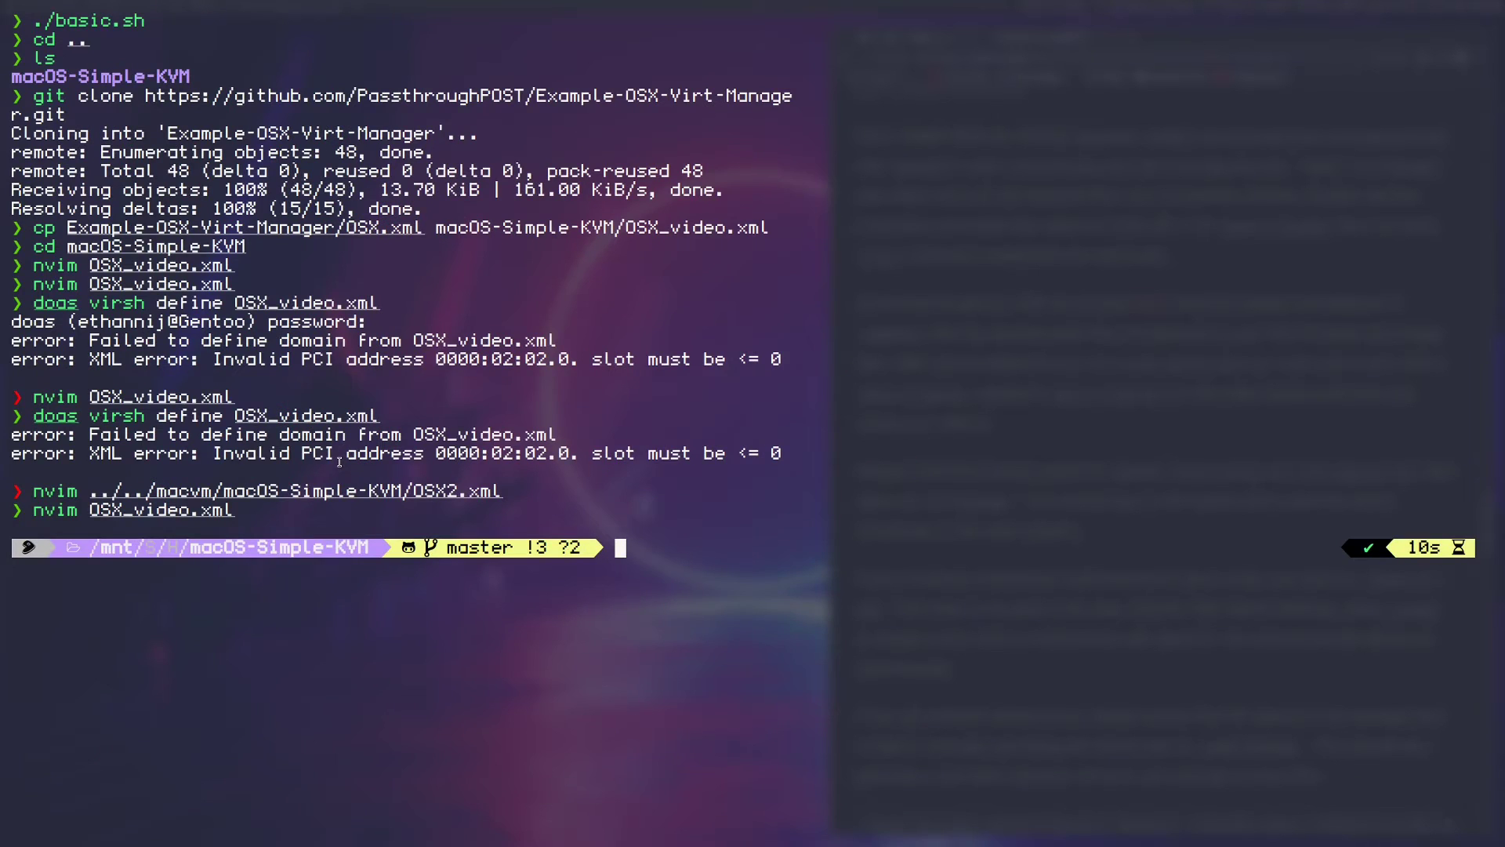
Step: Run doas virsh define OSX_video.xml to create the OSX_video VM
key("Return")
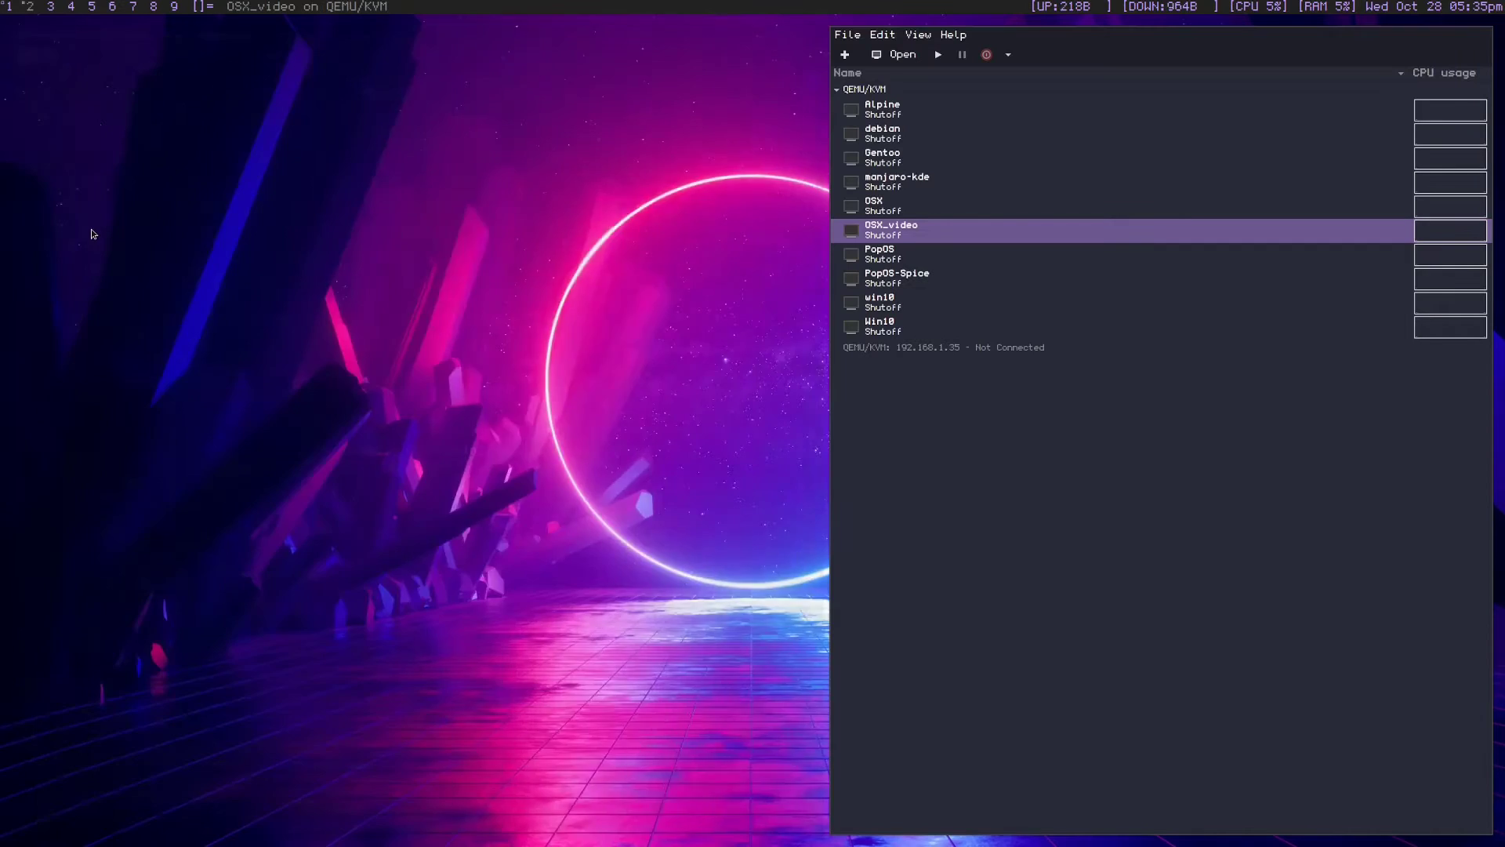
Step: Open the OSX_video VM's details and scroll through its XML definition
double_click(889, 229)
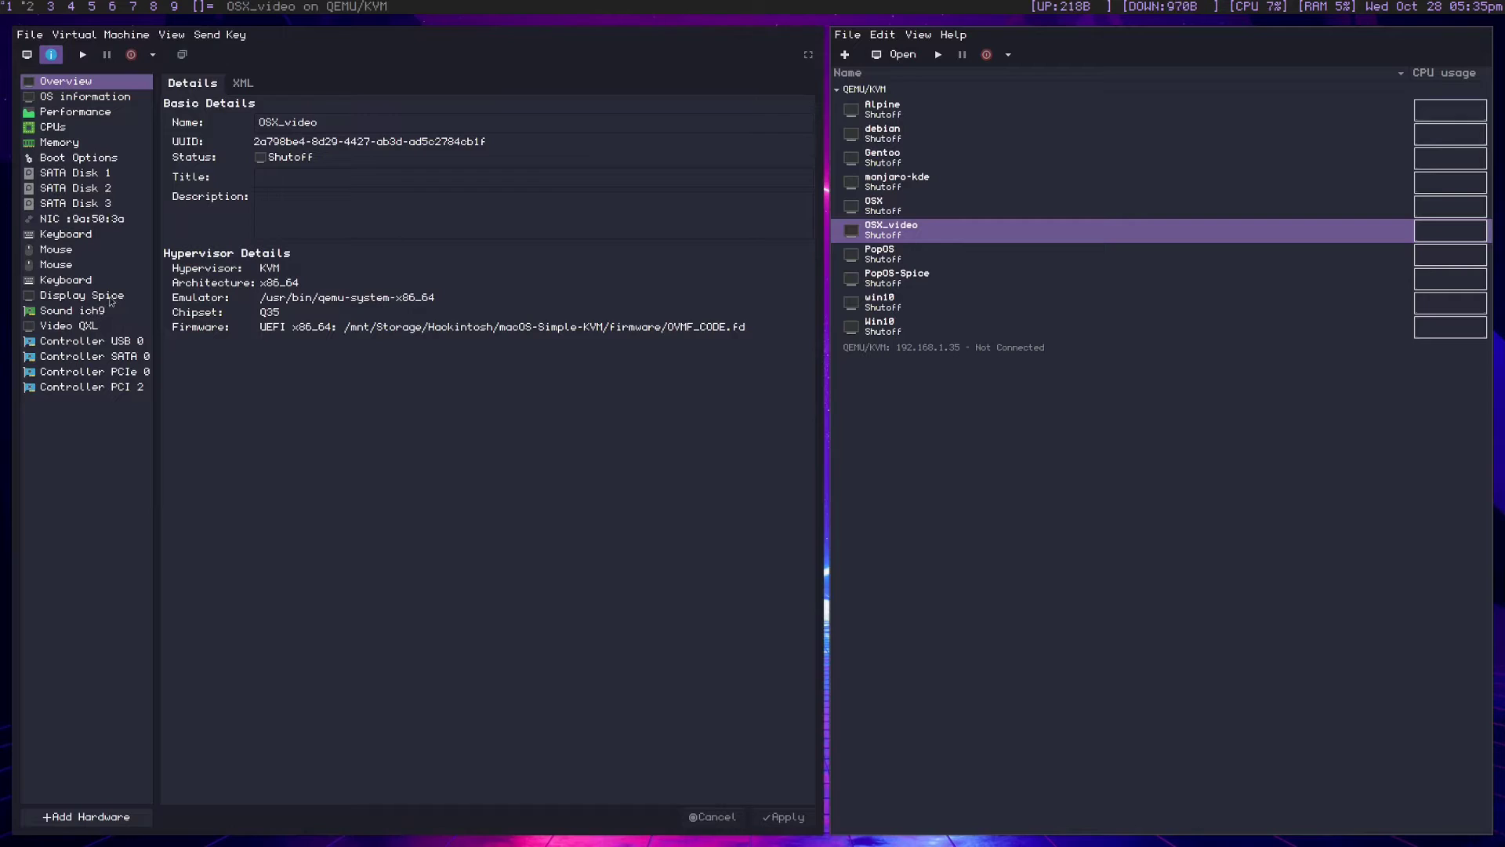
left_click(242, 82)
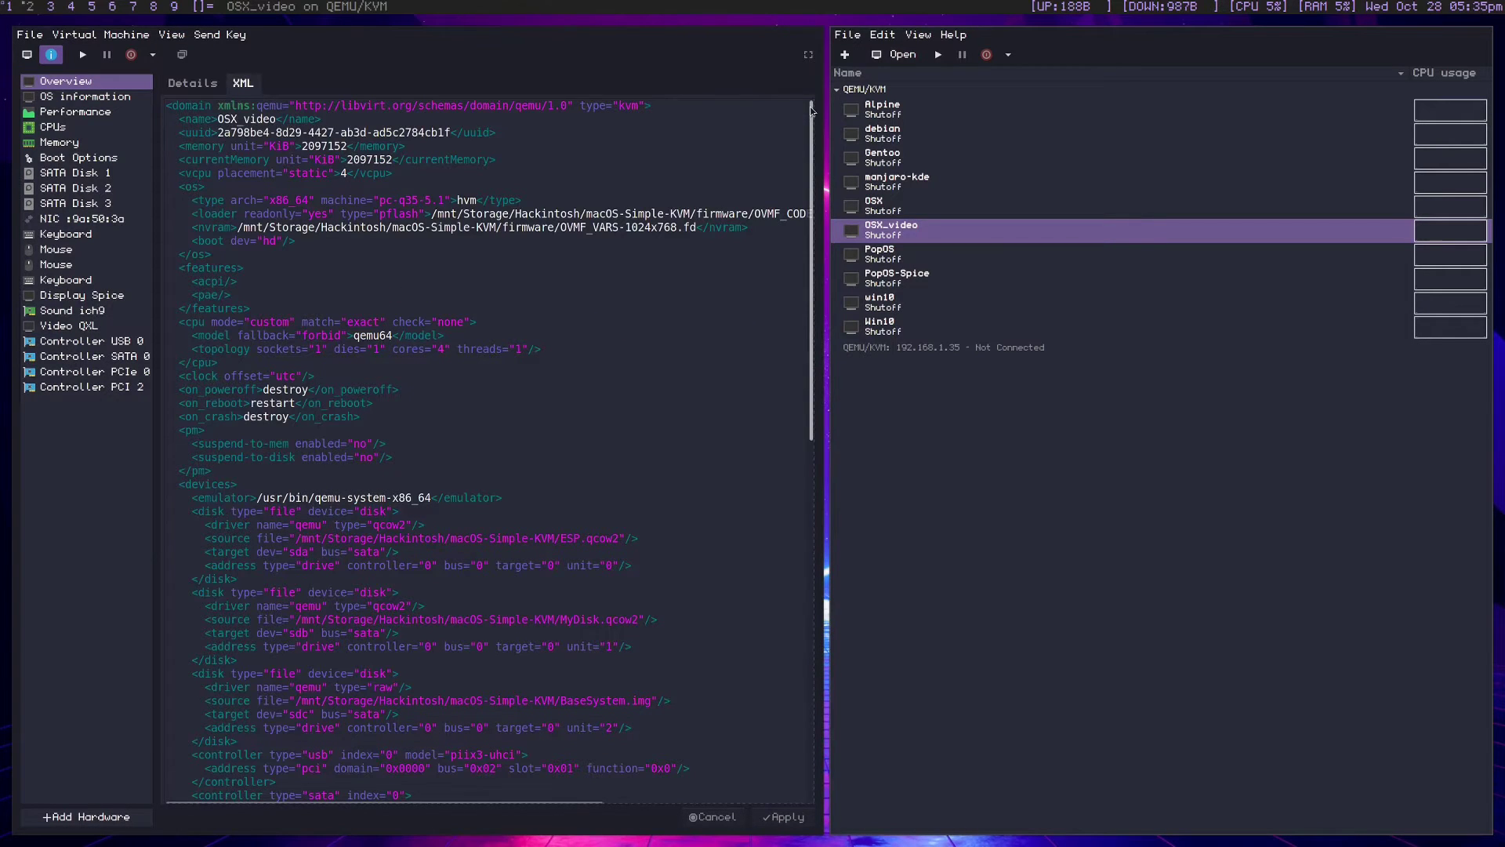
scroll("down", 3)
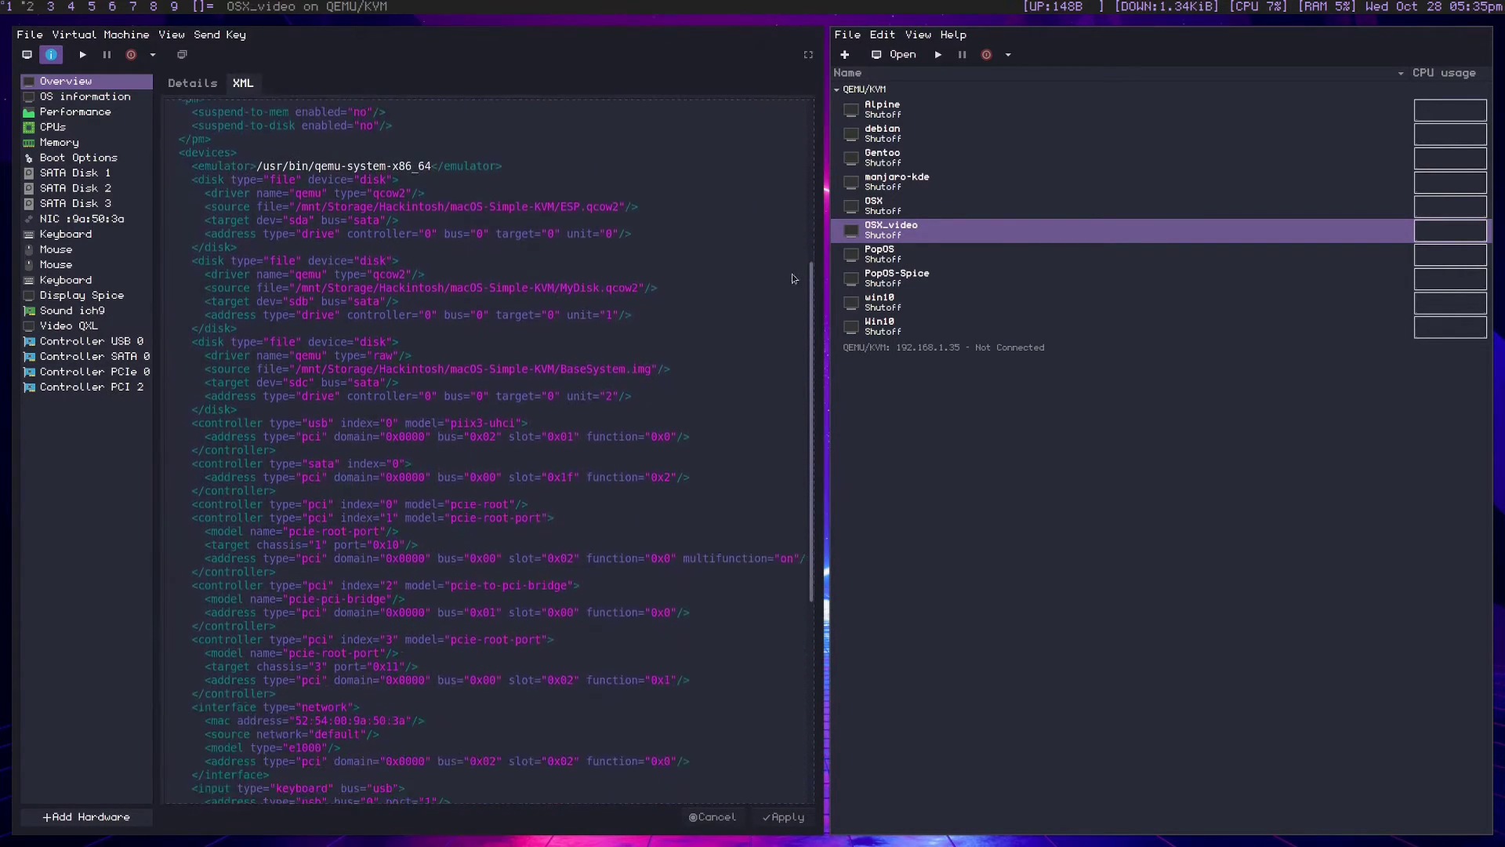
scroll("down", 3)
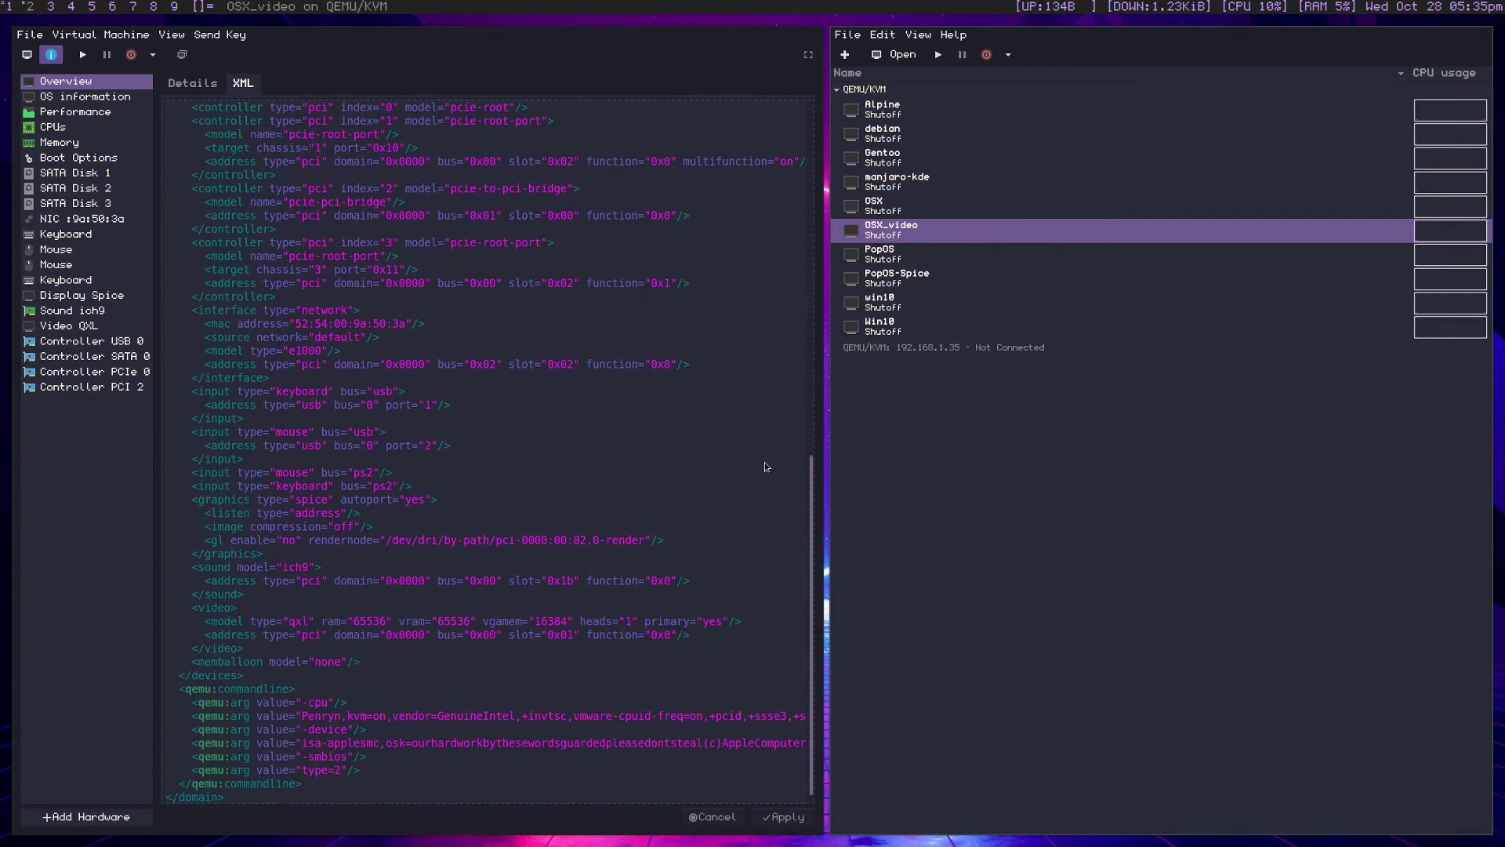
scroll("up", 3)
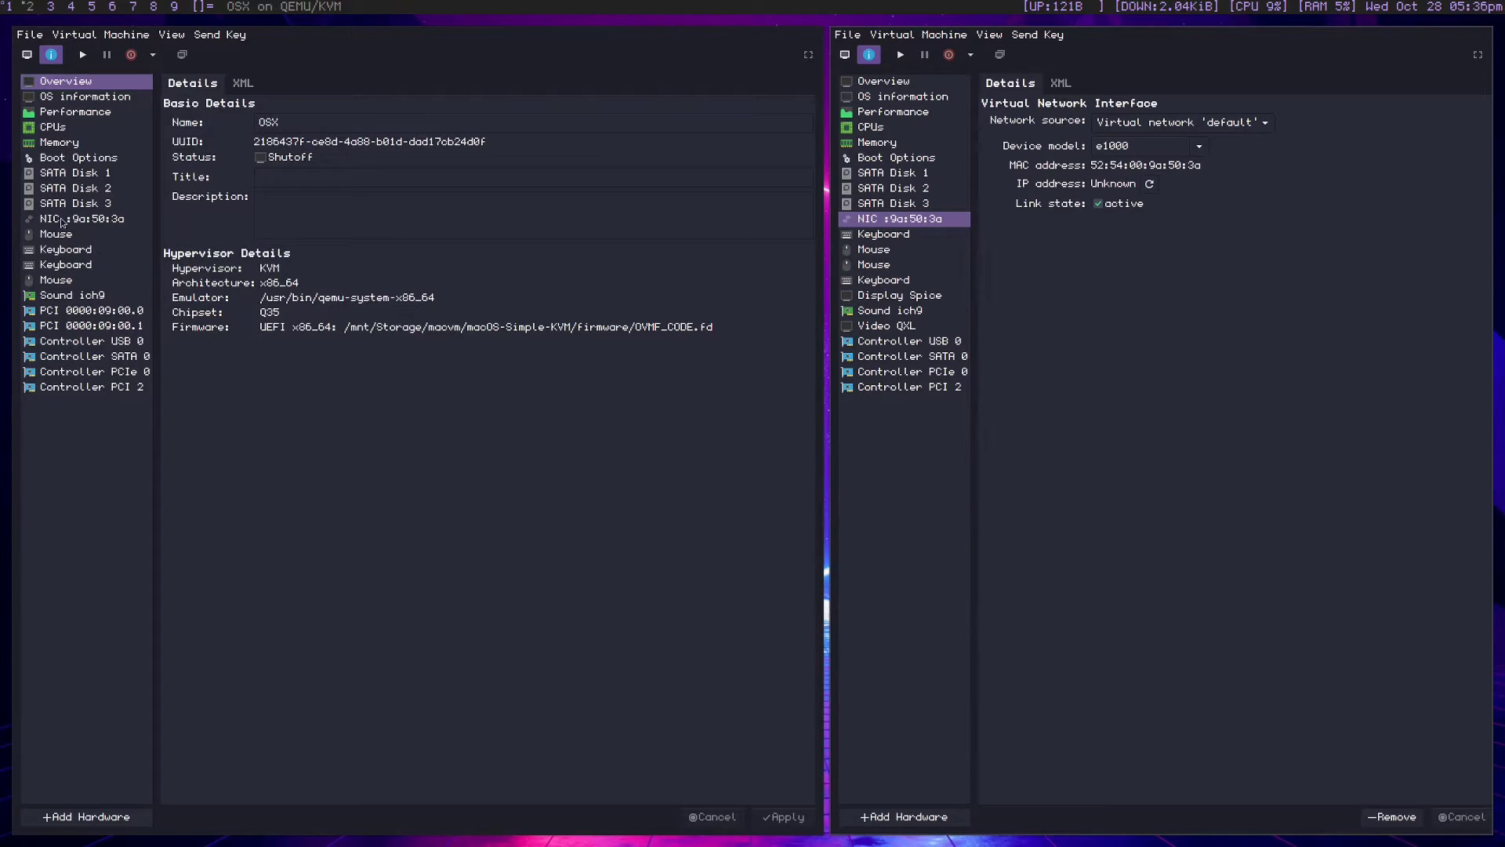
Step: Set OSX_video's NIC source to bridge device br0 with the e1000-82545em model
left_click(54, 218)
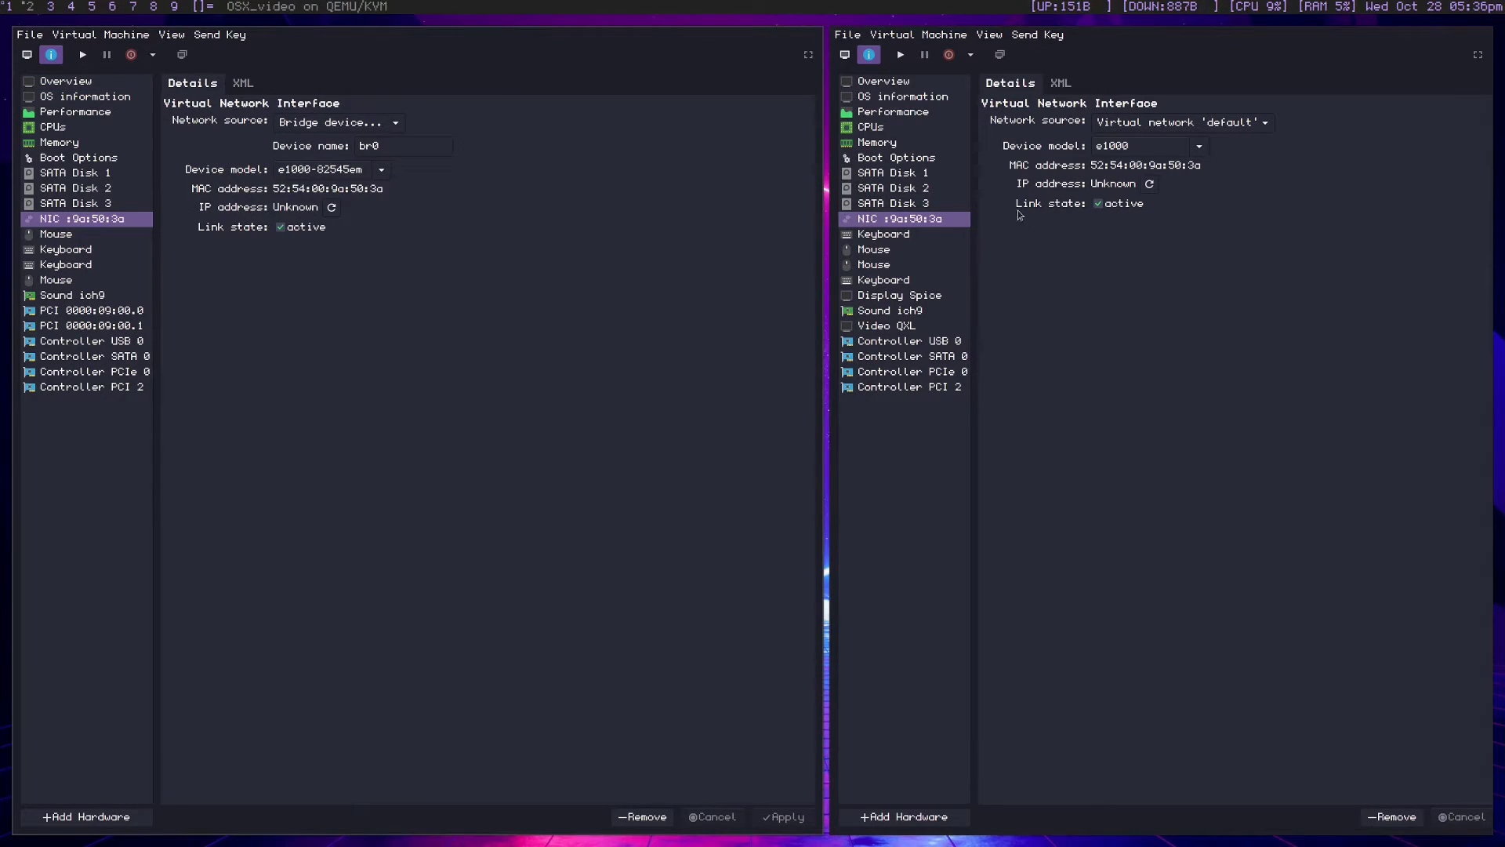
left_click(1197, 145)
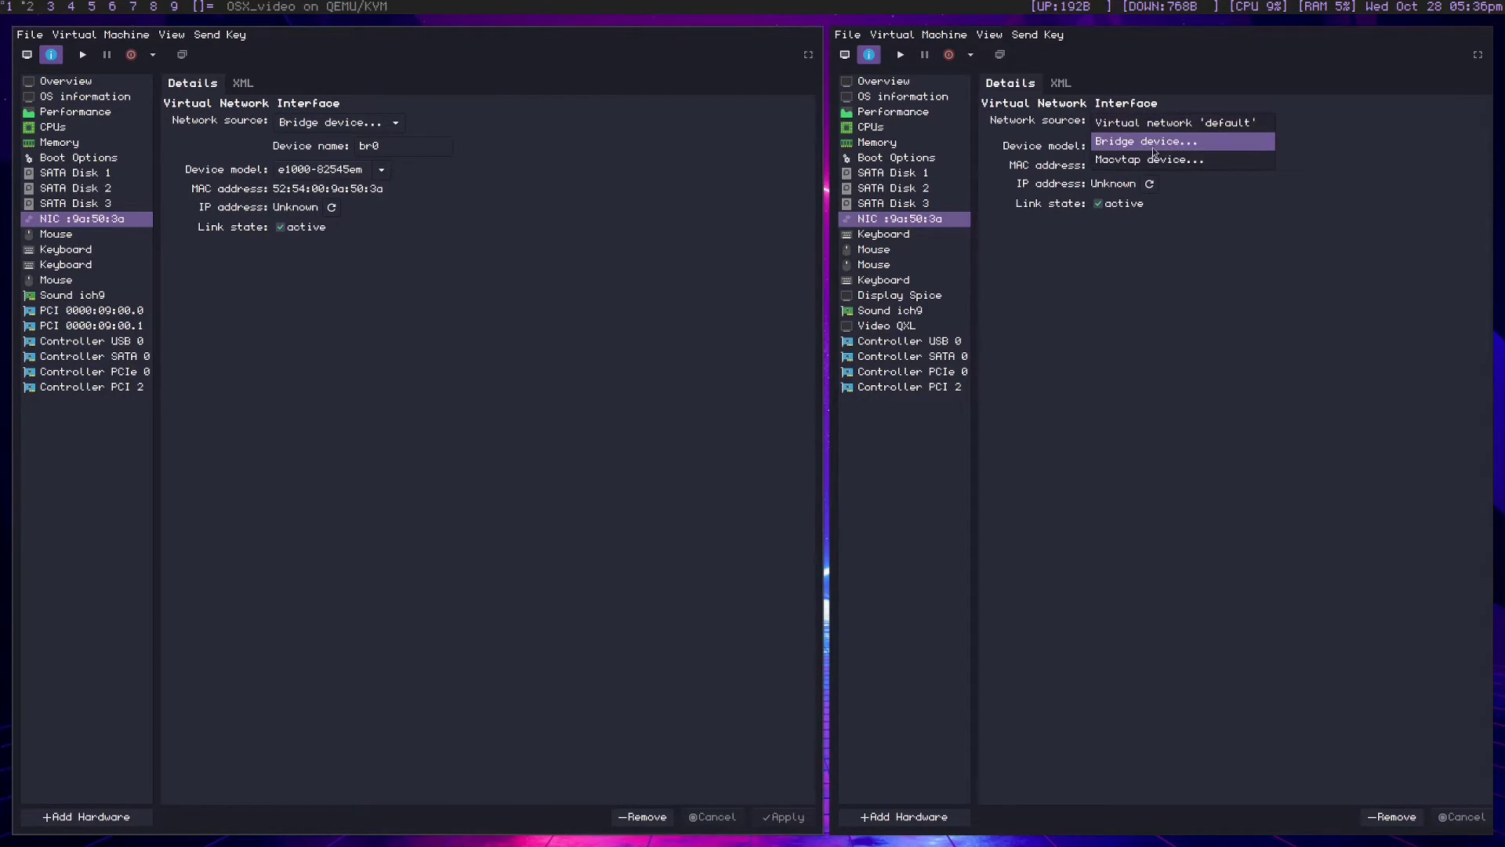
left_click(1139, 141)
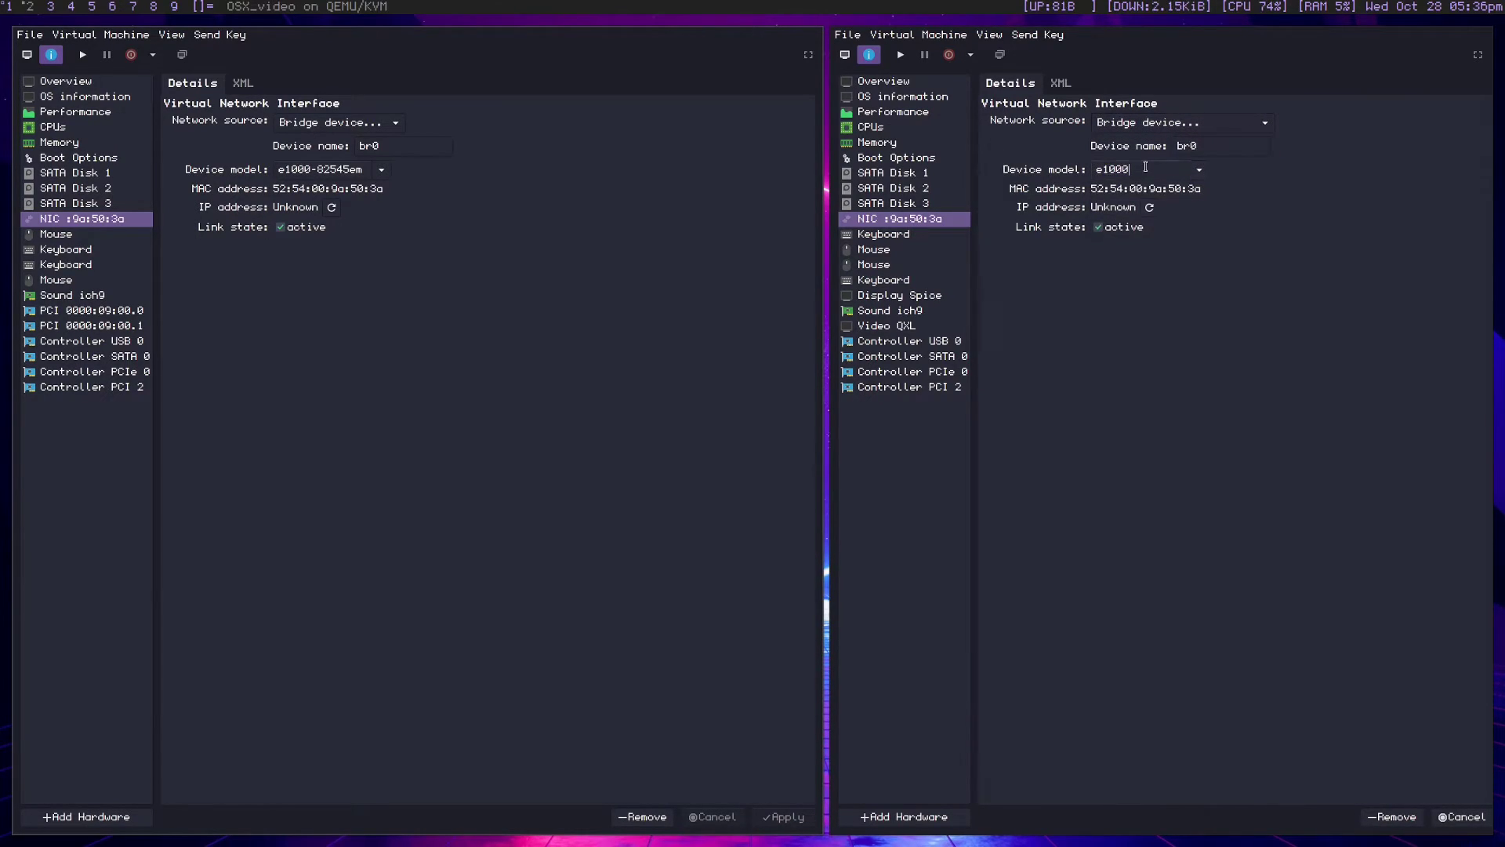
type("-825")
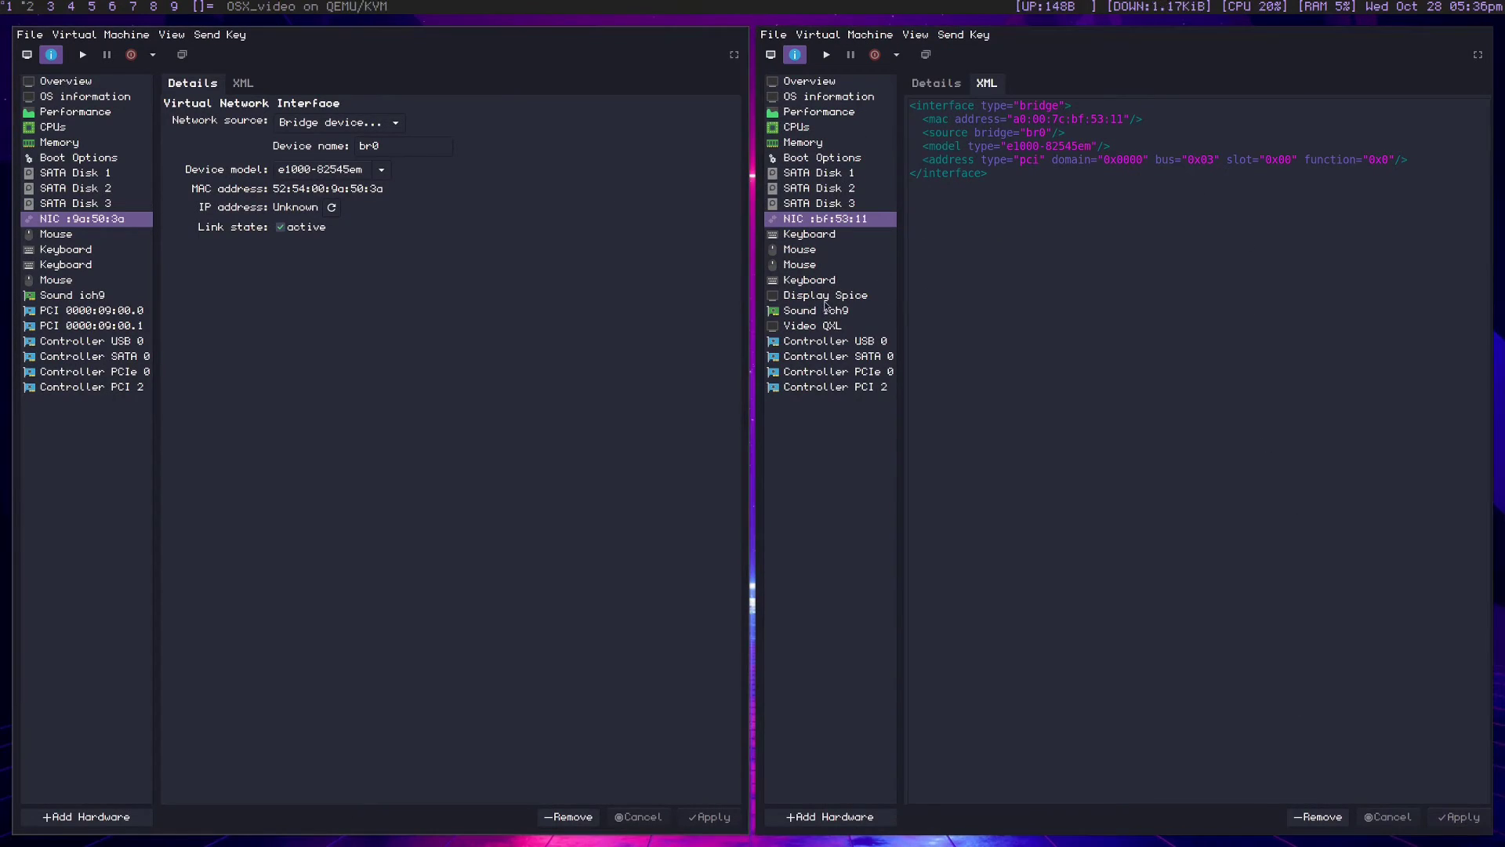
Step: Remove the Spice display and QXL video, then review keyboard, mouse, boot order and CPUs
left_click(835, 324)
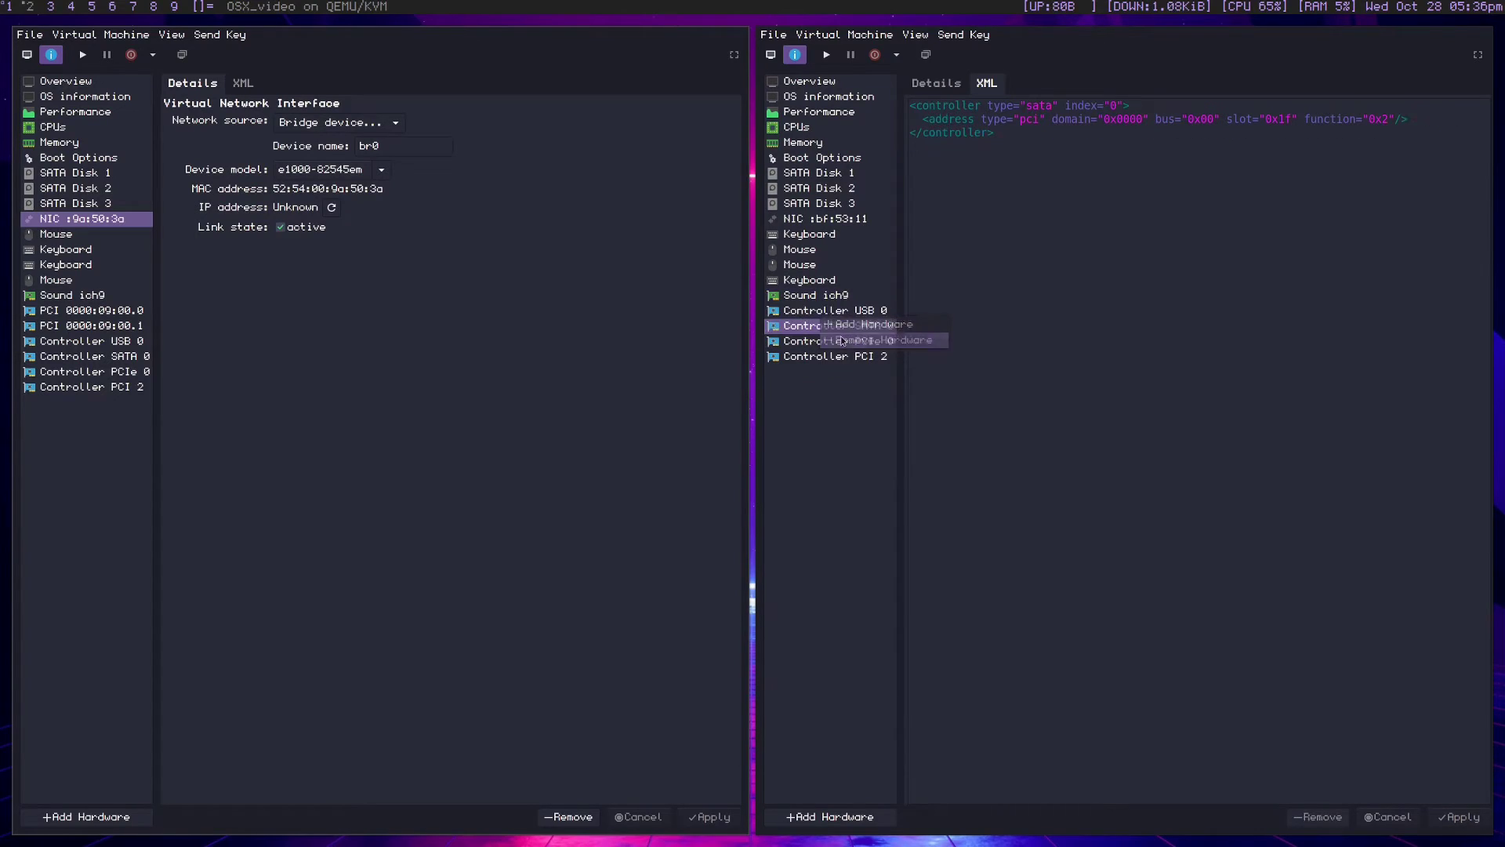
left_click(809, 233)
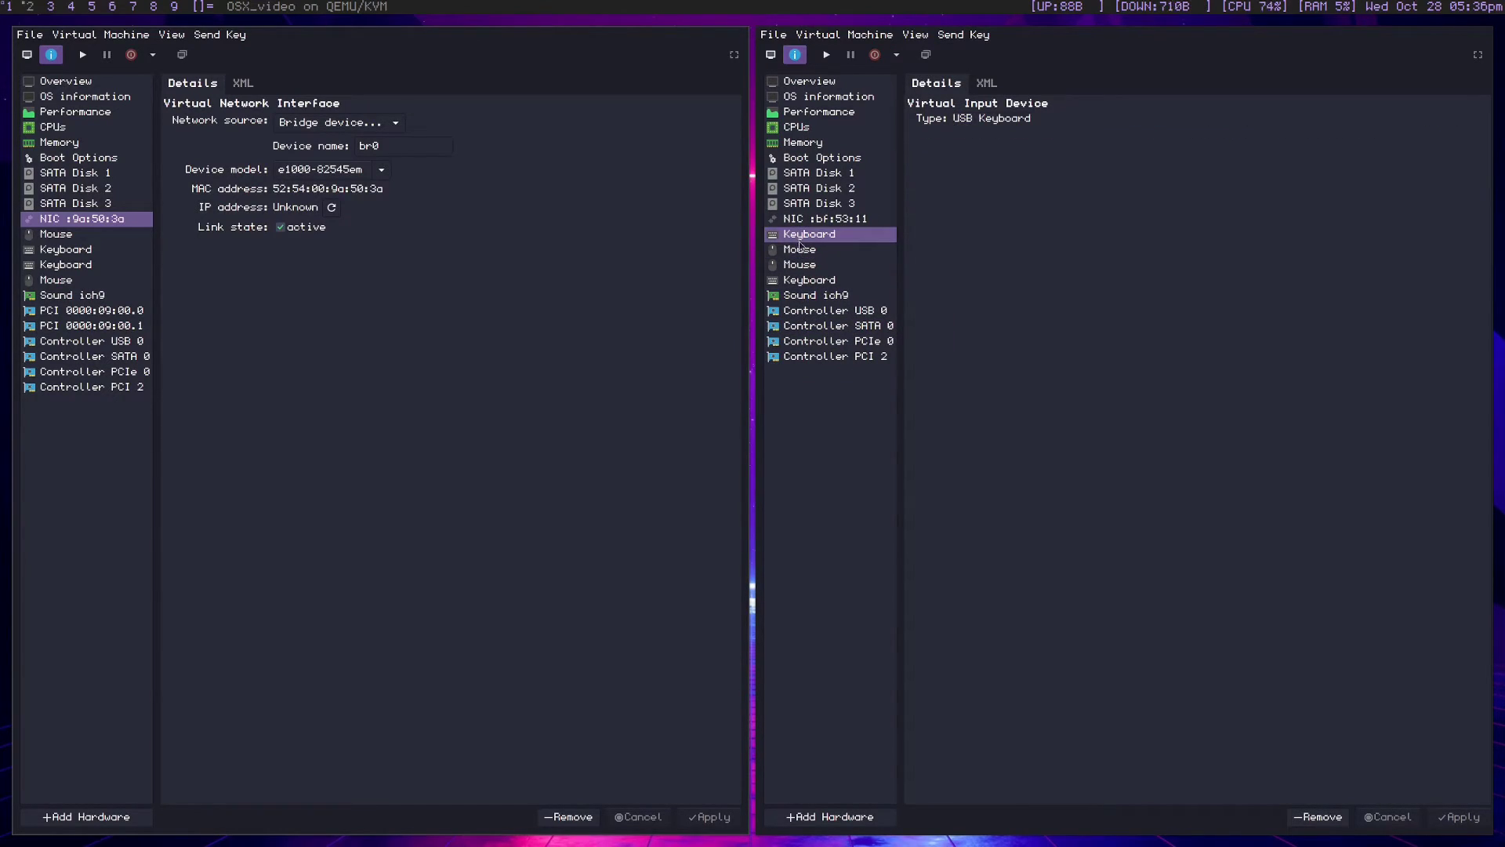
left_click(799, 249)
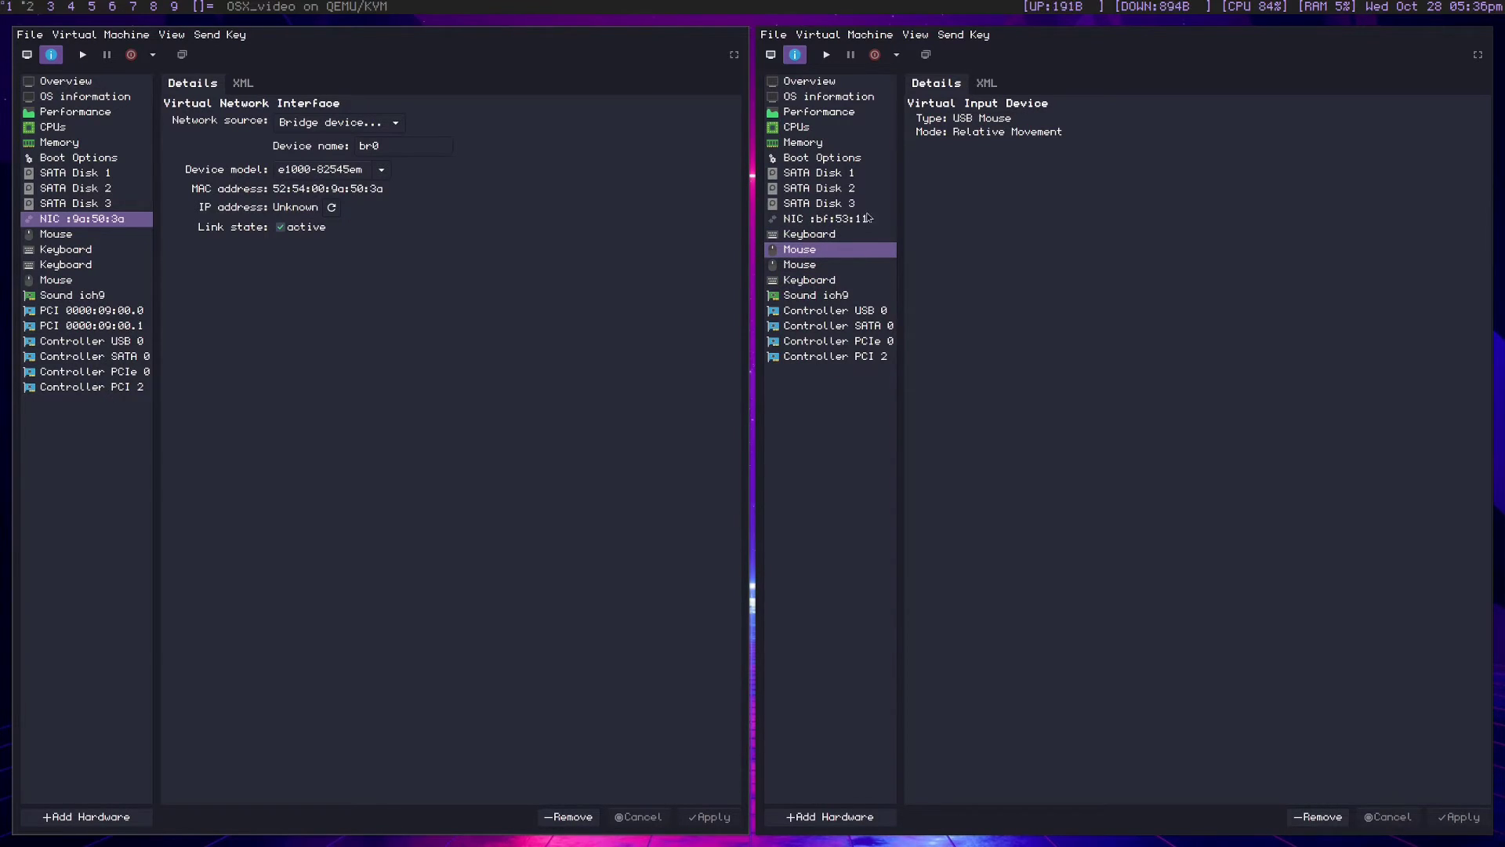
left_click(821, 157)
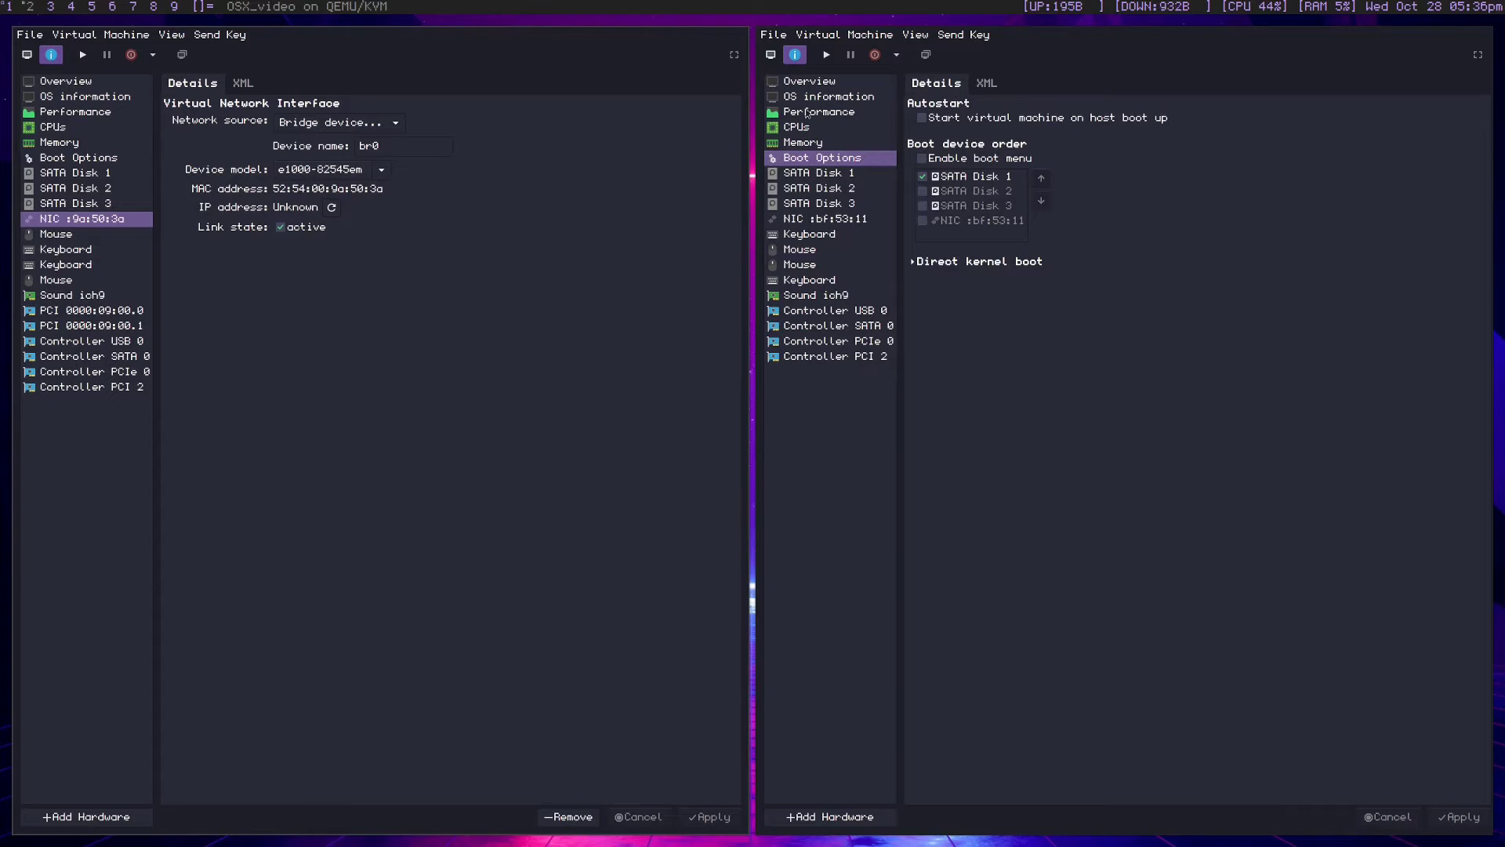
left_click(796, 127)
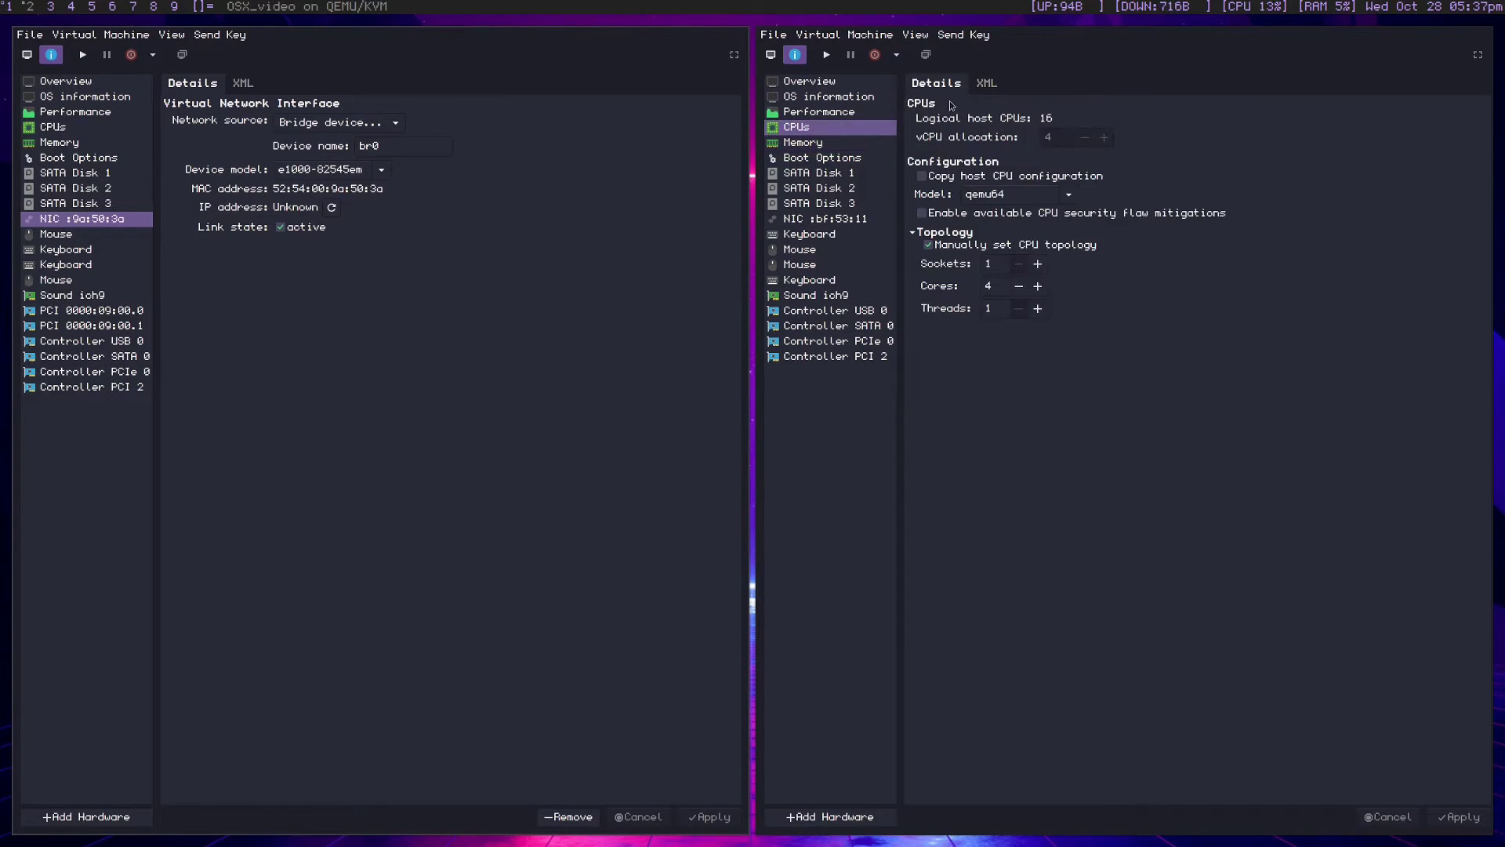
Step: Change cores='4' to cores='8' in OSX_video's XML and apply it
left_click(985, 82)
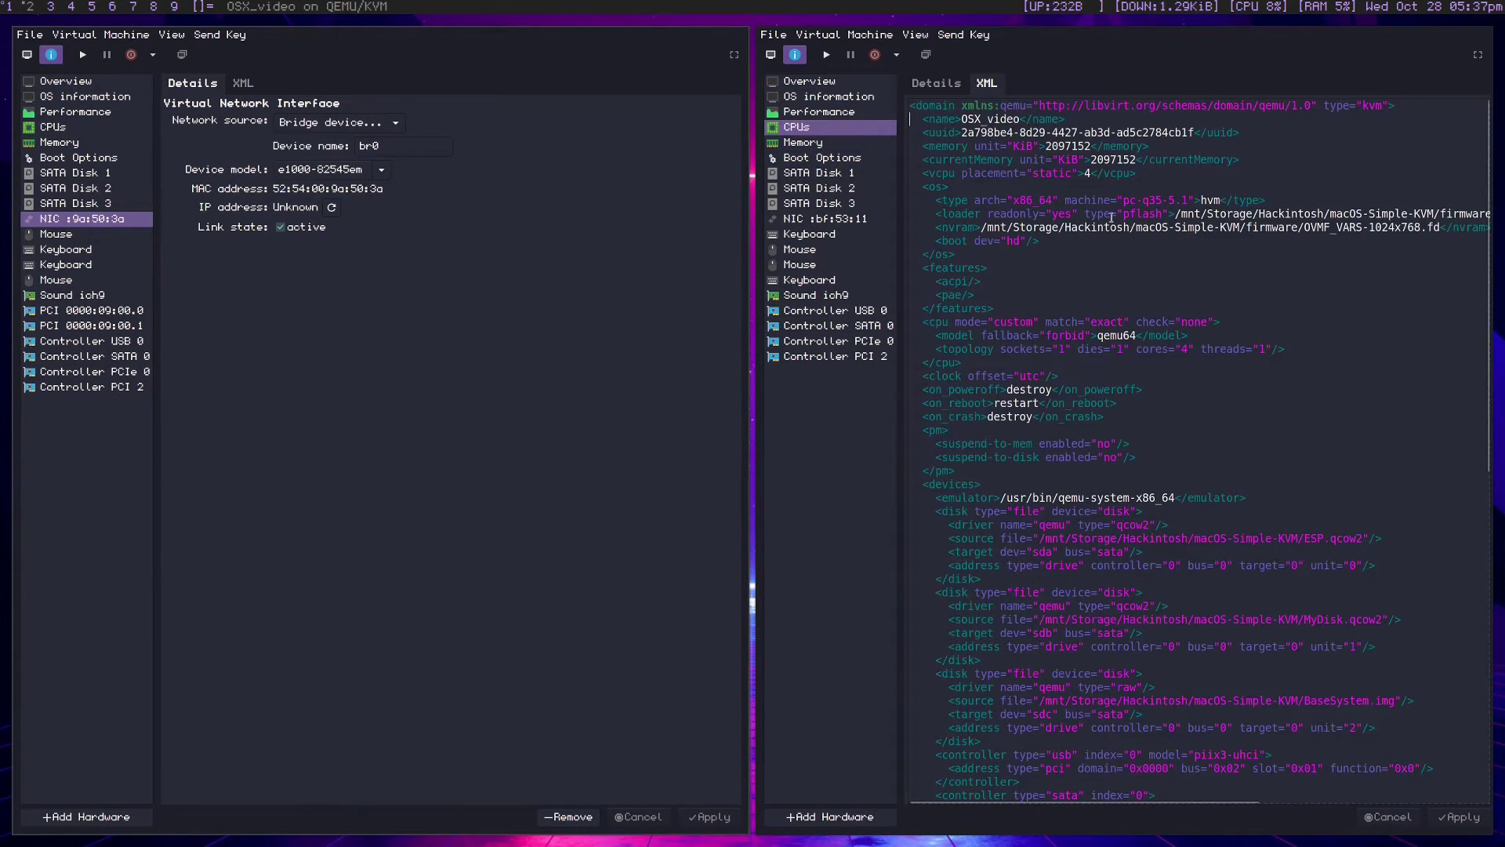
scroll("down", 3)
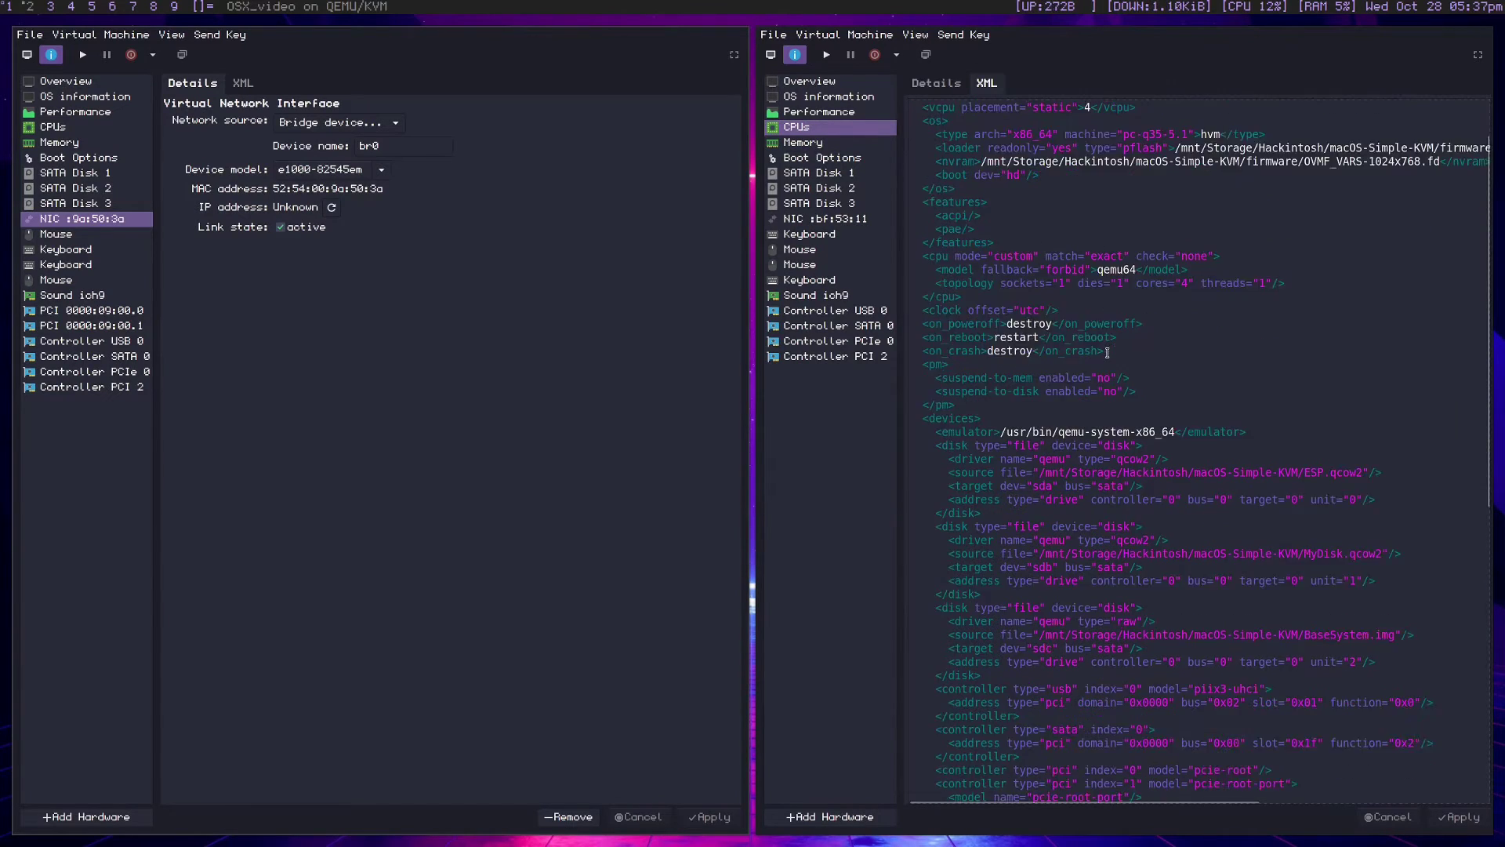
scroll("up", 3)
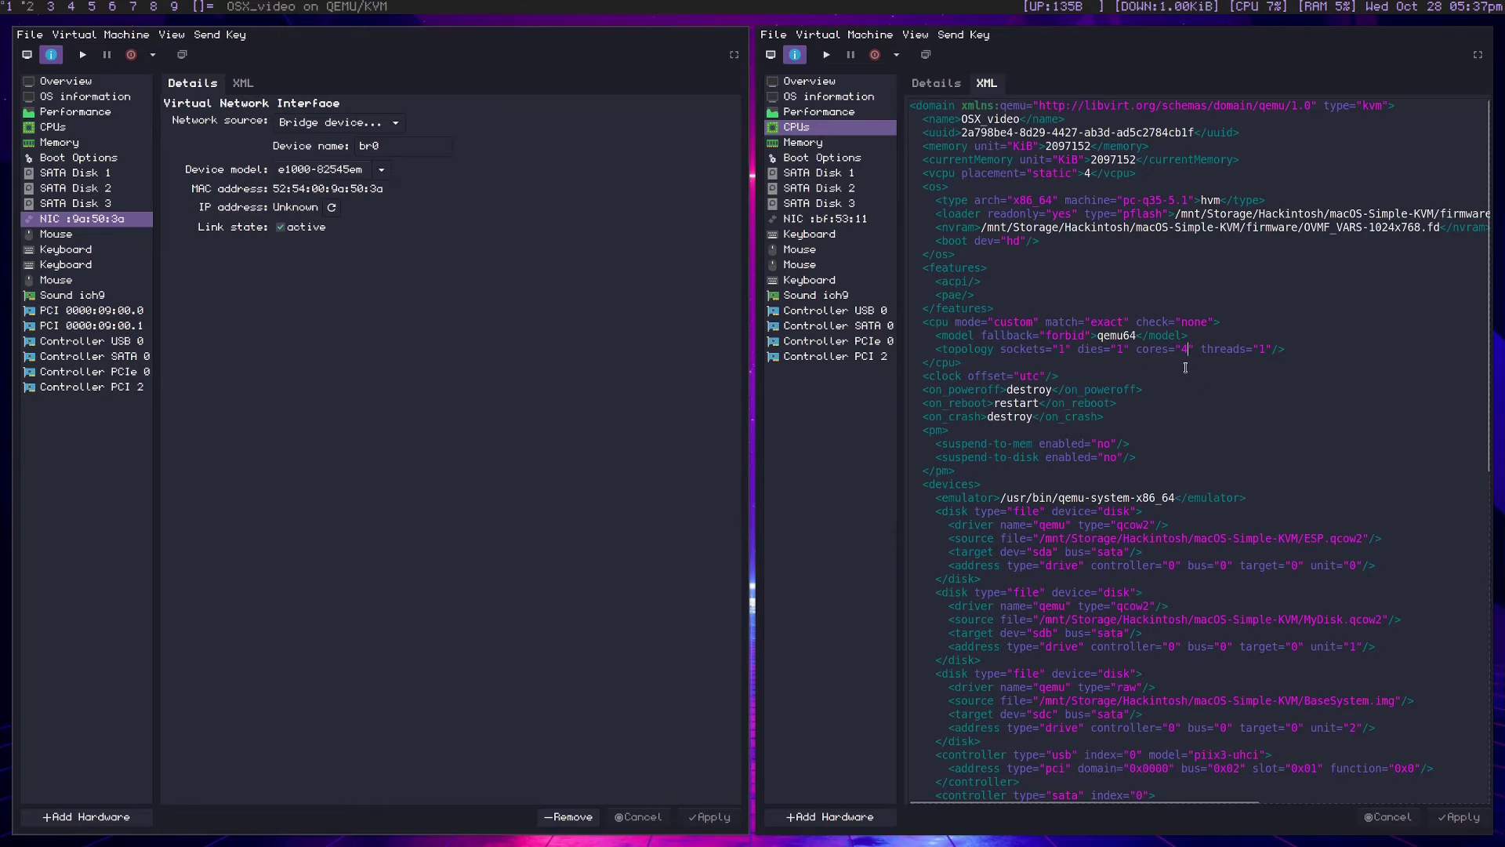
type("8")
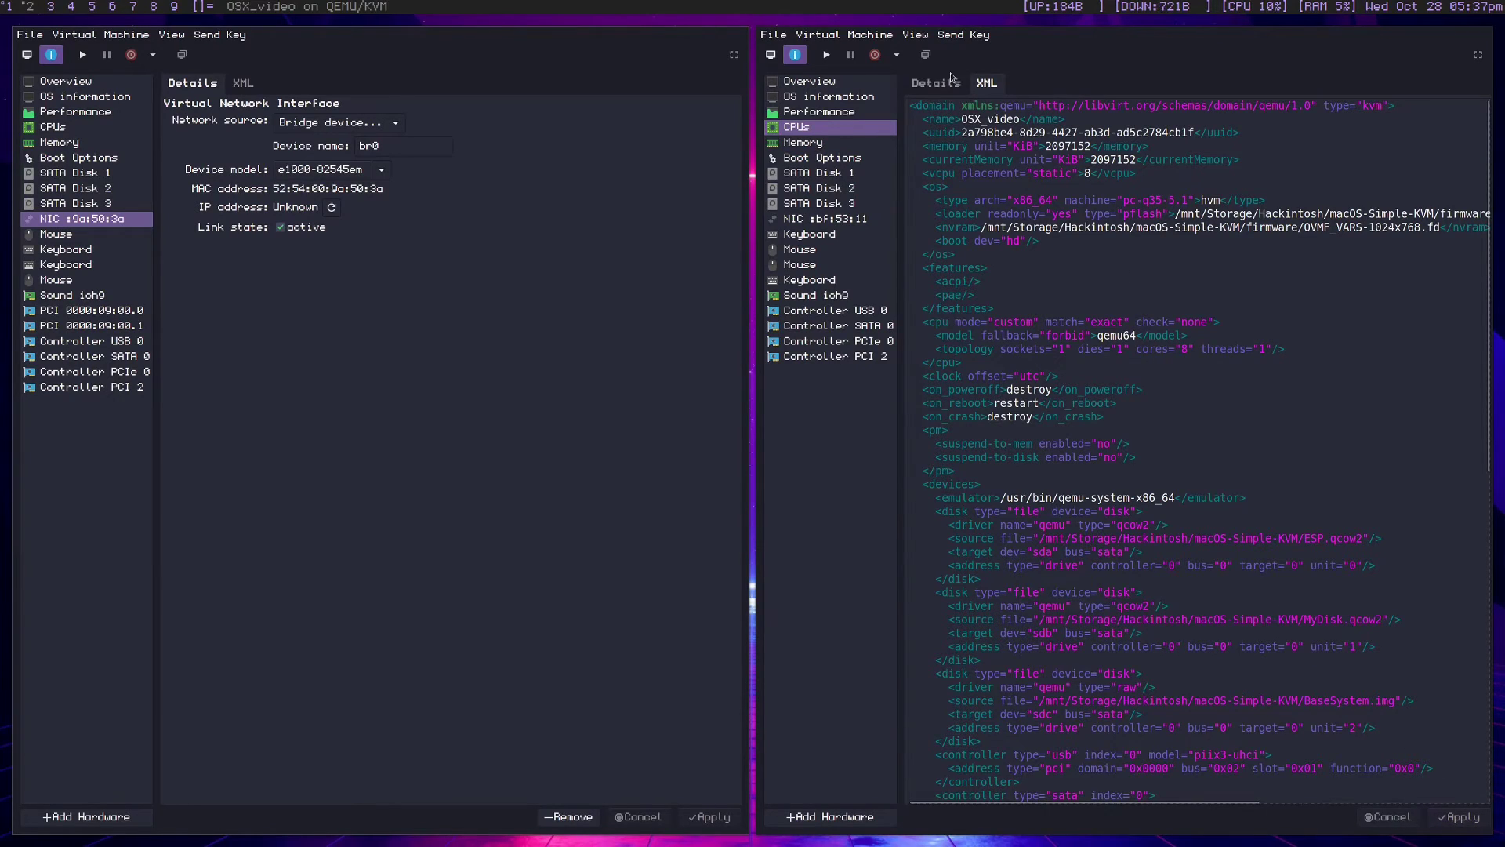
left_click(803, 141)
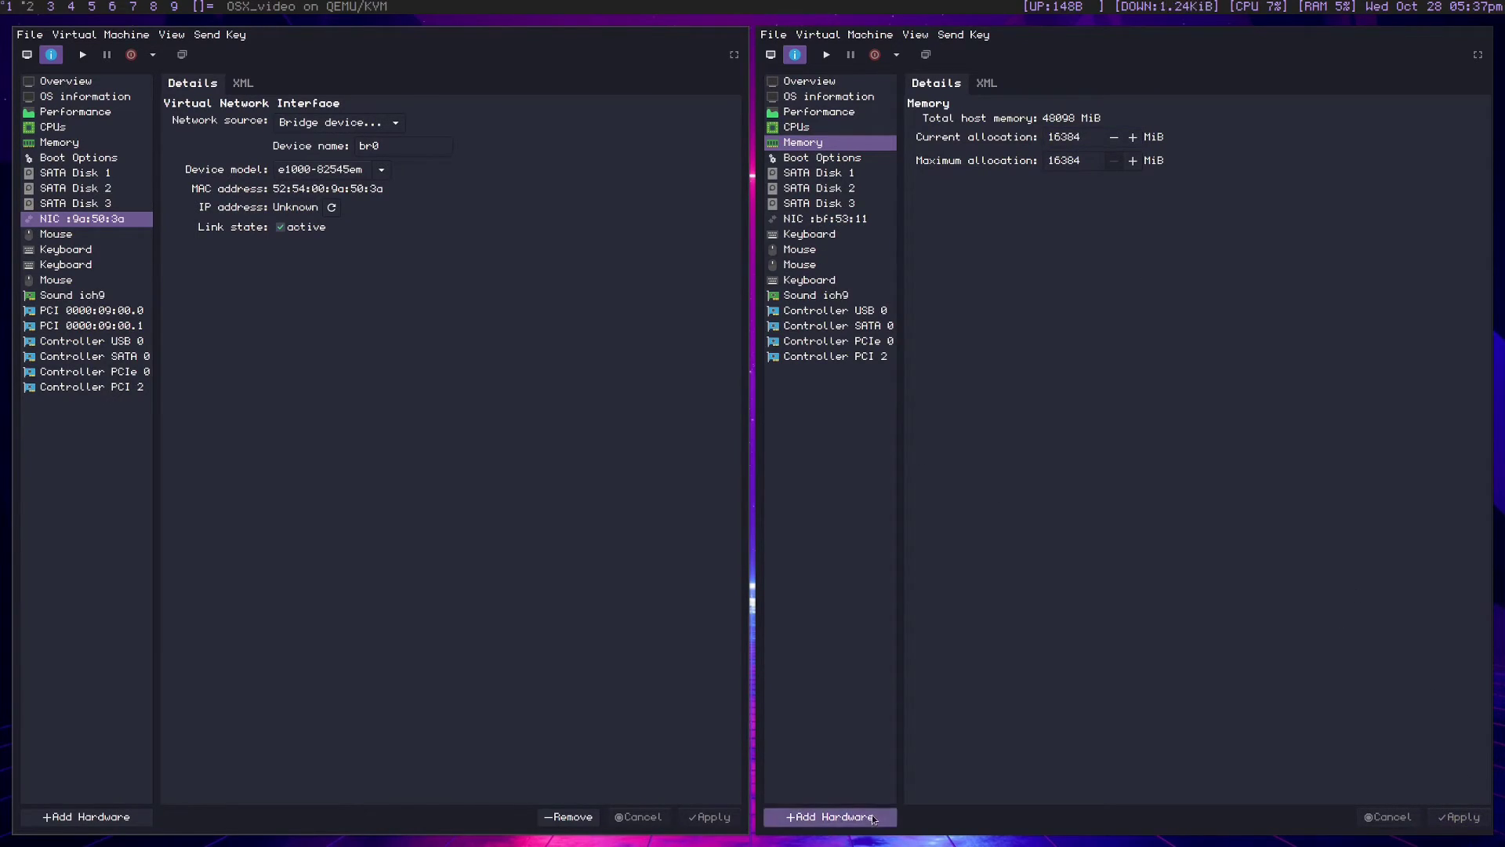
Step: Add the NVIDIA GTX 1060 as a PCI host device to OSX_video
left_click(830, 817)
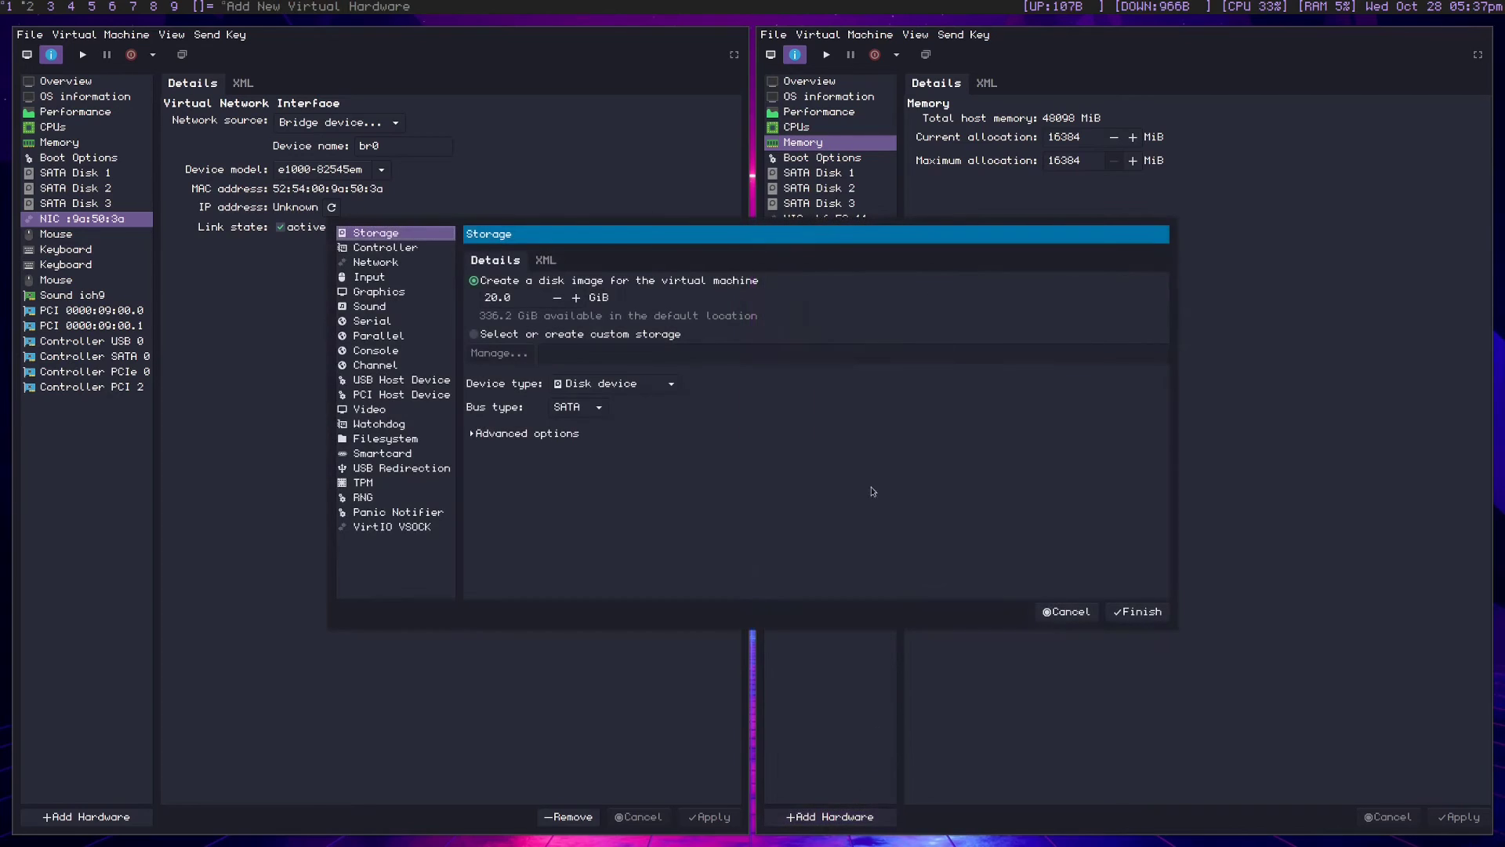
left_click(402, 395)
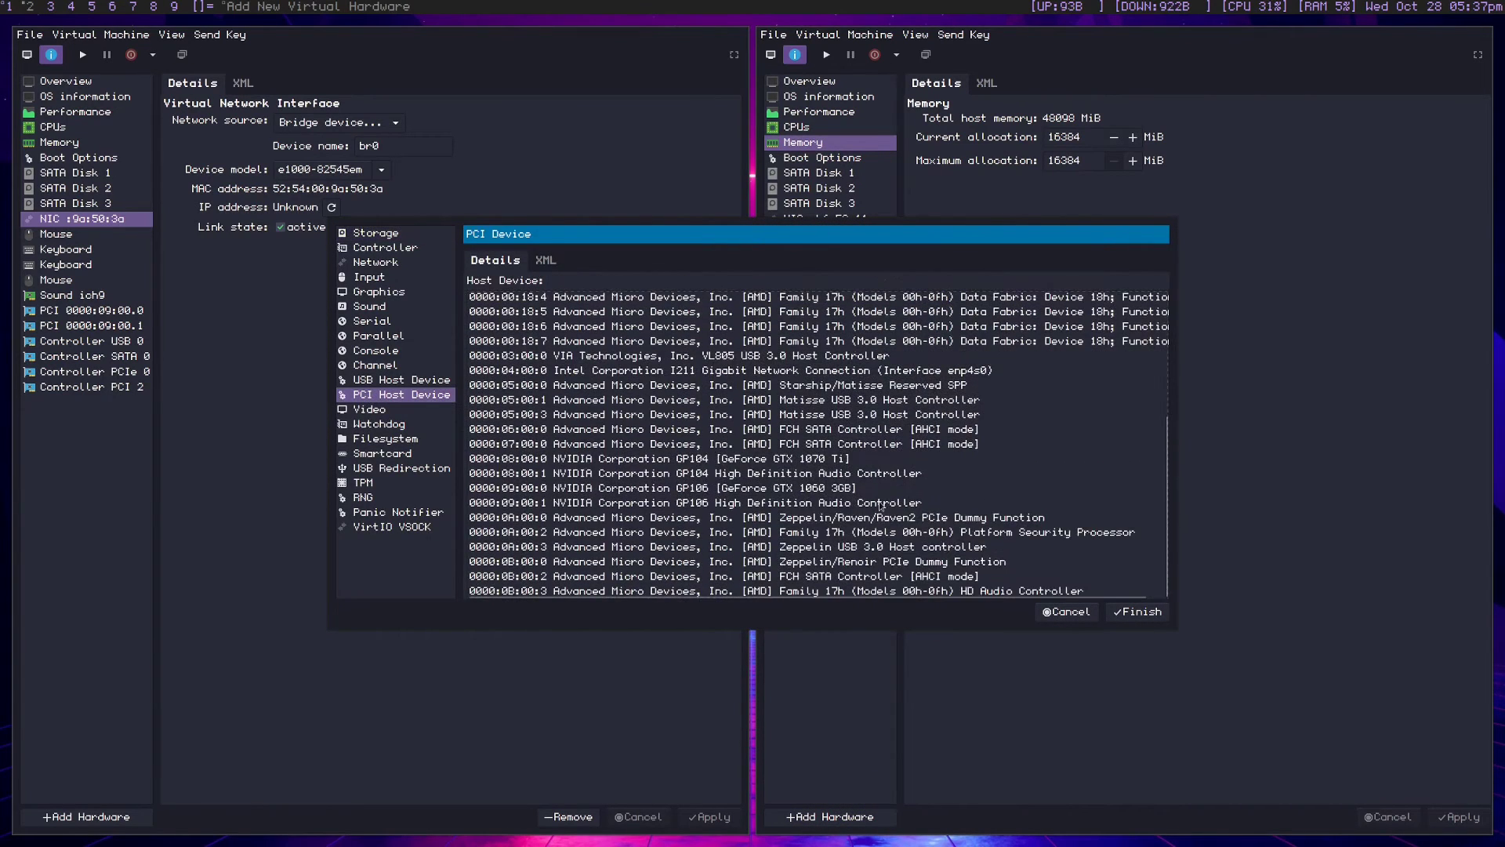
left_click(693, 502)
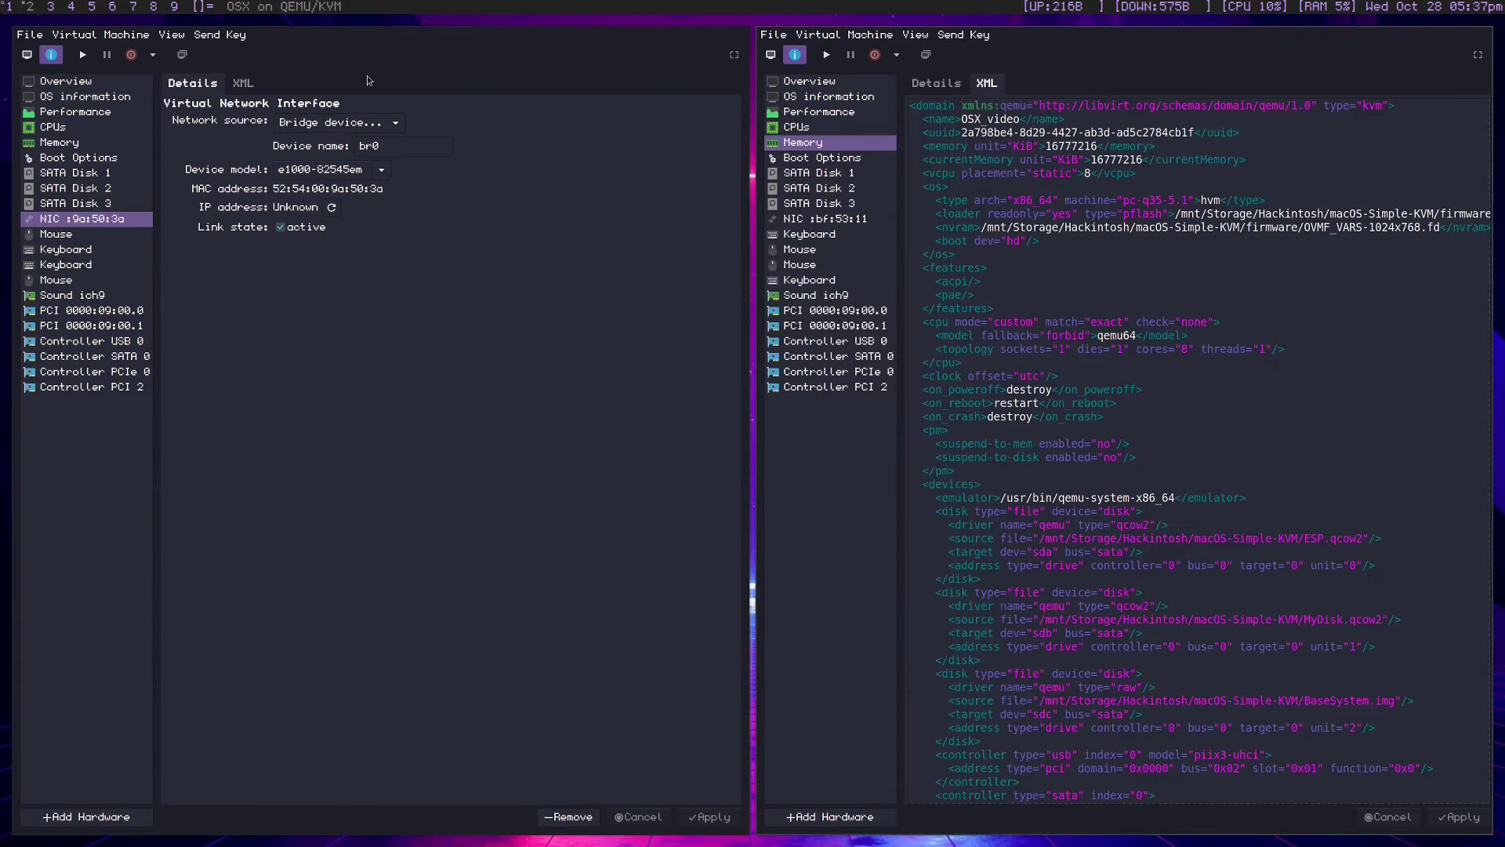
Step: Review the OSX machine's qemu:commandline audiodev and evdev args, then return to OSX_video's Overview
left_click(242, 82)
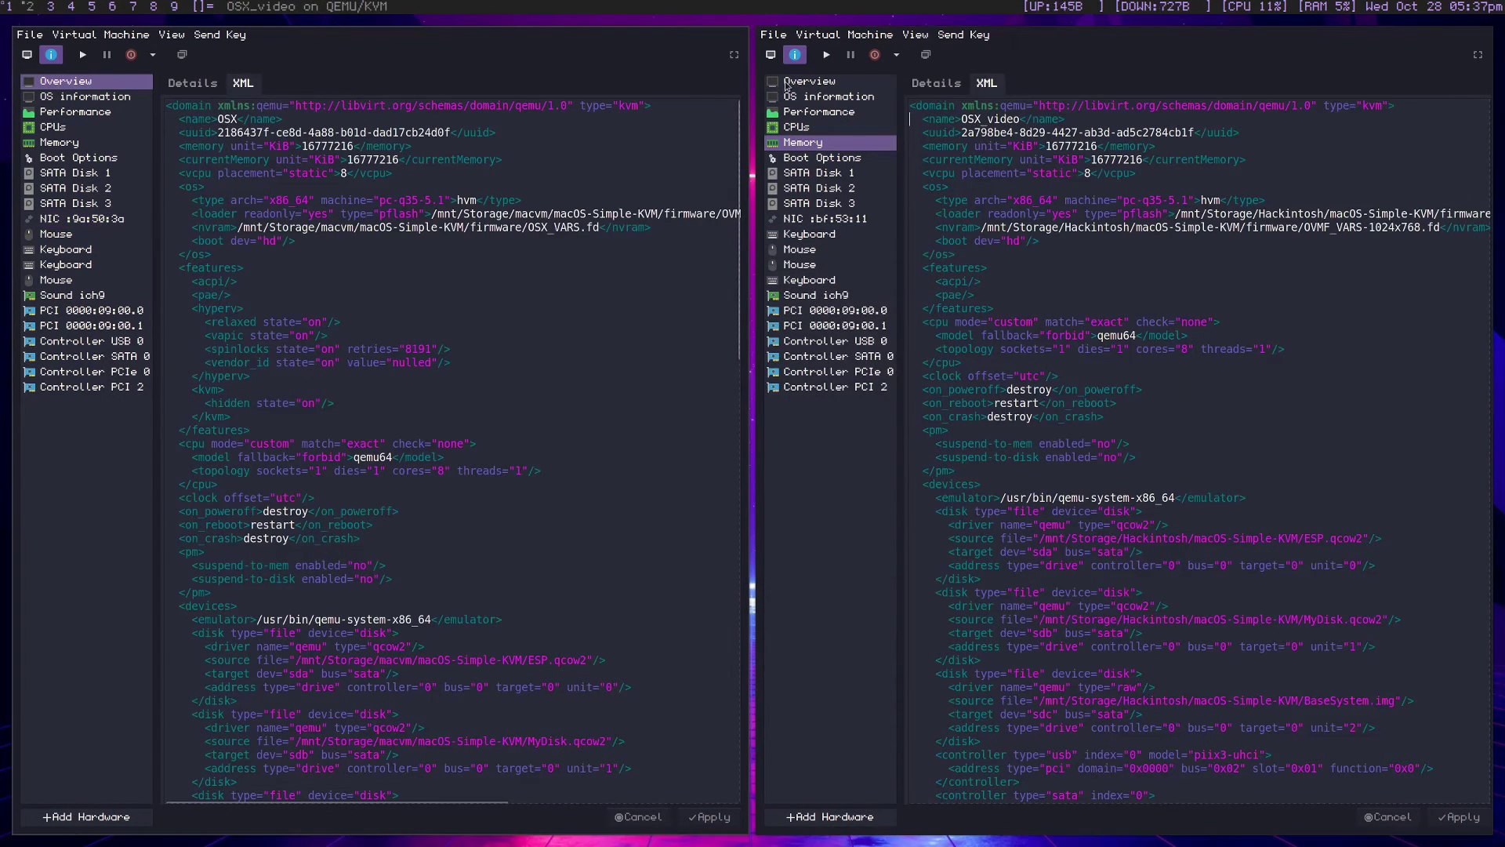
scroll("down", 3)
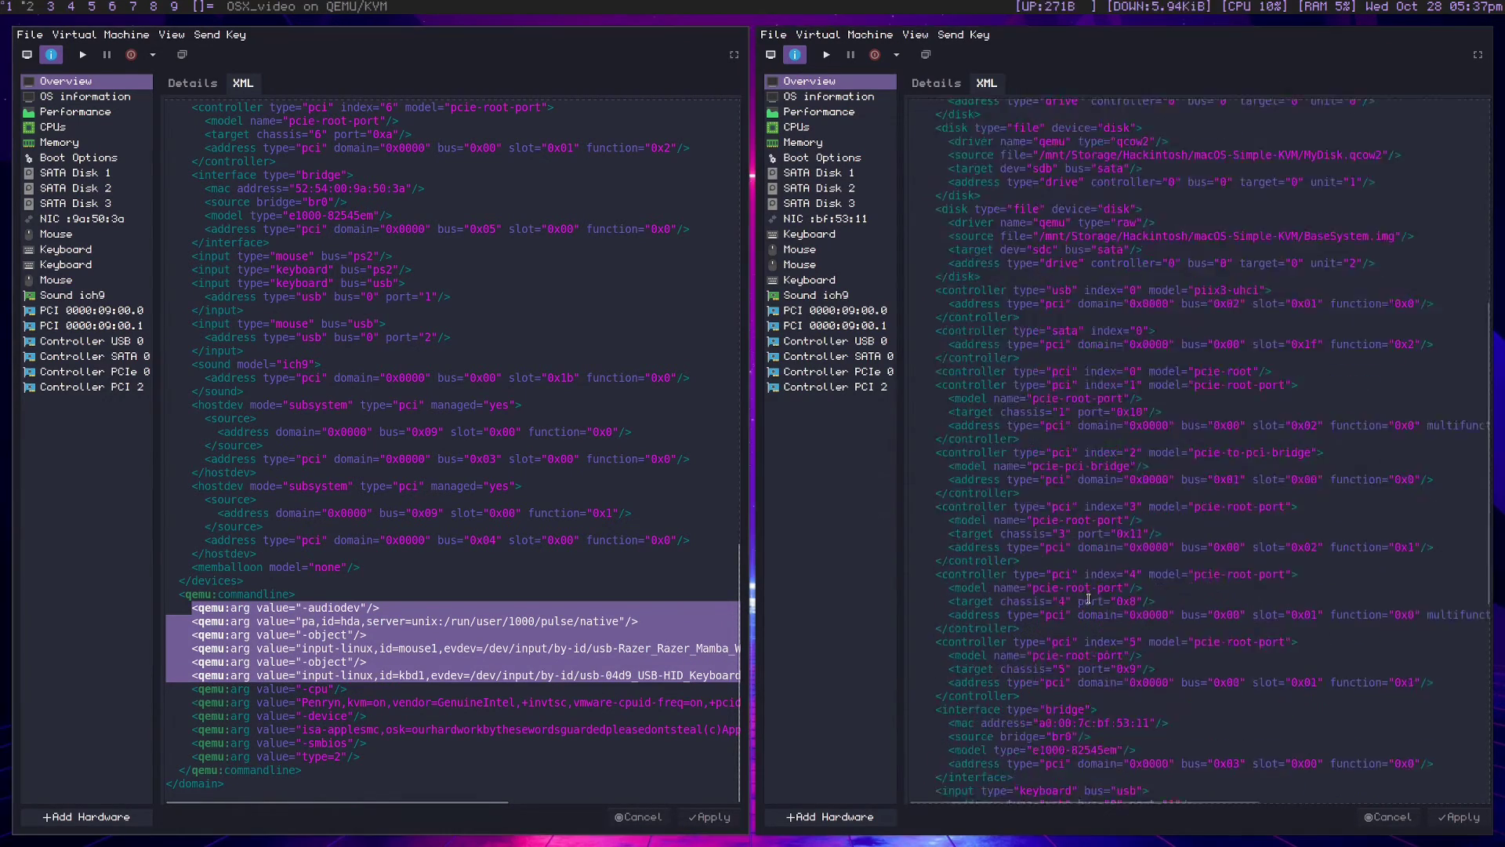
scroll("down", 3)
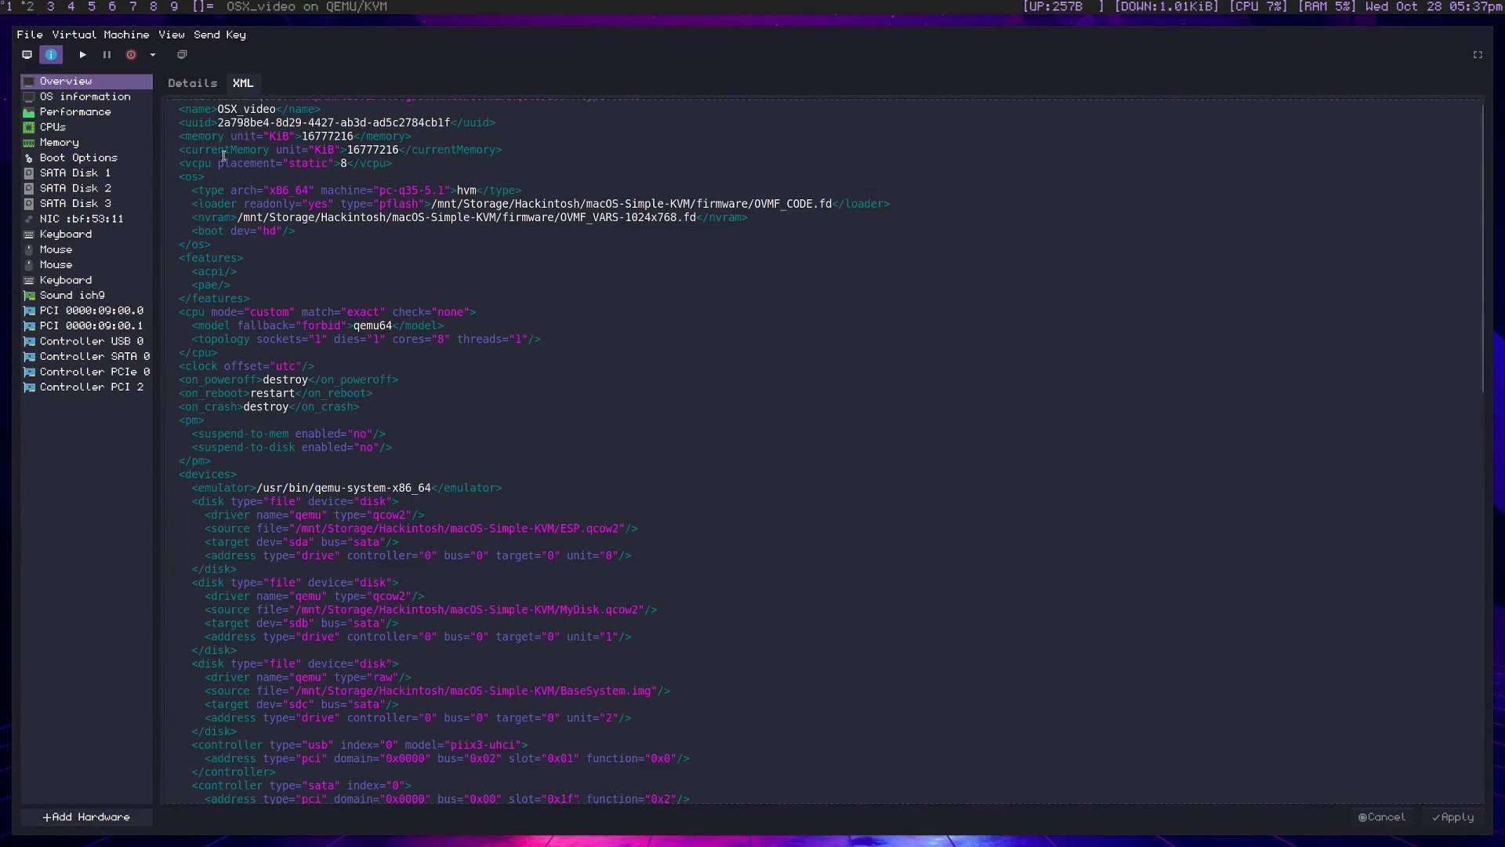
left_click(193, 83)
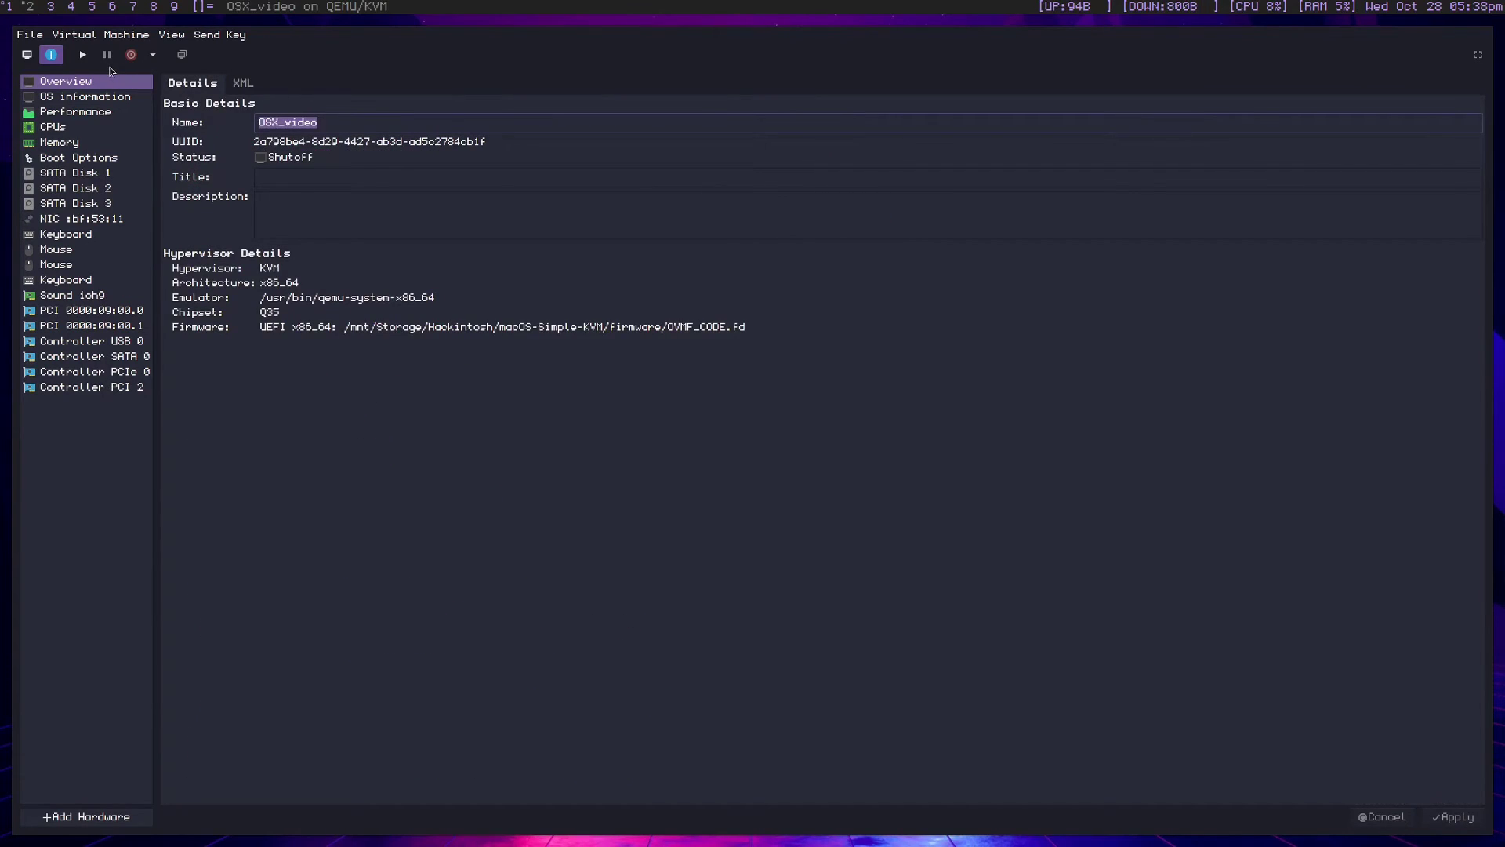